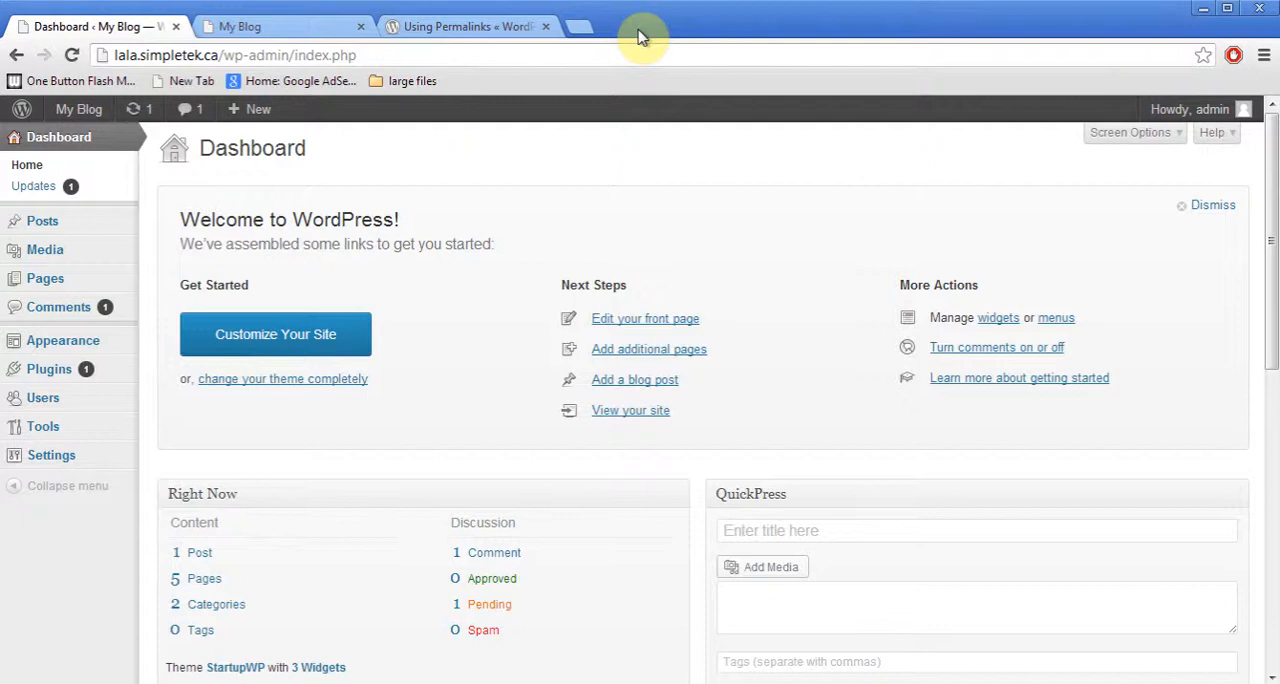
mouse_move(36, 186)
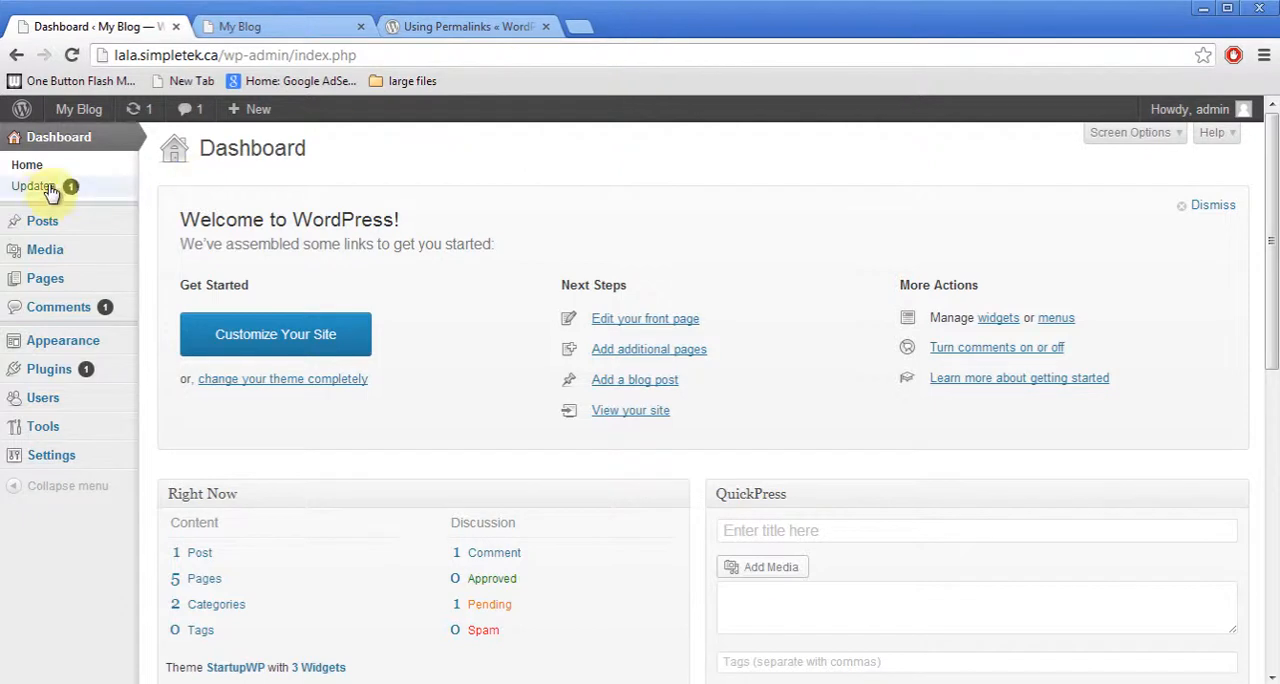
Open Dashboard > Updates and toggle Select All on and off in the Plugins list.
click(34, 188)
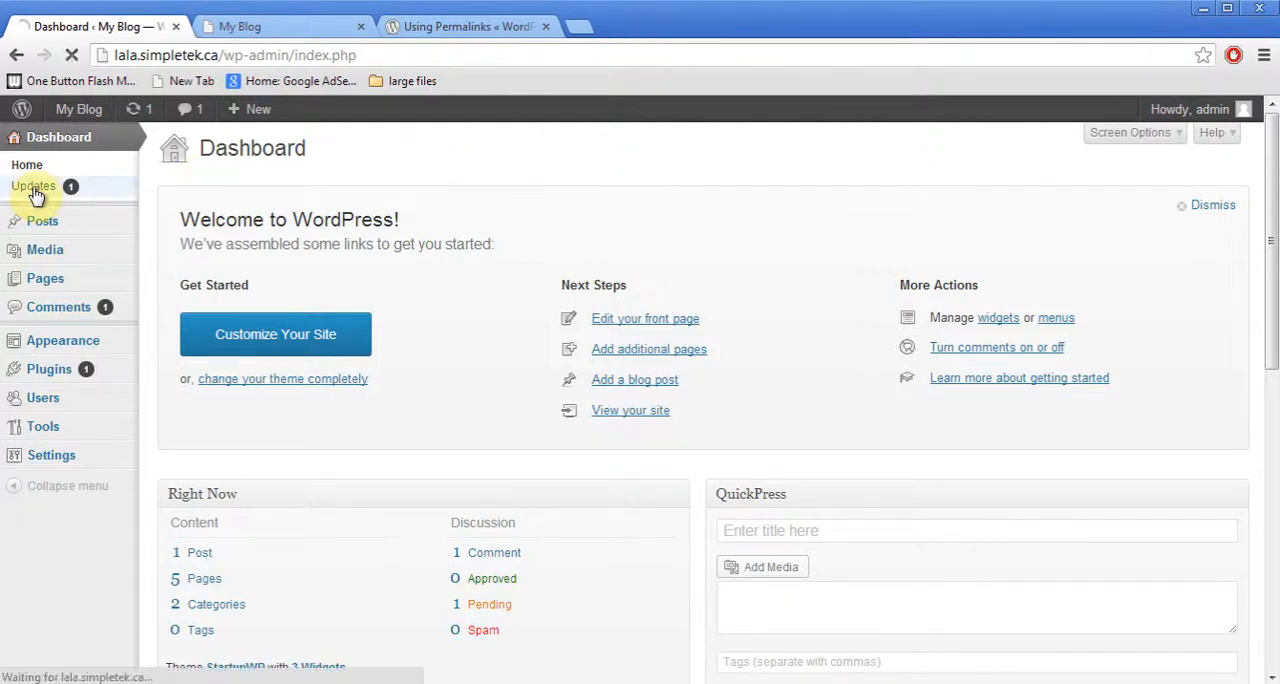
click(32, 188)
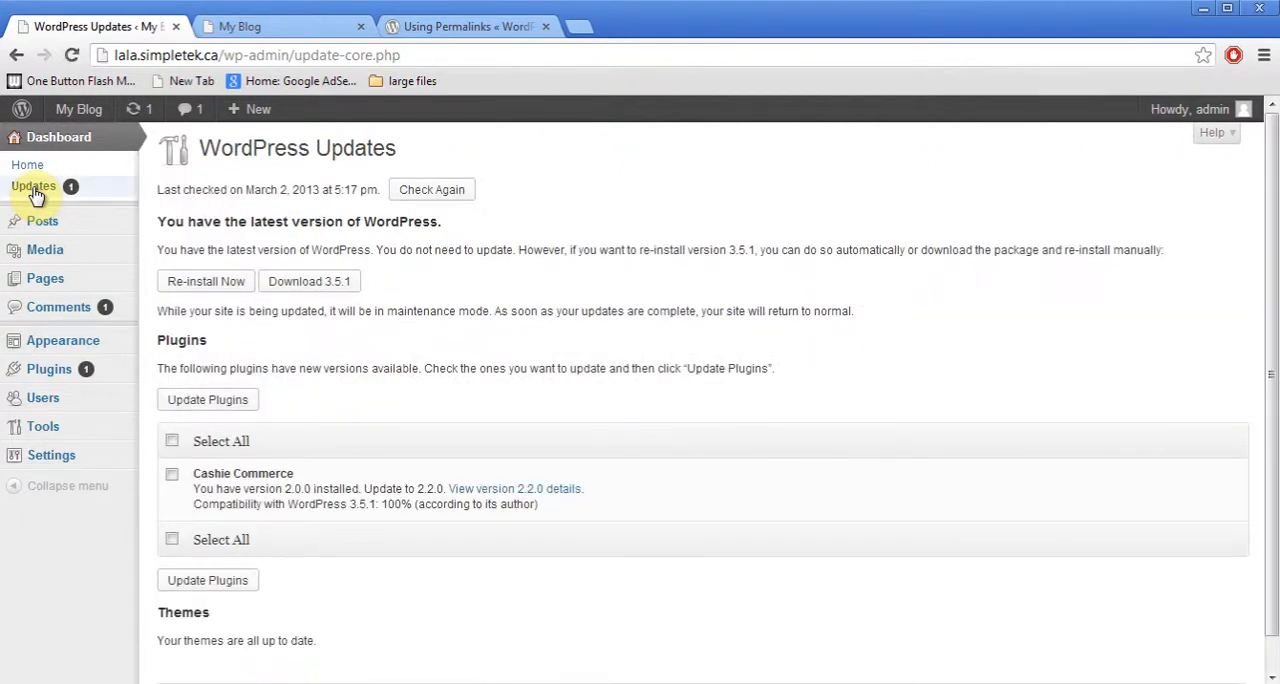
mouse_move(248, 528)
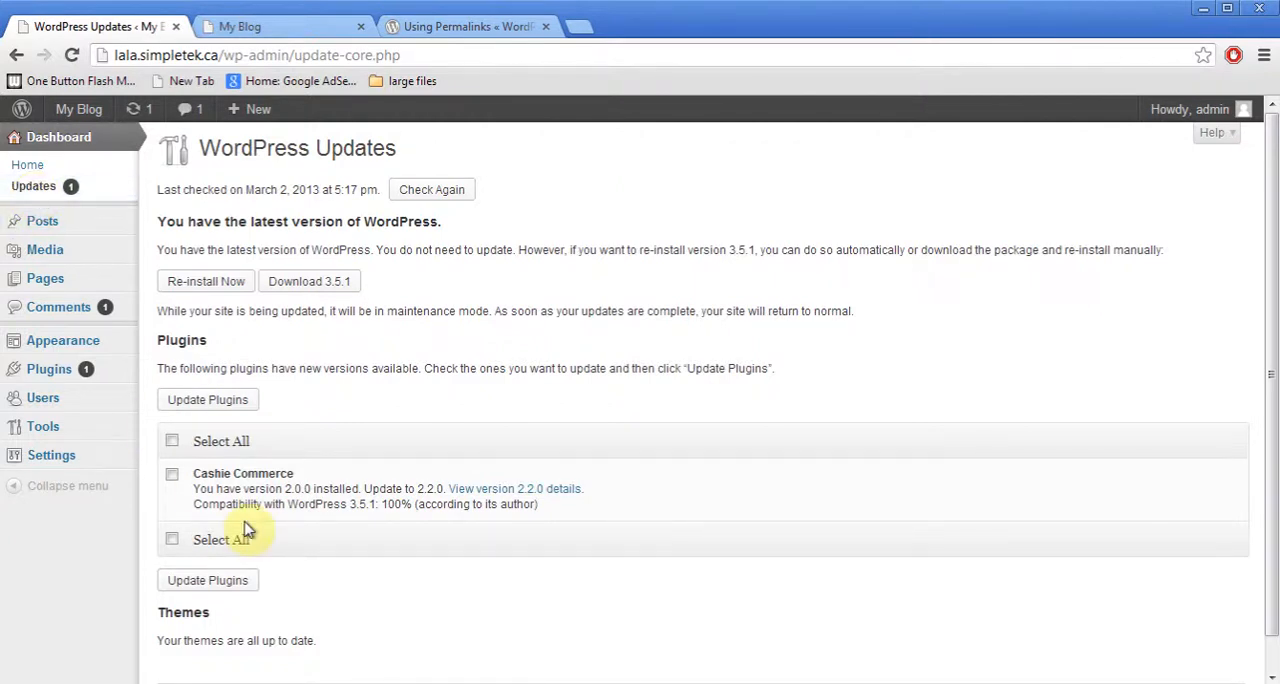
mouse_move(172, 450)
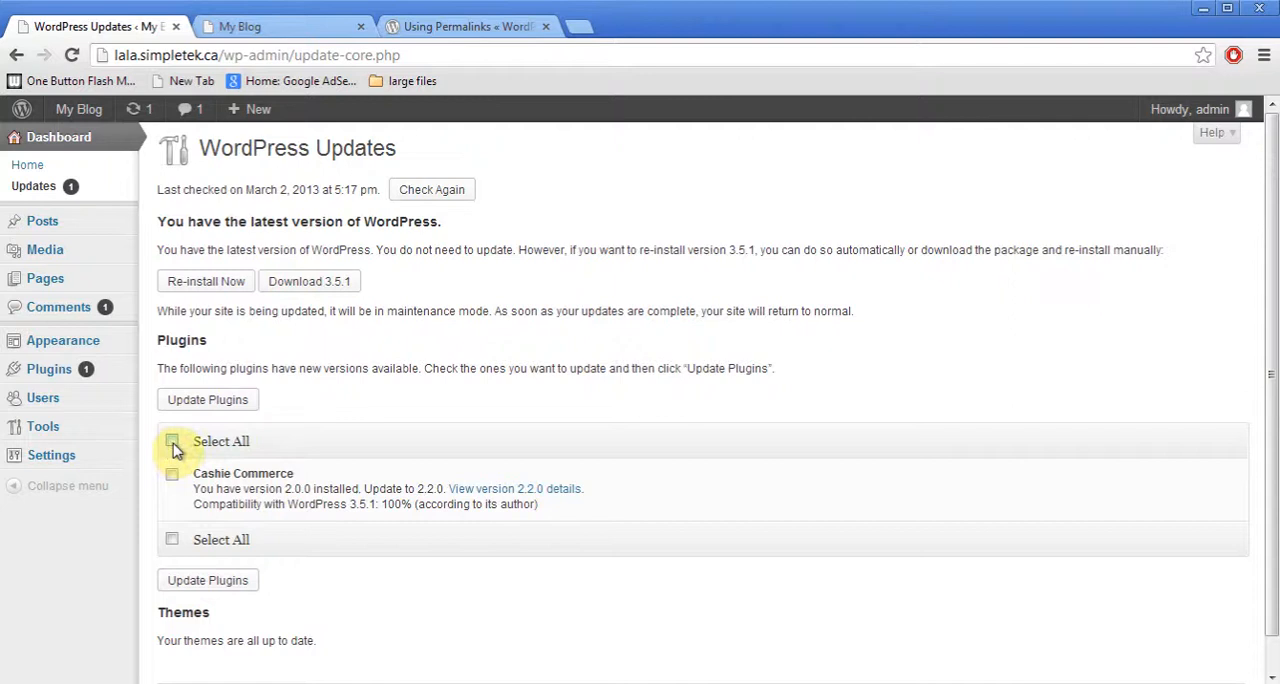
click(172, 440)
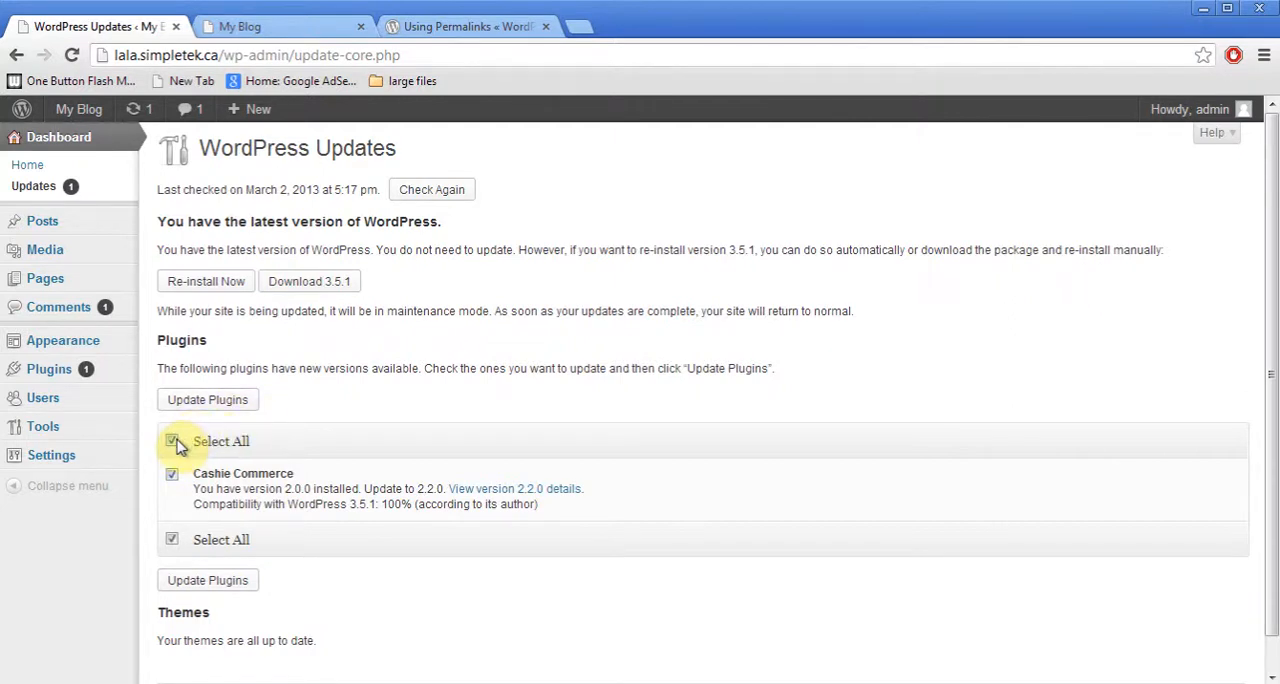
click(172, 440)
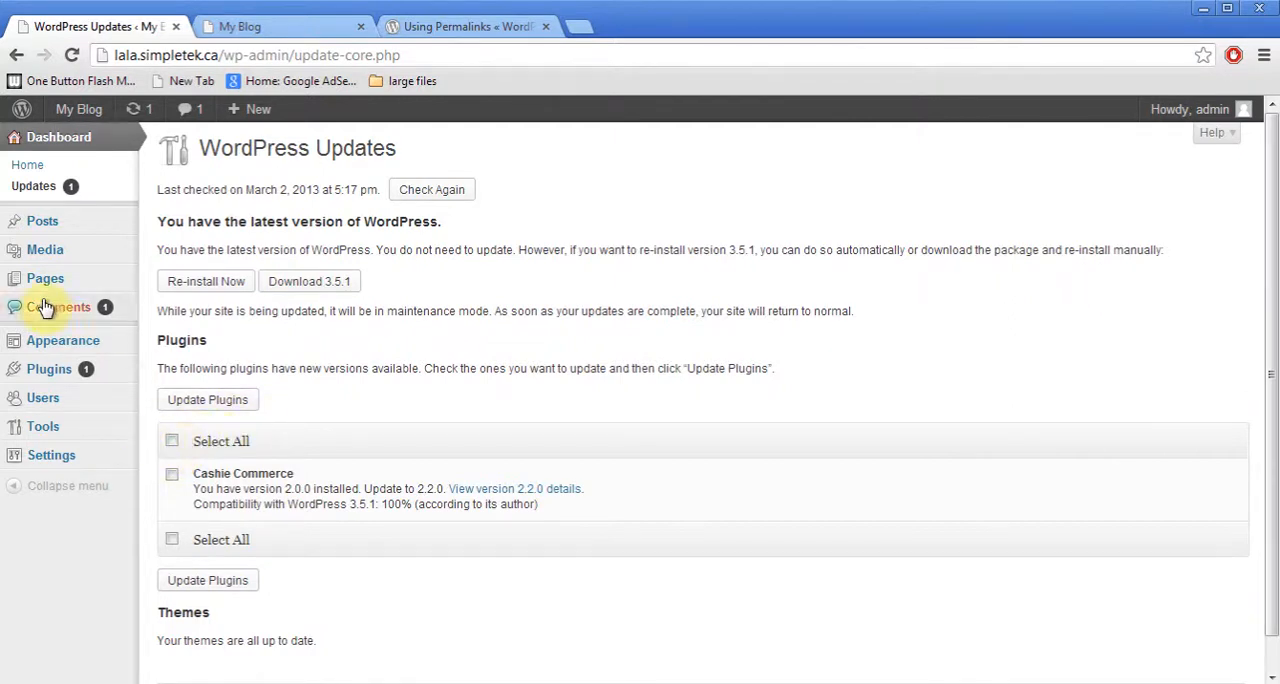
Open the Comments page listing the pending comment on Contact Us.
click(58, 308)
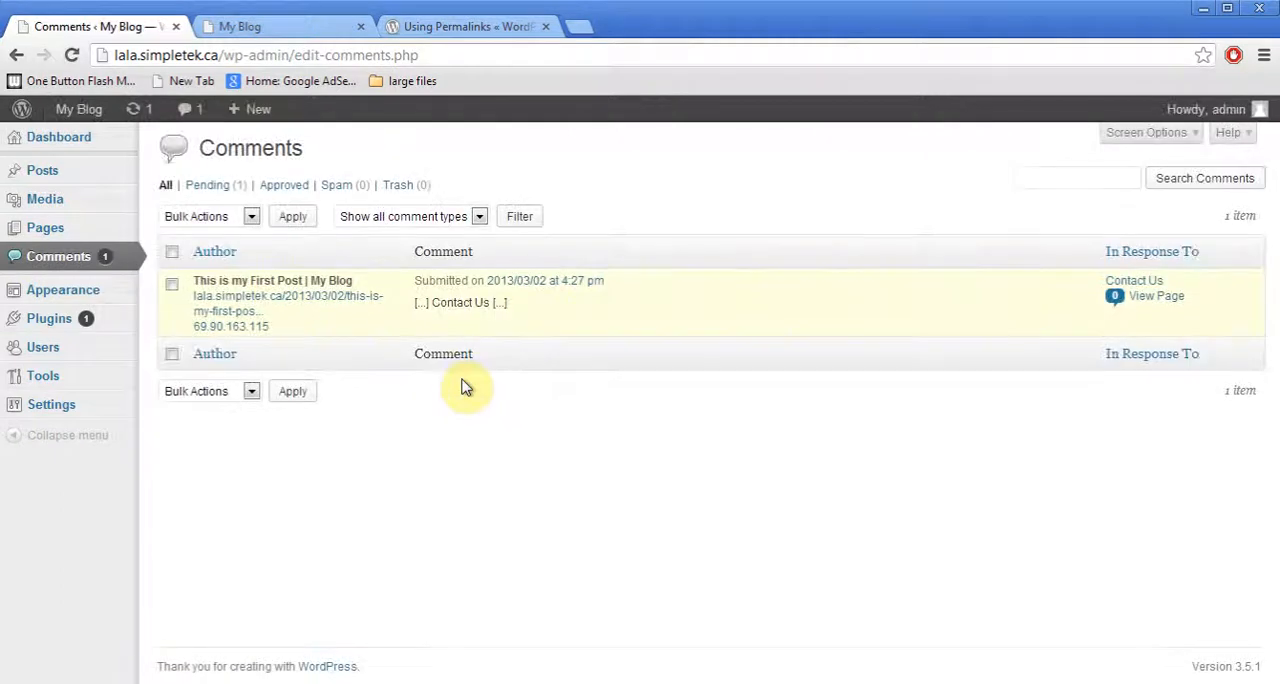
mouse_move(436, 330)
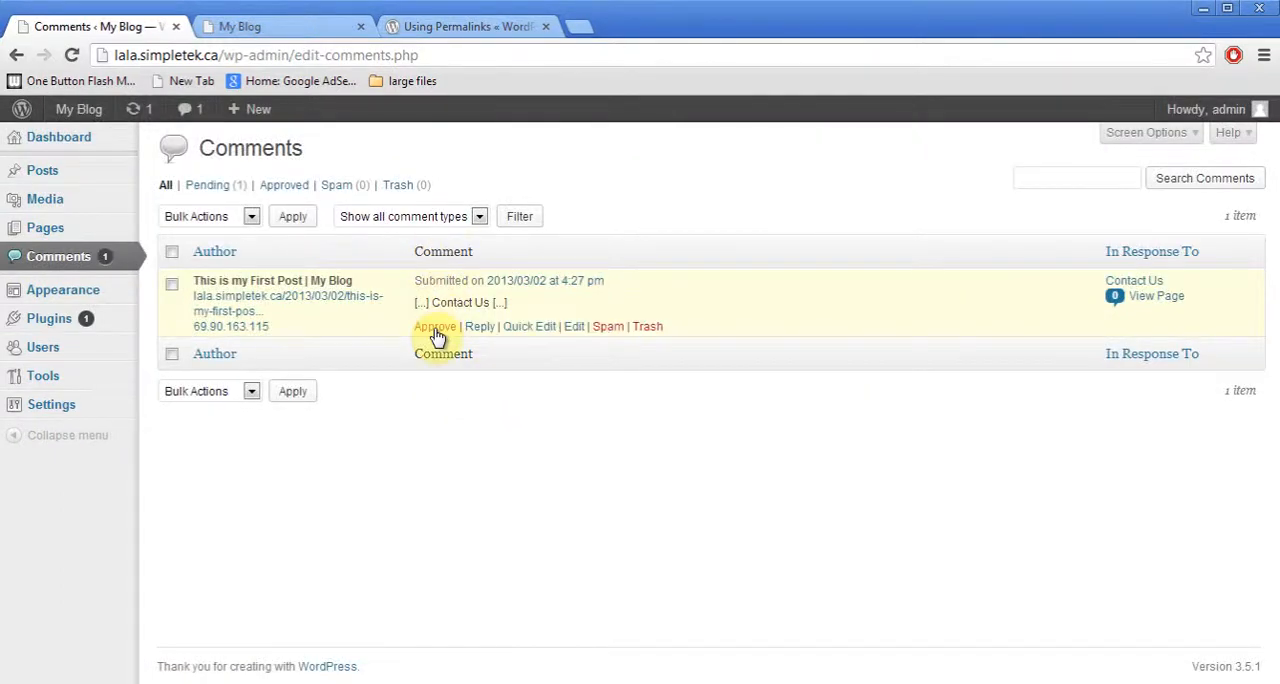
mouse_move(434, 326)
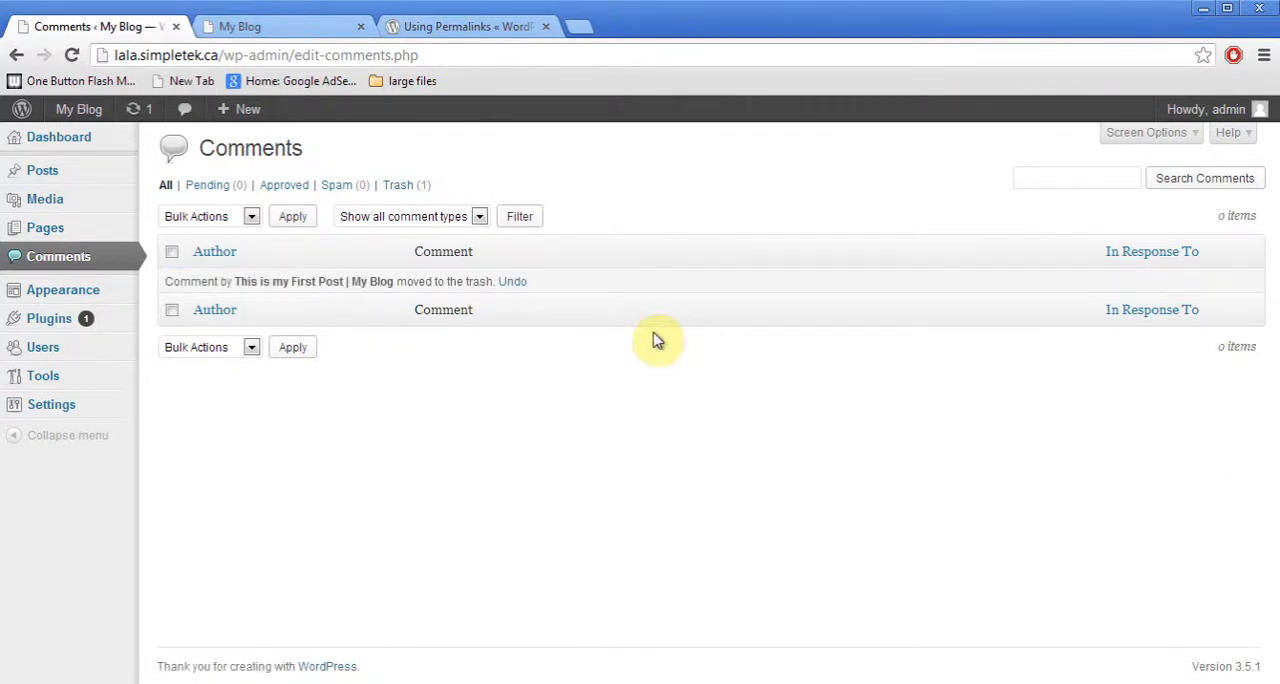
mouse_move(392, 396)
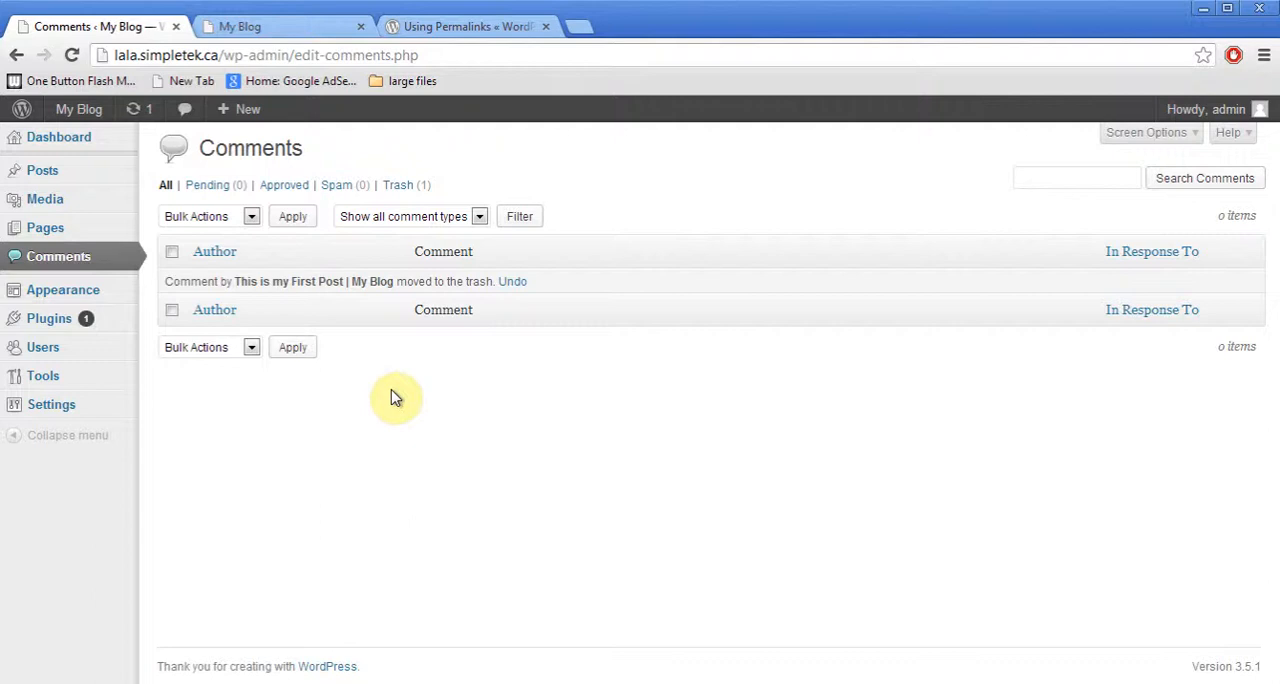
mouse_move(52, 404)
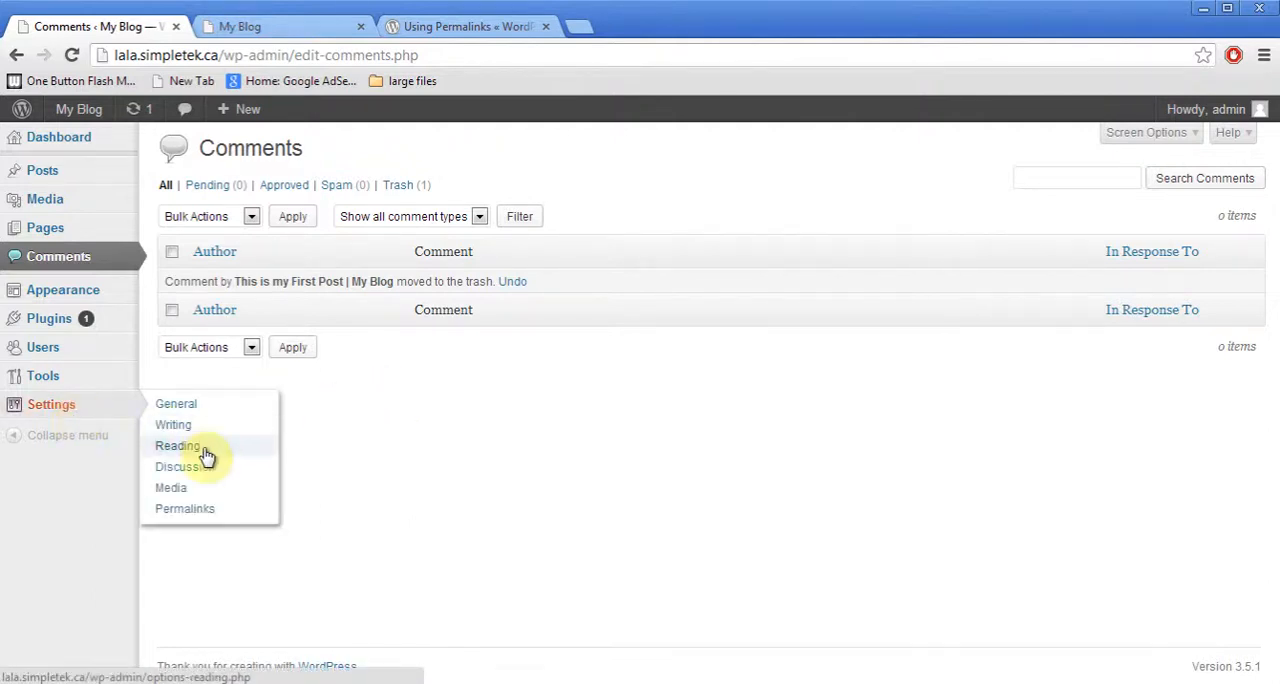
Open Settings > Discussion and review the comment, notification and moderation options.
click(178, 466)
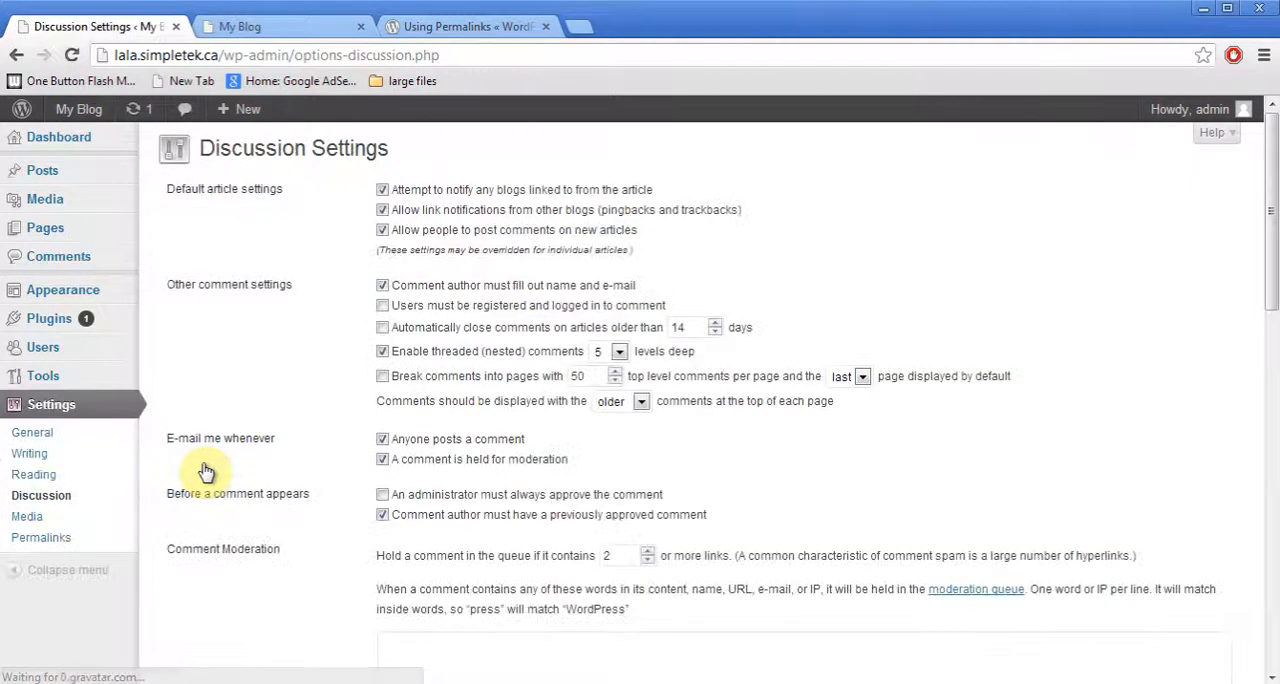
mouse_move(424, 302)
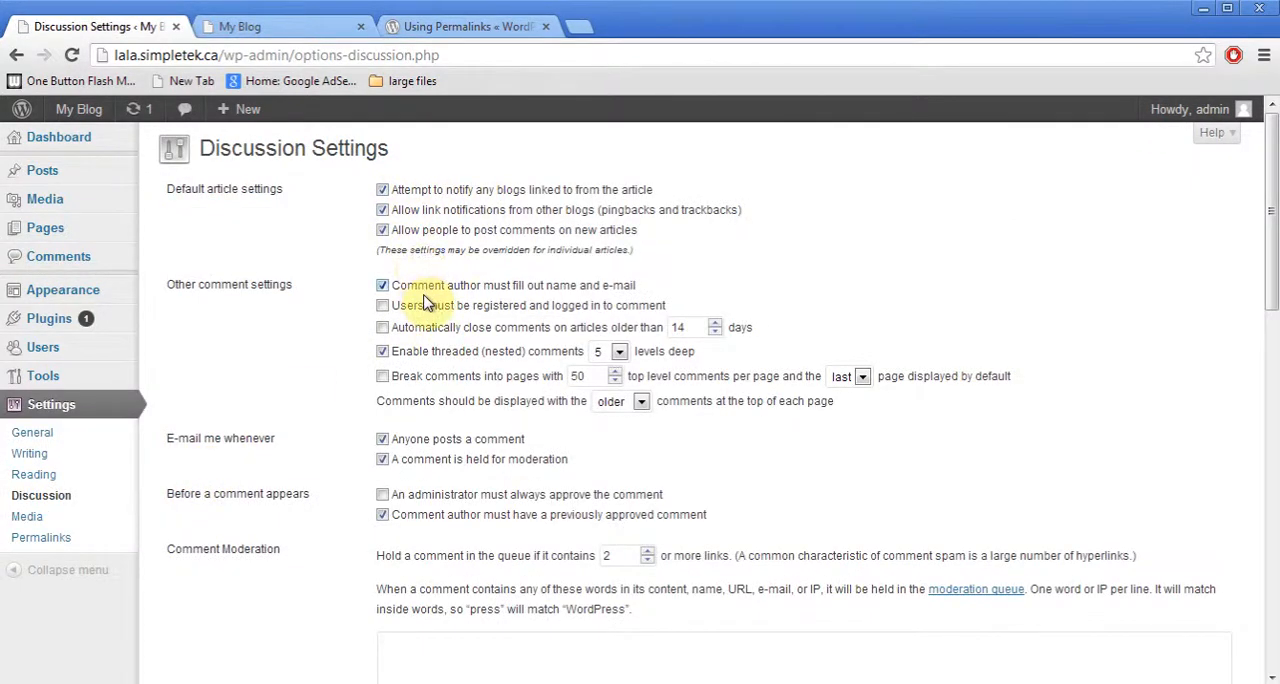
mouse_move(424, 452)
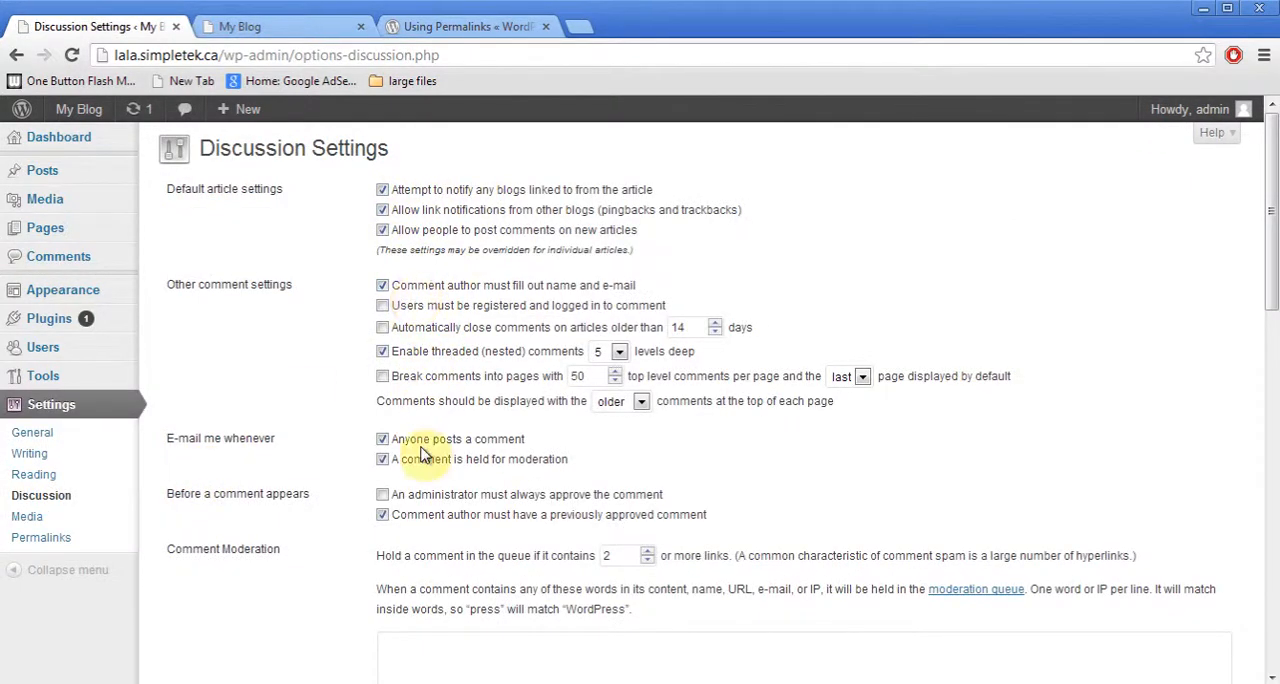
mouse_move(382, 494)
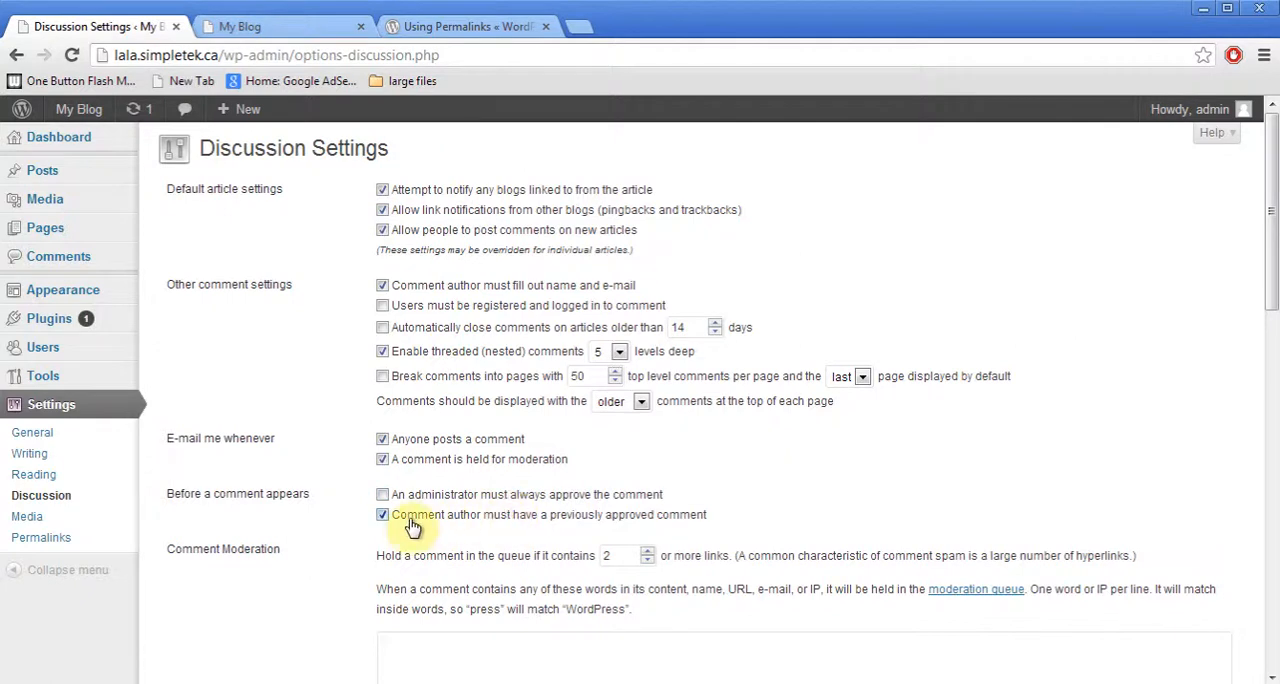
mouse_move(520, 530)
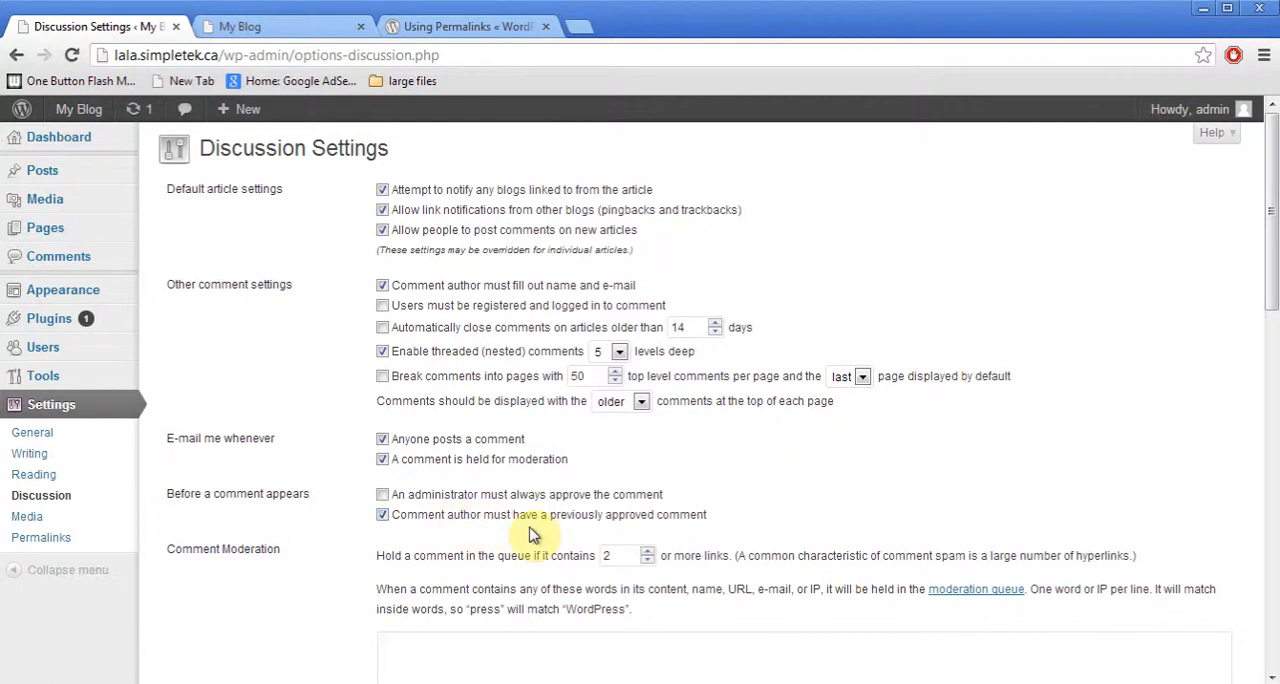
mouse_move(450, 292)
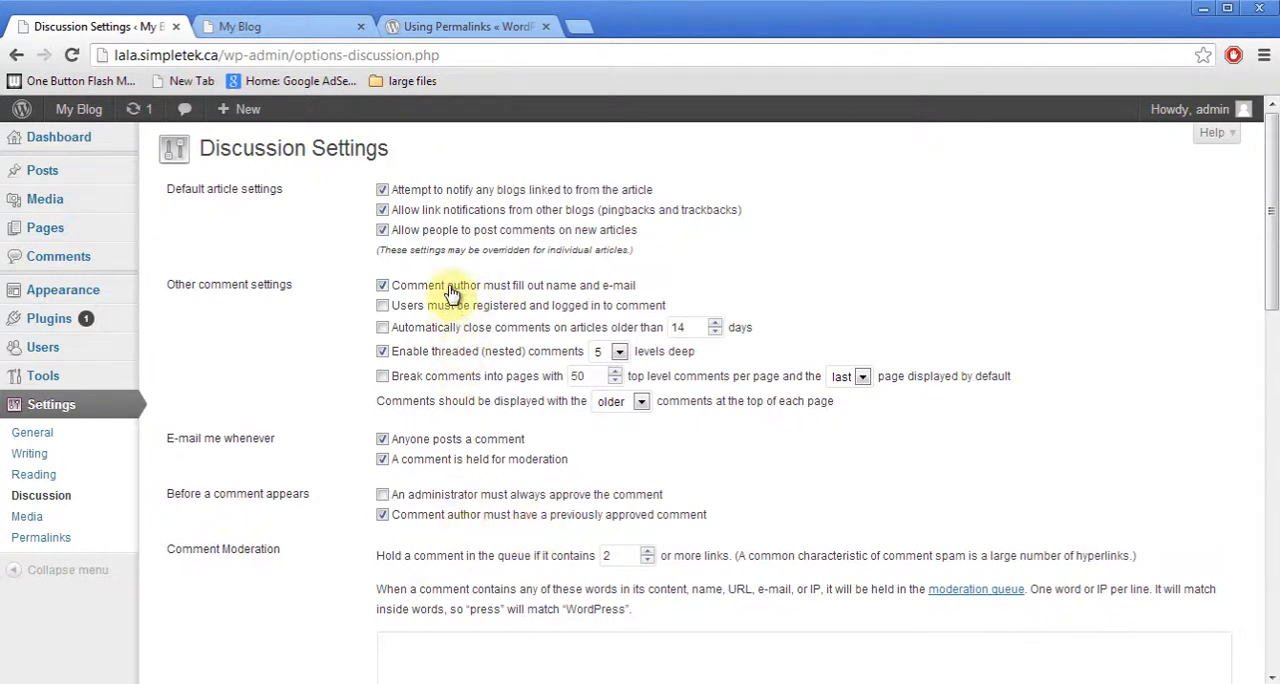
mouse_move(1270, 504)
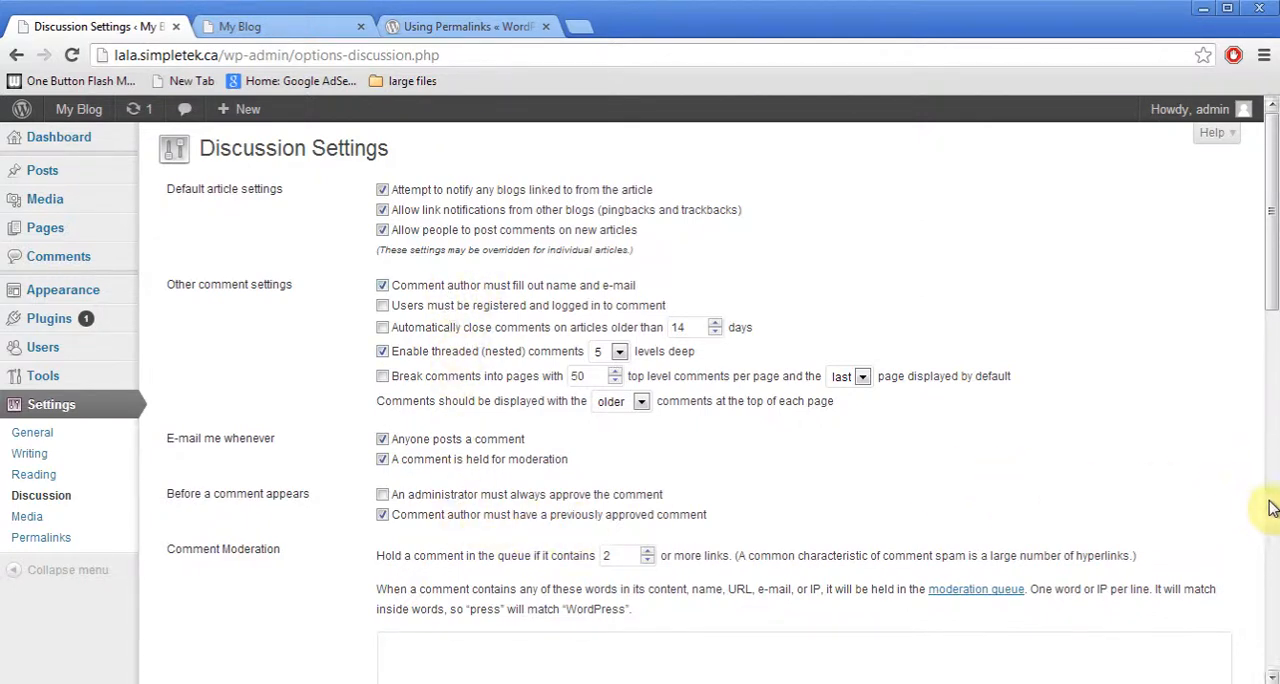
scroll(down, 3)
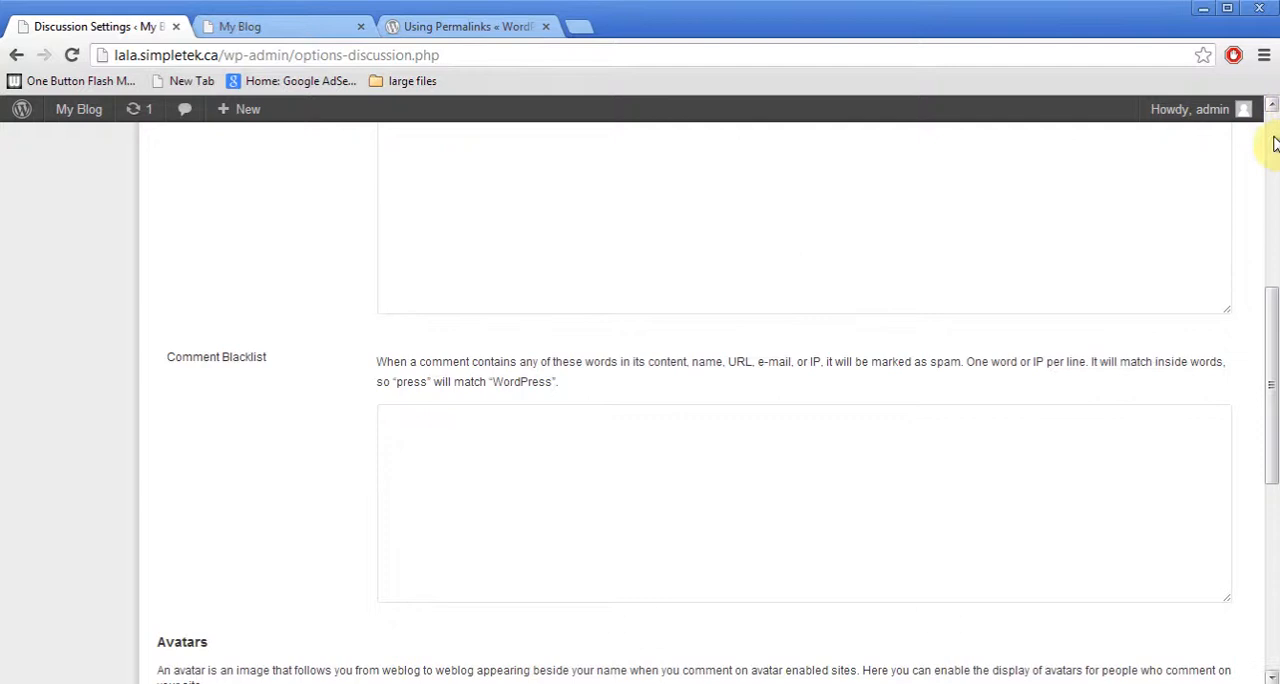
scroll(up, 3)
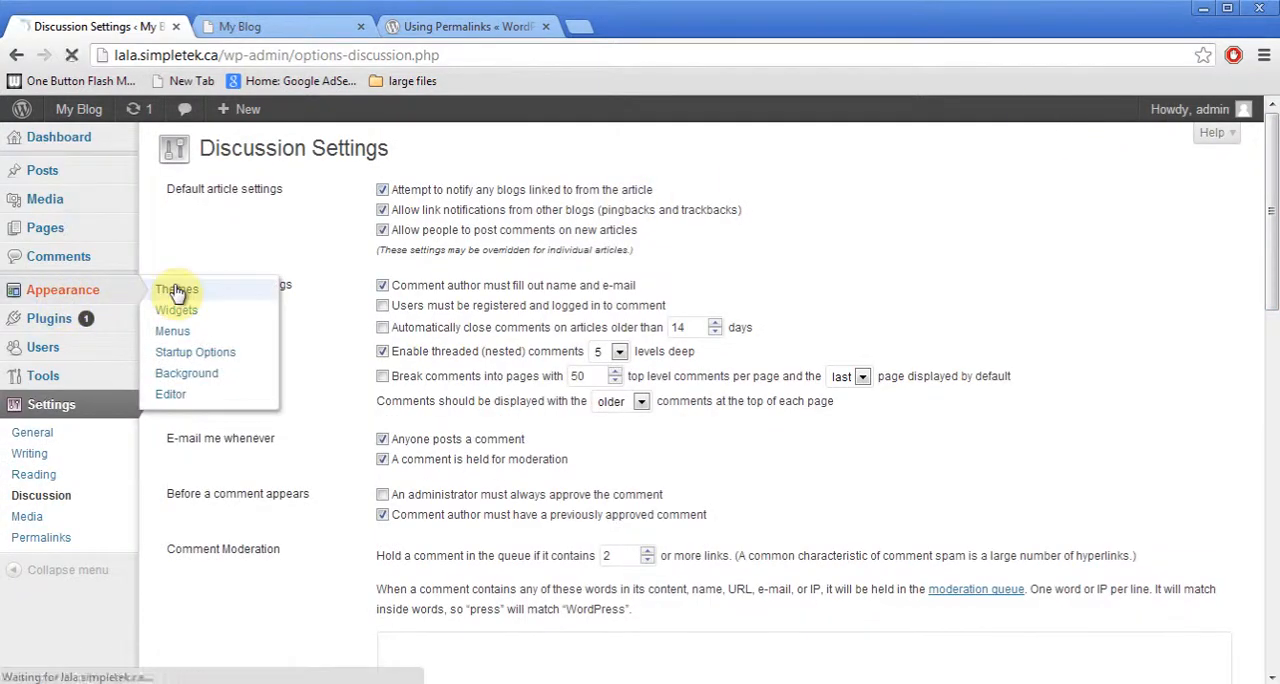
Go to Appearance > Themes, switch to Install Themes and search without a keyword.
click(176, 288)
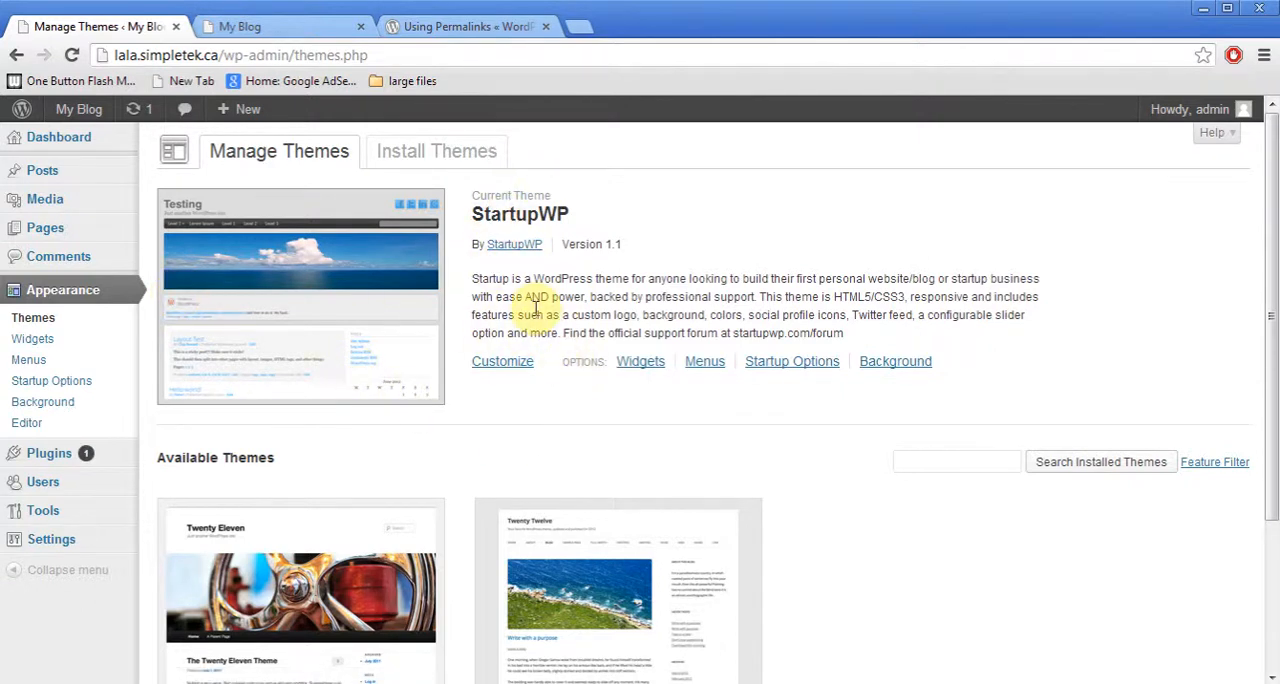
click(436, 152)
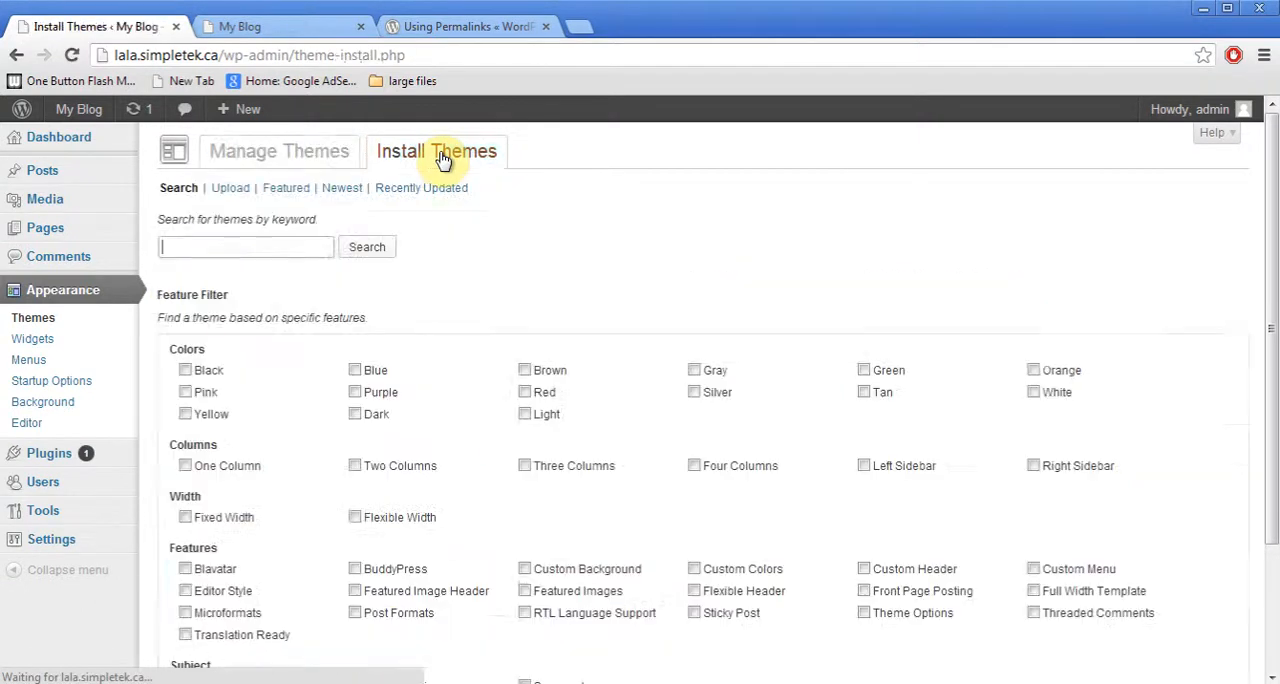
click(368, 248)
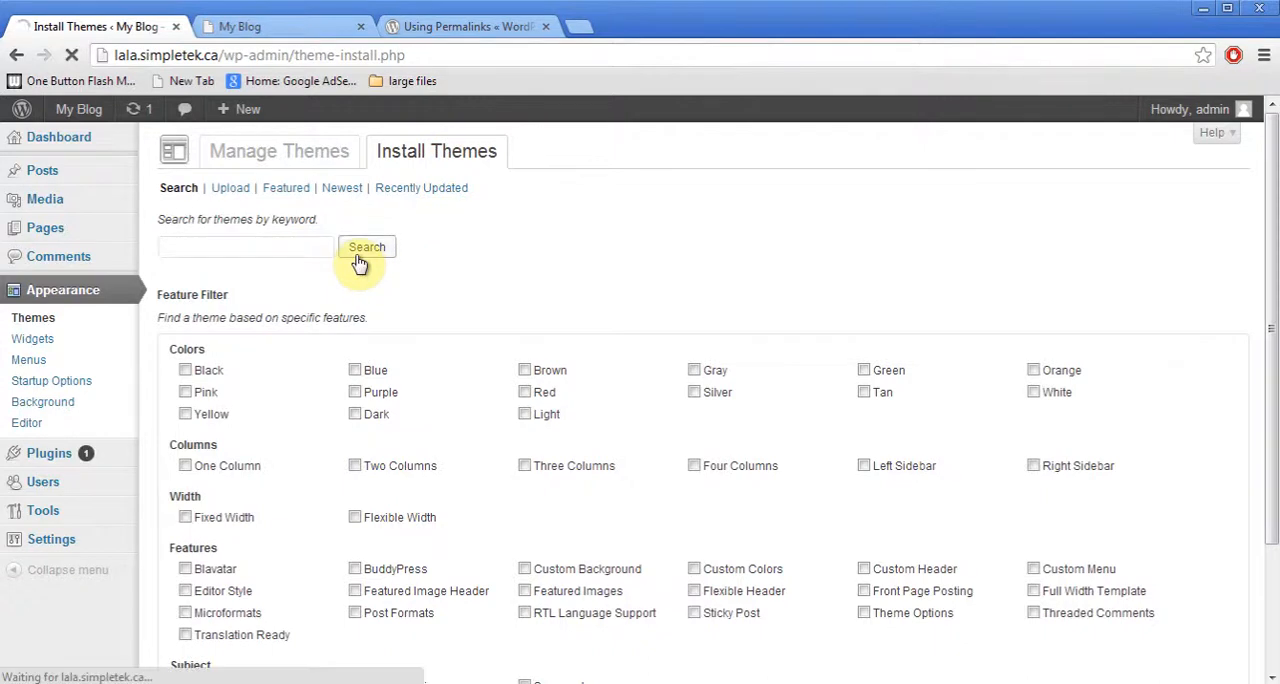
List the available themes and scroll through the results, installing the Whispy 1.4.1 theme.
click(368, 248)
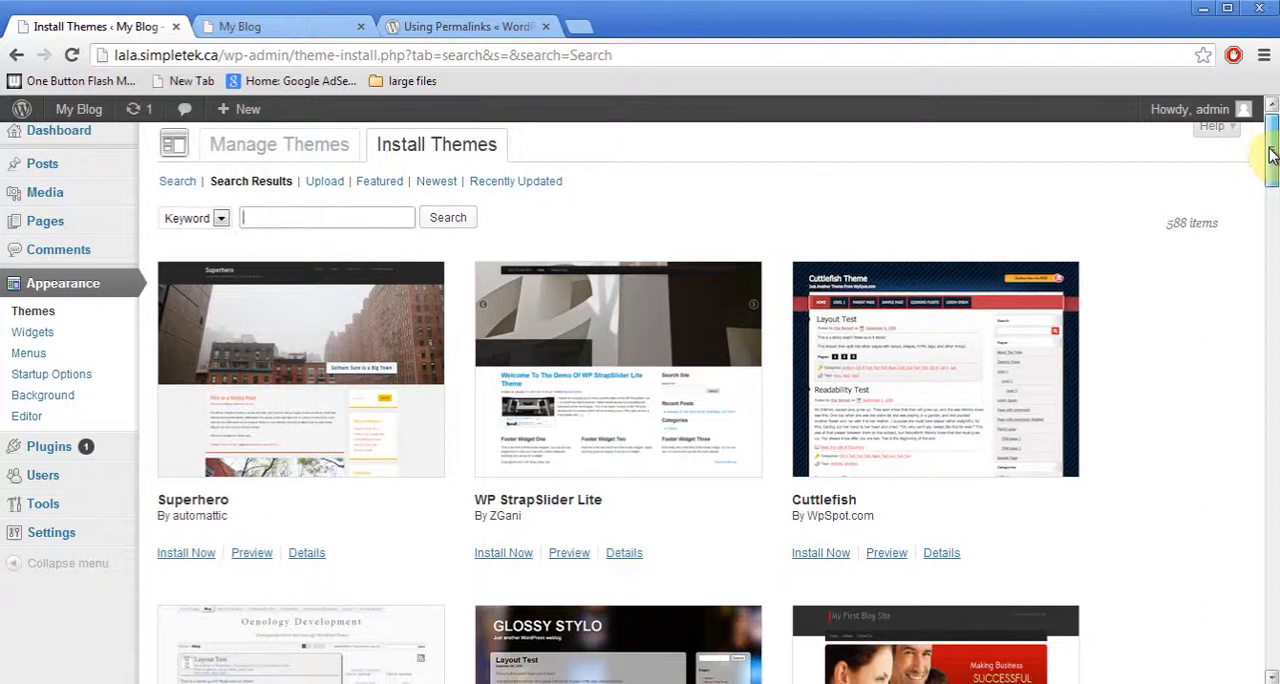
scroll(down, 3)
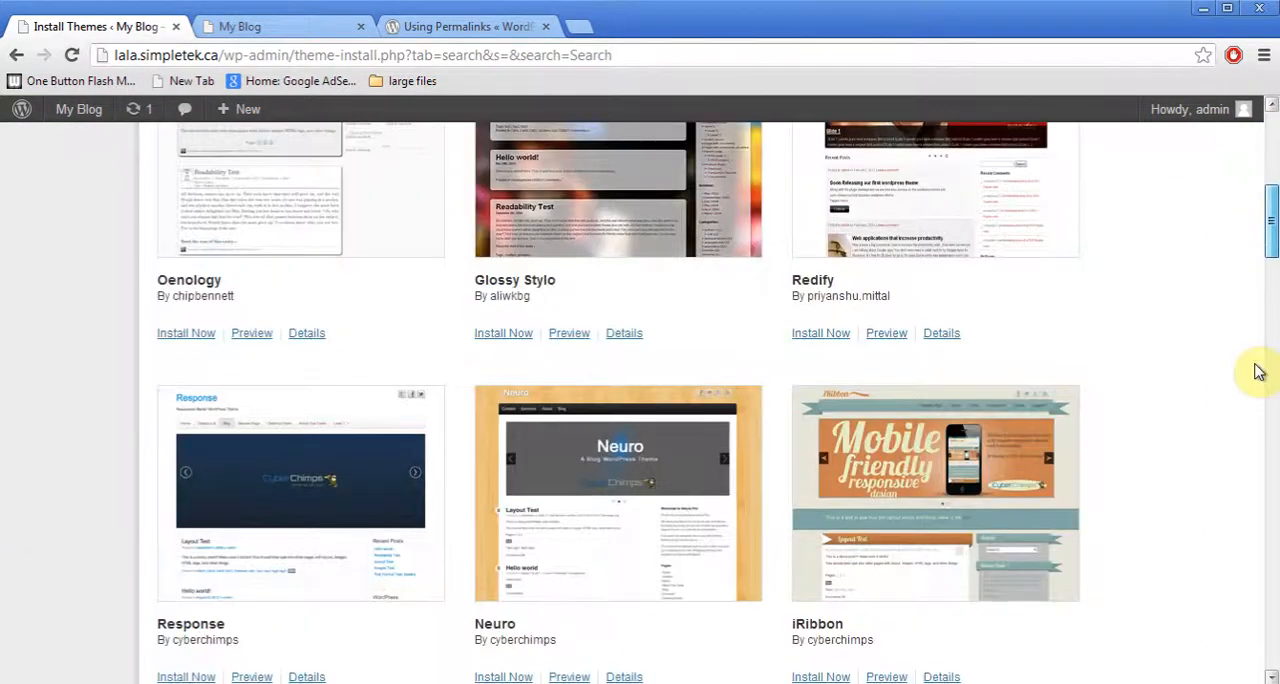
scroll(down, 3)
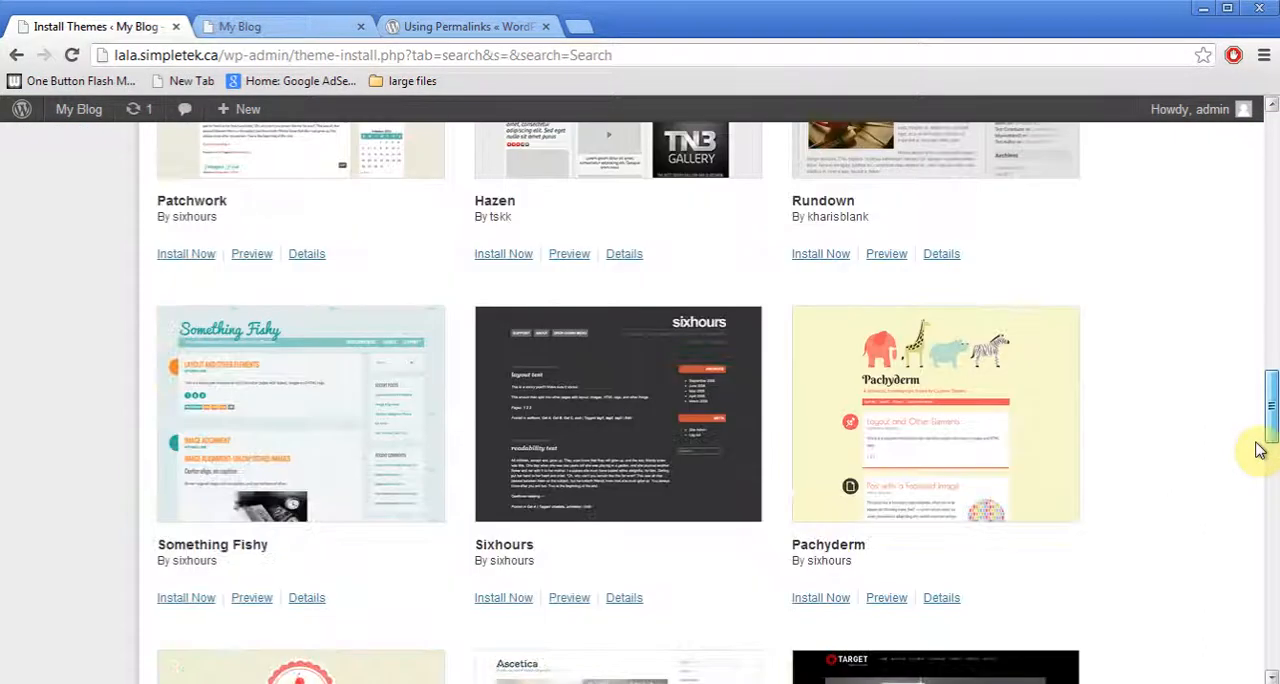
scroll(down, 3)
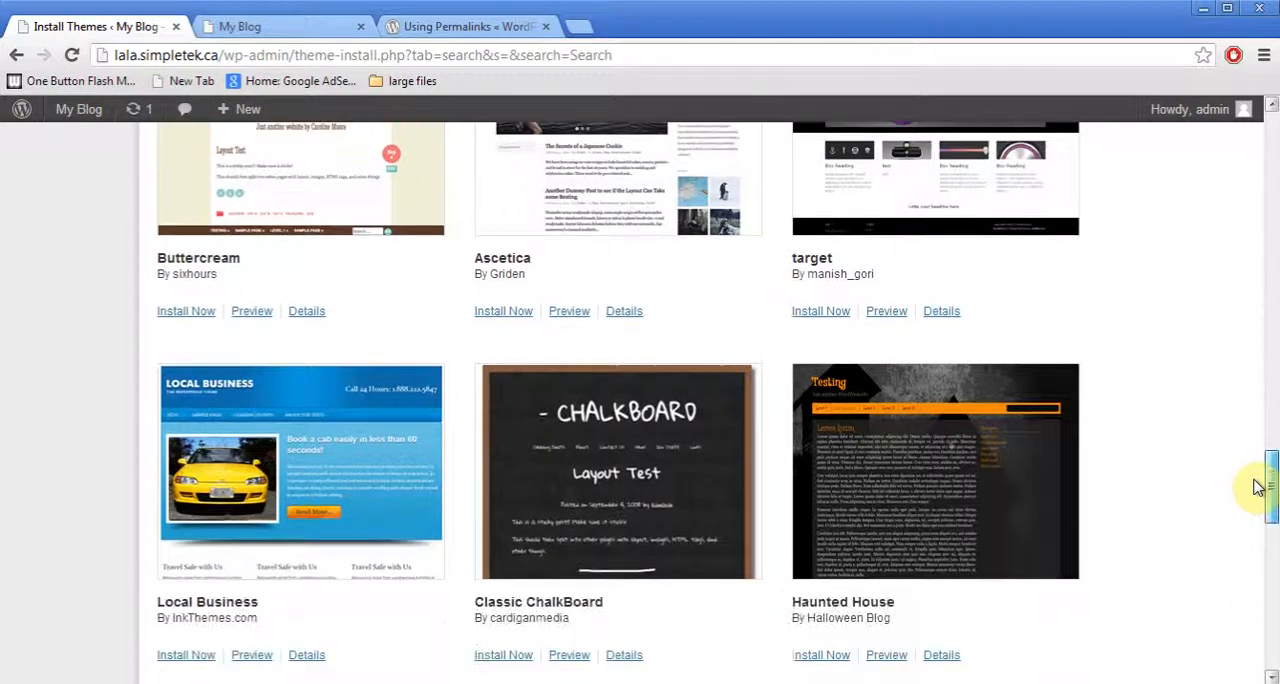
scroll(down, 3)
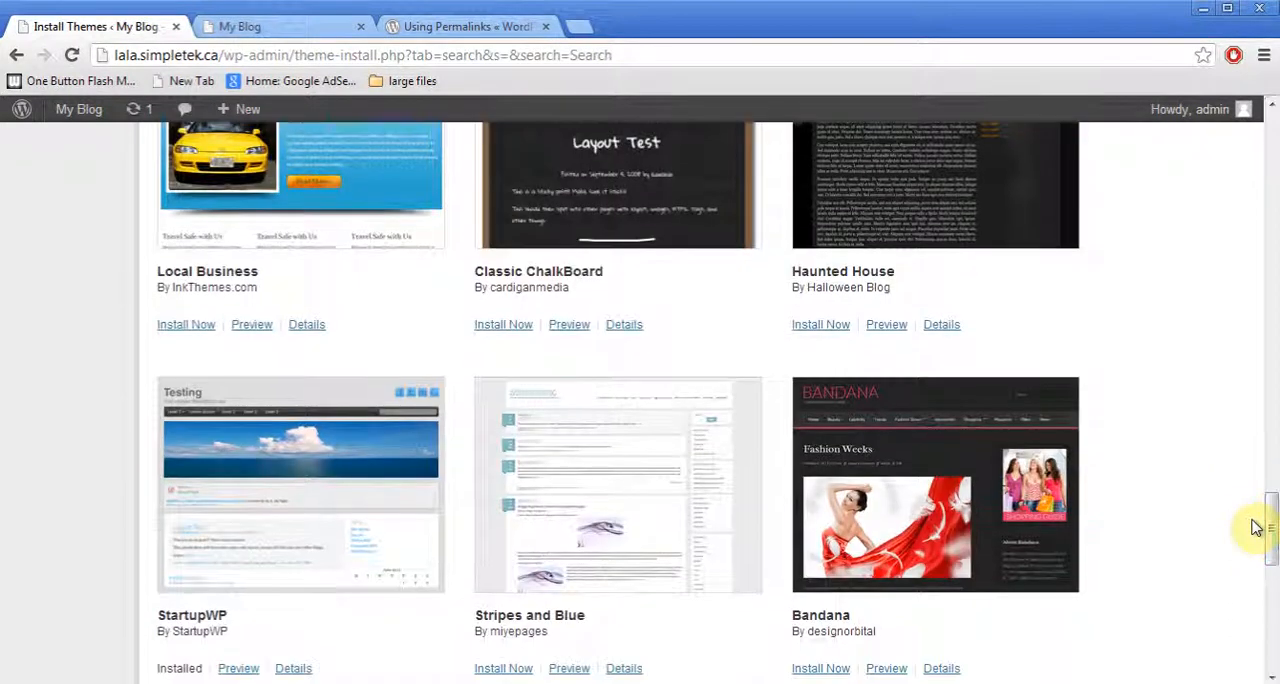
scroll(down, 3)
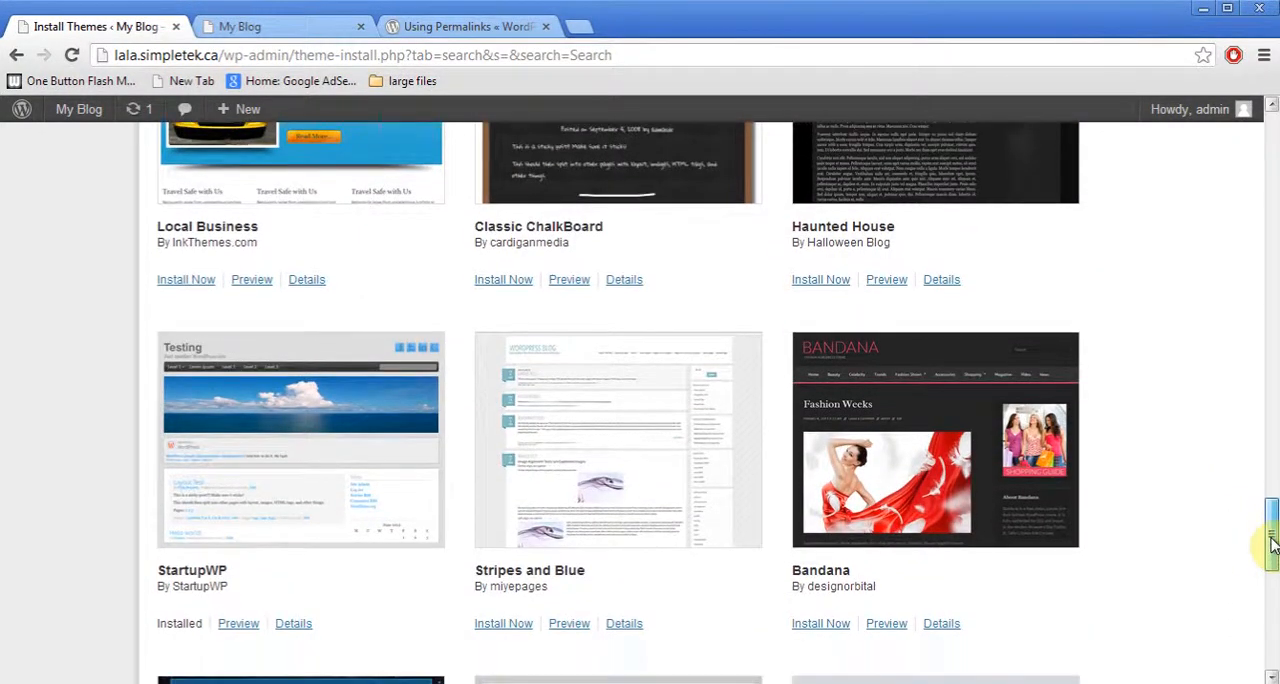
scroll(down, 3)
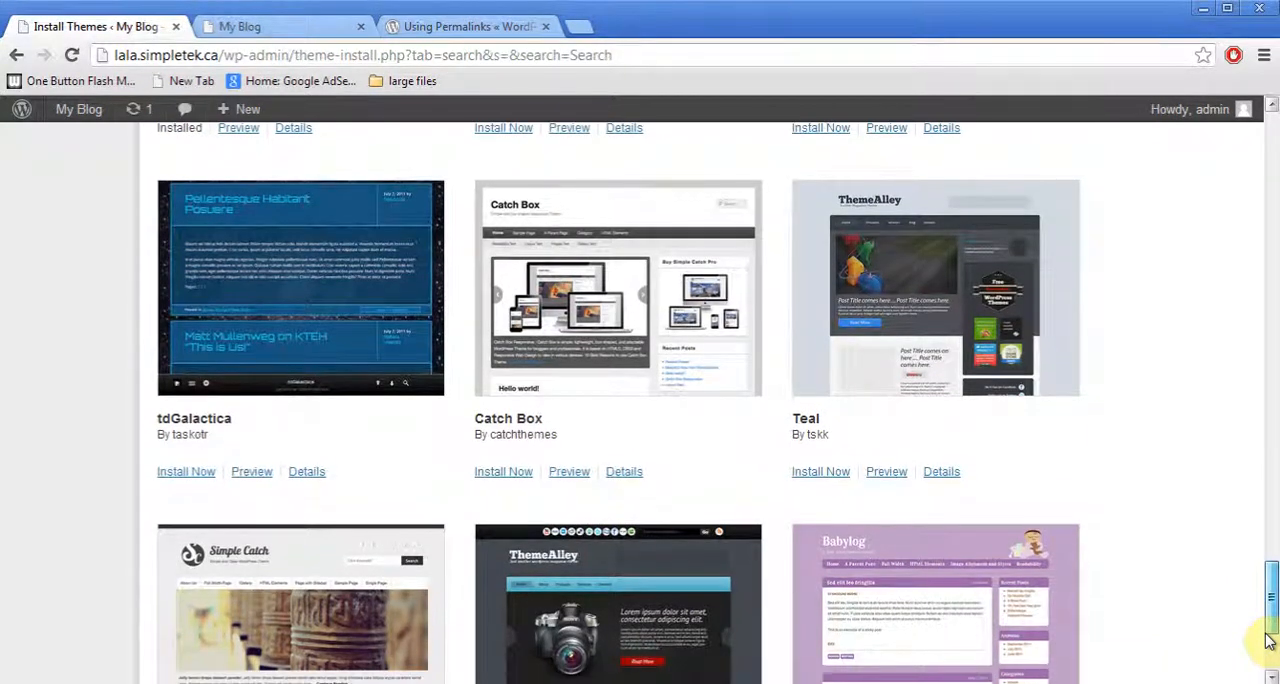
scroll(down, 3)
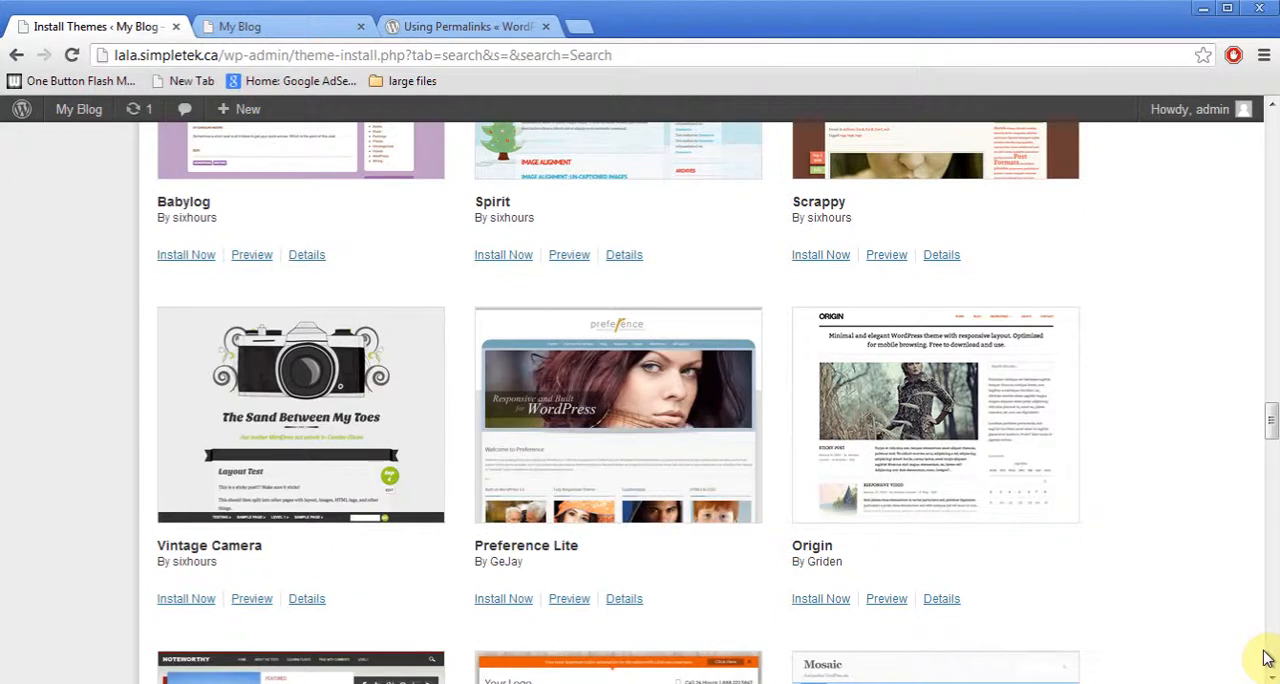
scroll(down, 3)
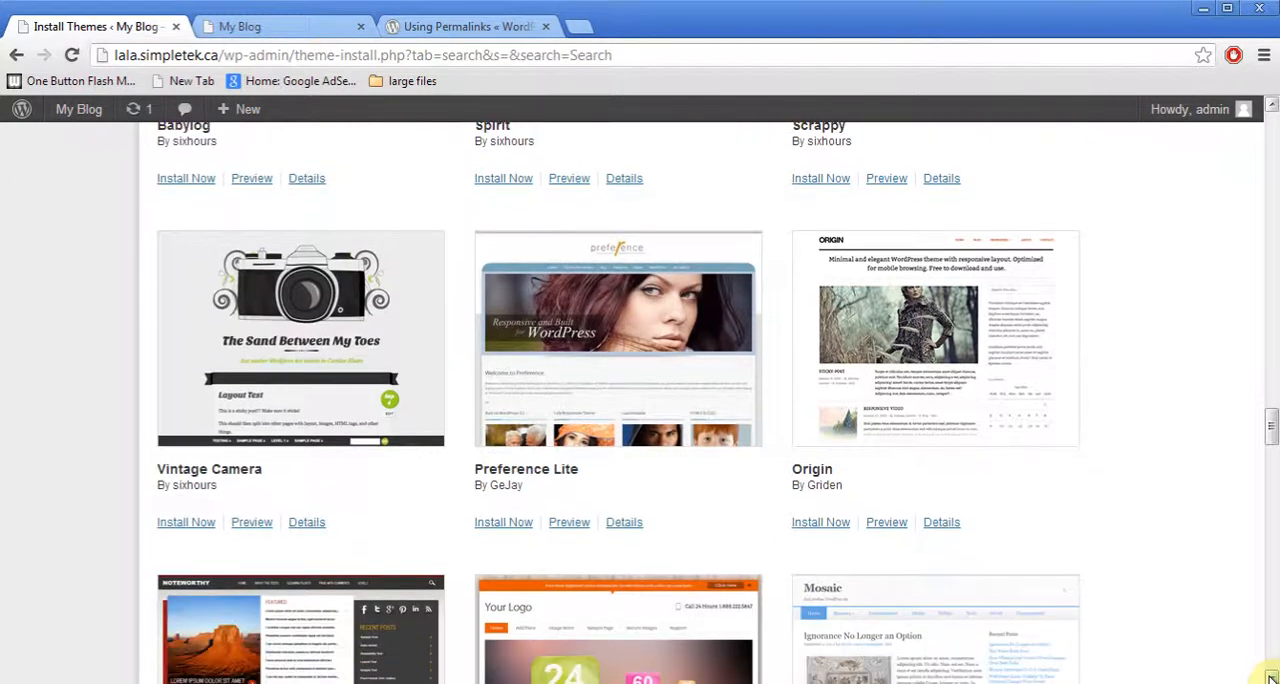
scroll(down, 3)
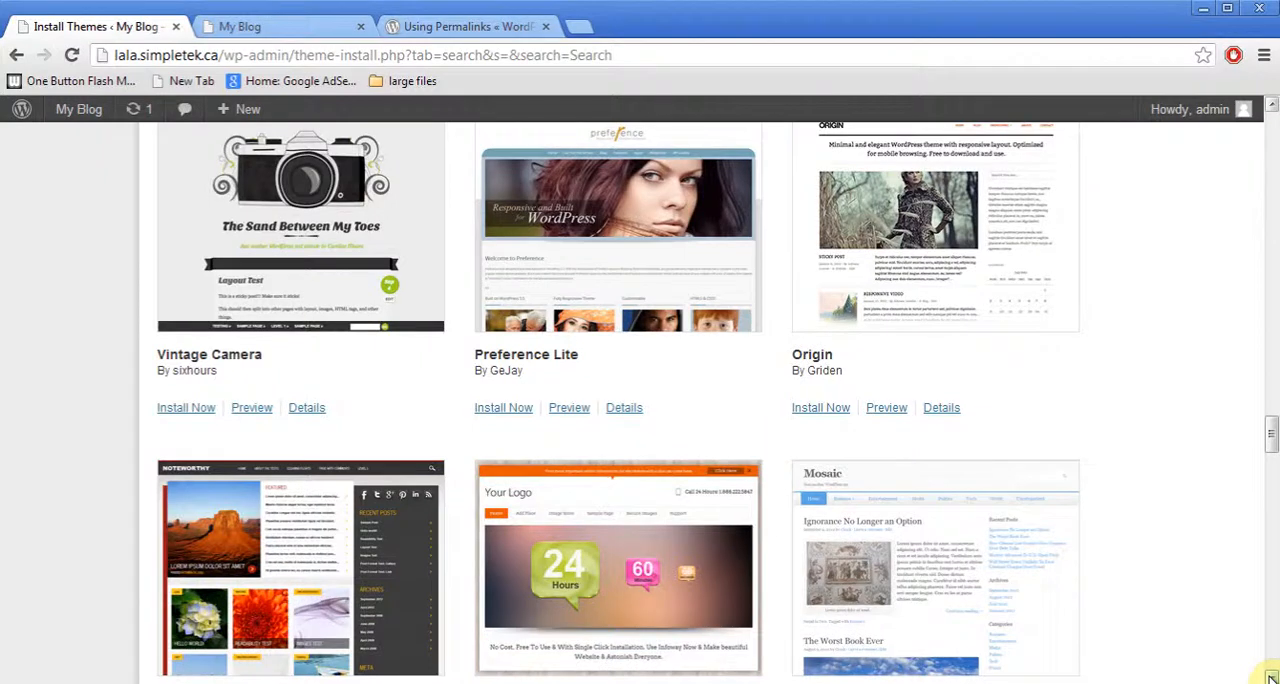
scroll(down, 3)
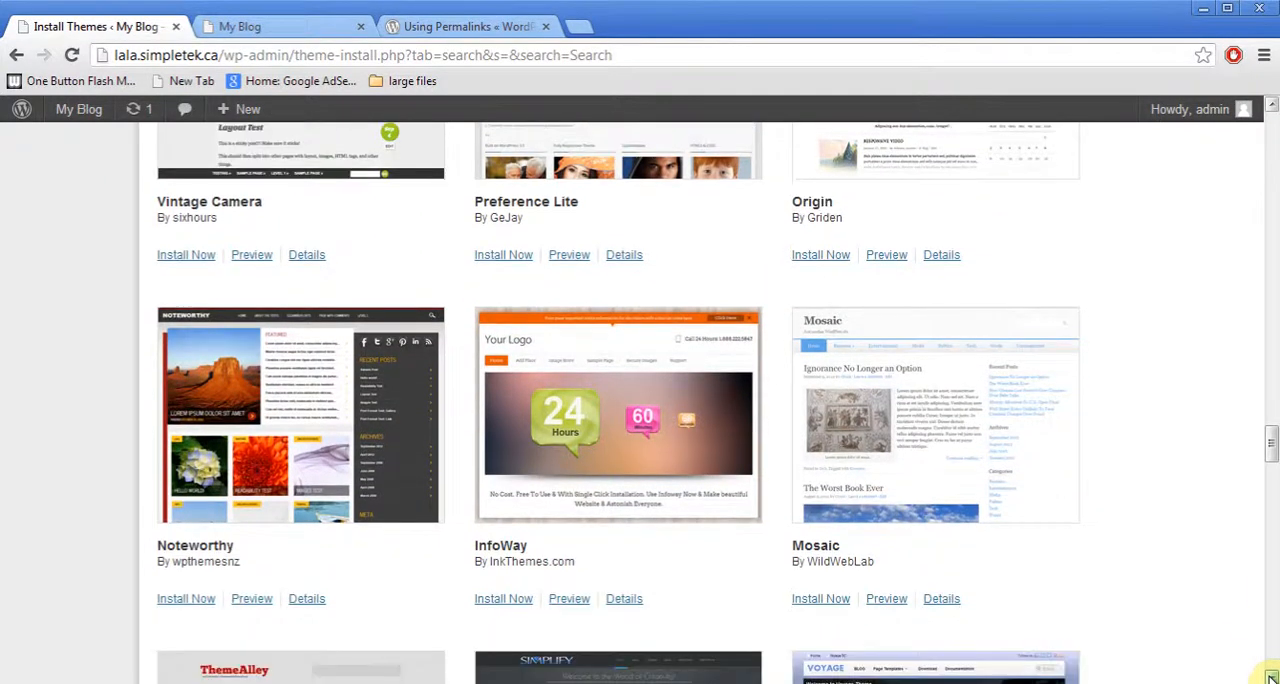
scroll(down, 3)
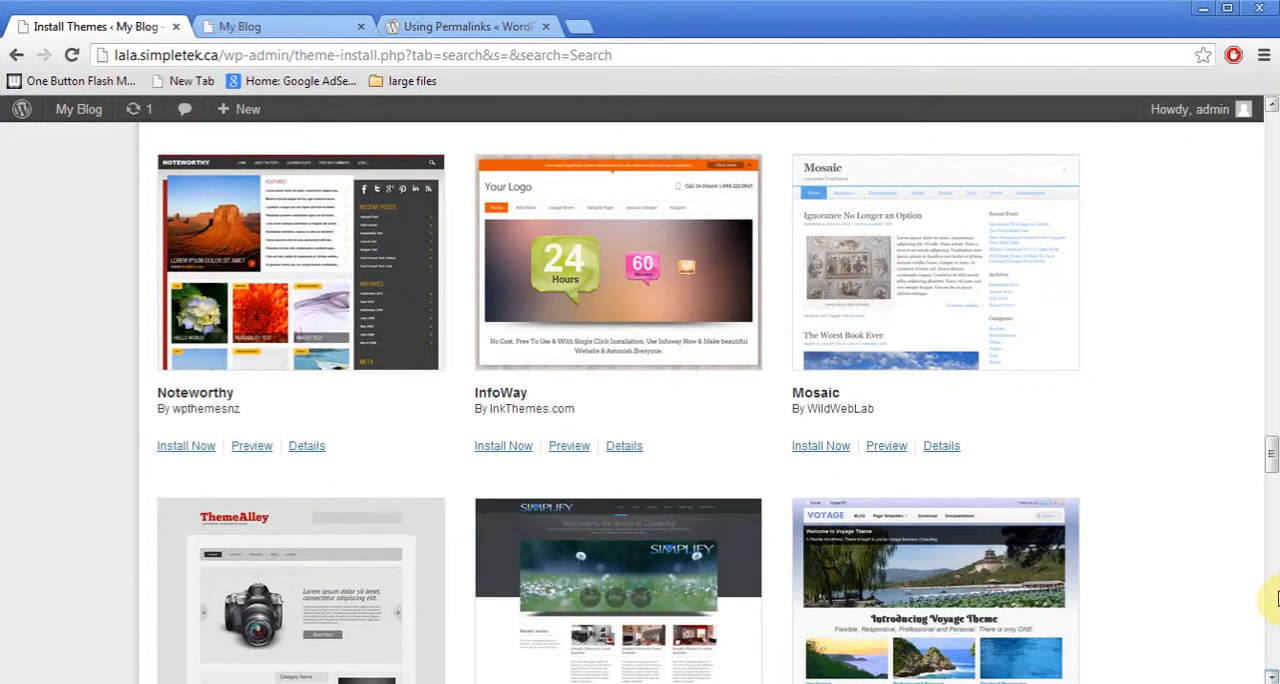
scroll(down, 3)
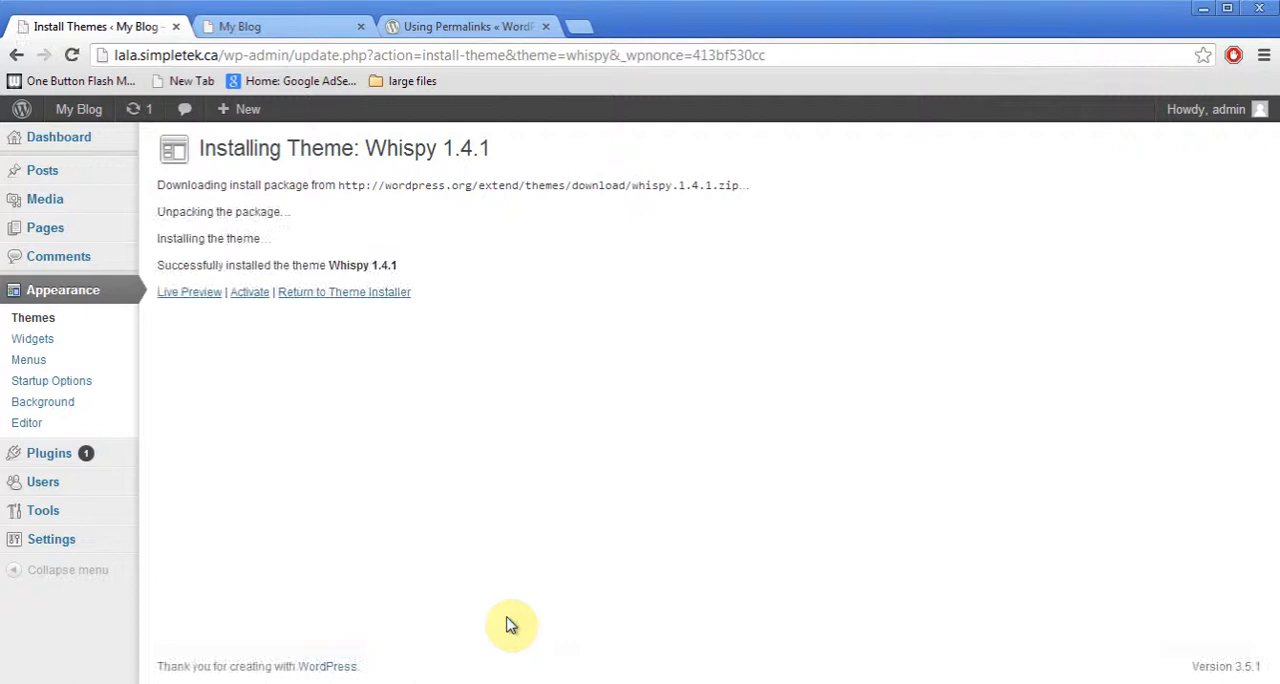
Activate the newly installed Whispy 1.4.1 theme.
click(248, 292)
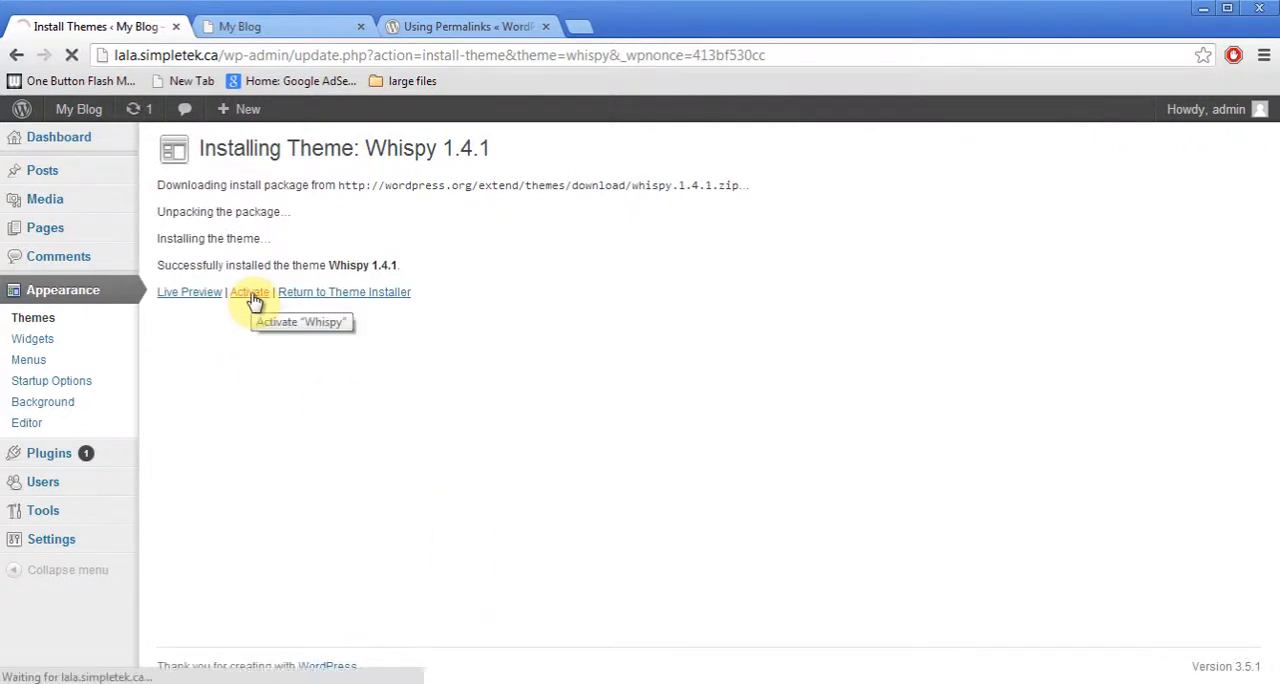
click(248, 292)
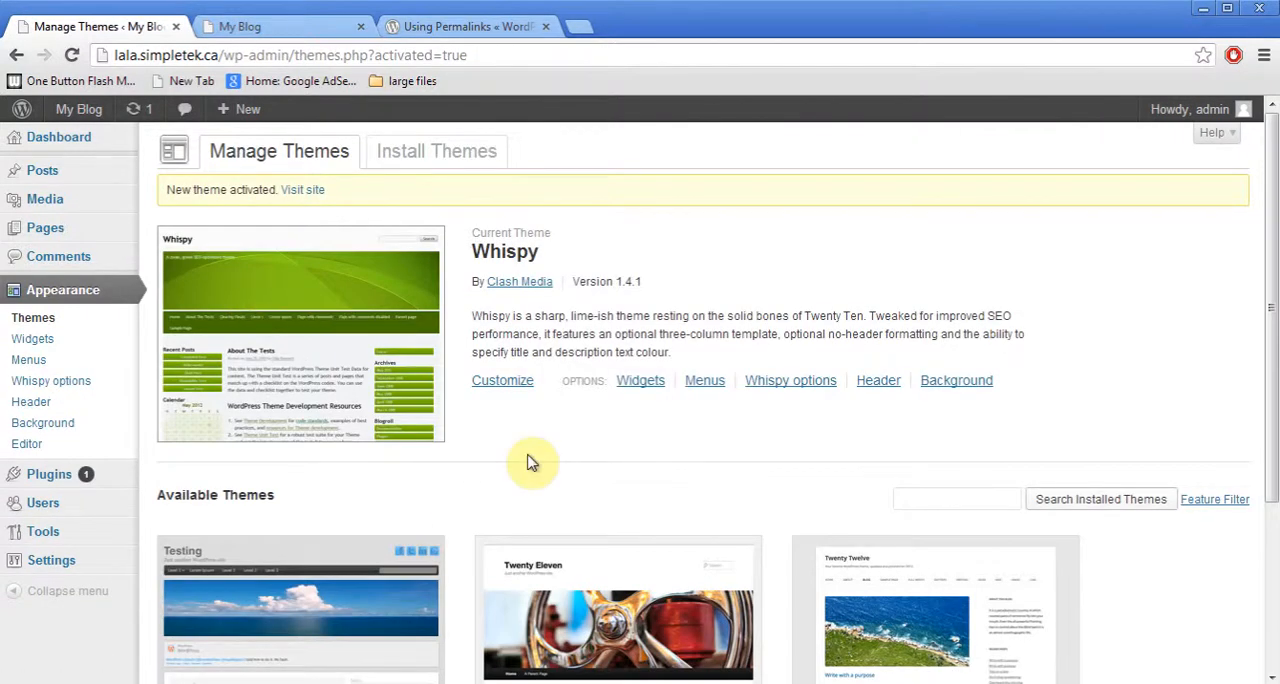
mouse_move(284, 26)
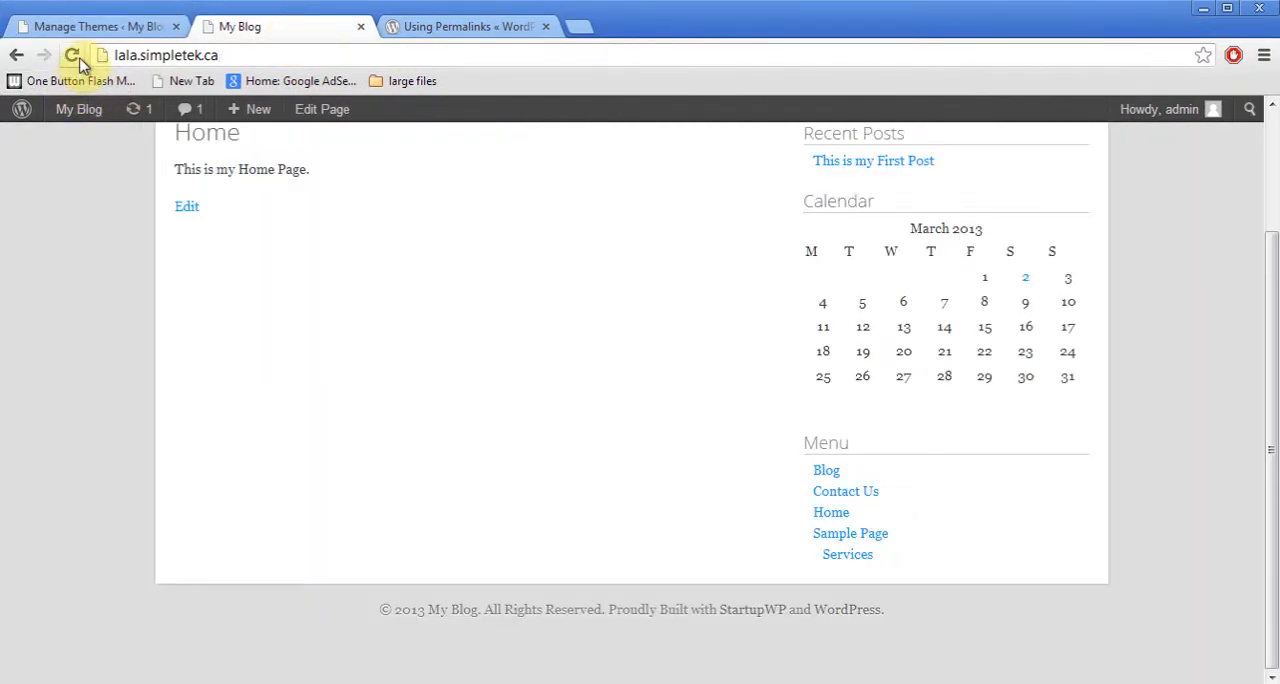
Reload the live blog to see the green Whispy design, then return to Manage Themes.
click(72, 56)
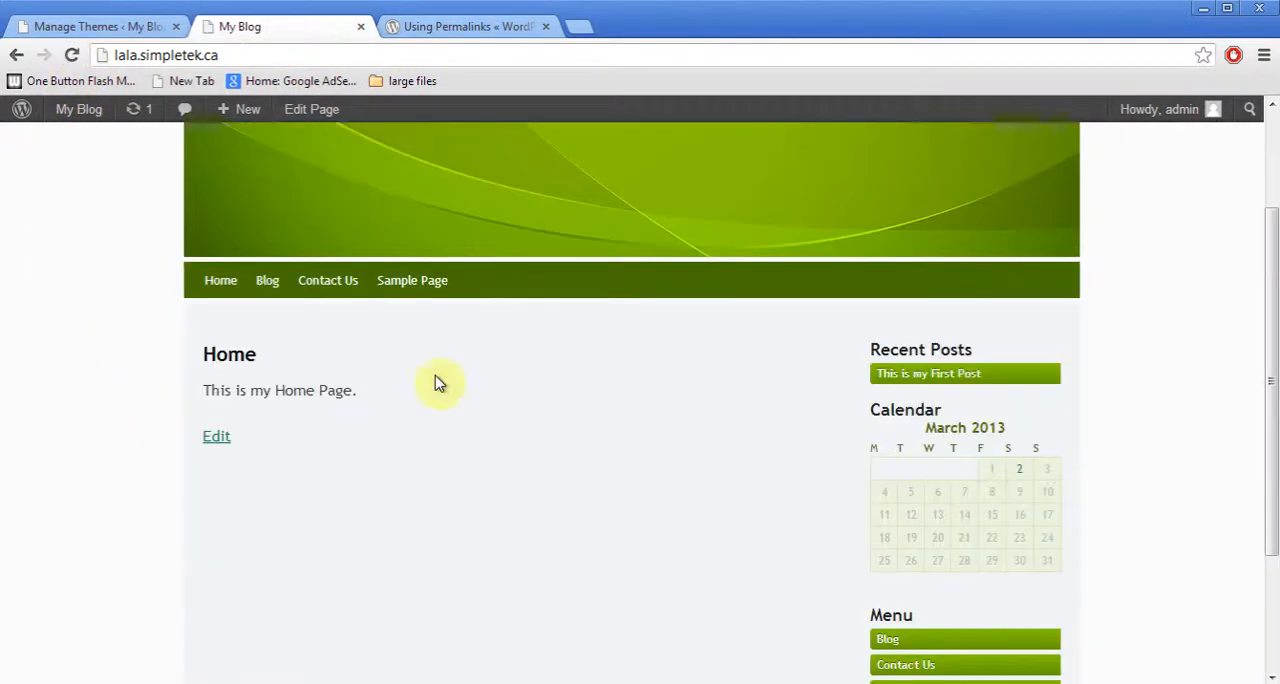
scroll(up, 3)
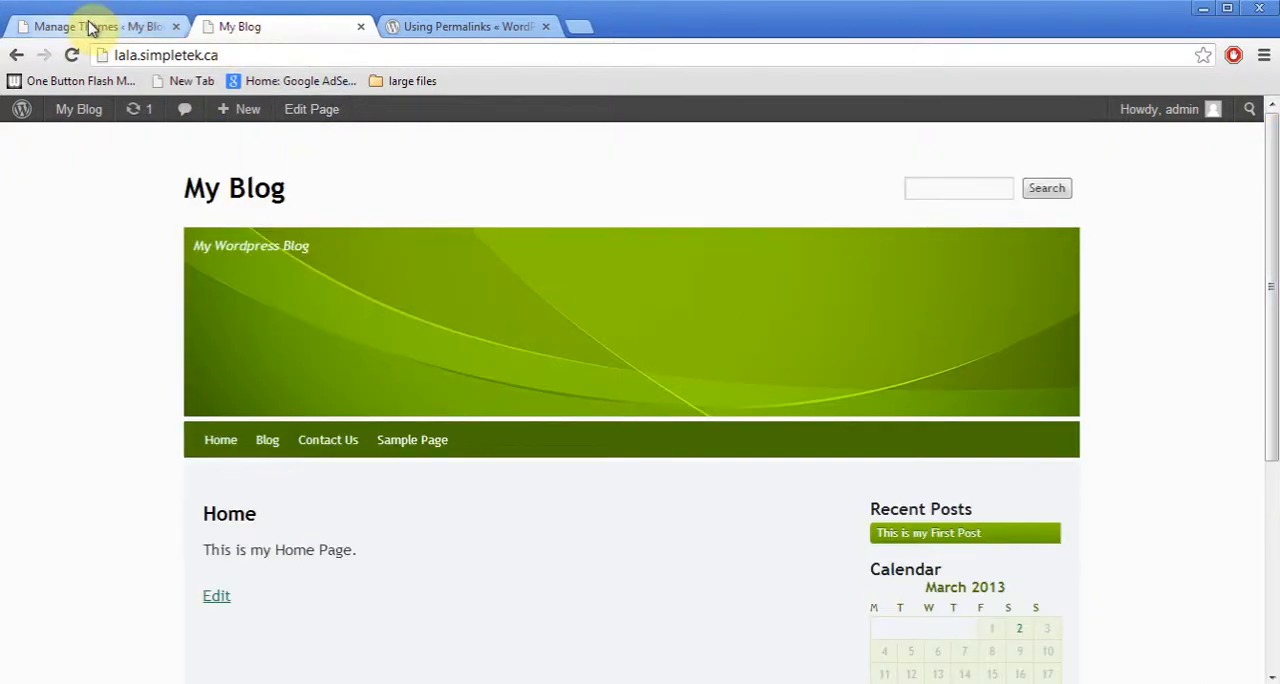
click(96, 26)
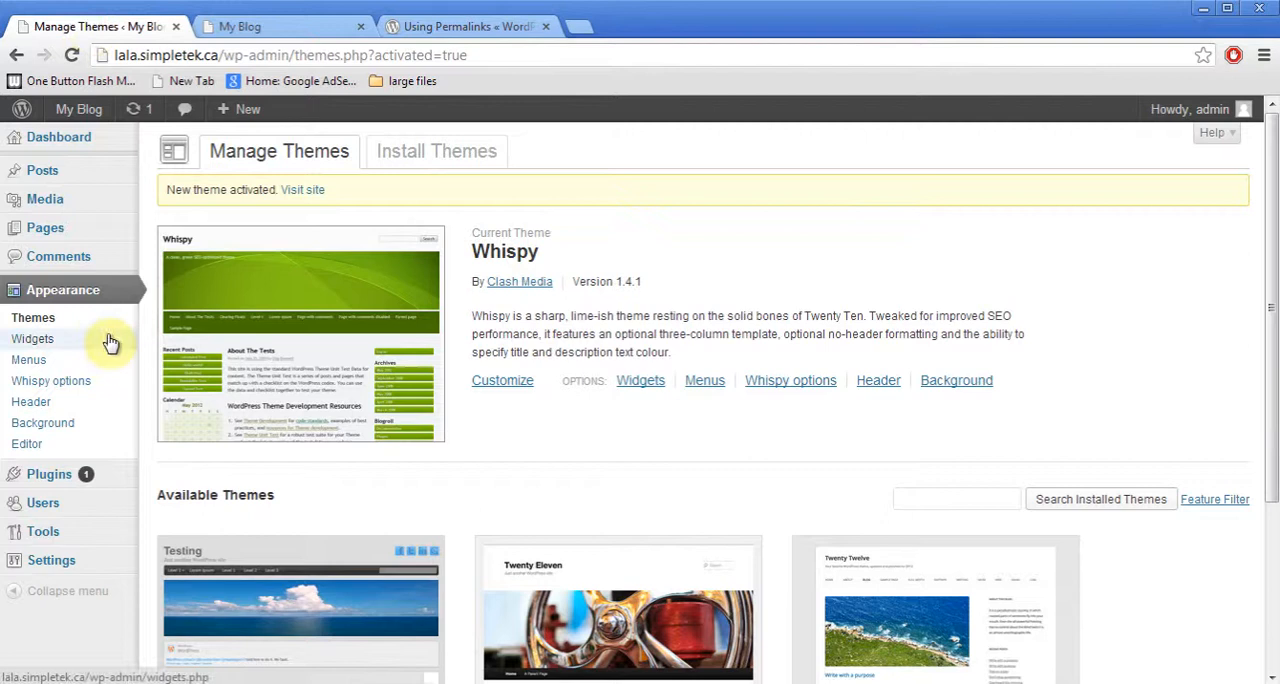
mouse_move(30, 400)
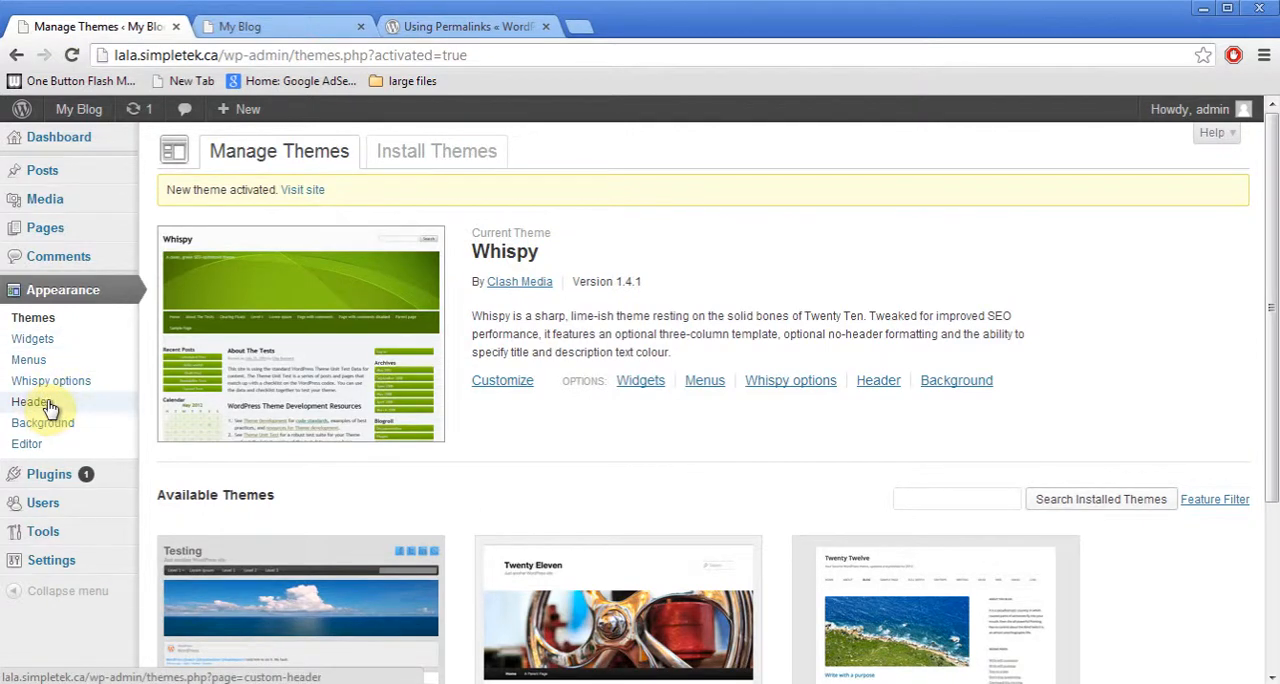
Open Appearance > Header and review the Whispy Custom Header options and default images.
click(30, 400)
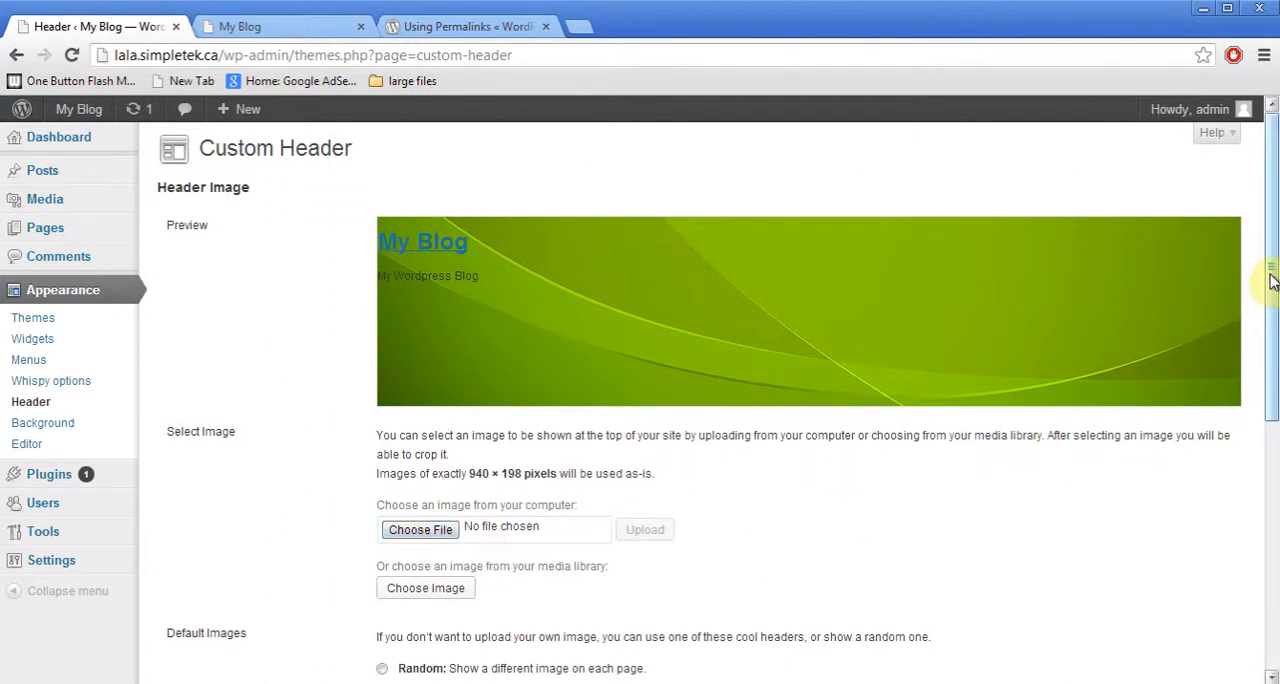
scroll(down, 3)
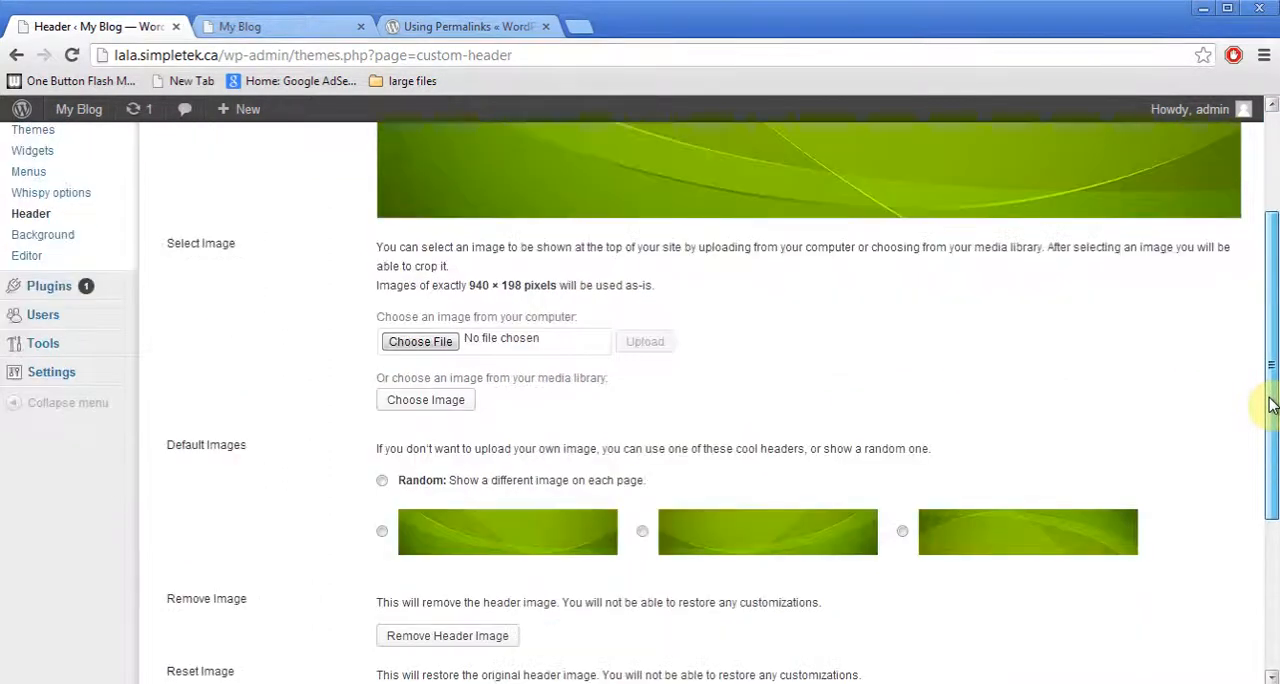
scroll(down, 3)
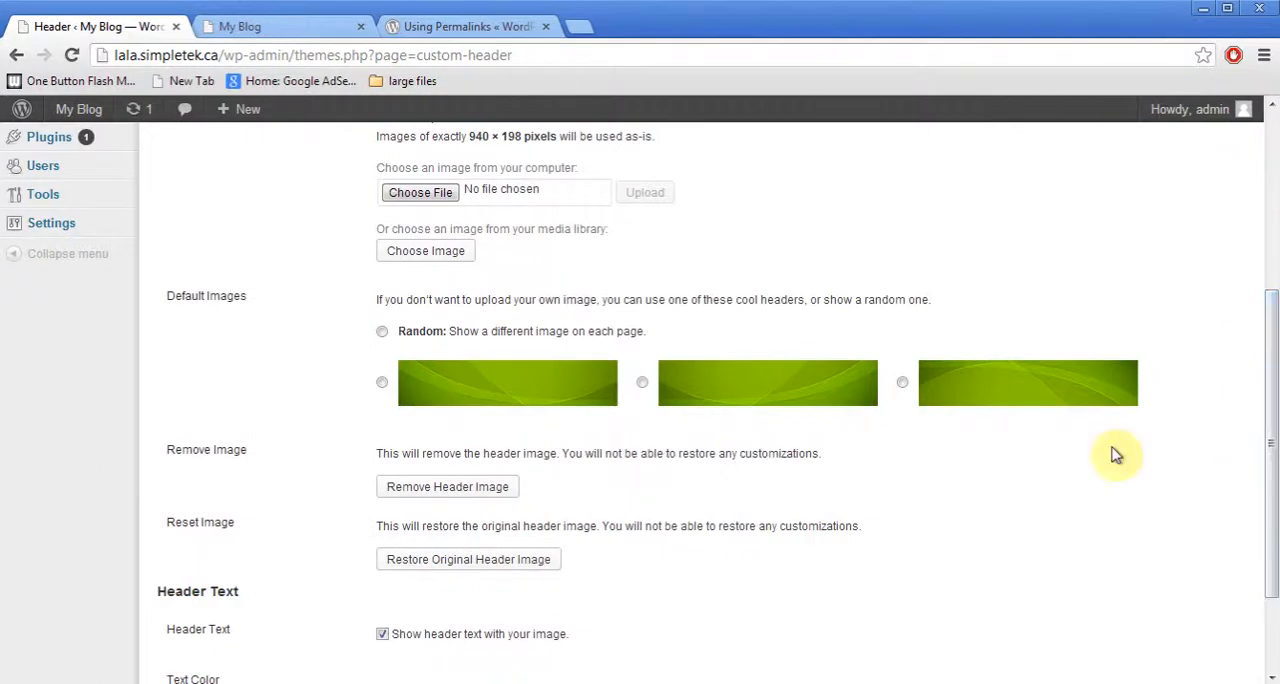
mouse_move(620, 384)
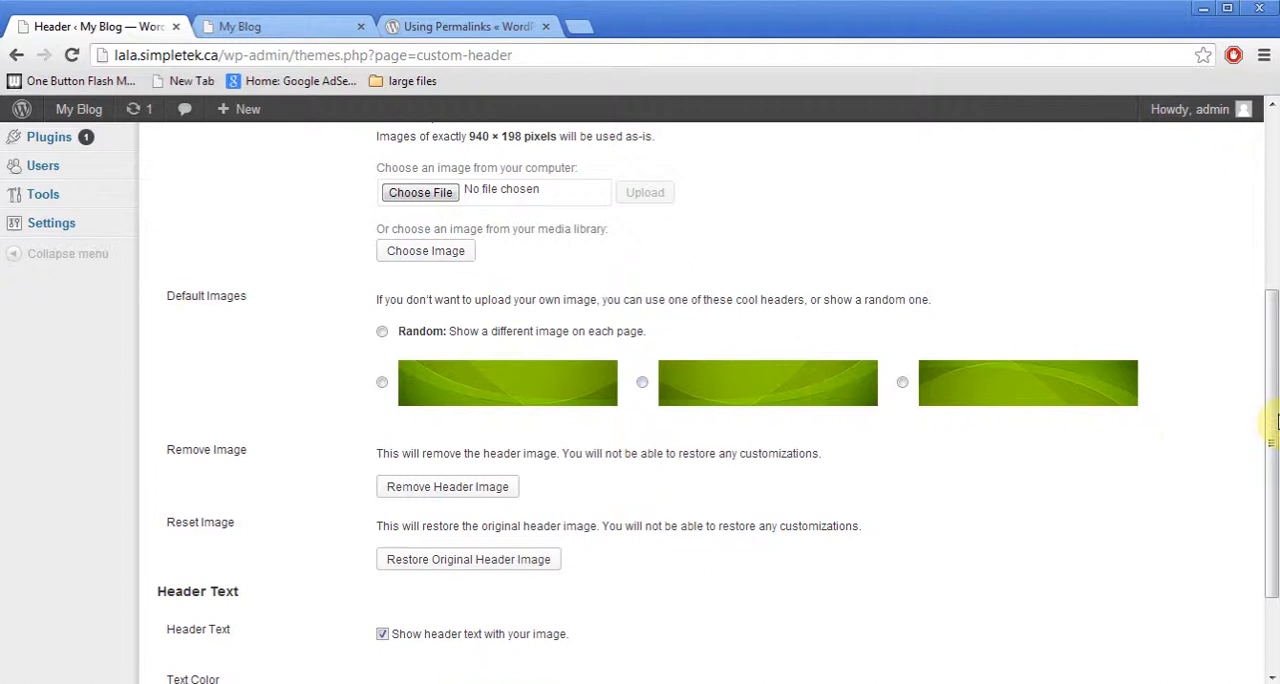
scroll(up, 3)
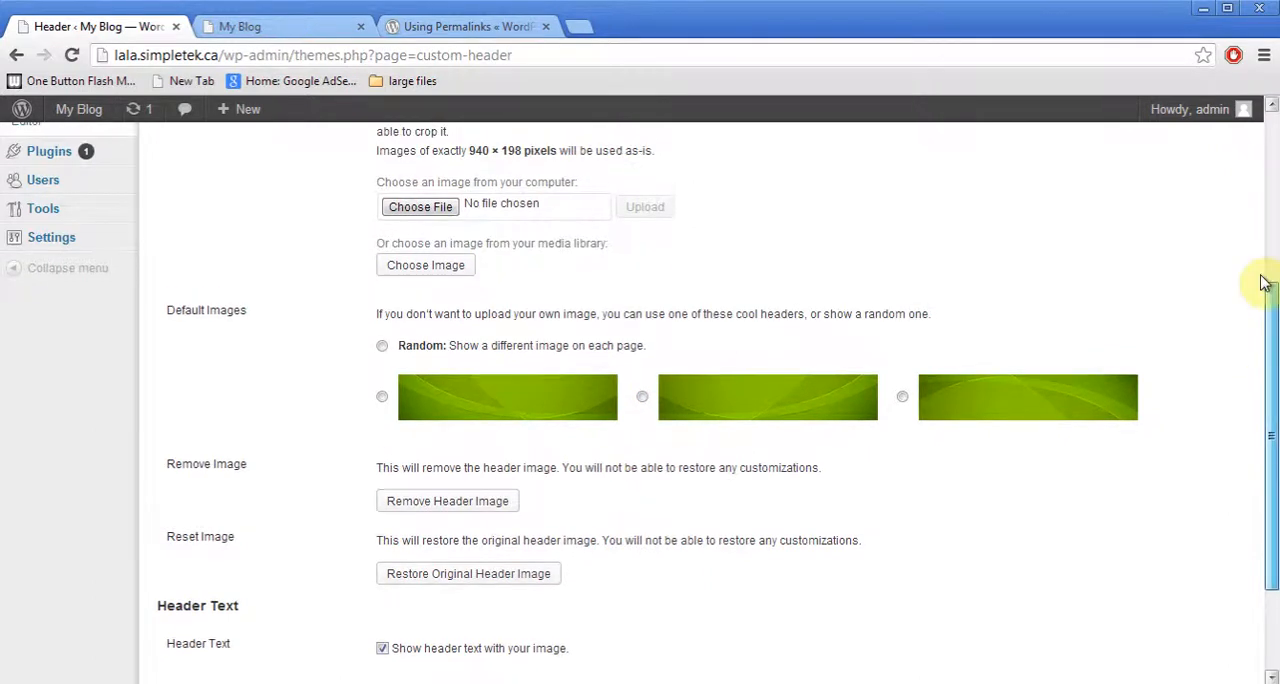
scroll(up, 3)
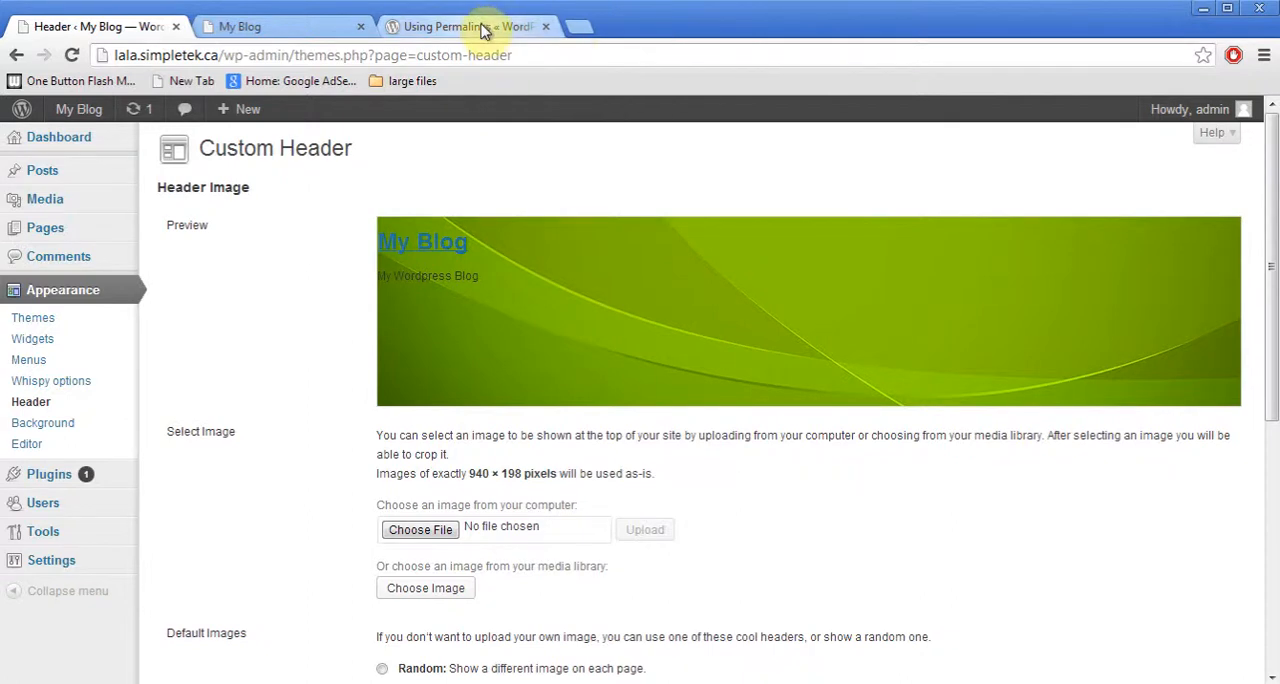
Search ThemeForest for 'theme' and browse the WordPress theme listings.
click(468, 26)
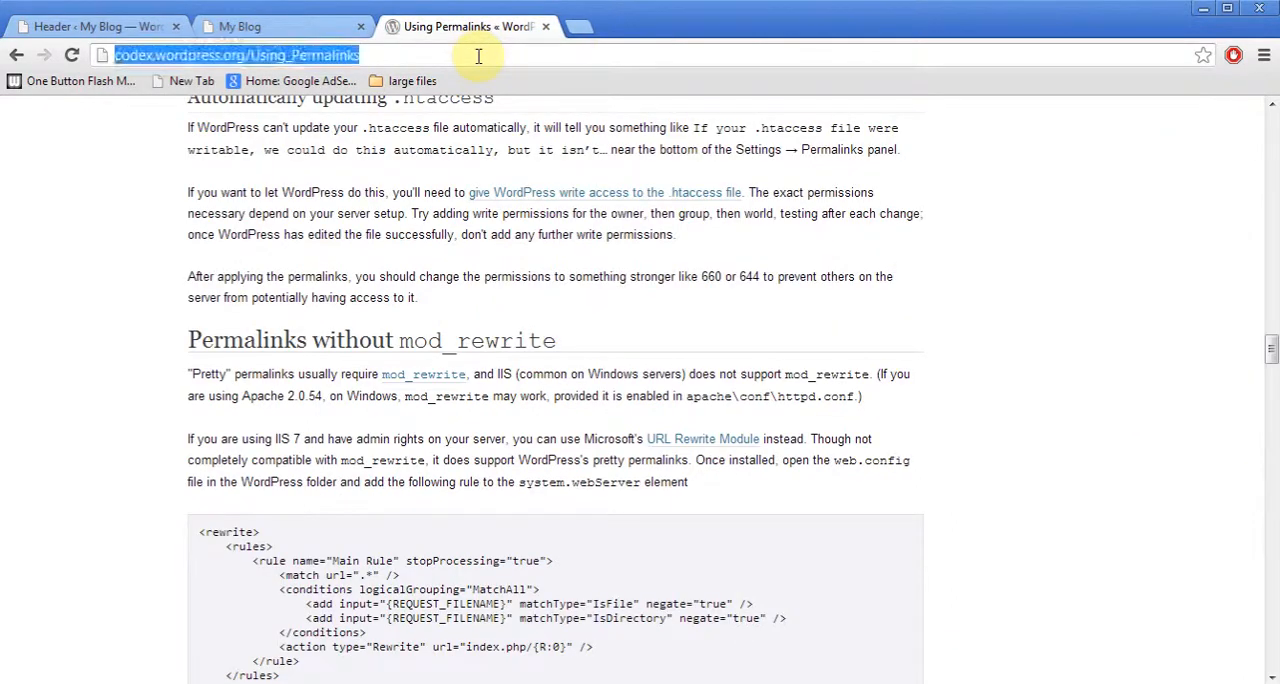
text(themeforest.net)
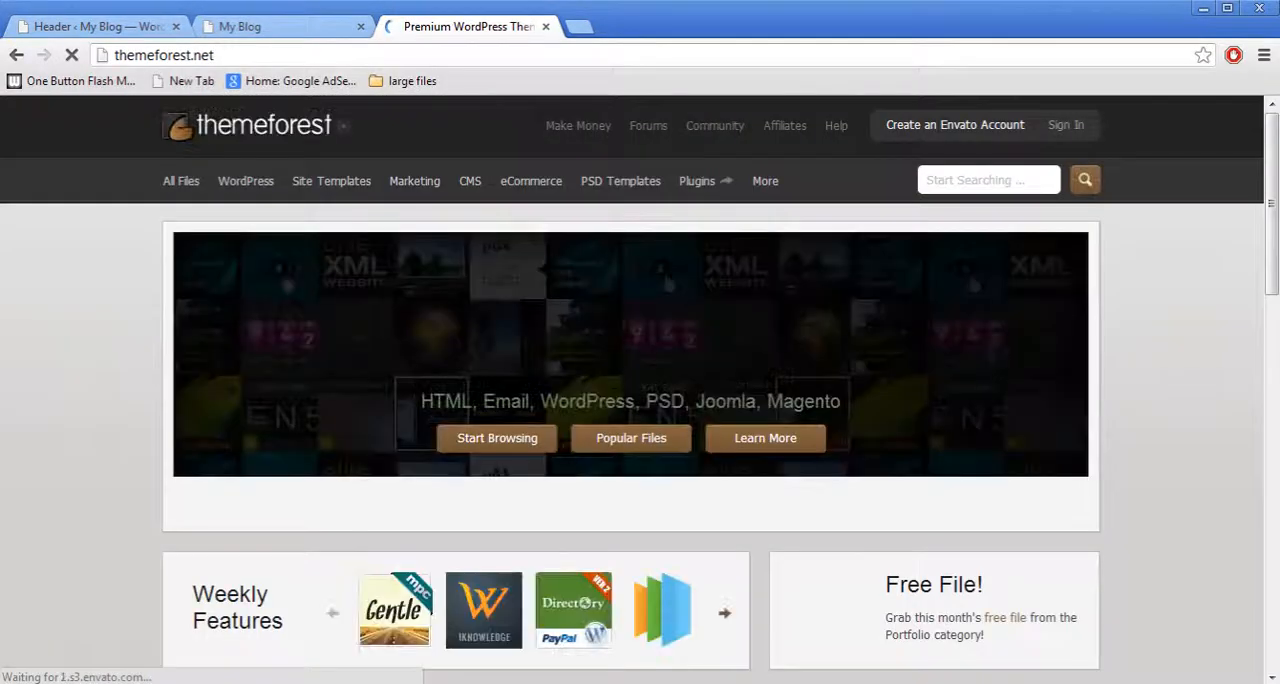
click(244, 182)
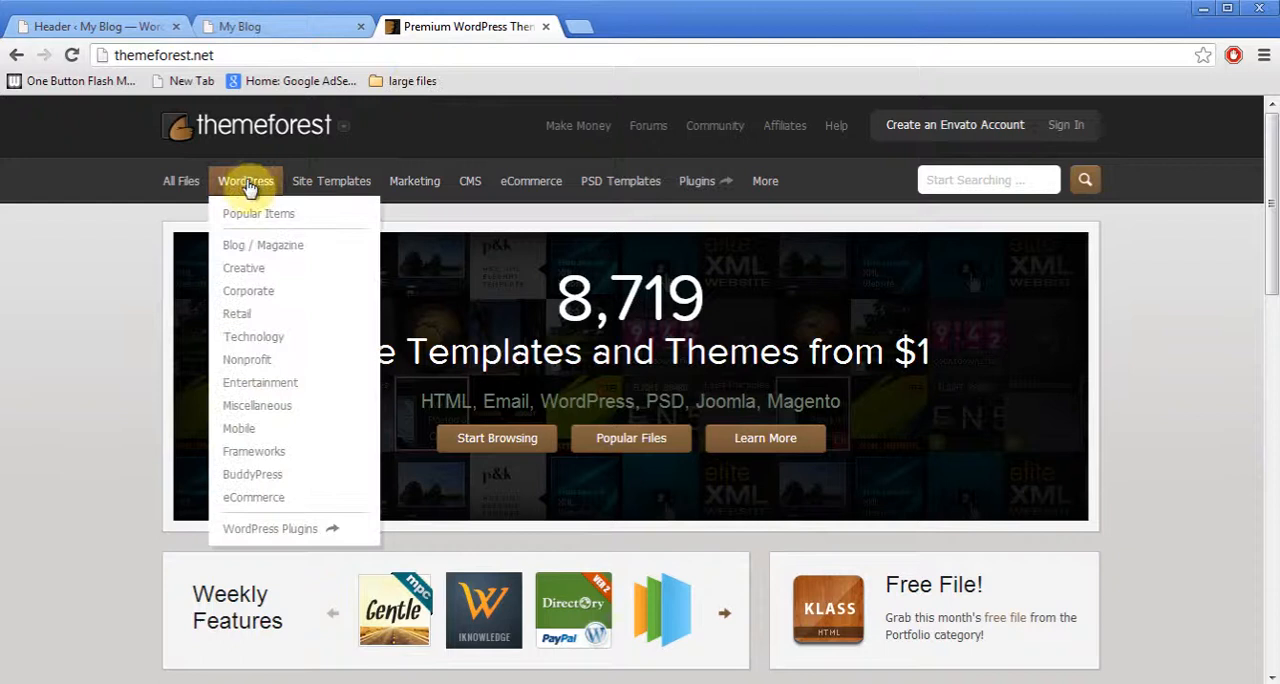
click(244, 182)
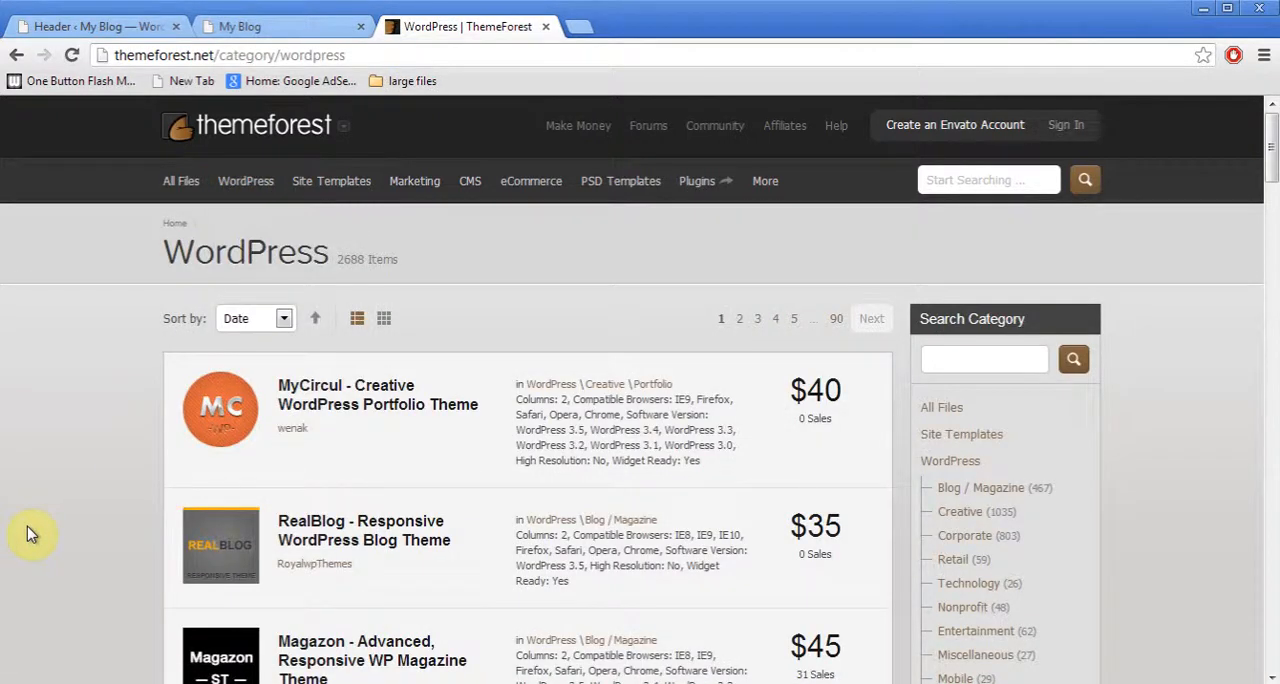
mouse_move(220, 408)
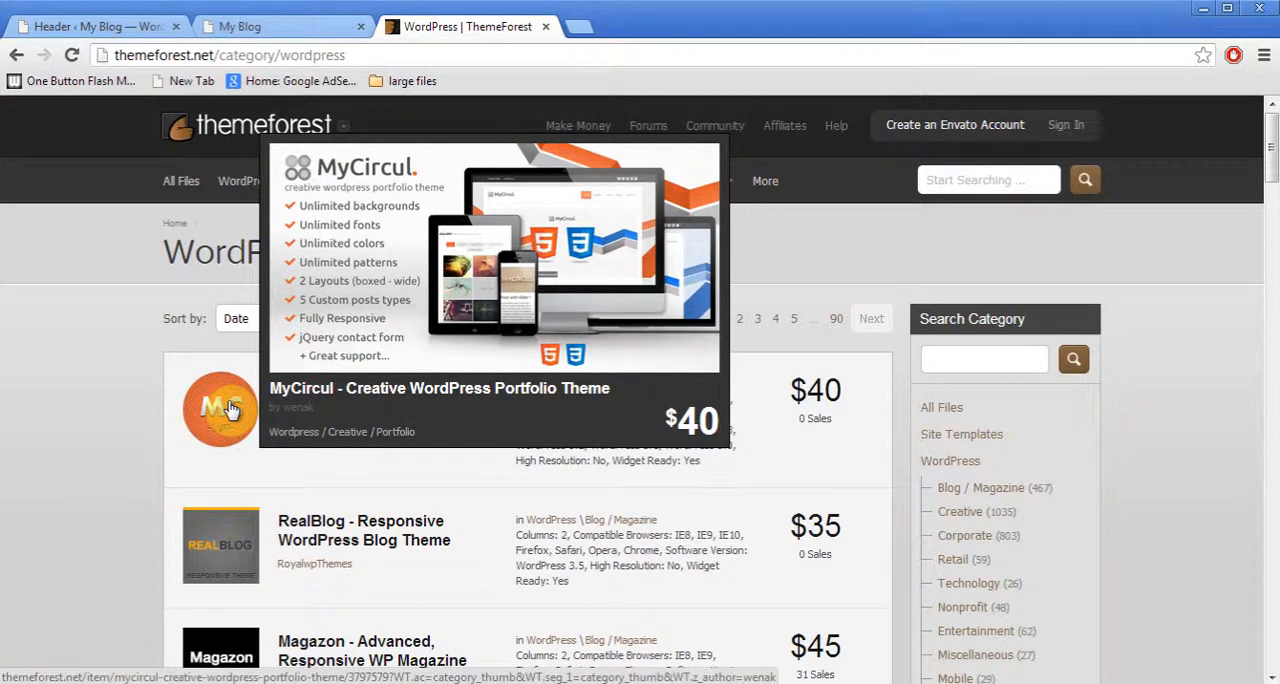
mouse_move(128, 462)
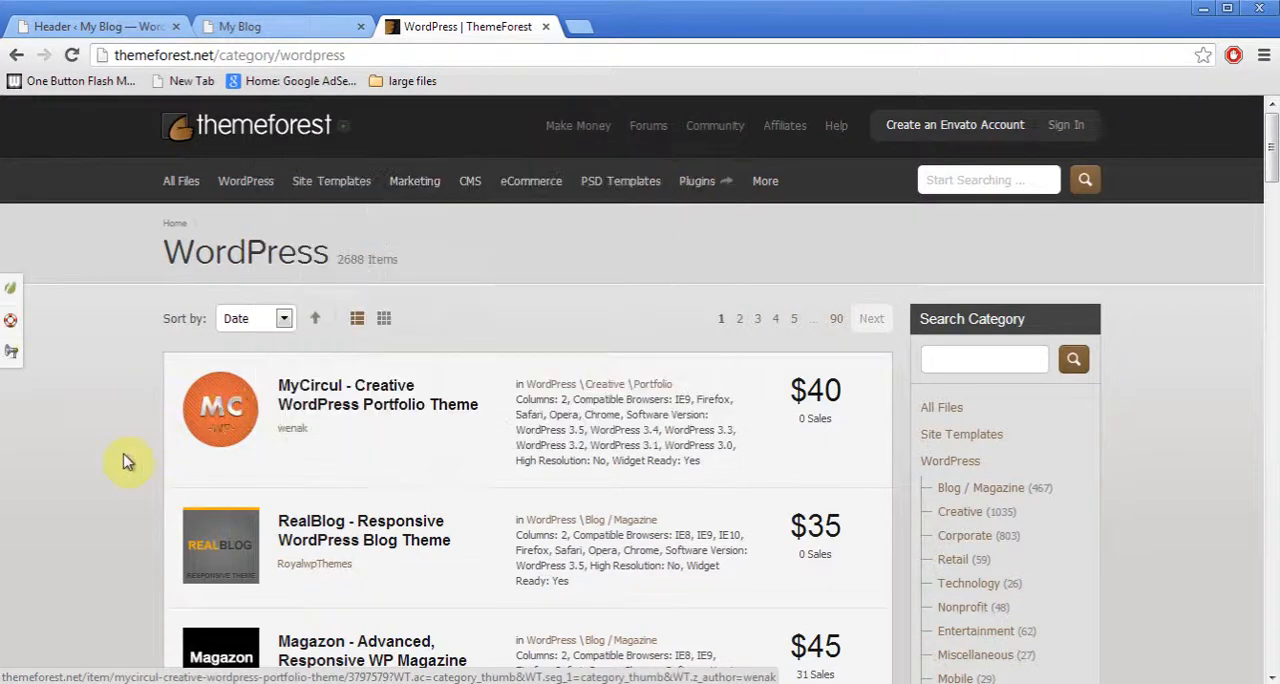
scroll(down, 3)
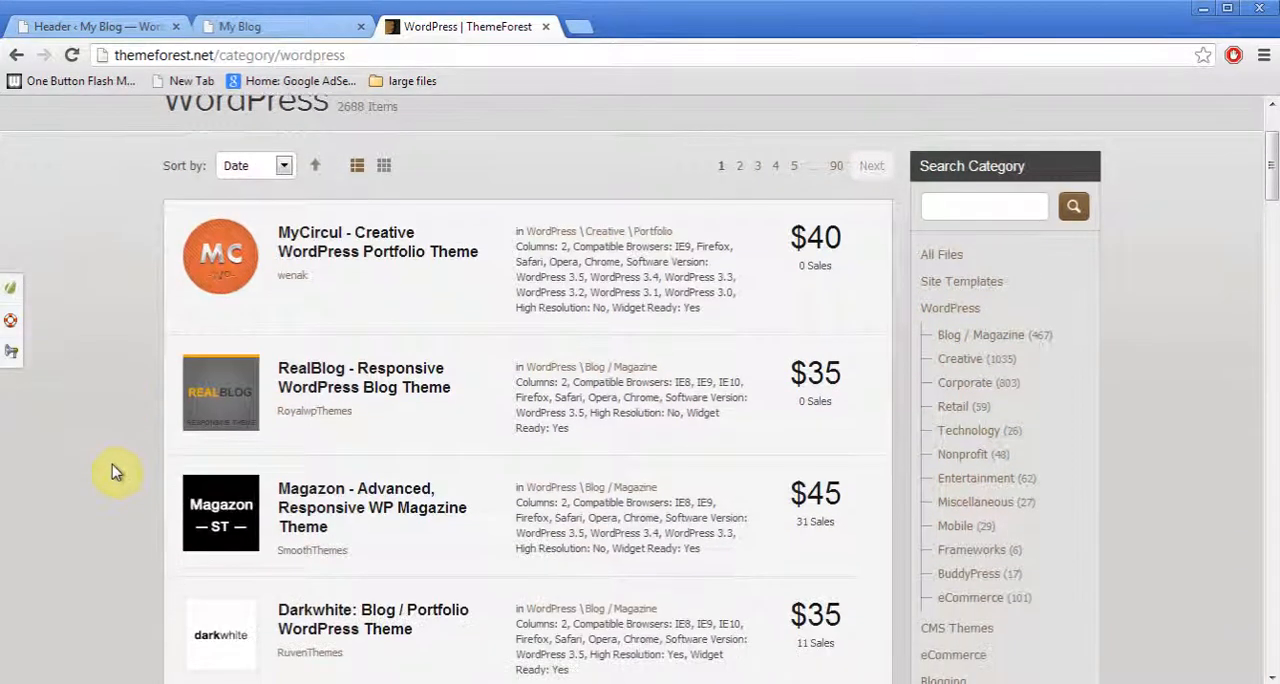
scroll(down, 3)
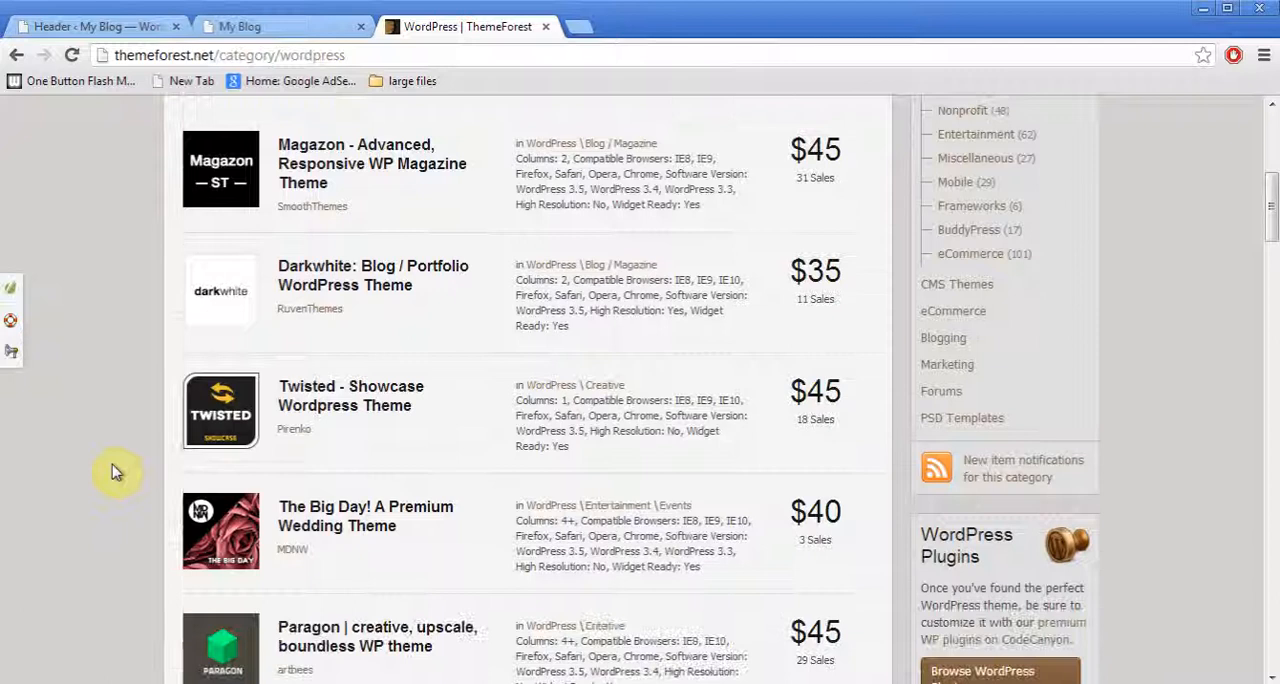
scroll(up, 3)
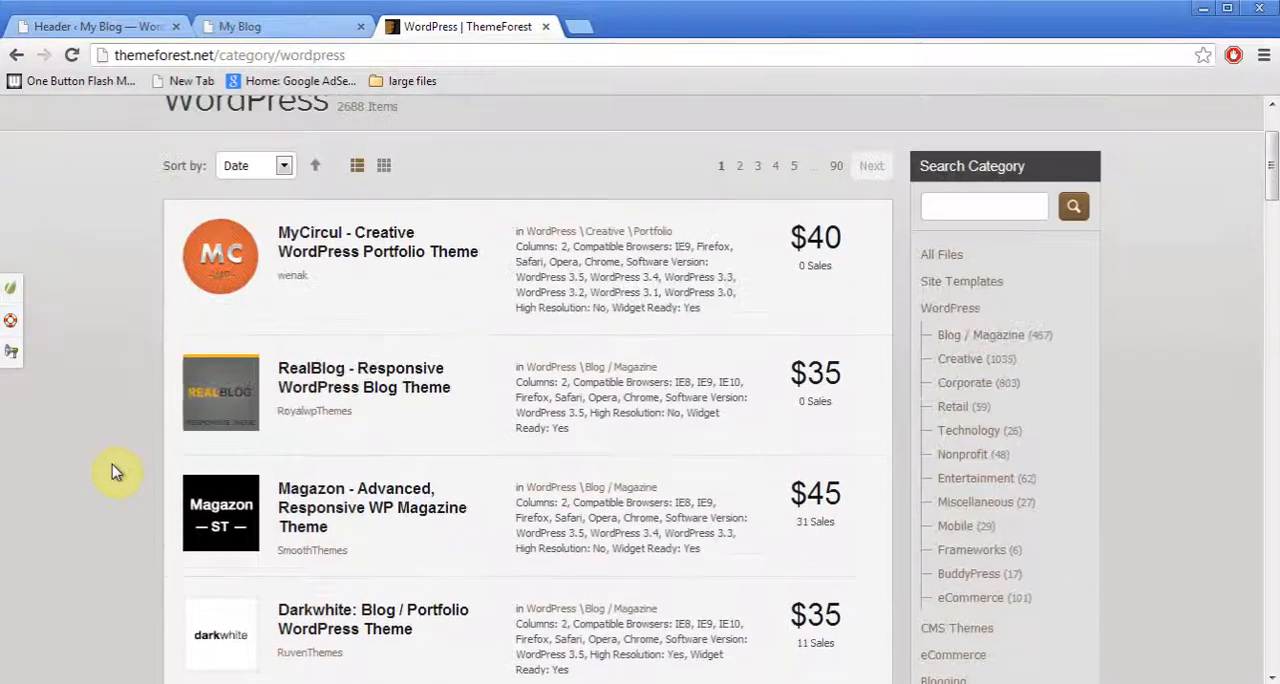
mouse_move(984, 470)
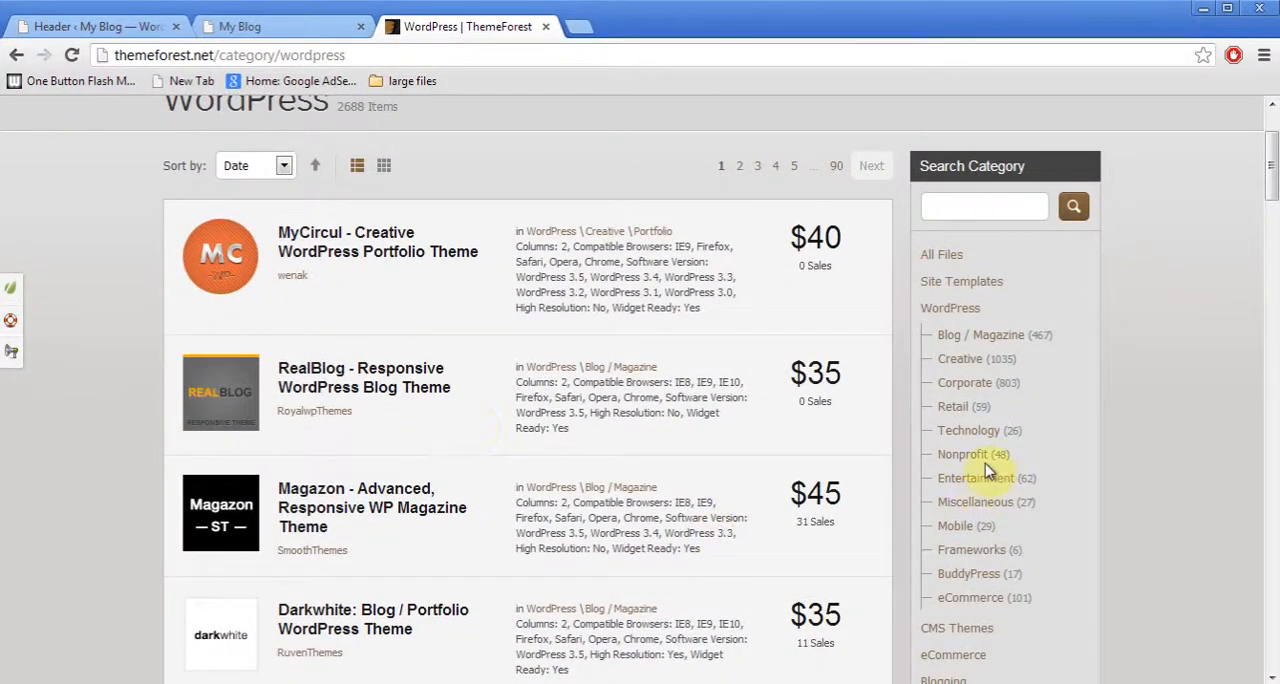
mouse_move(976, 502)
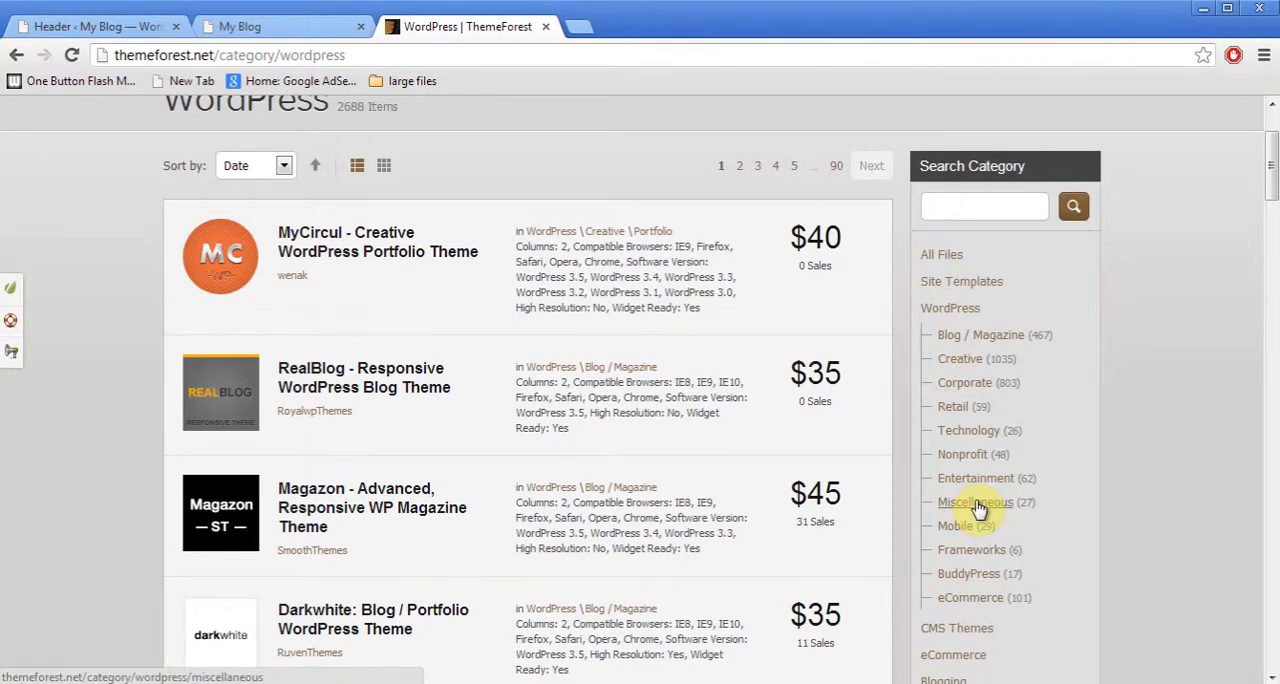
mouse_move(968, 596)
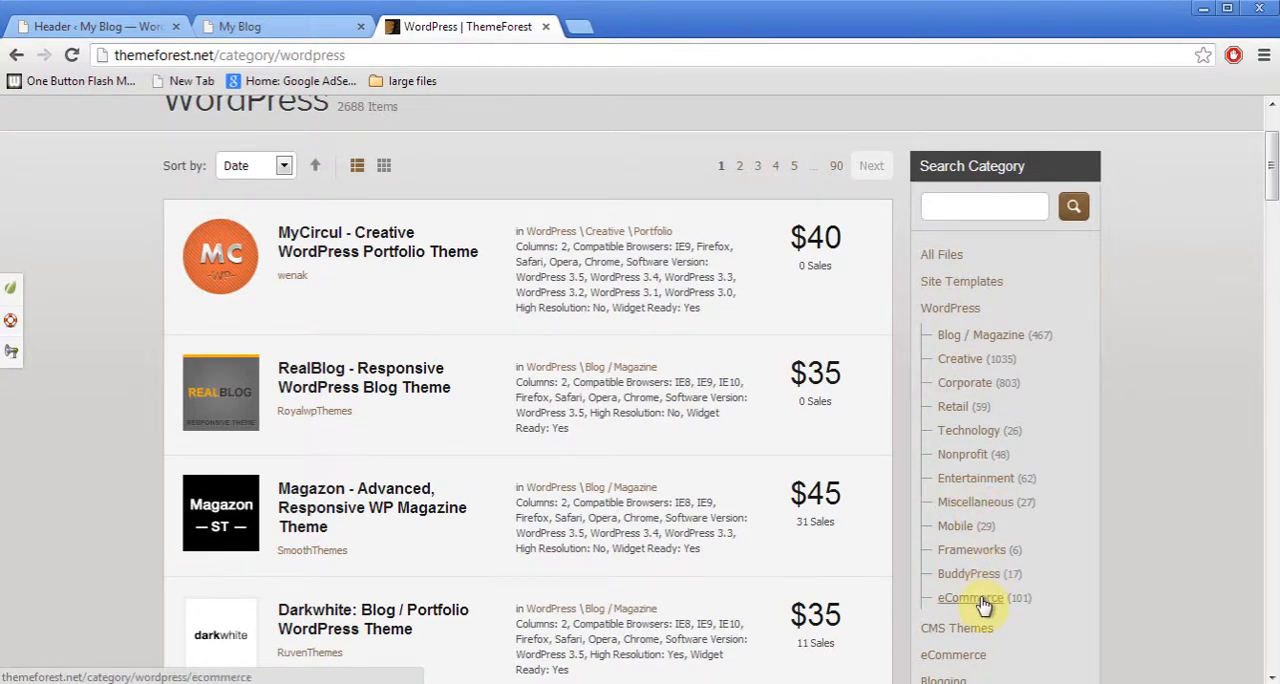
Open the eCommerce WordPress category listing 101 items such as Lookshop and Bolsa.
click(968, 596)
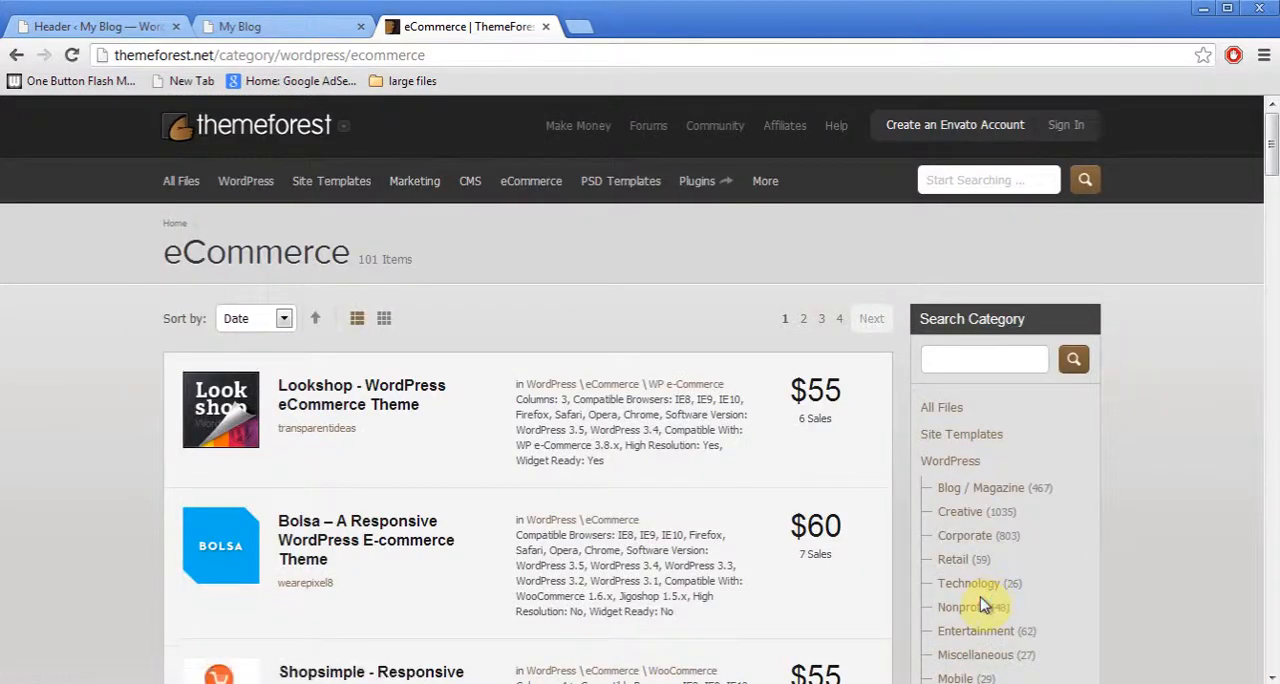
mouse_move(128, 480)
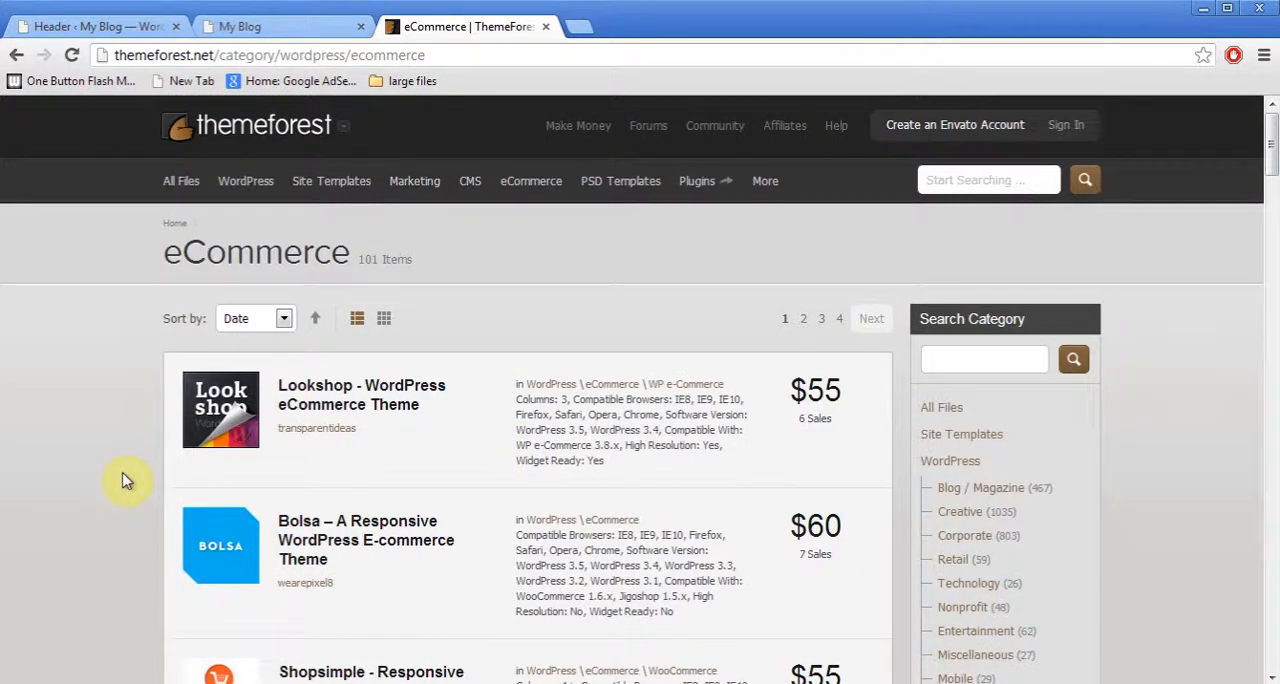
scroll(down, 3)
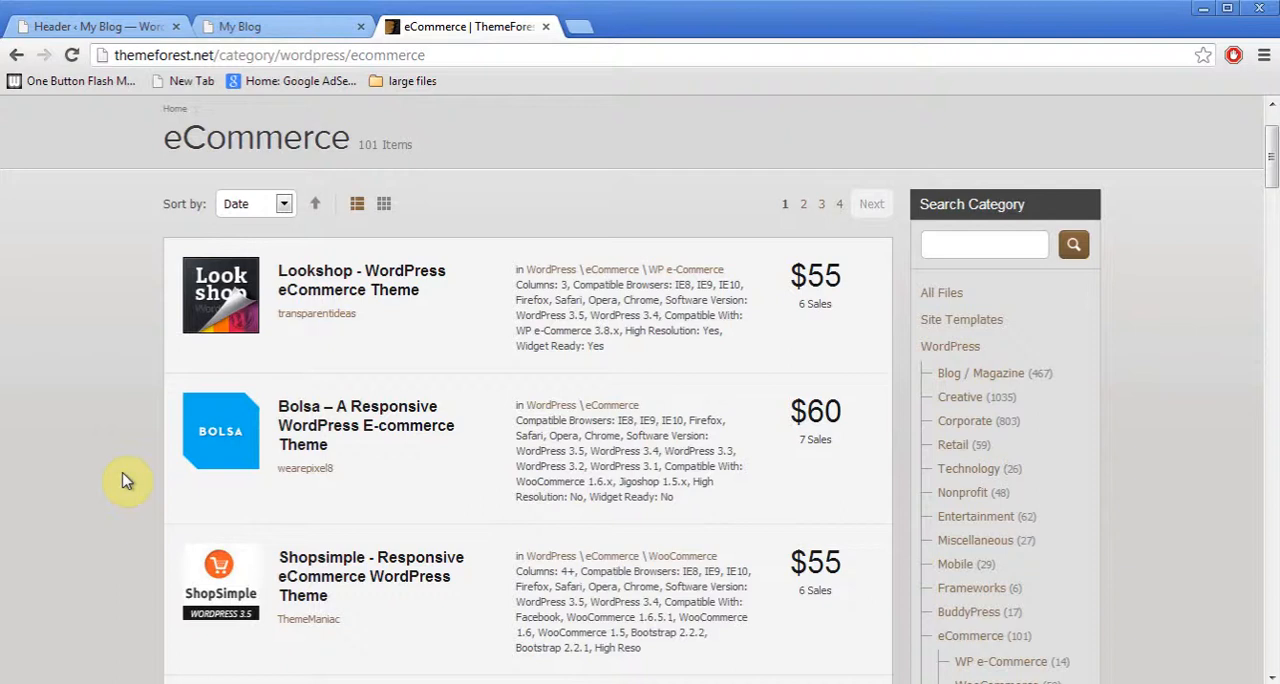
mouse_move(220, 296)
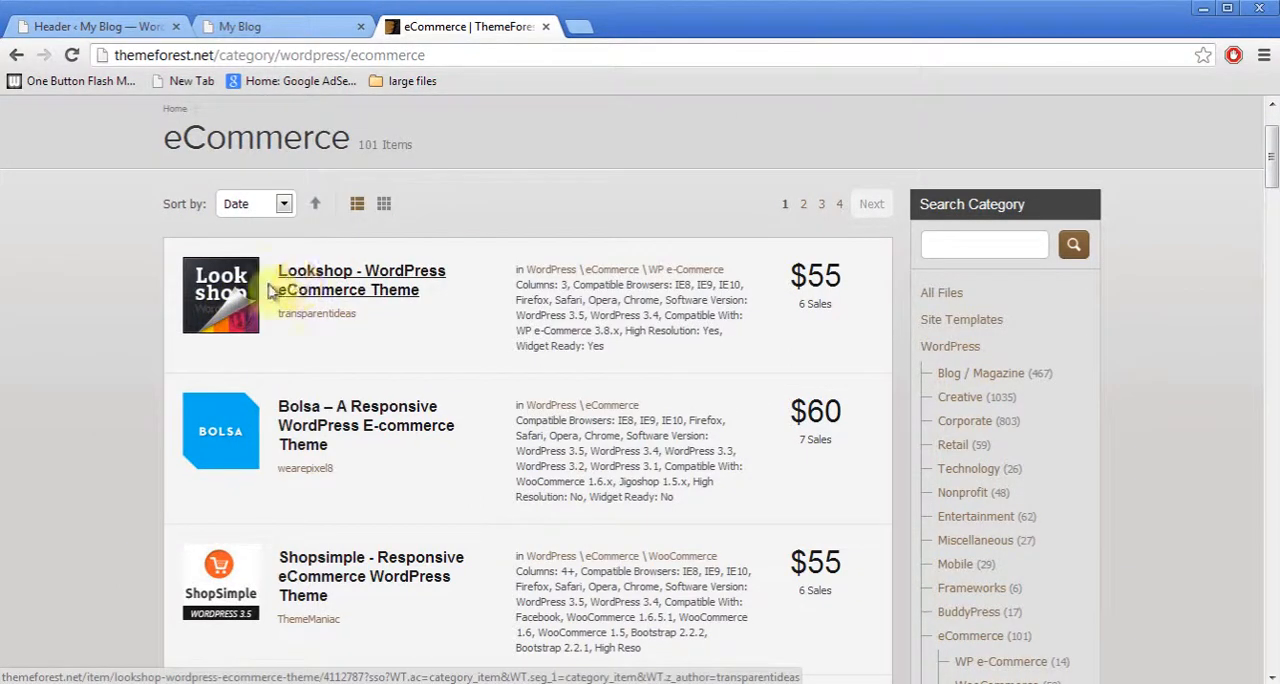
mouse_move(220, 430)
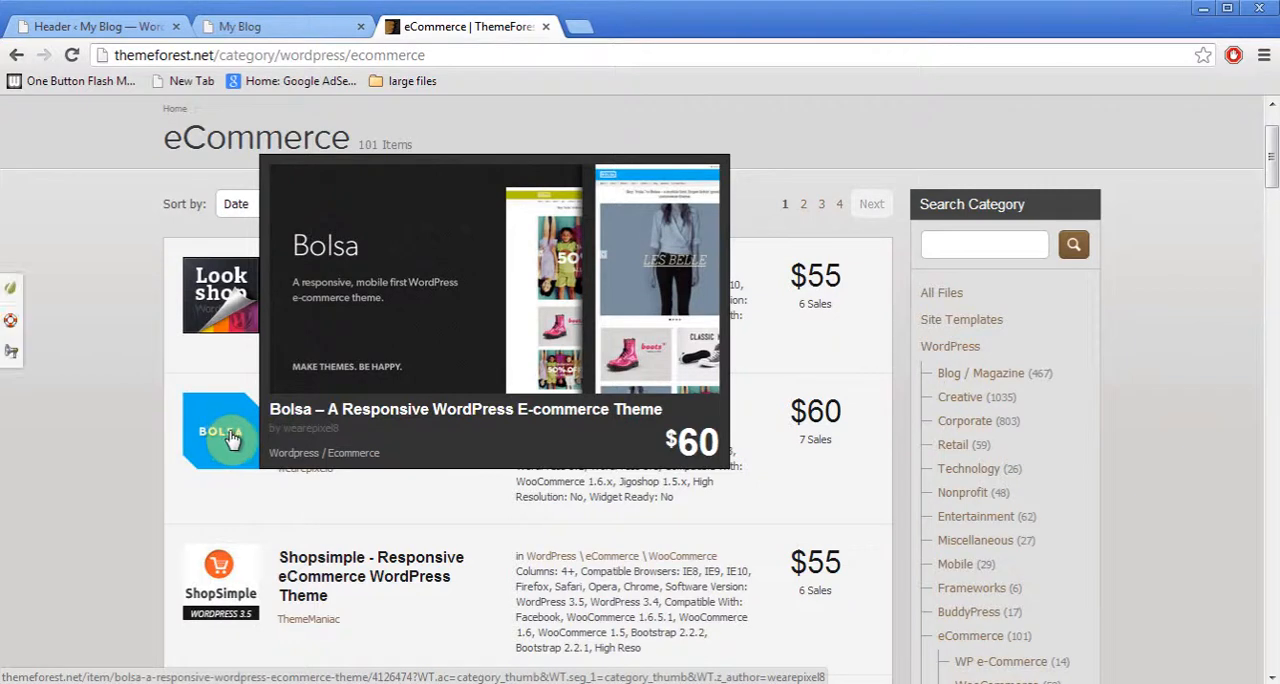
View the $60 Bolsa theme's details page and its live demo, then return to the details.
click(230, 430)
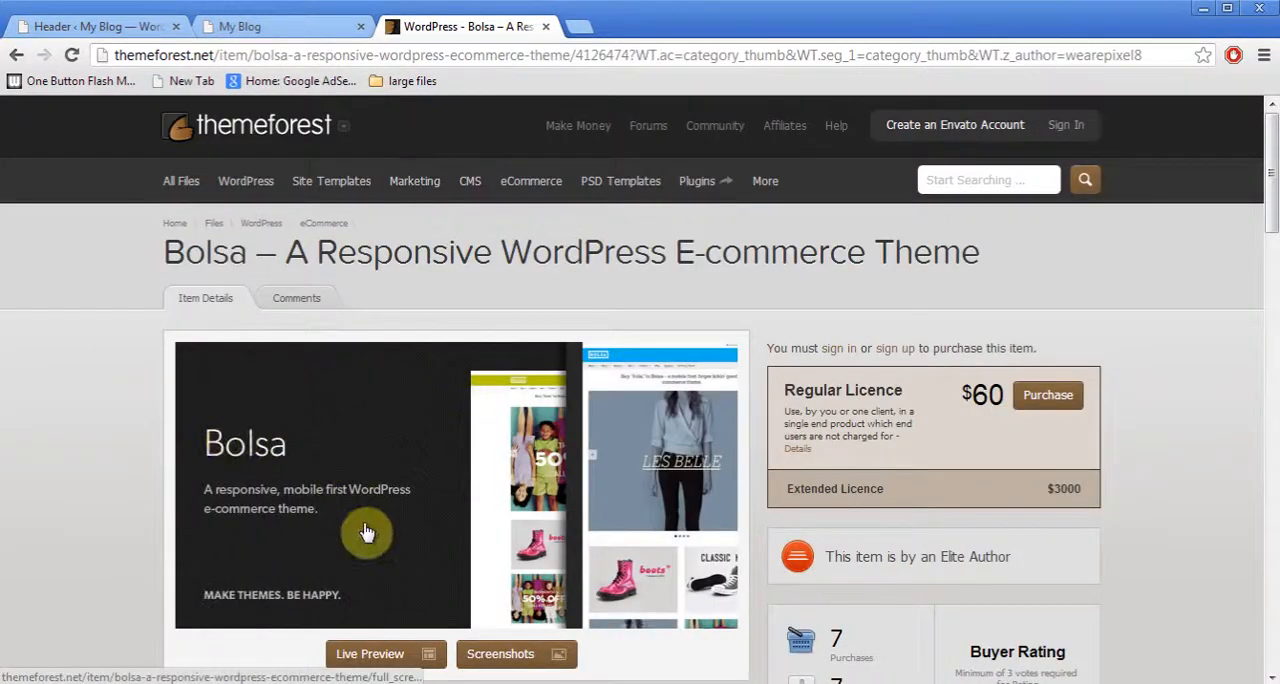
click(368, 652)
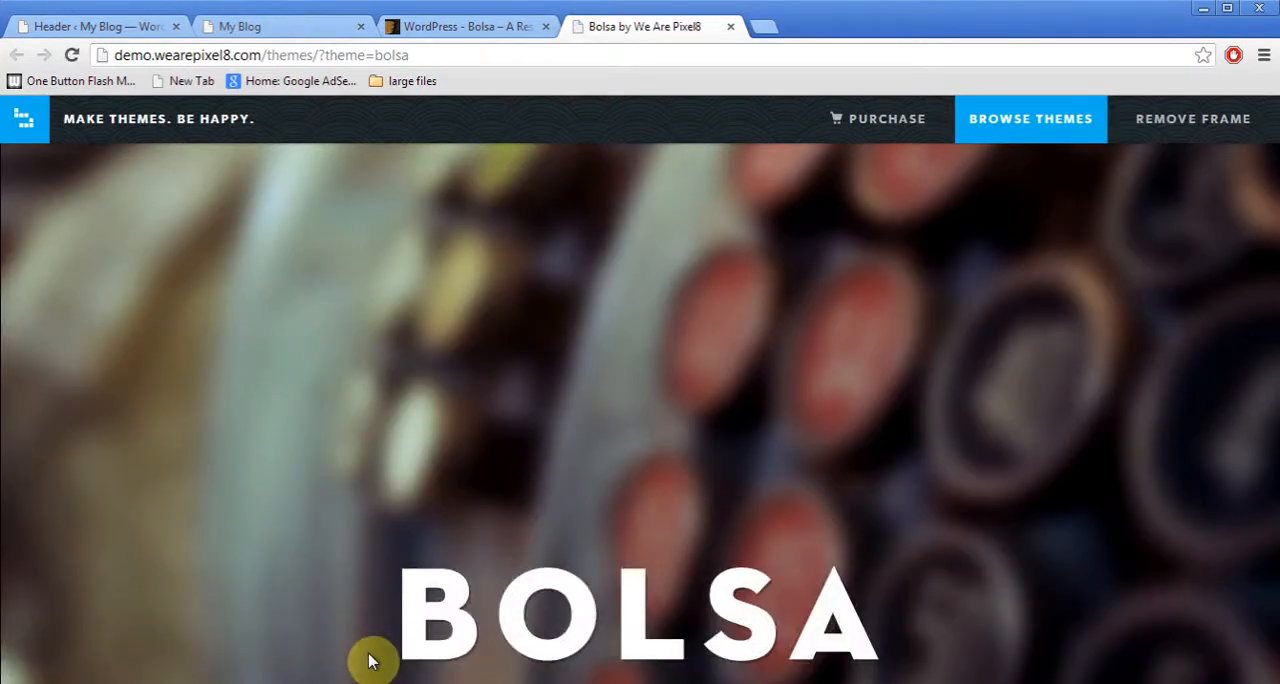
mouse_move(800, 408)
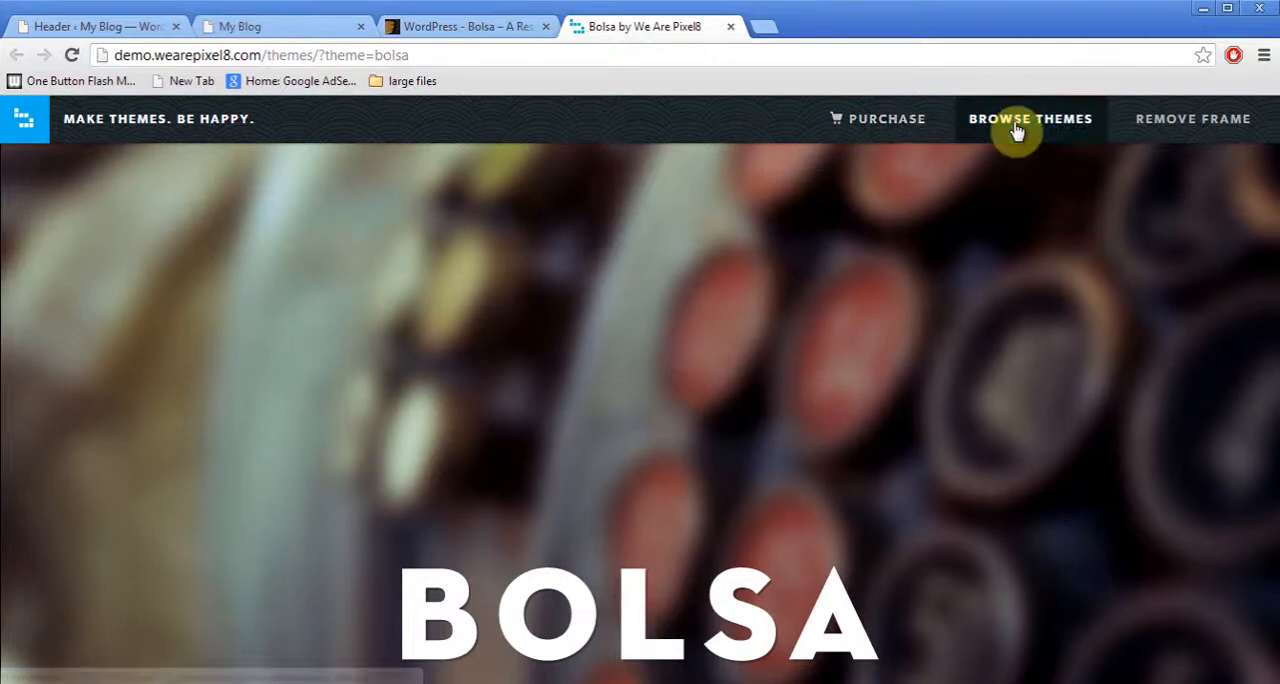
mouse_move(1192, 118)
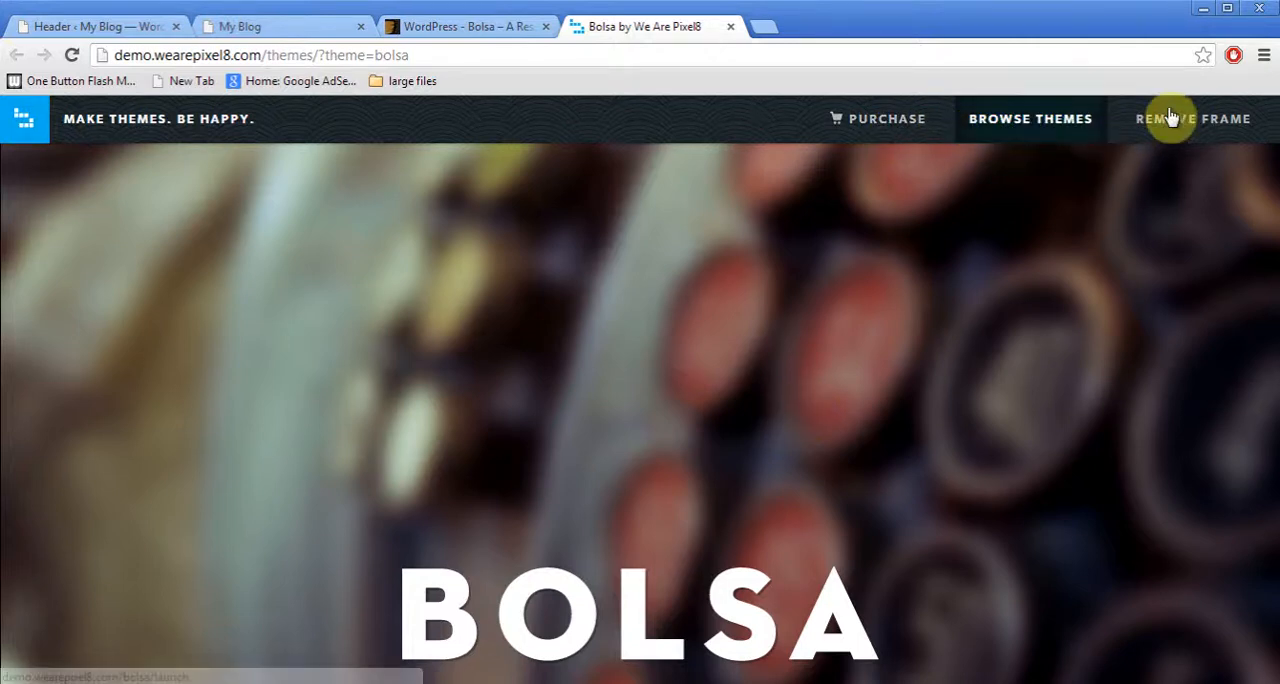
click(464, 26)
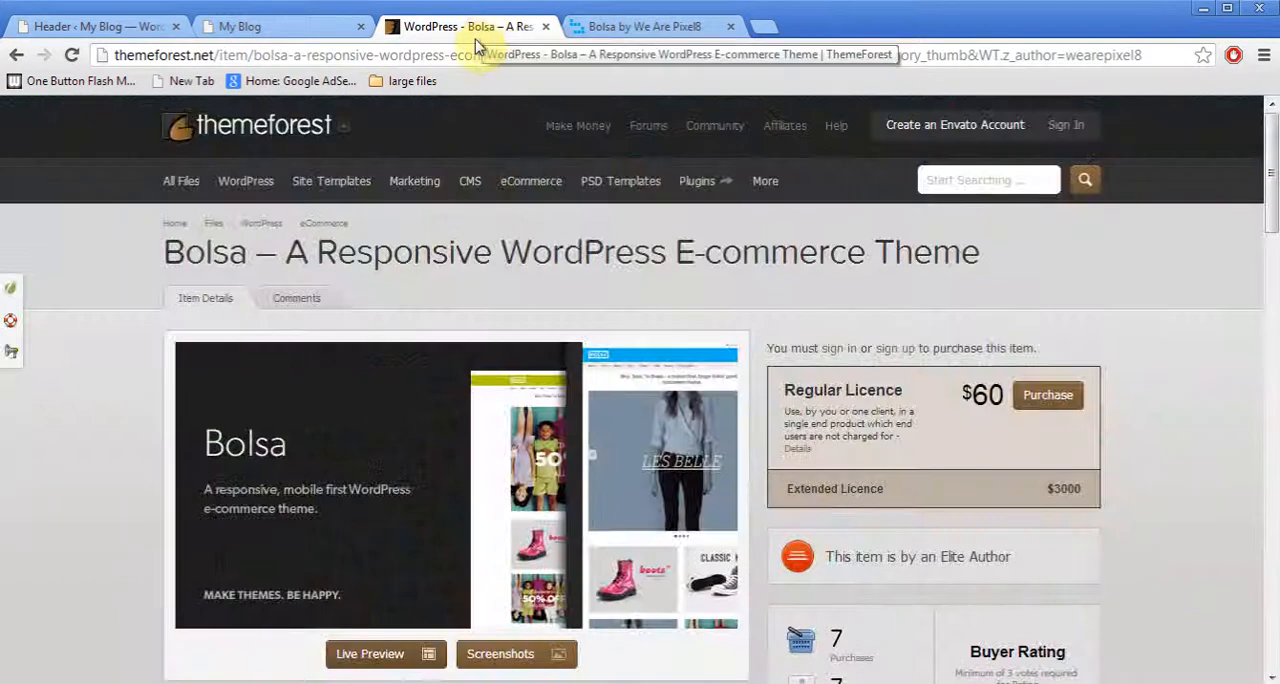
Browse the Elegant Themes full themes gallery on elegantthemes.com.
text(elegantthemes.com)
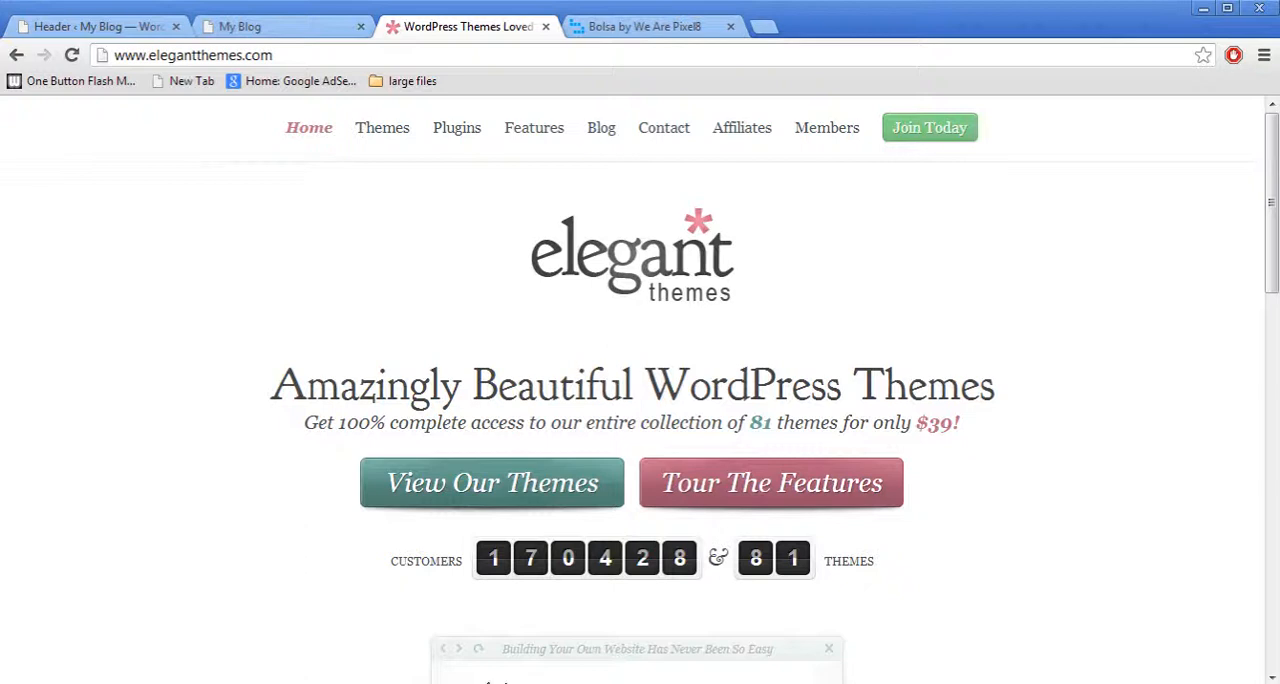
mouse_move(382, 128)
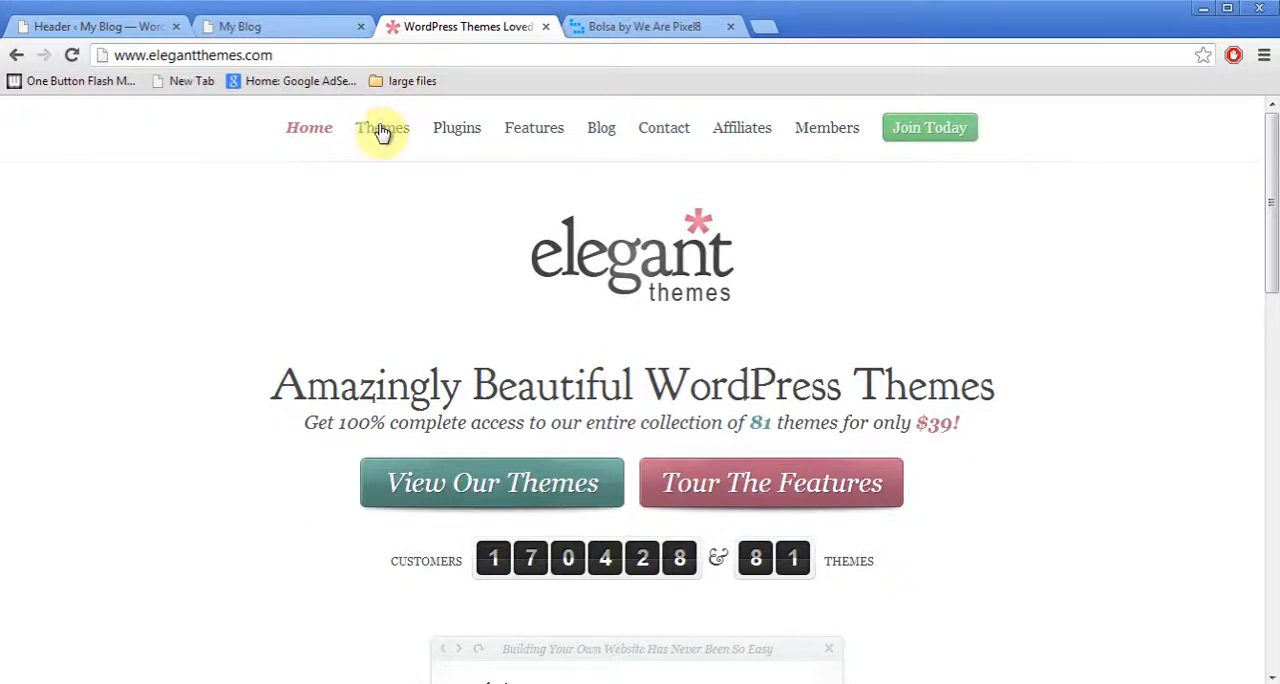
click(382, 128)
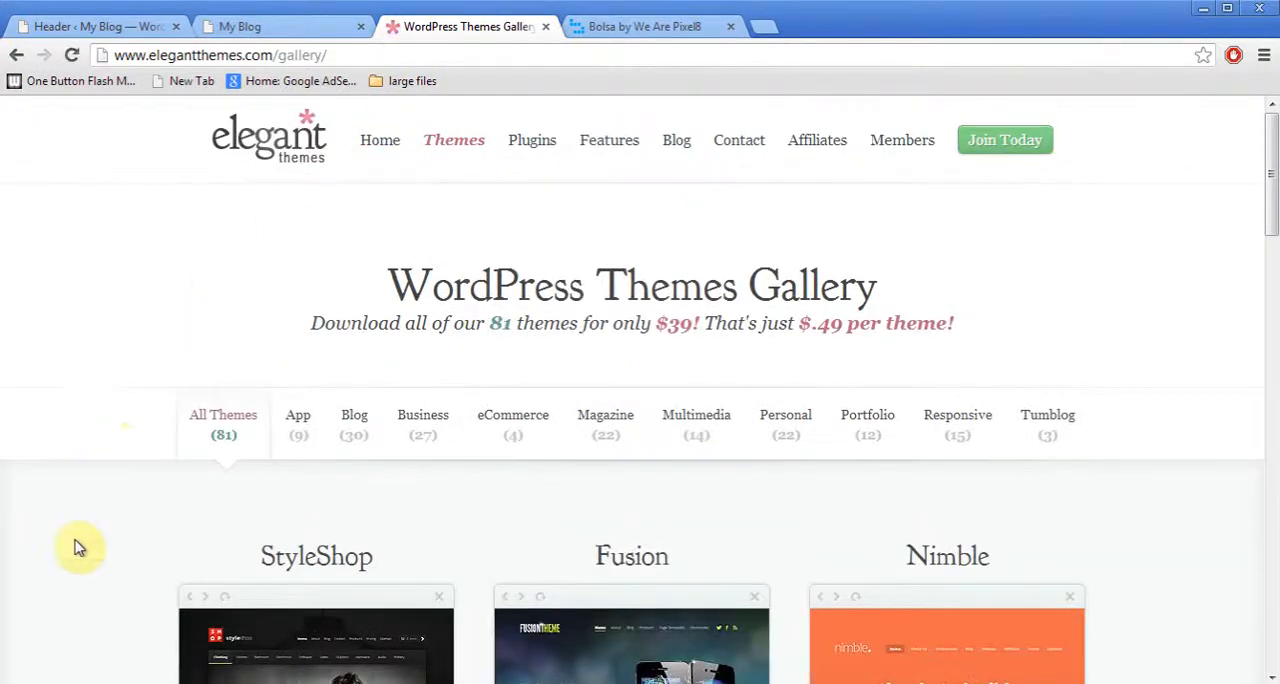
scroll(down, 3)
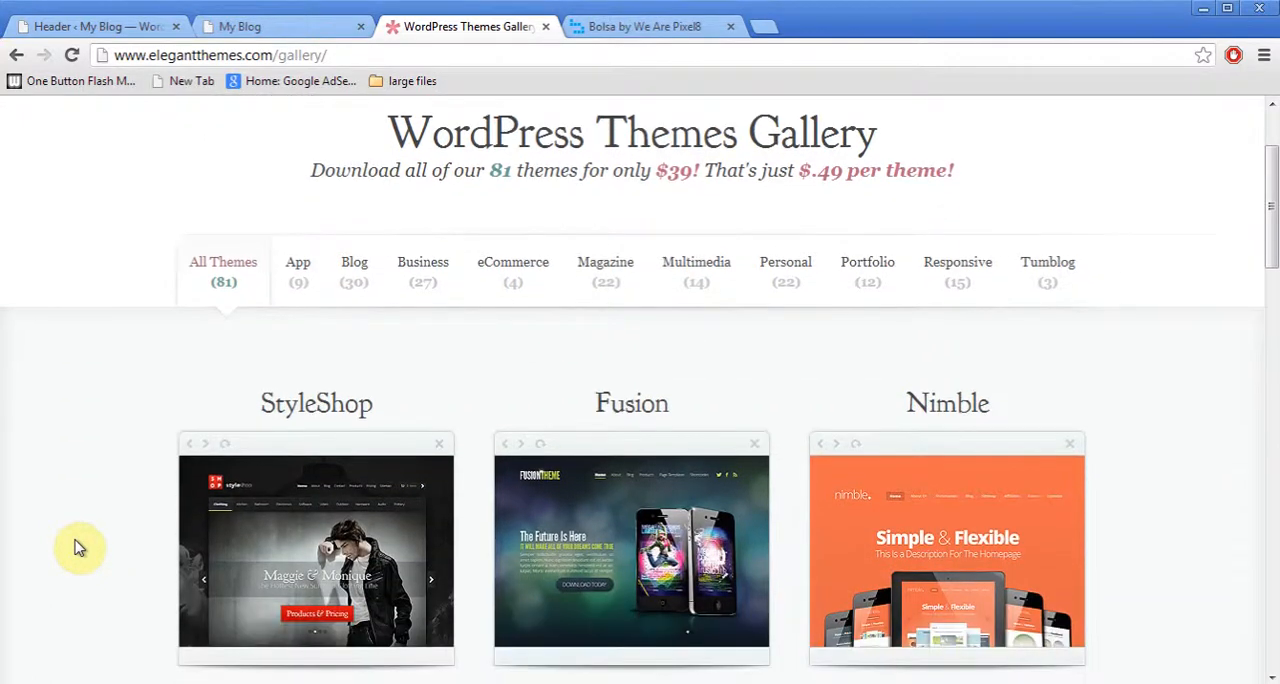
scroll(down, 3)
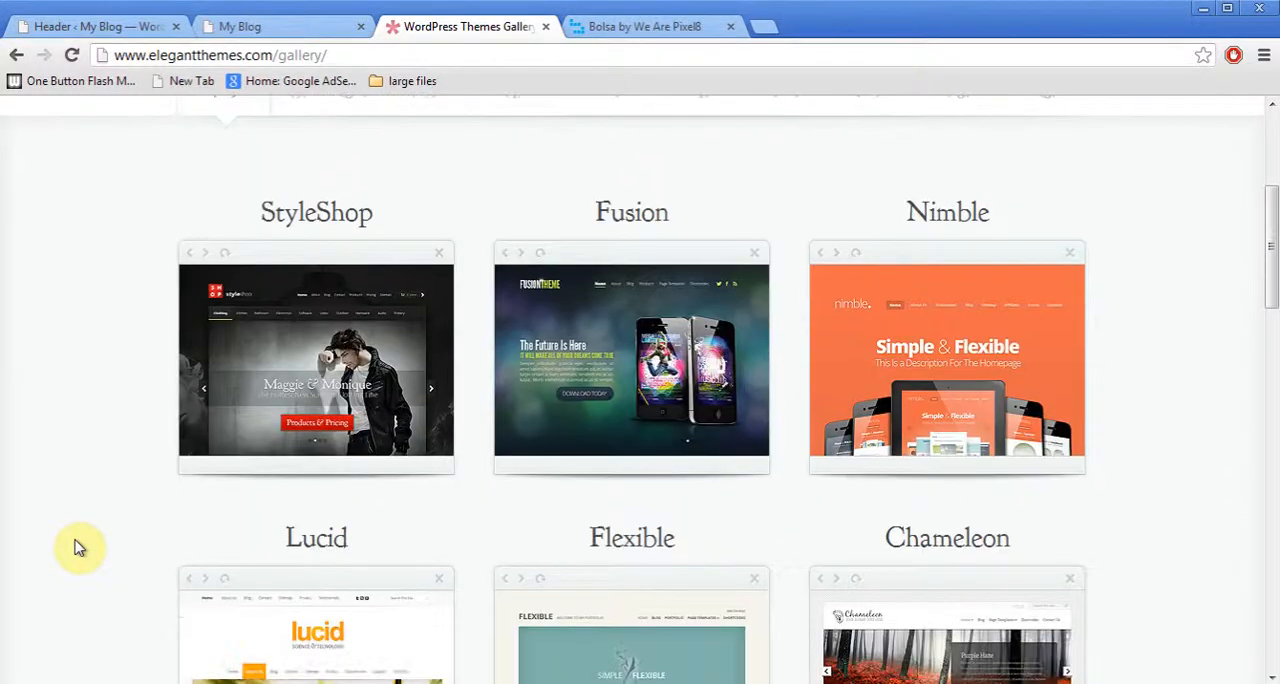
scroll(down, 3)
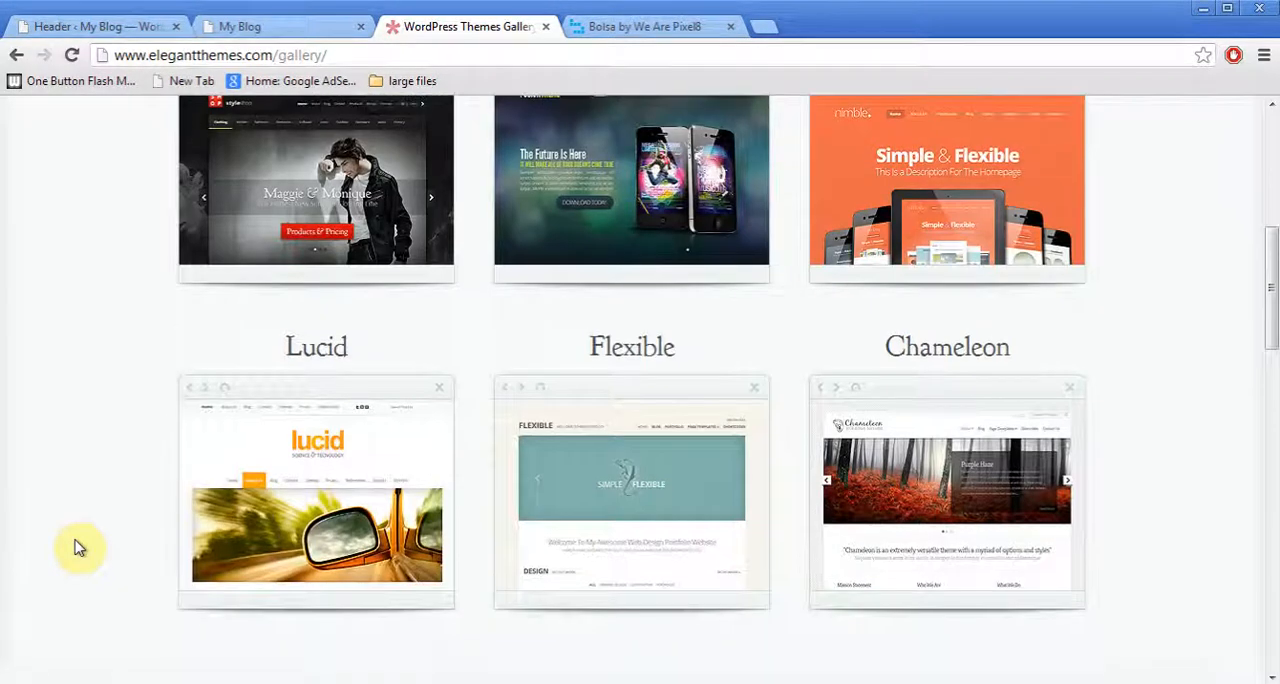
scroll(up, 3)
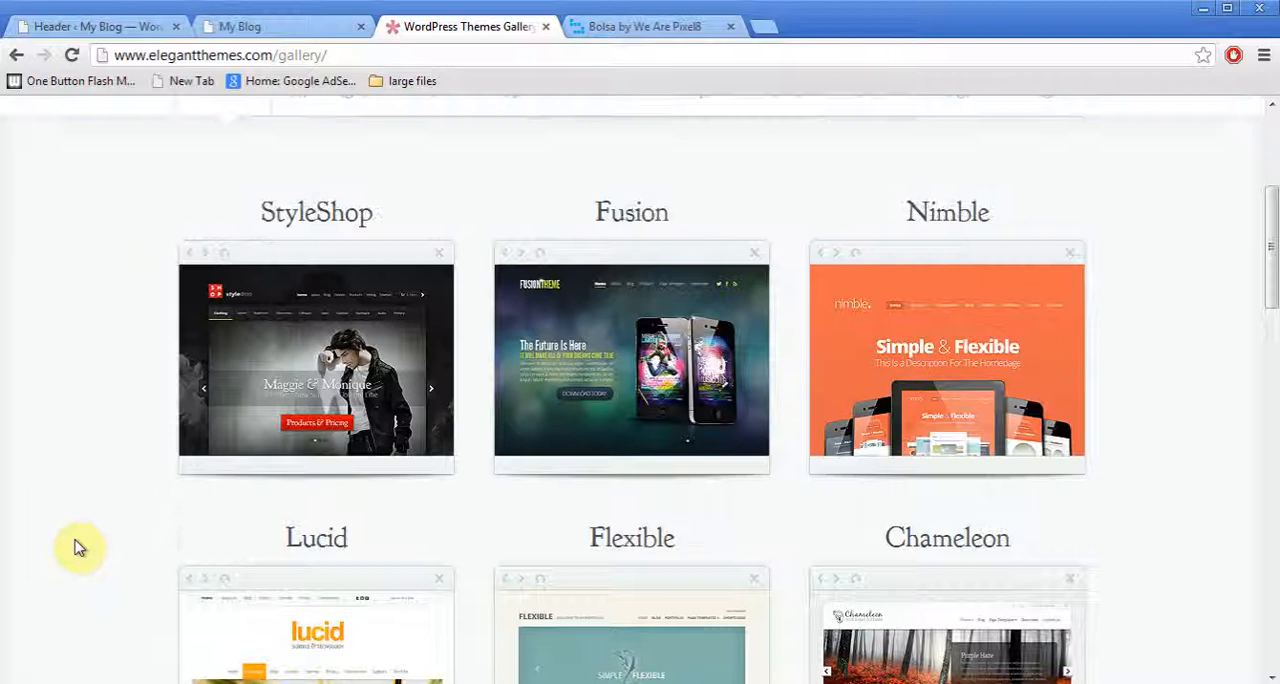
scroll(up, 3)
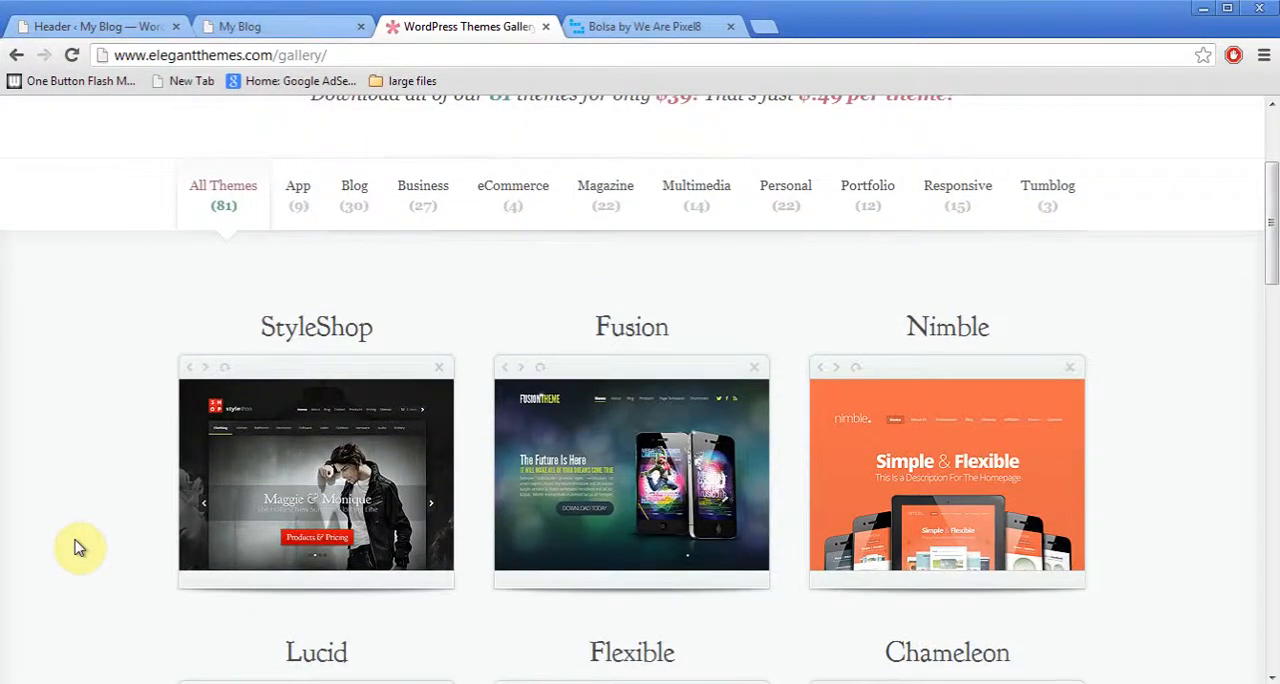
mouse_move(956, 206)
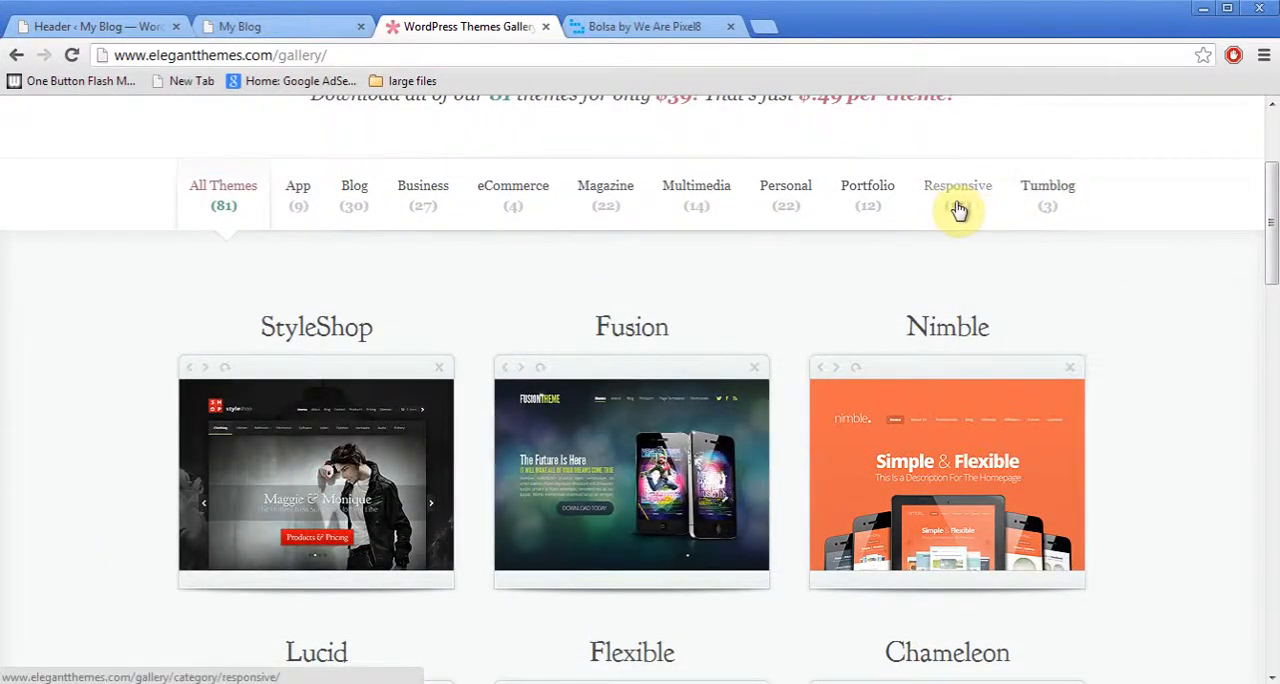
Filter the gallery to the Responsive category and scroll through StyleShop, Fusion, Nimble.
click(956, 196)
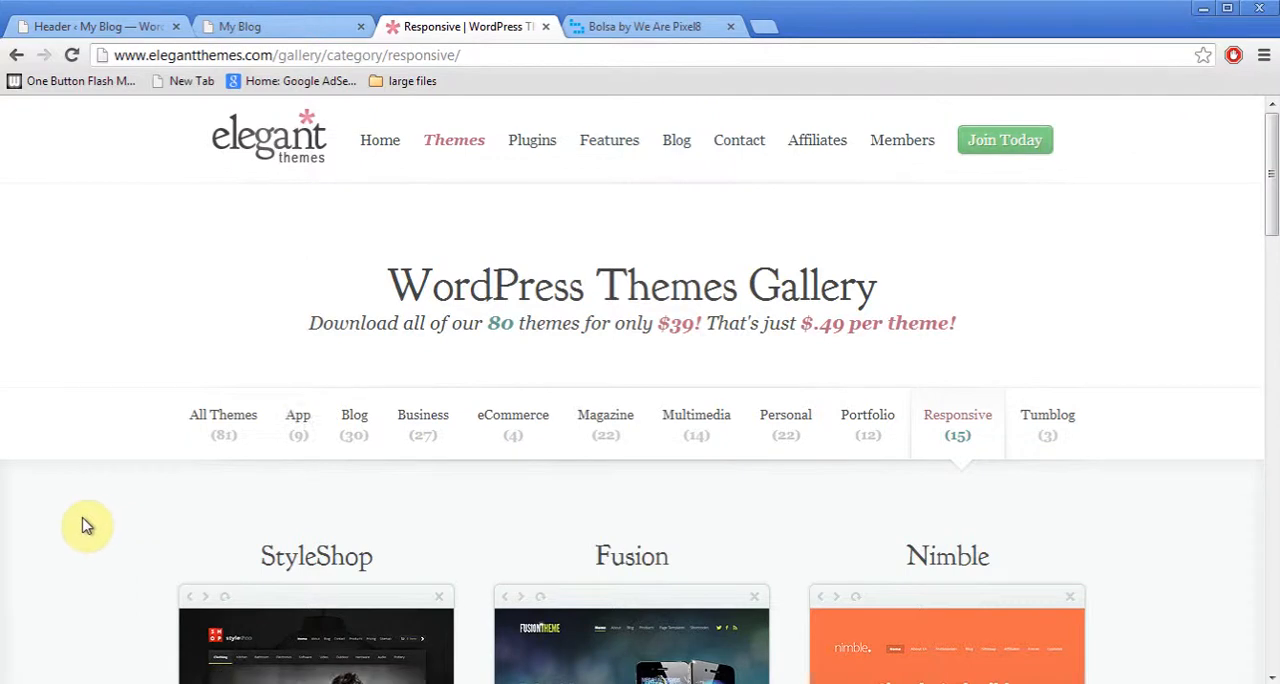
scroll(down, 3)
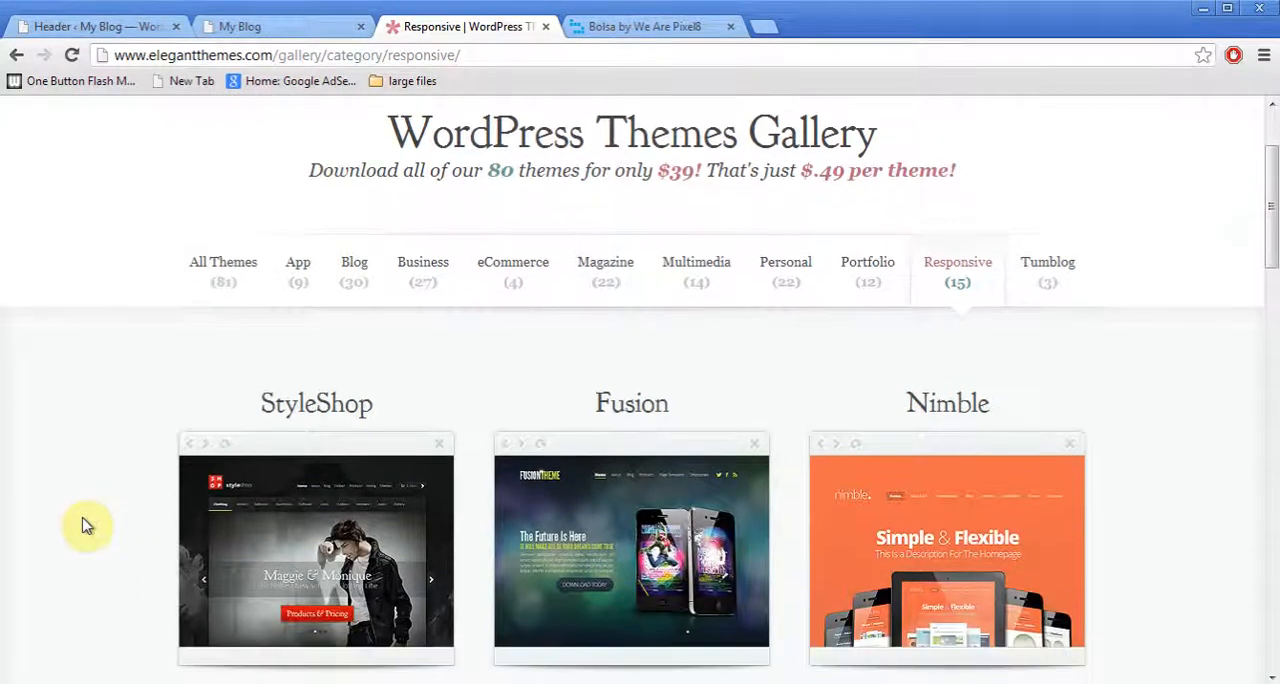
scroll(down, 3)
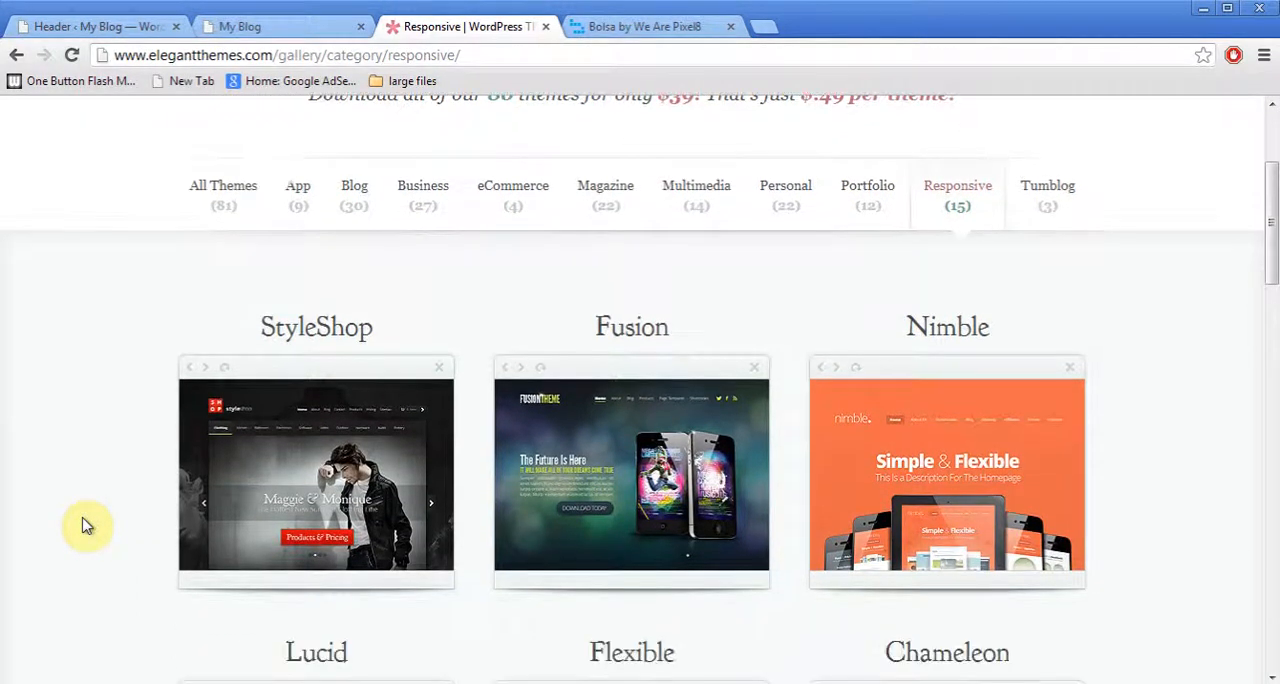
scroll(down, 3)
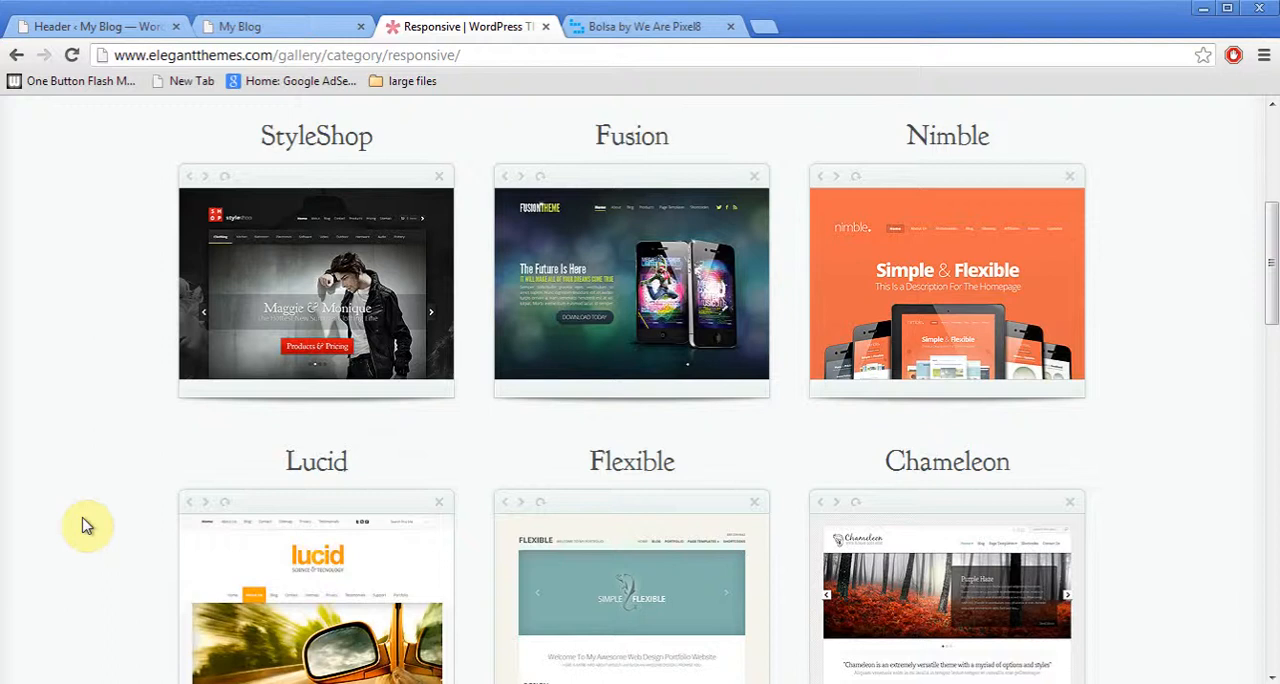
scroll(down, 3)
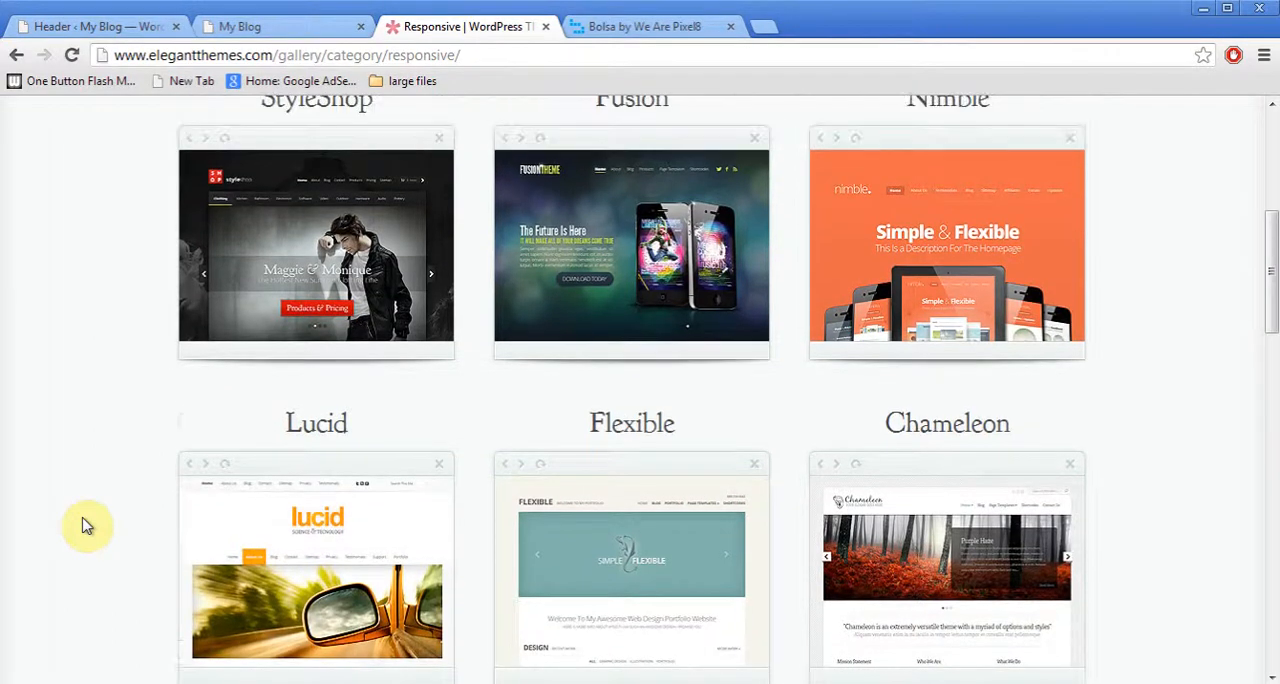
scroll(down, 3)
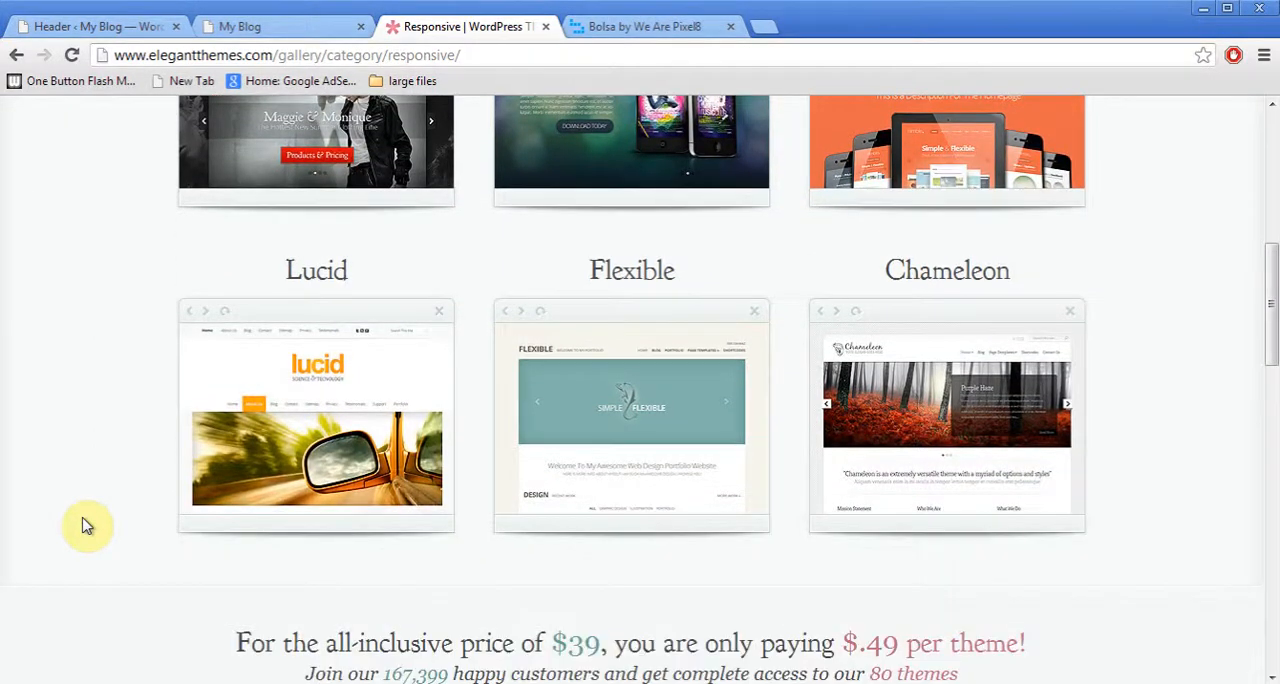
scroll(down, 3)
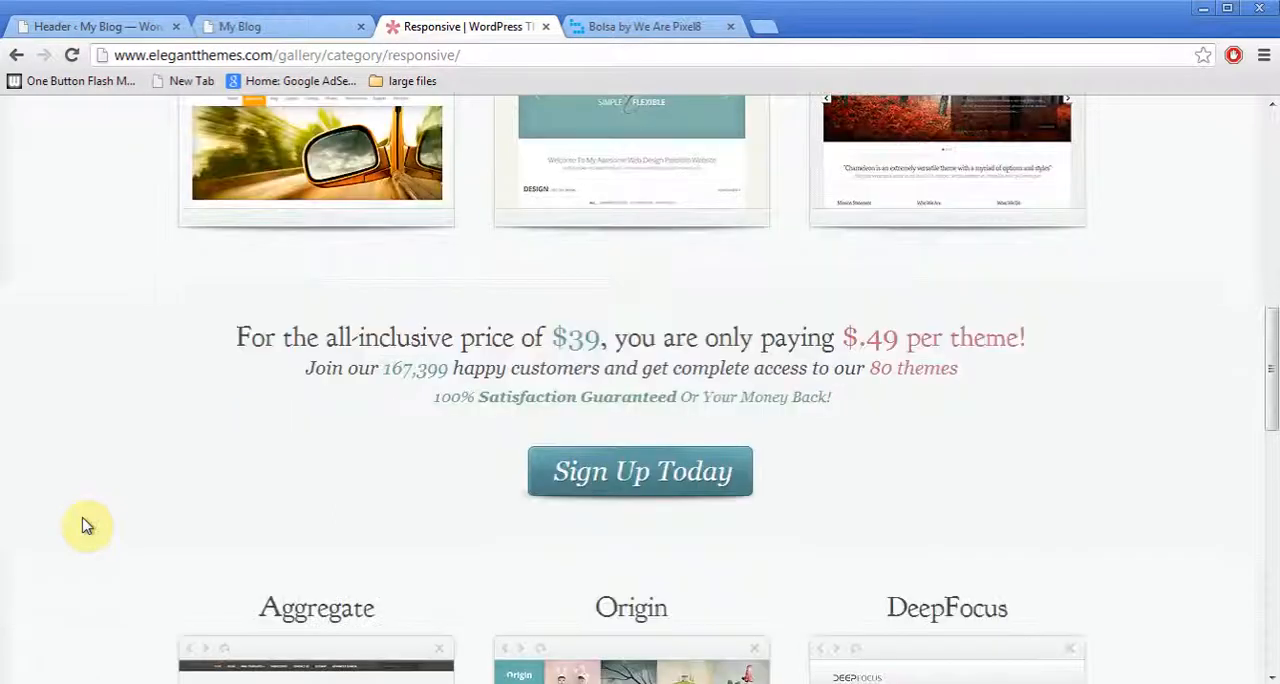
scroll(down, 3)
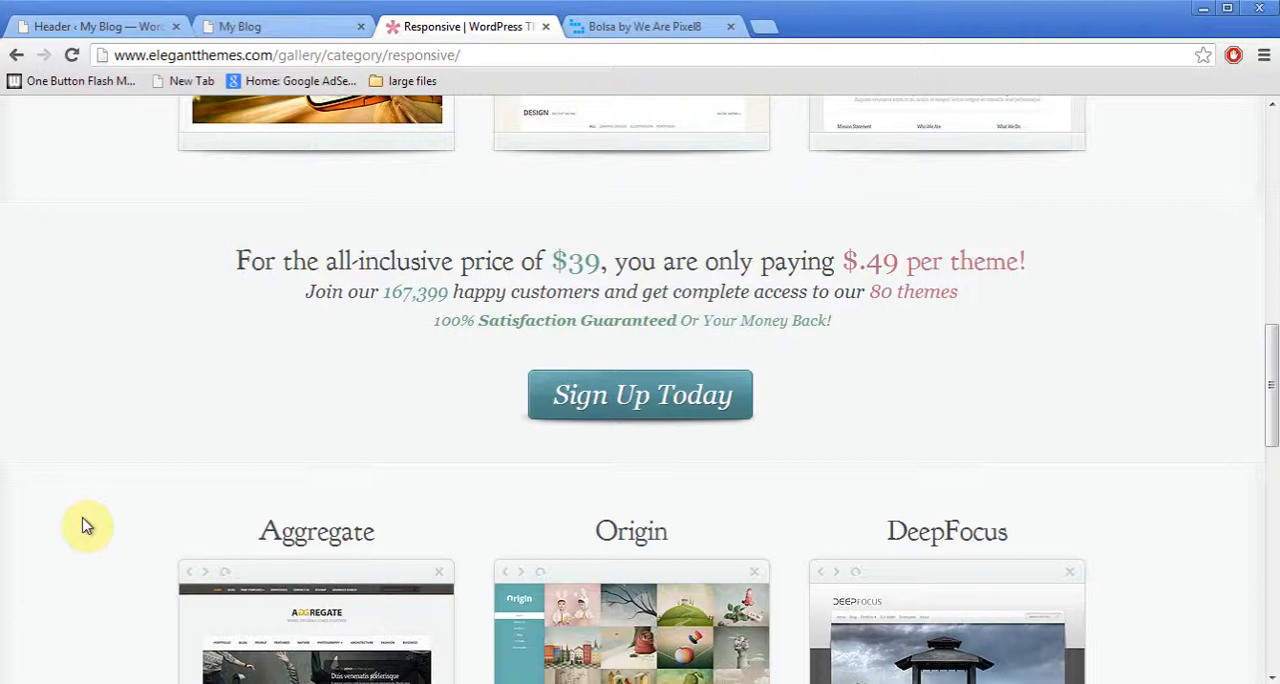
Return to the admin tab and go to Appearance > Themes > Install Themes.
click(96, 26)
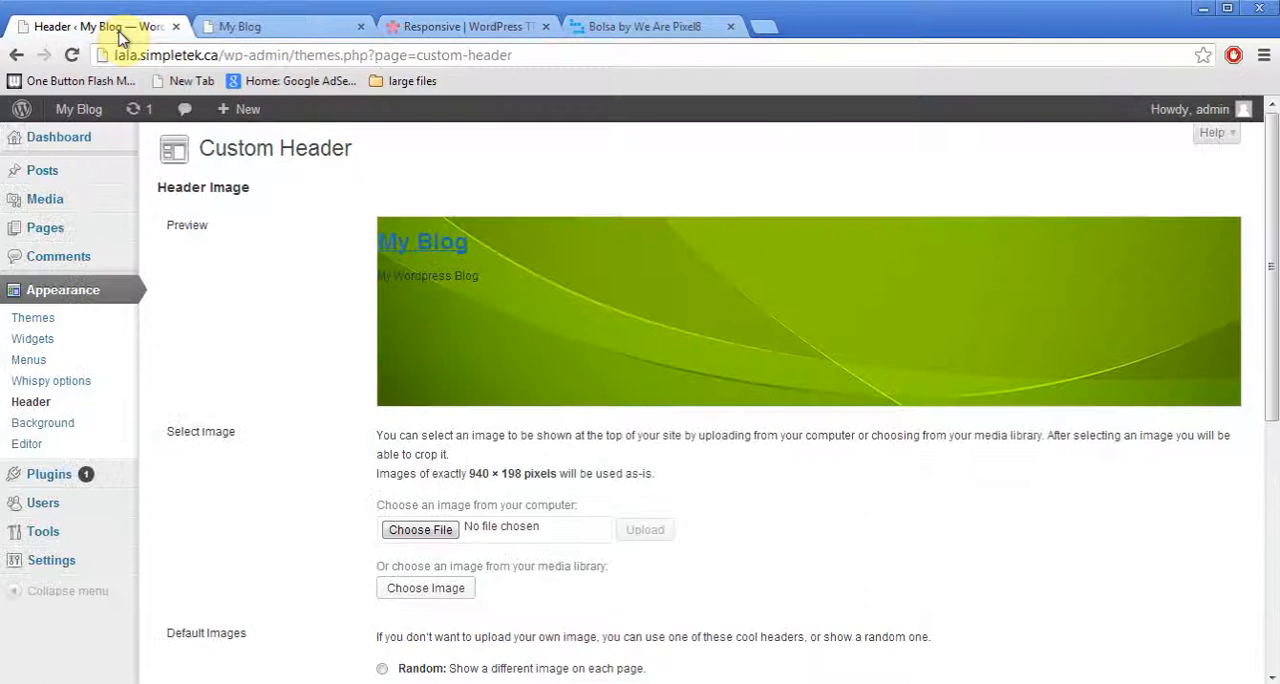
mouse_move(32, 318)
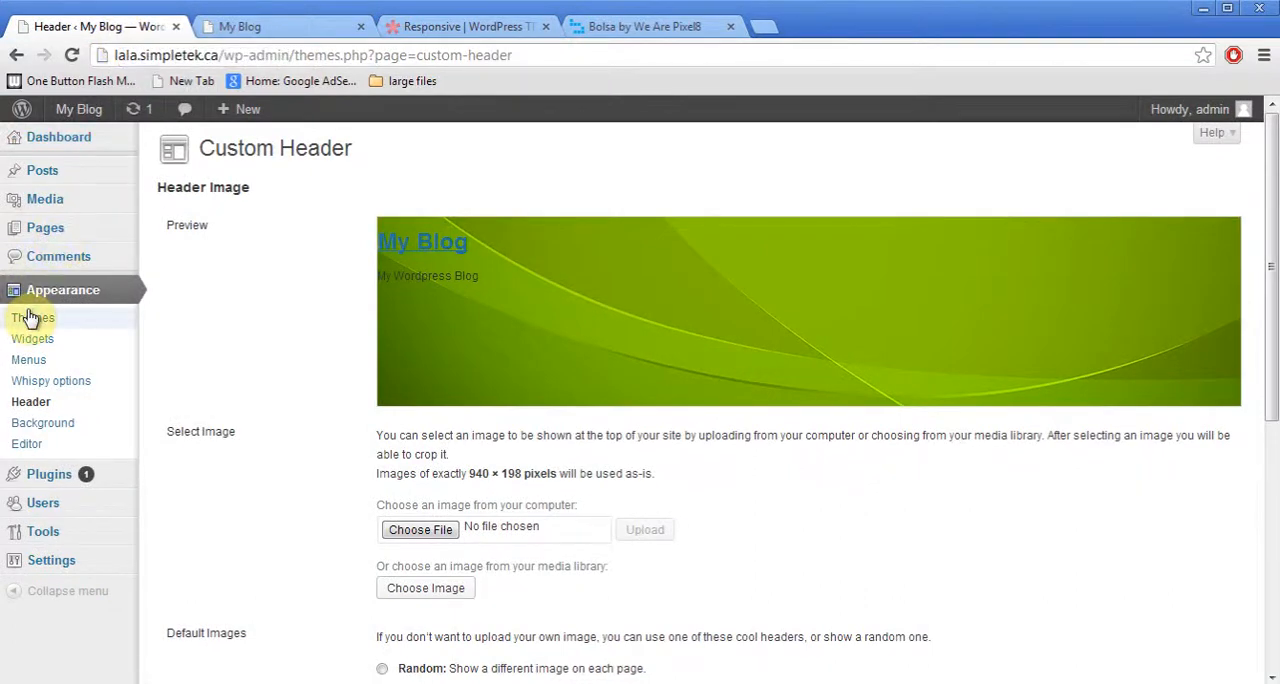
click(32, 316)
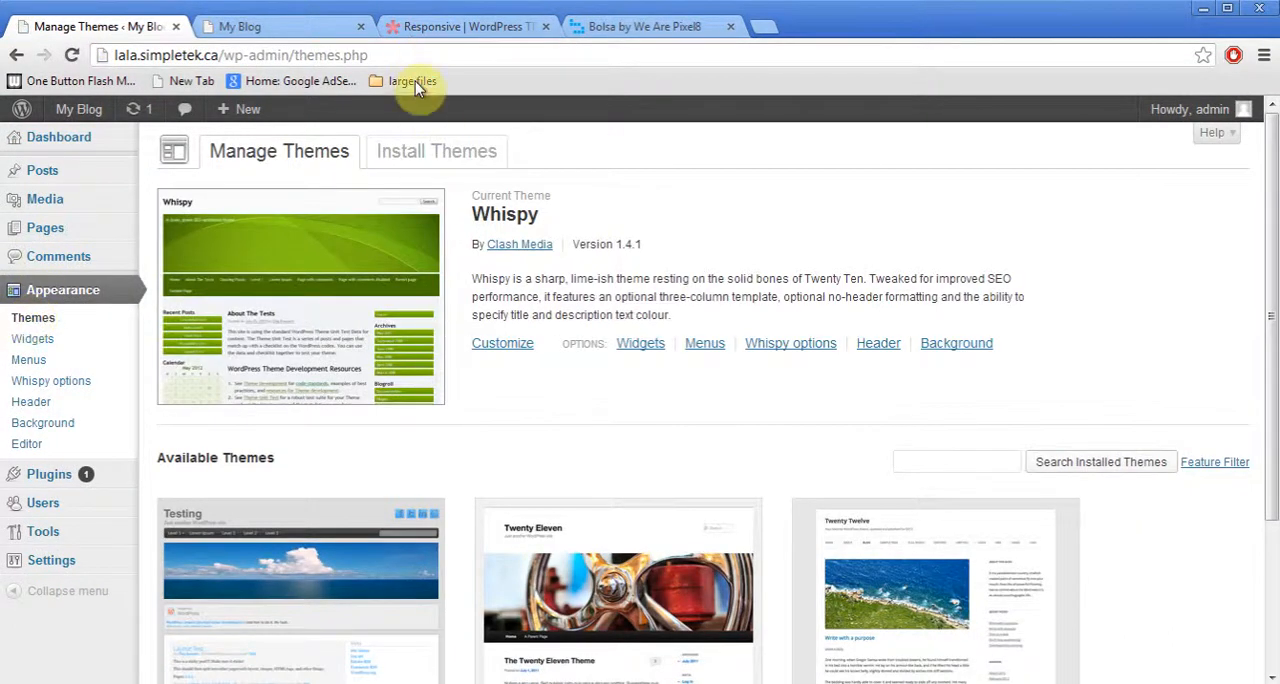
click(436, 152)
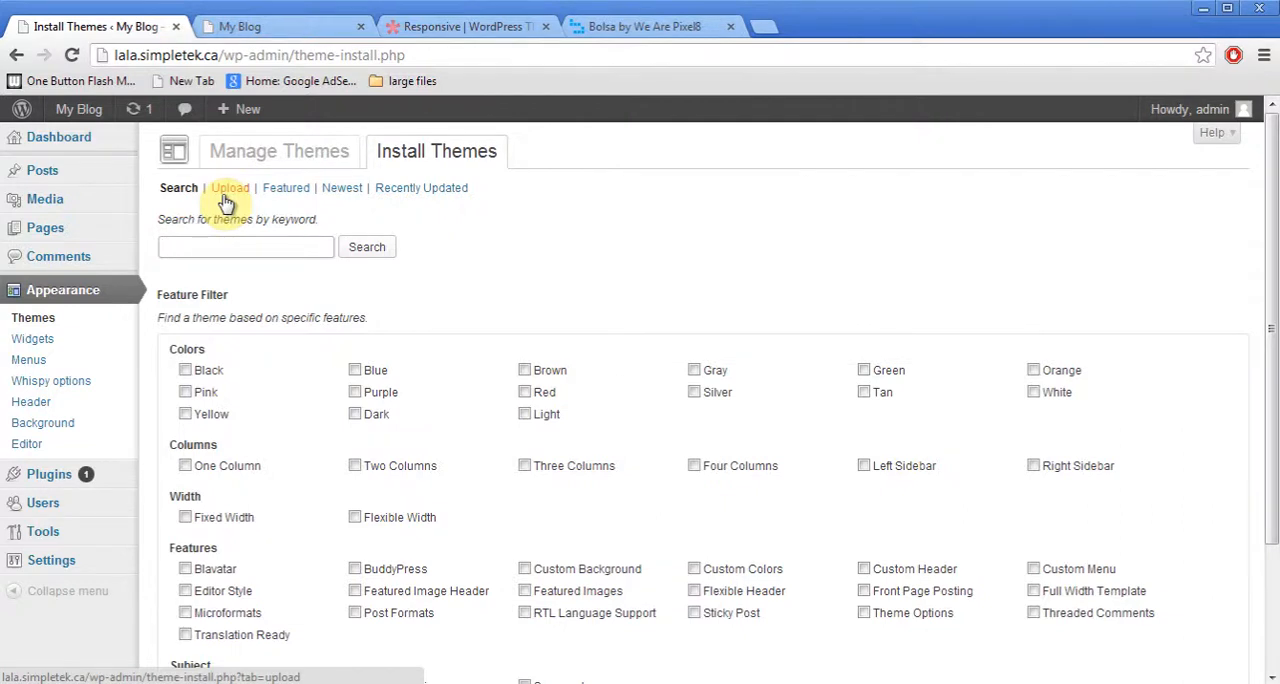
Use the Upload option and browse for the 13Floor theme zip to install it.
click(230, 188)
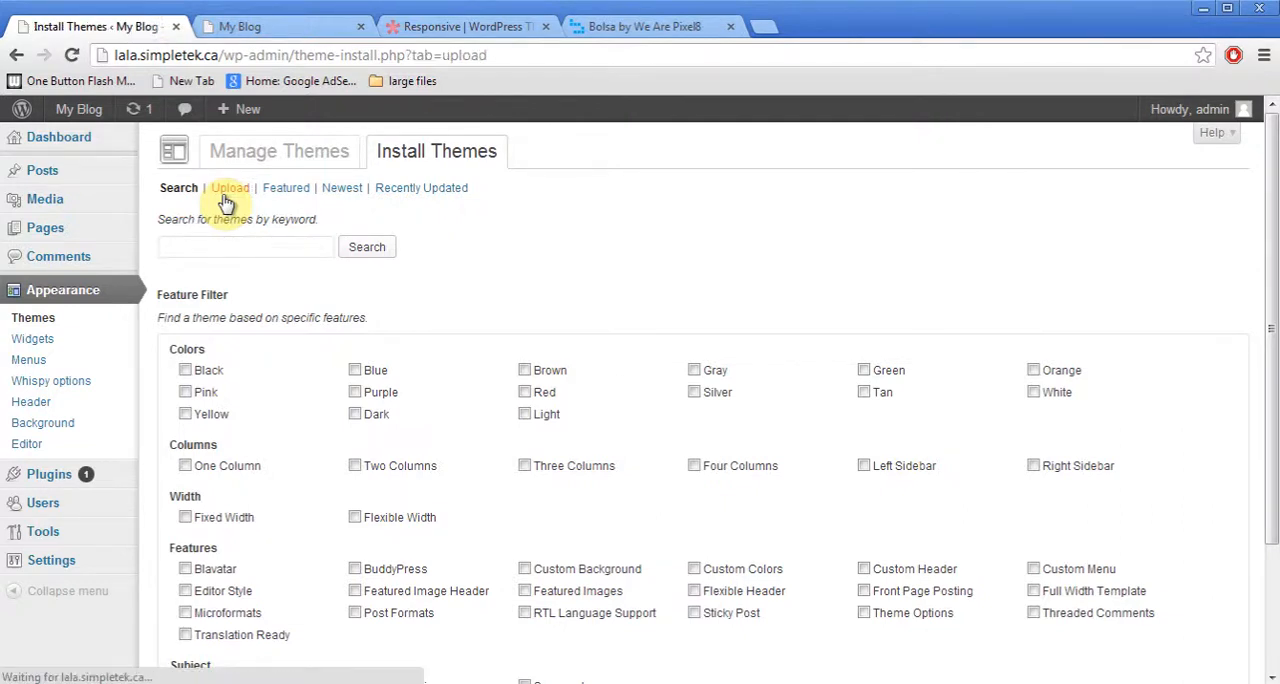
click(228, 188)
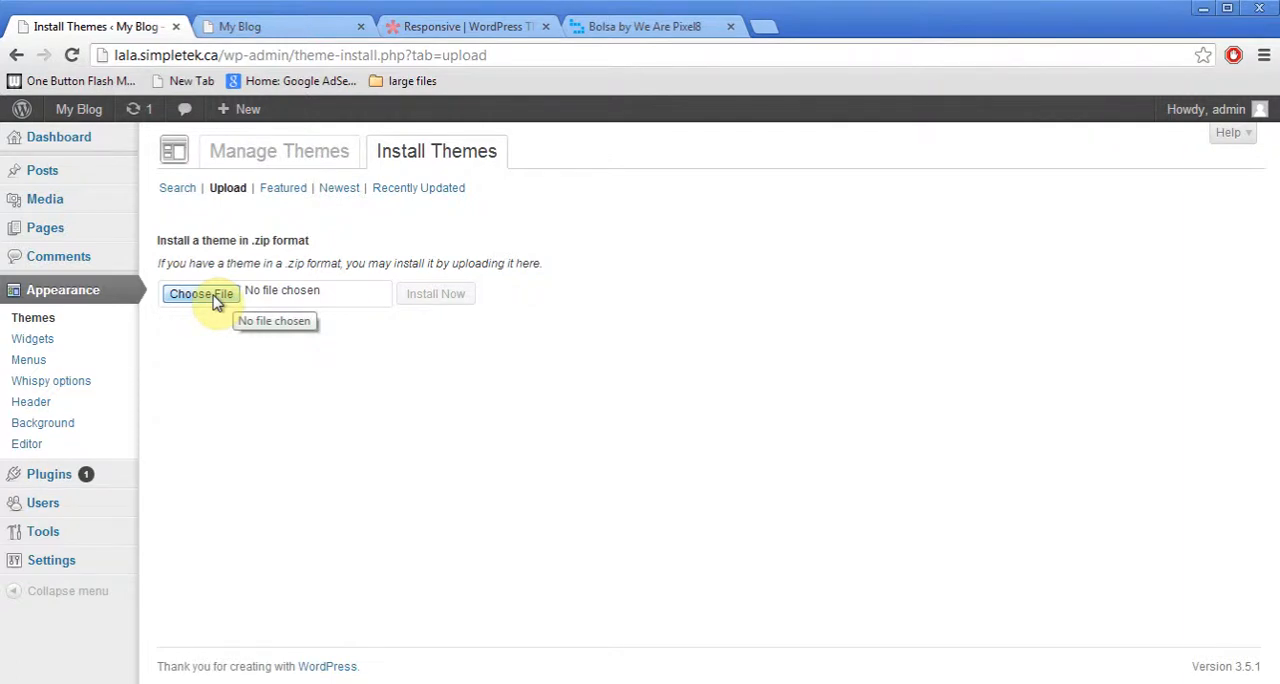
click(436, 292)
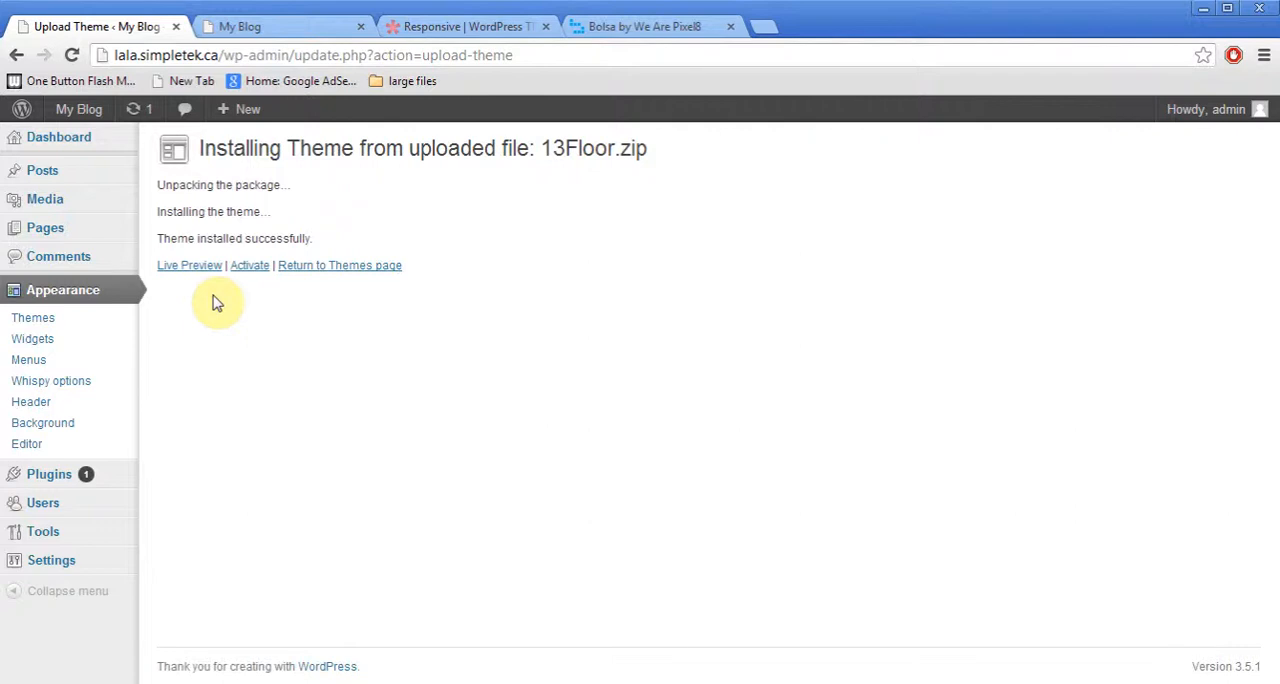
Activate the freshly installed 13floor theme.
click(248, 264)
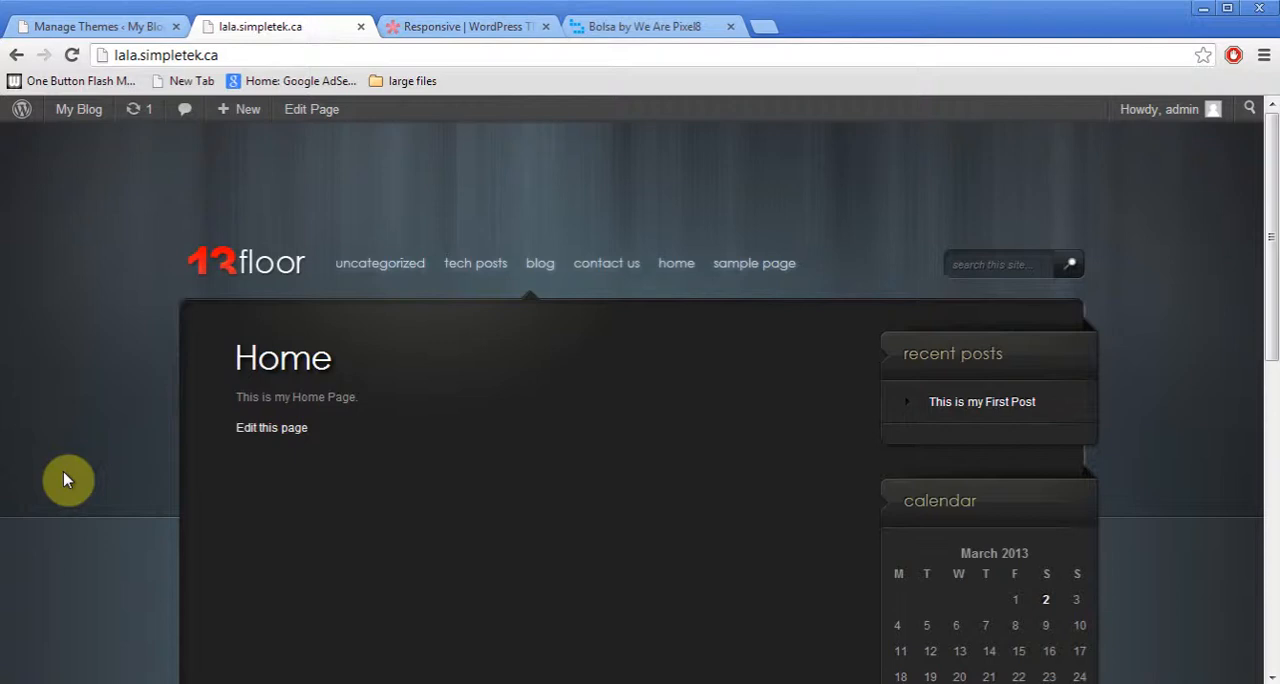
mouse_move(100, 26)
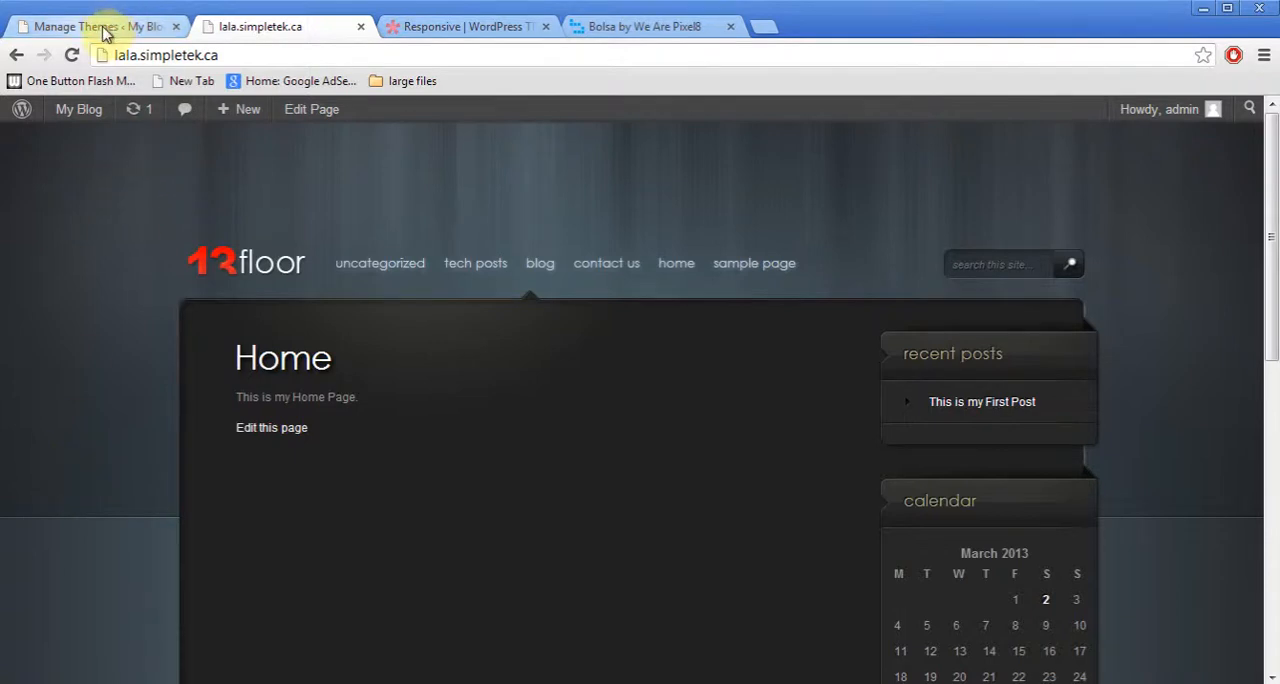
In Reading Settings choose 'Your latest posts' for the front page, save, and reload the live site.
click(96, 26)
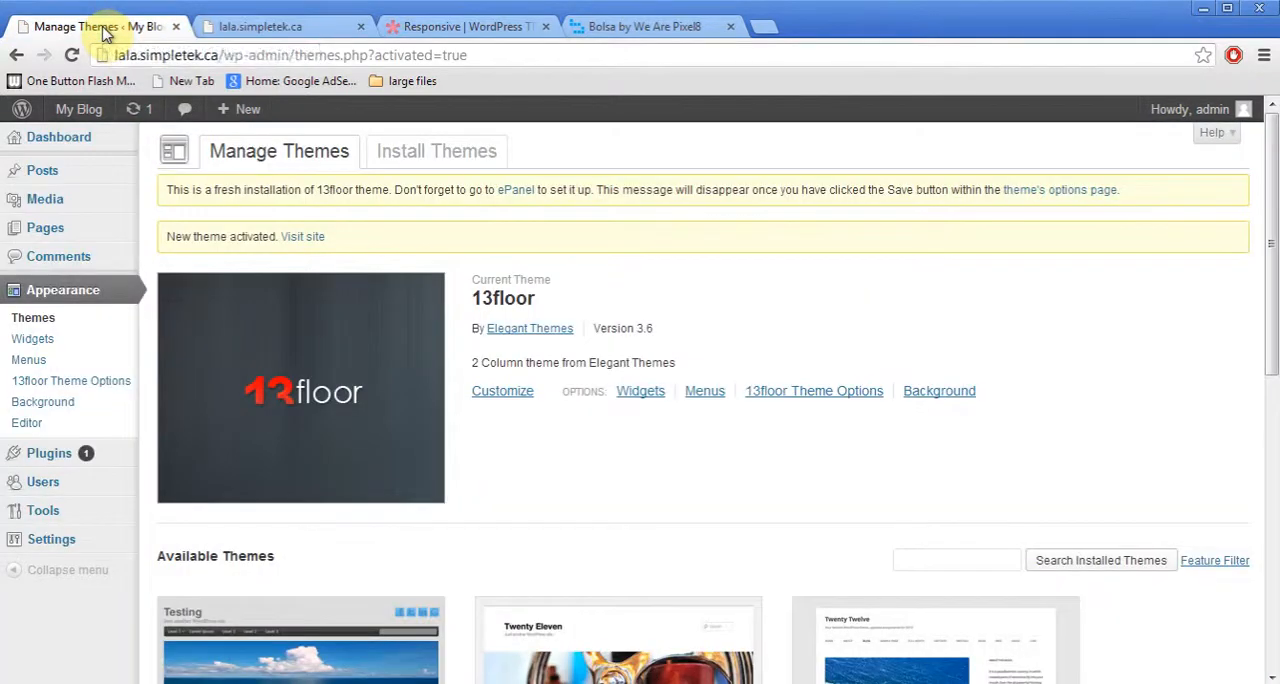
mouse_move(50, 540)
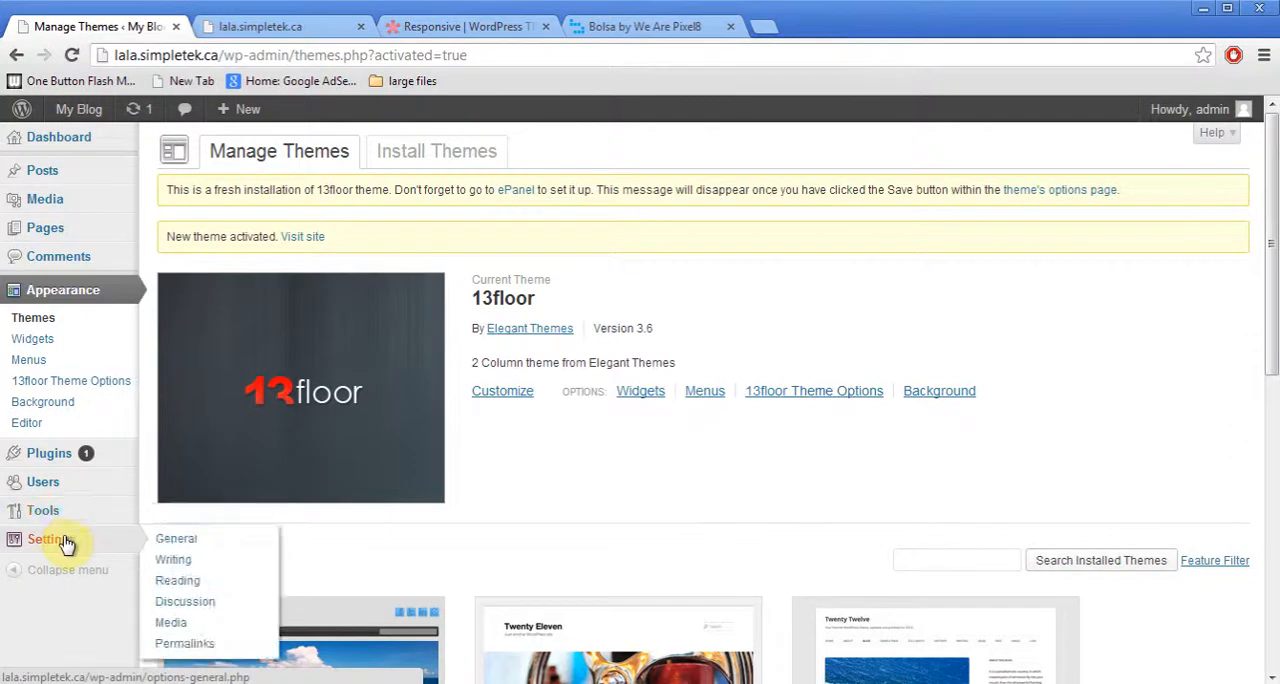
click(176, 580)
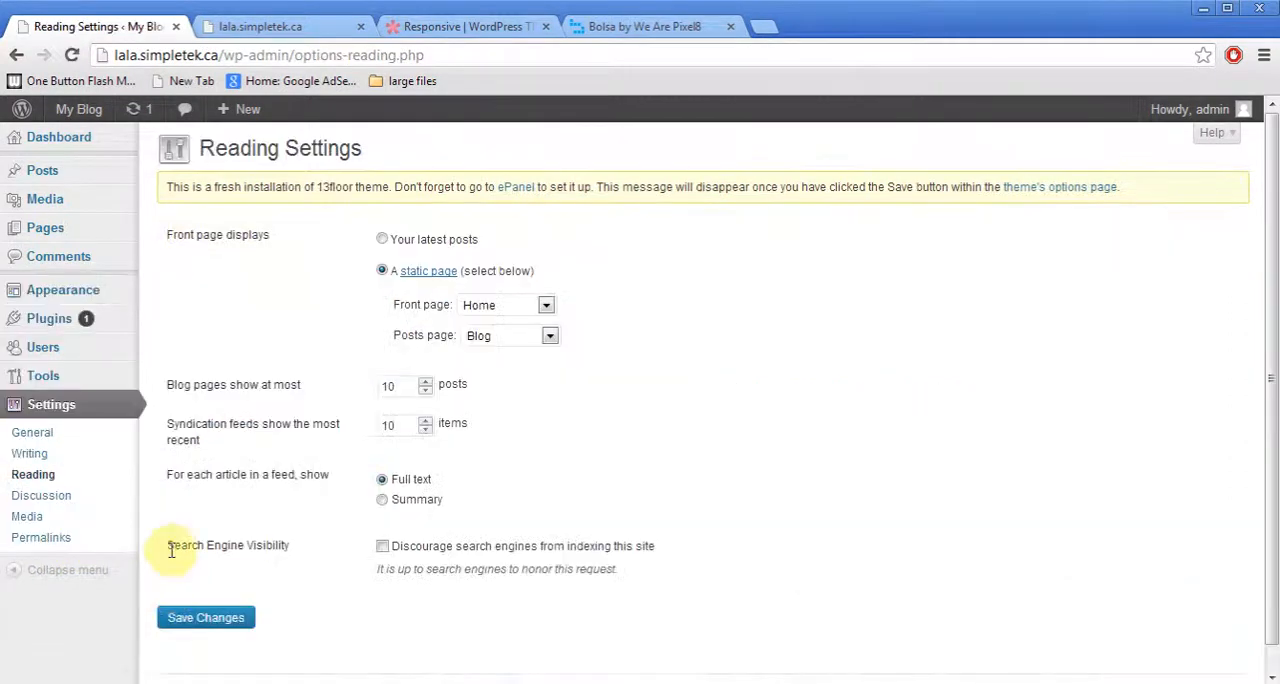
click(382, 240)
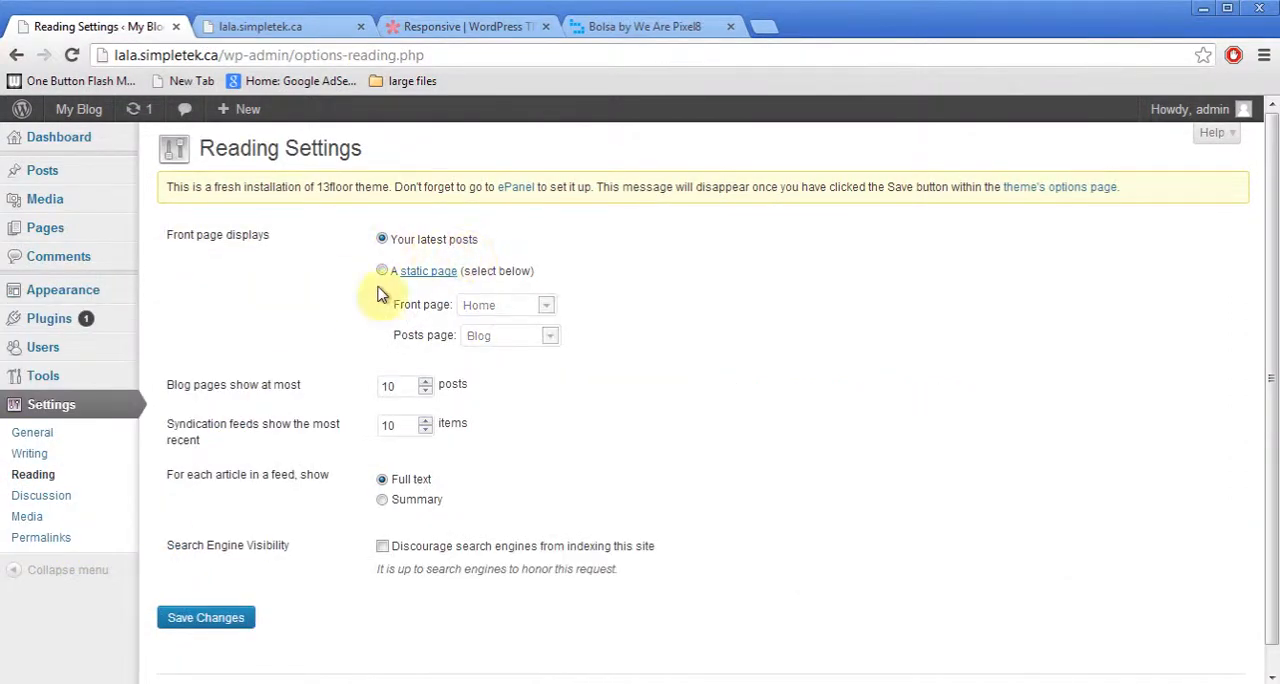
click(204, 616)
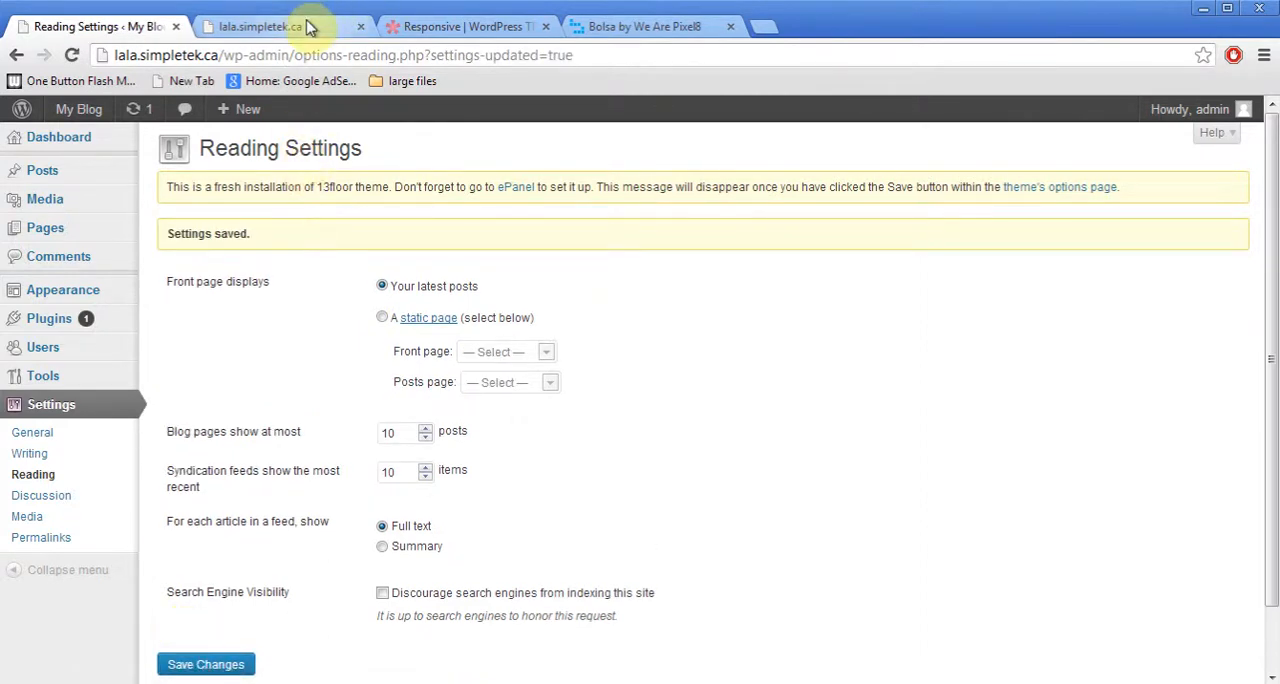
click(256, 26)
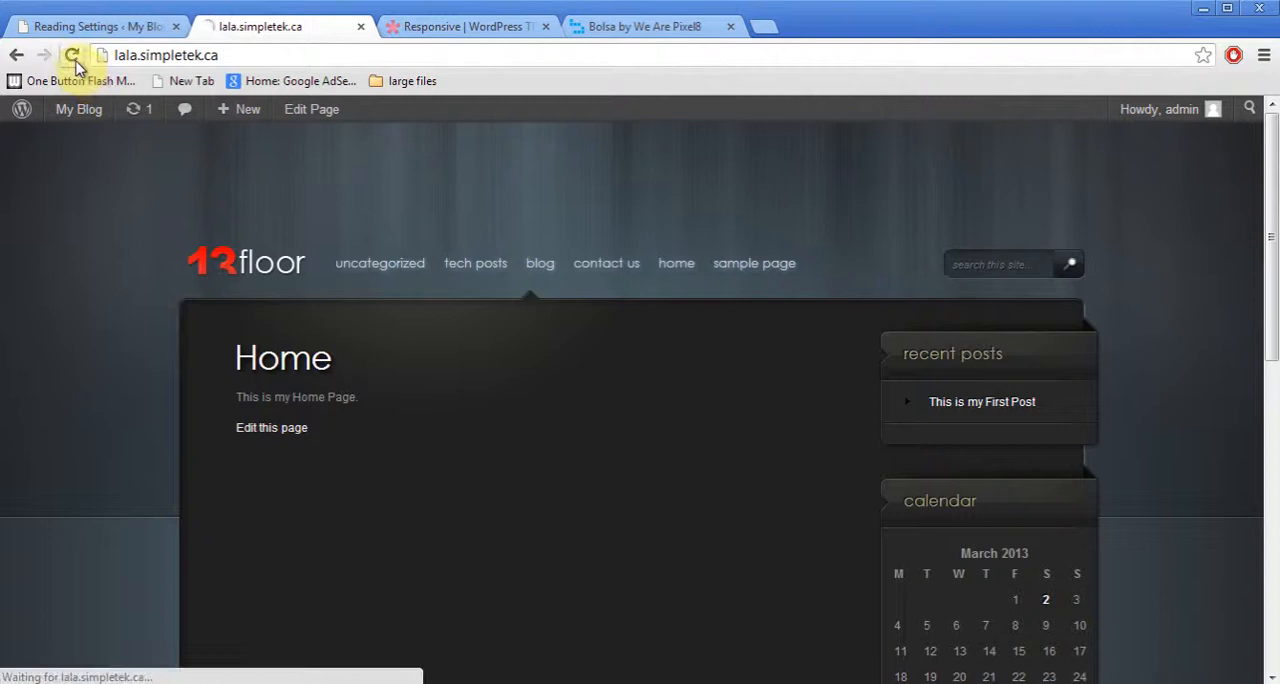
click(72, 56)
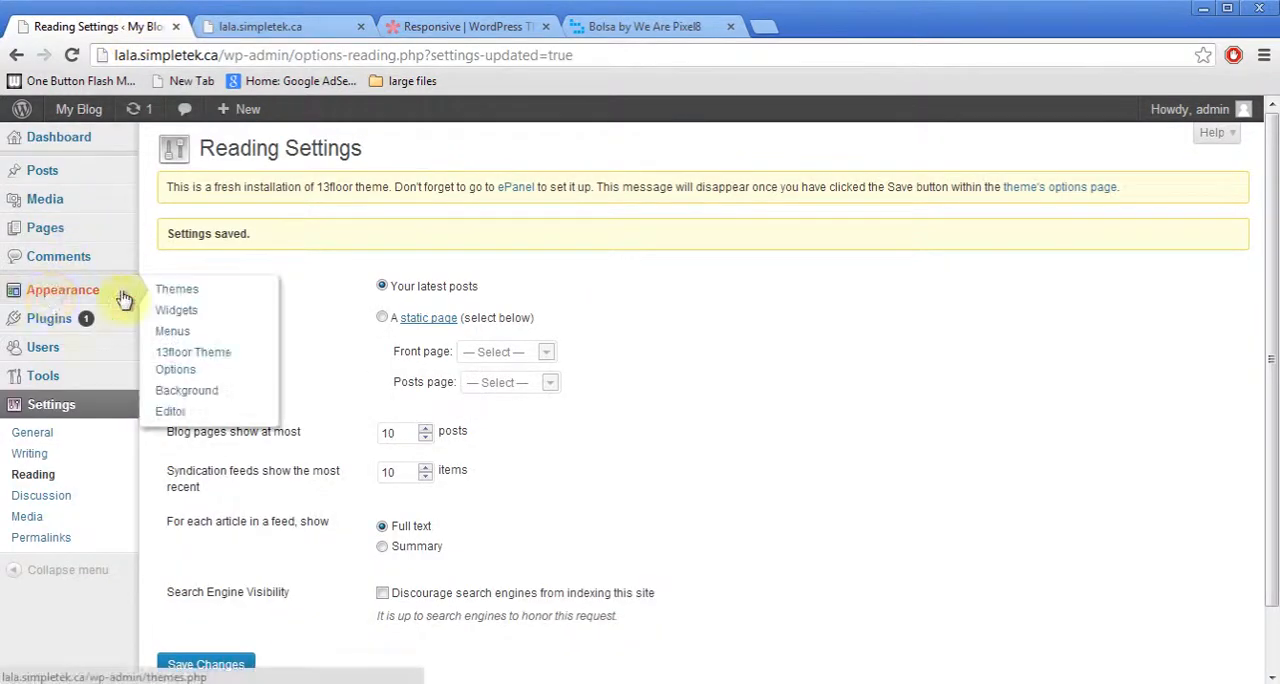
In the 13floor ePanel set Color Scheme to Yellow and save the theme options.
click(176, 368)
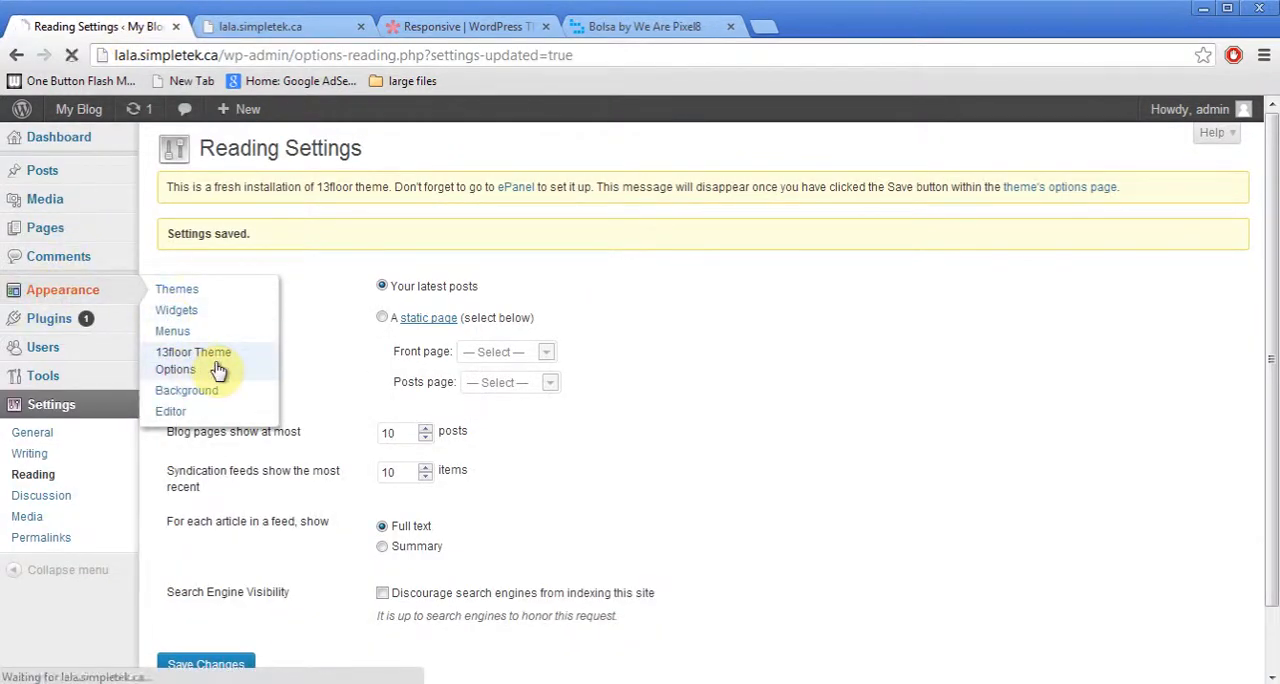
click(176, 368)
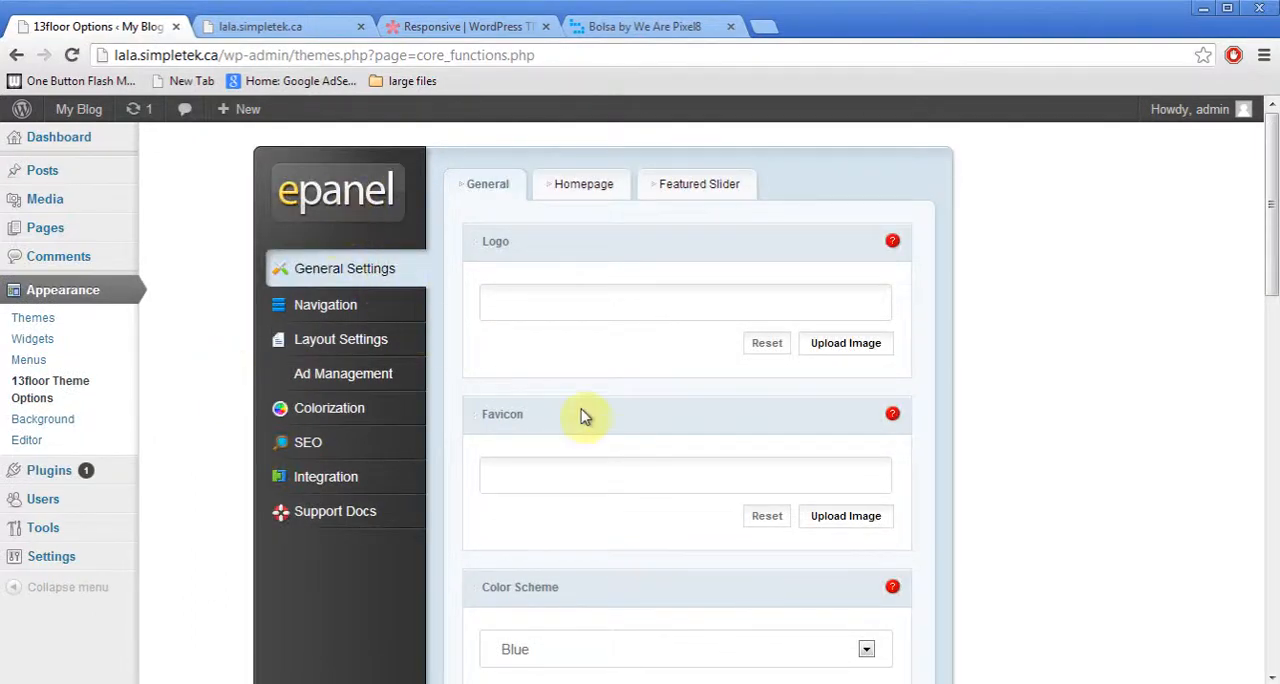
mouse_move(844, 344)
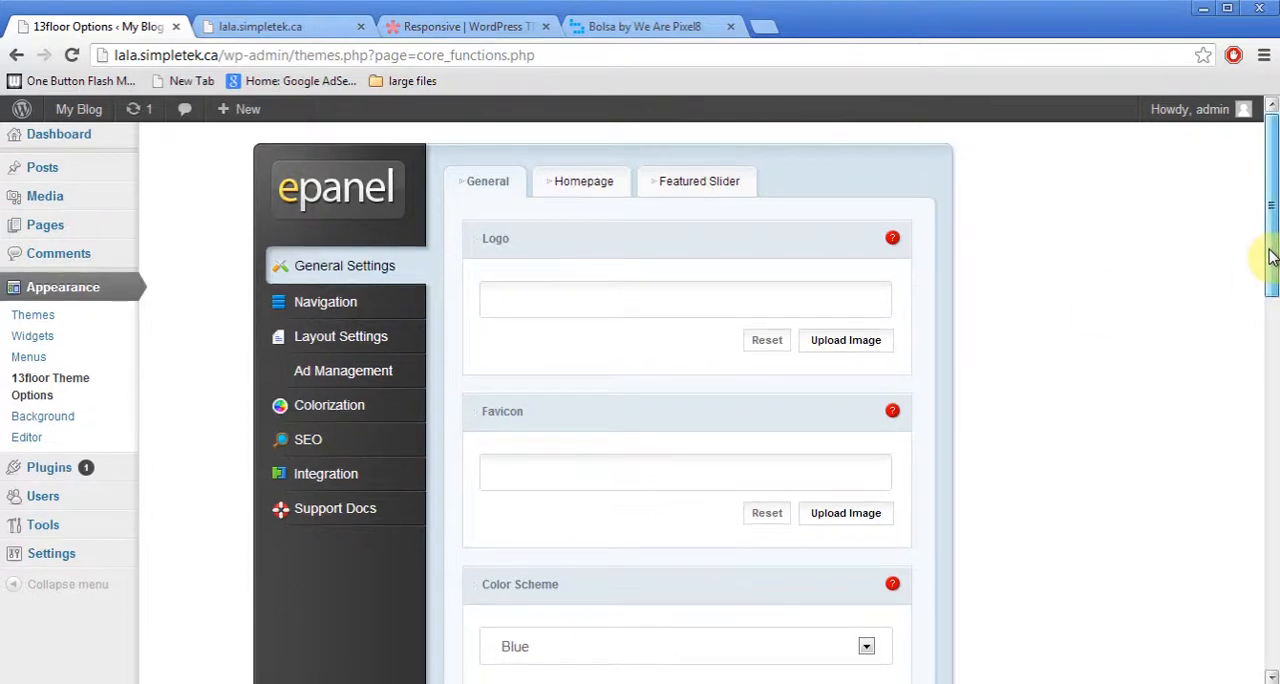
scroll(down, 3)
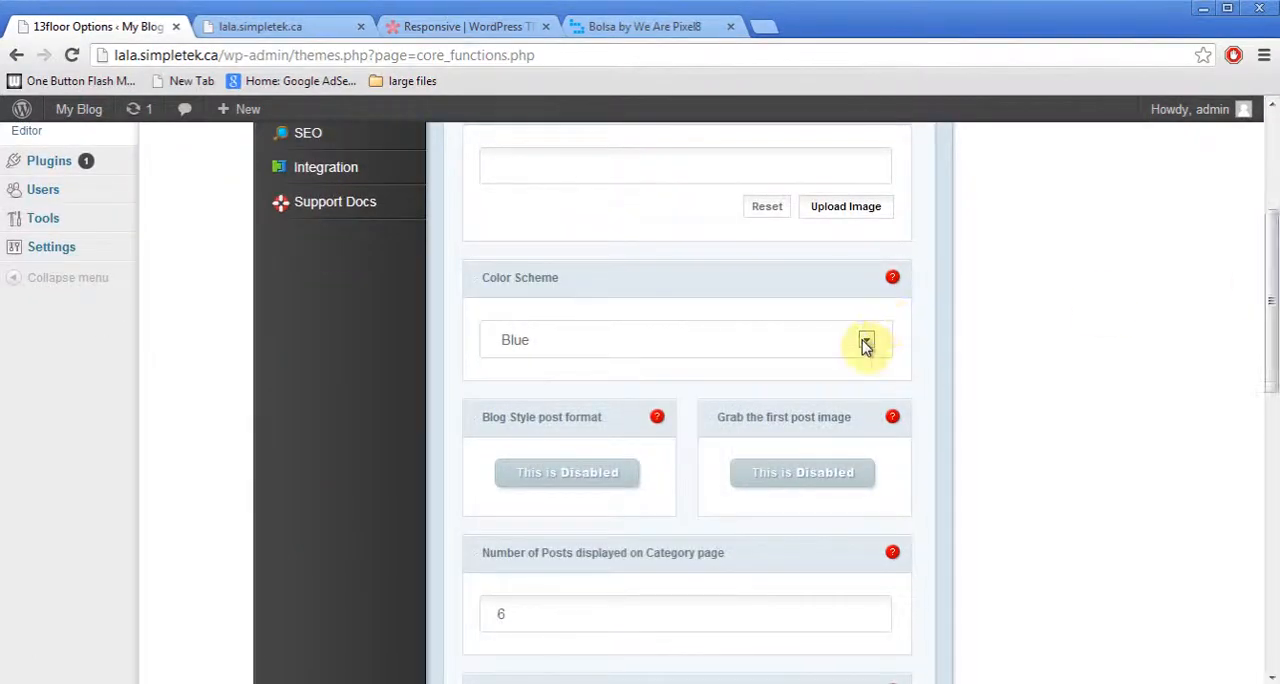
click(866, 340)
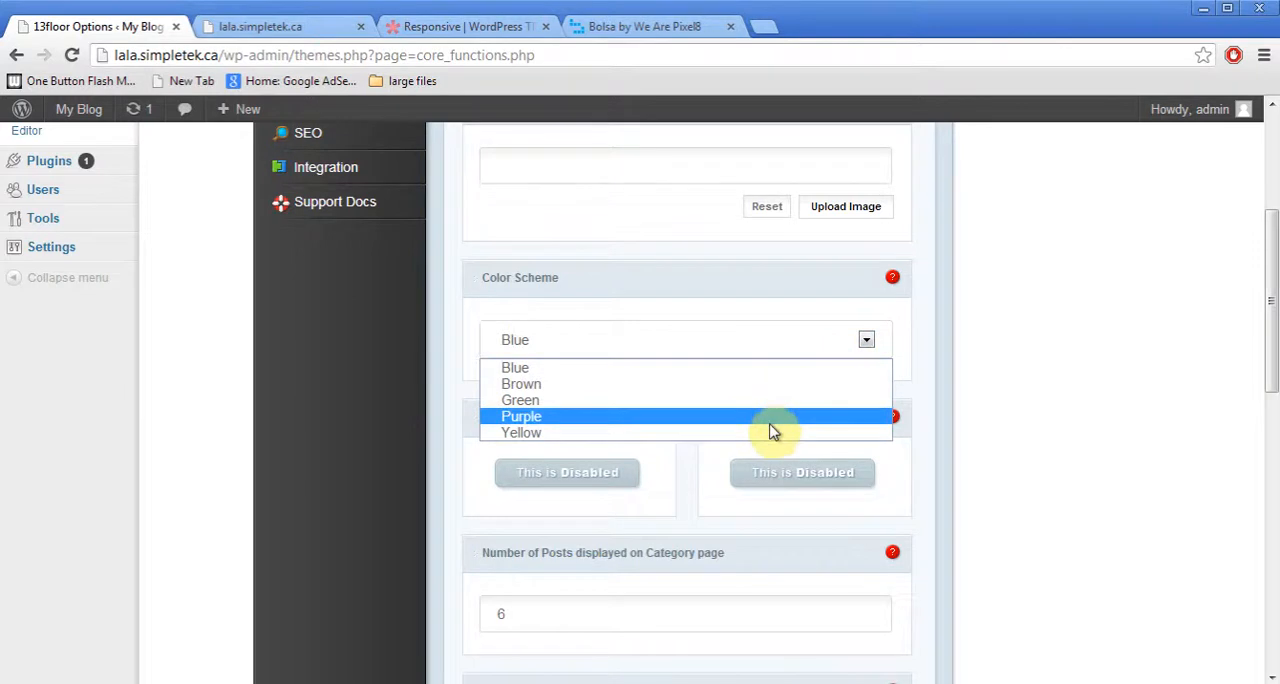
click(520, 432)
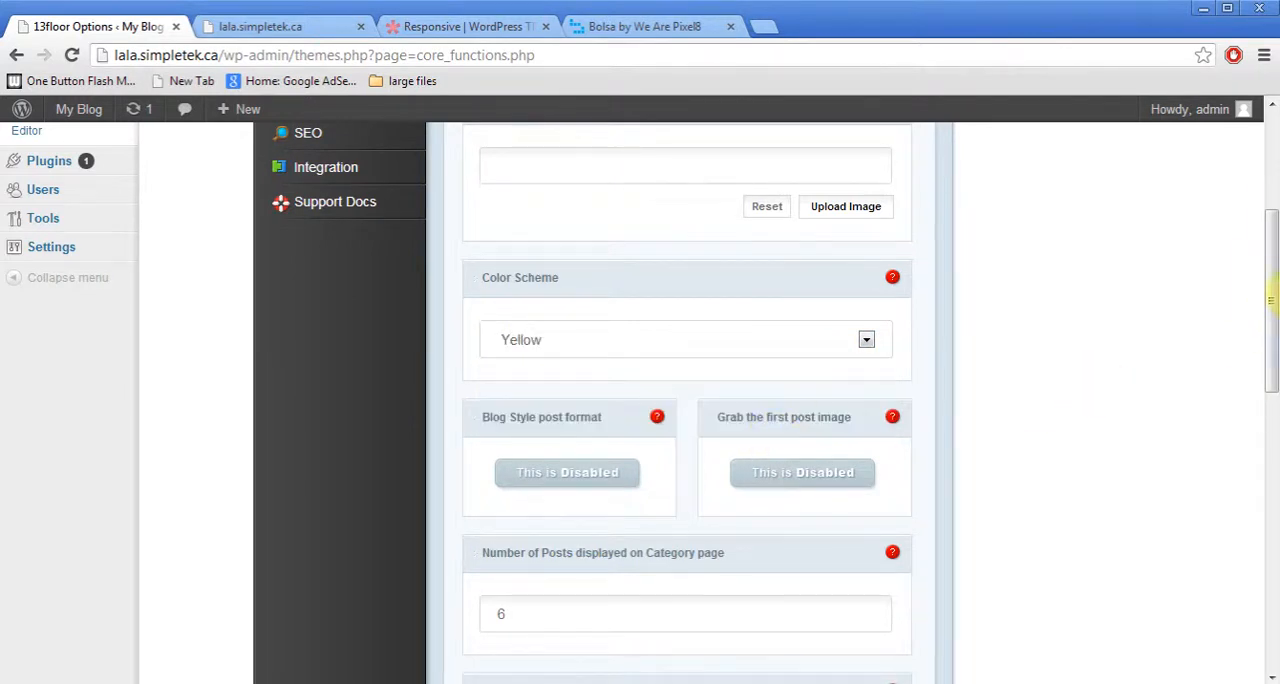
scroll(down, 3)
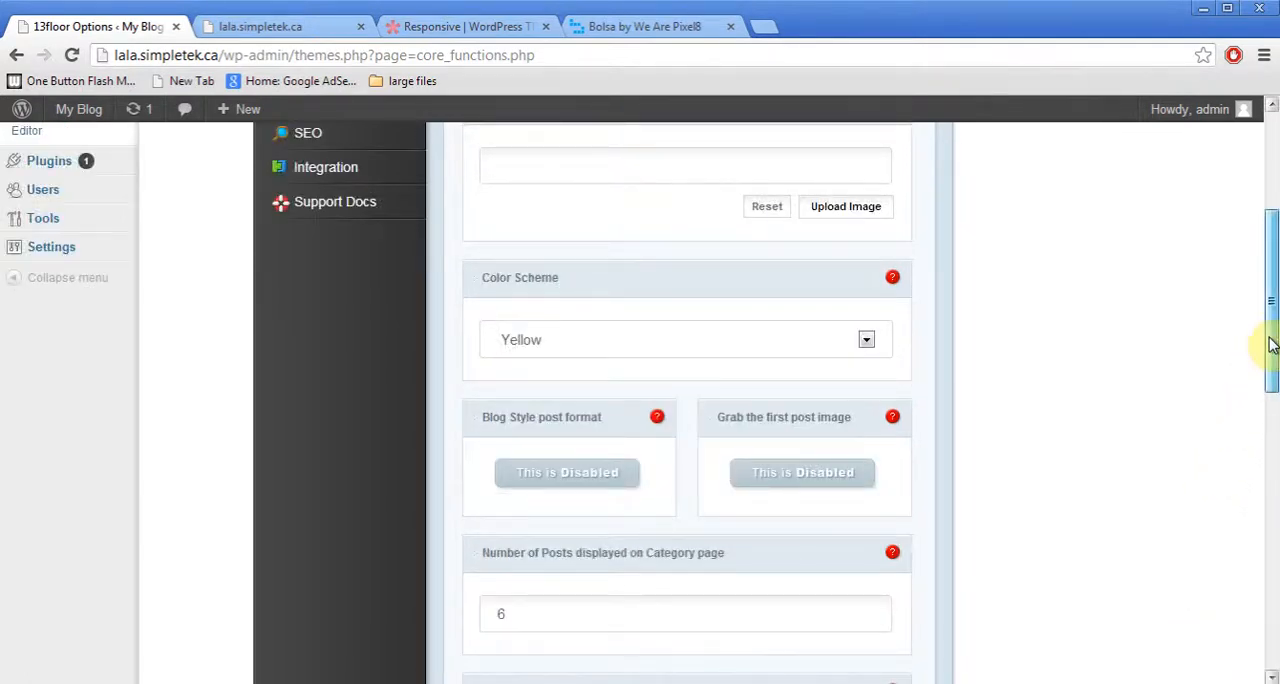
scroll(down, 3)
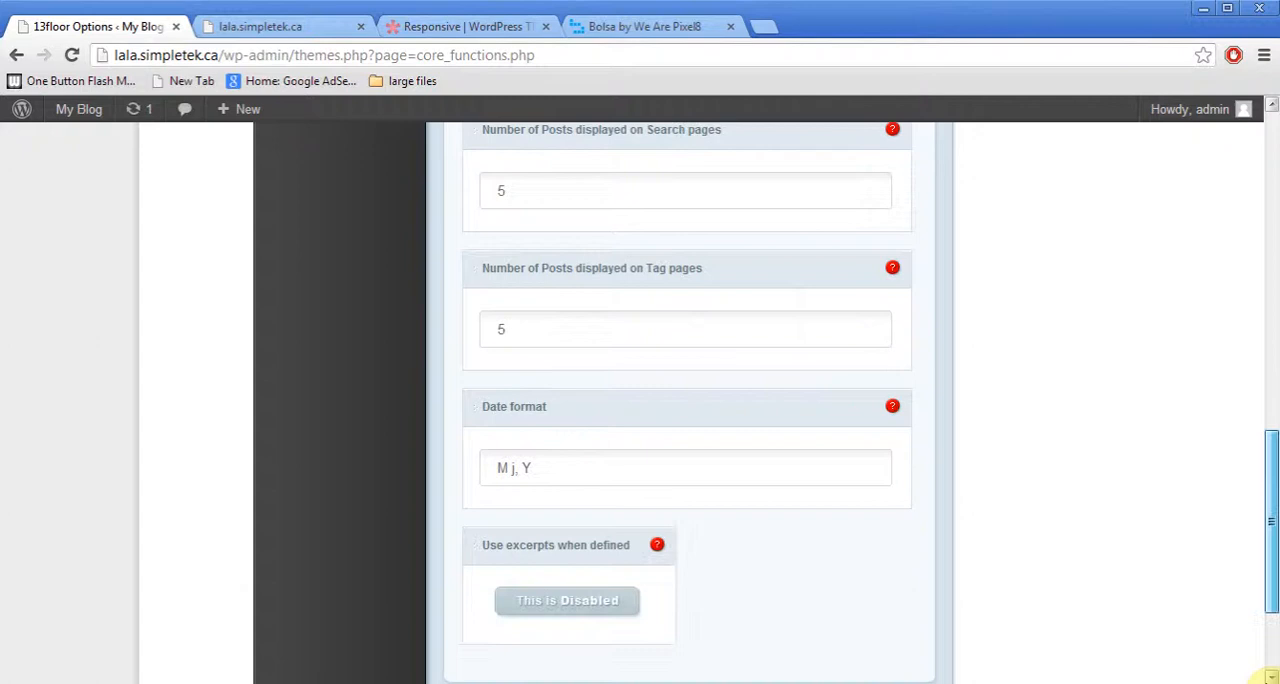
click(896, 540)
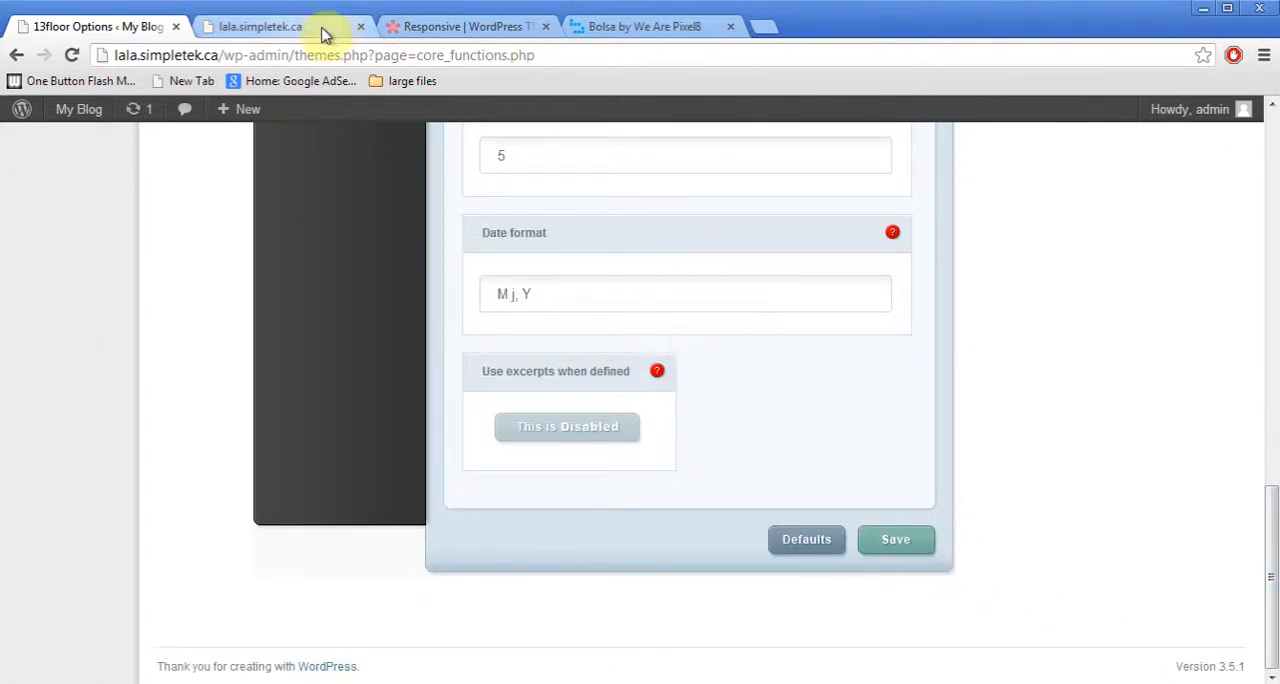
Reload the live site to see the yellow scheme and slider, then return to ePanel.
click(258, 26)
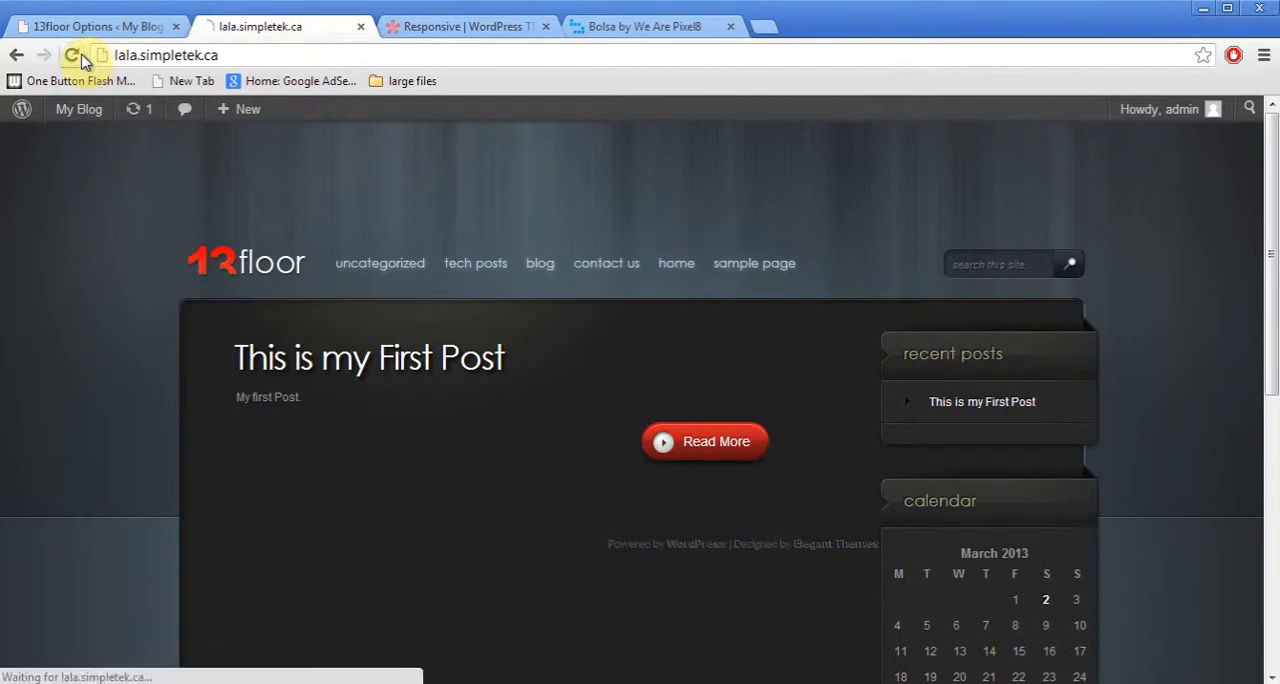
click(72, 56)
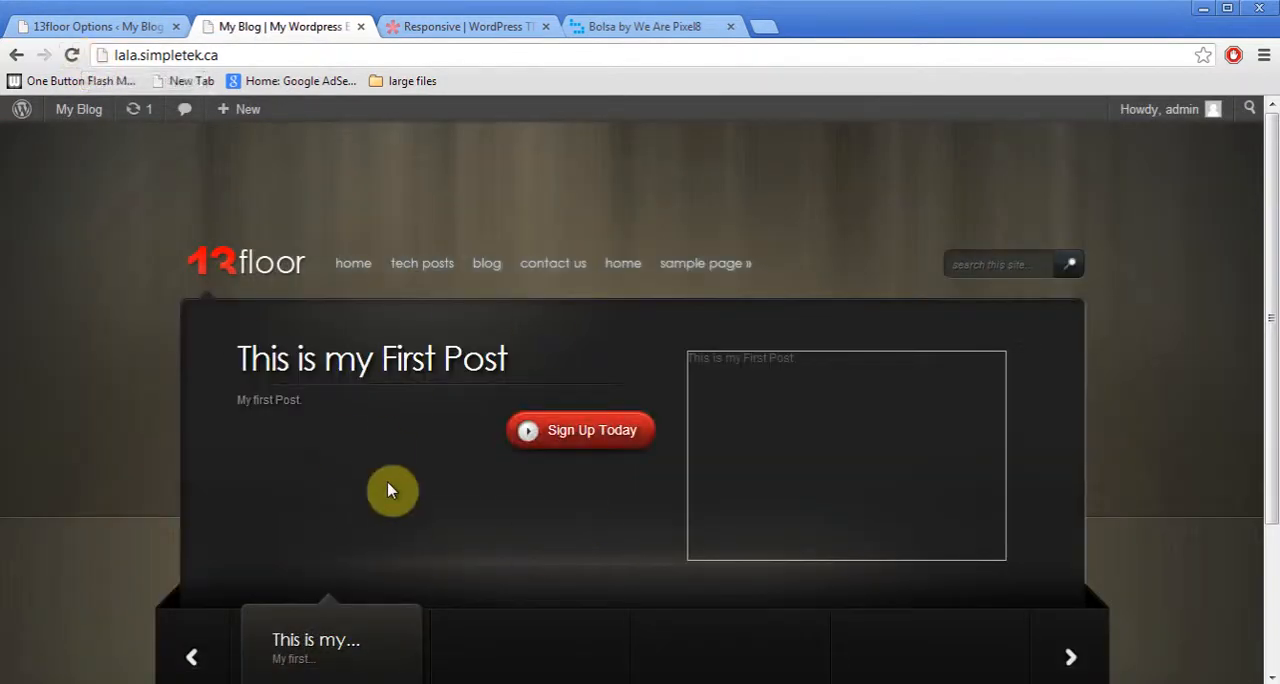
mouse_move(576, 576)
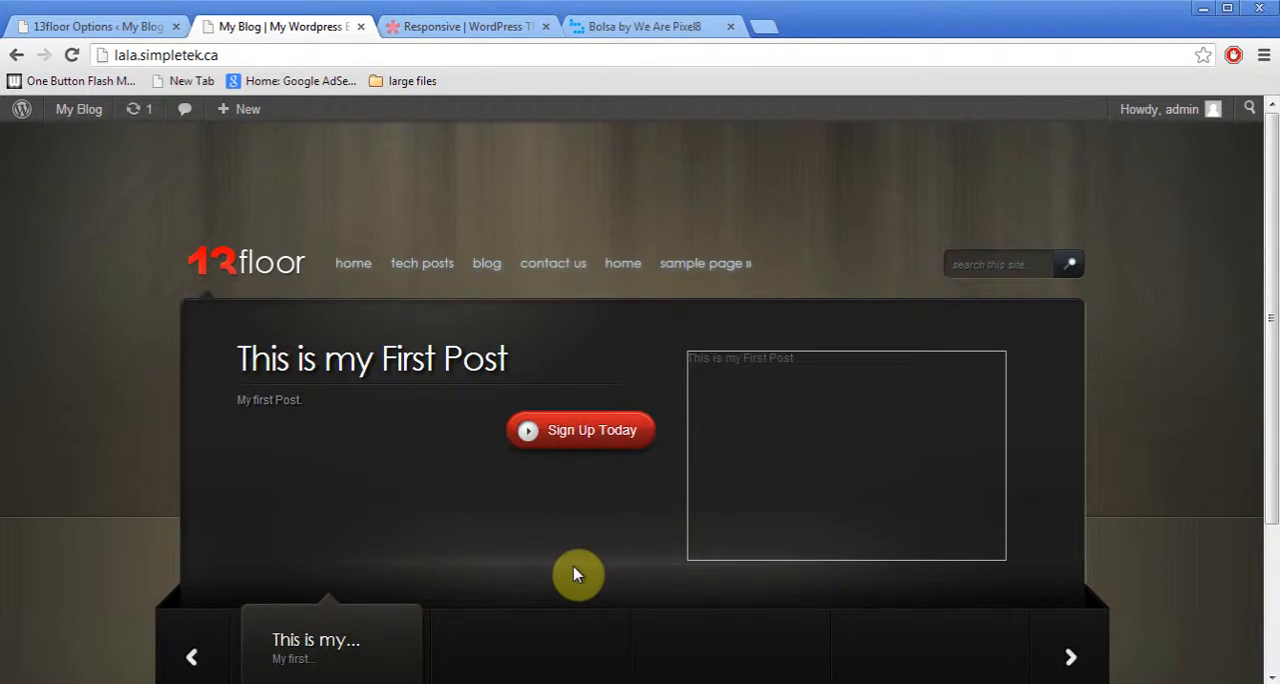
click(90, 26)
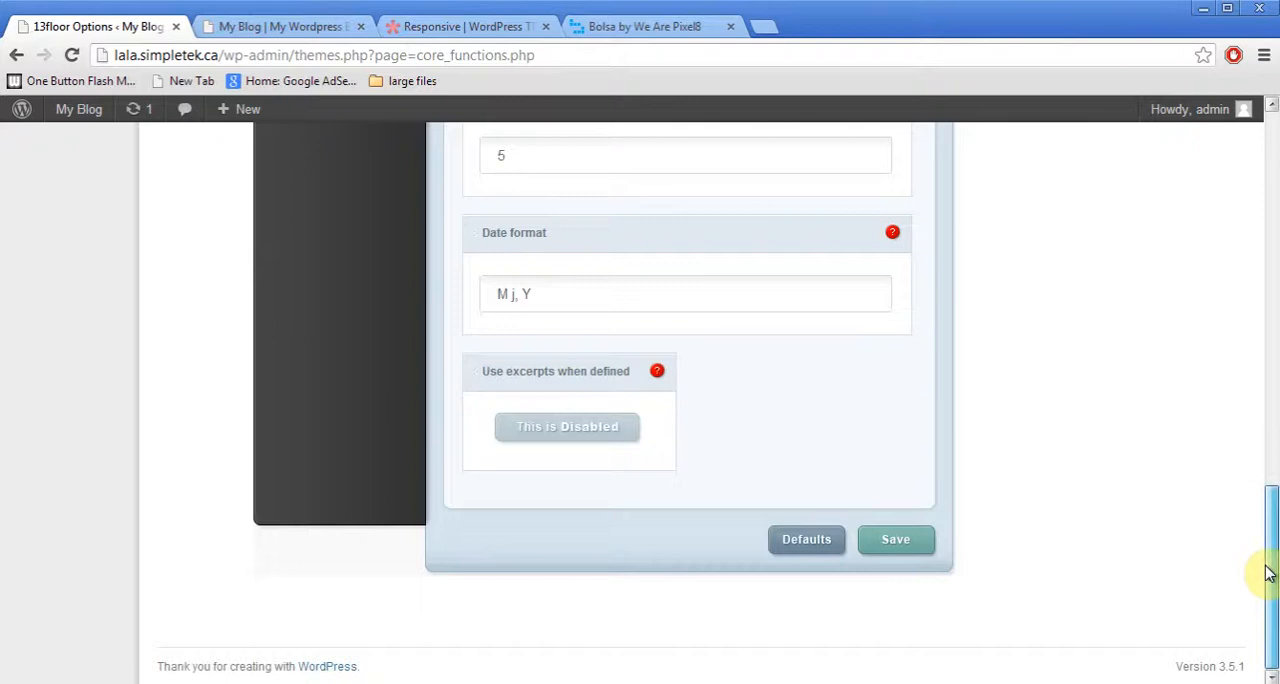
scroll(up, 3)
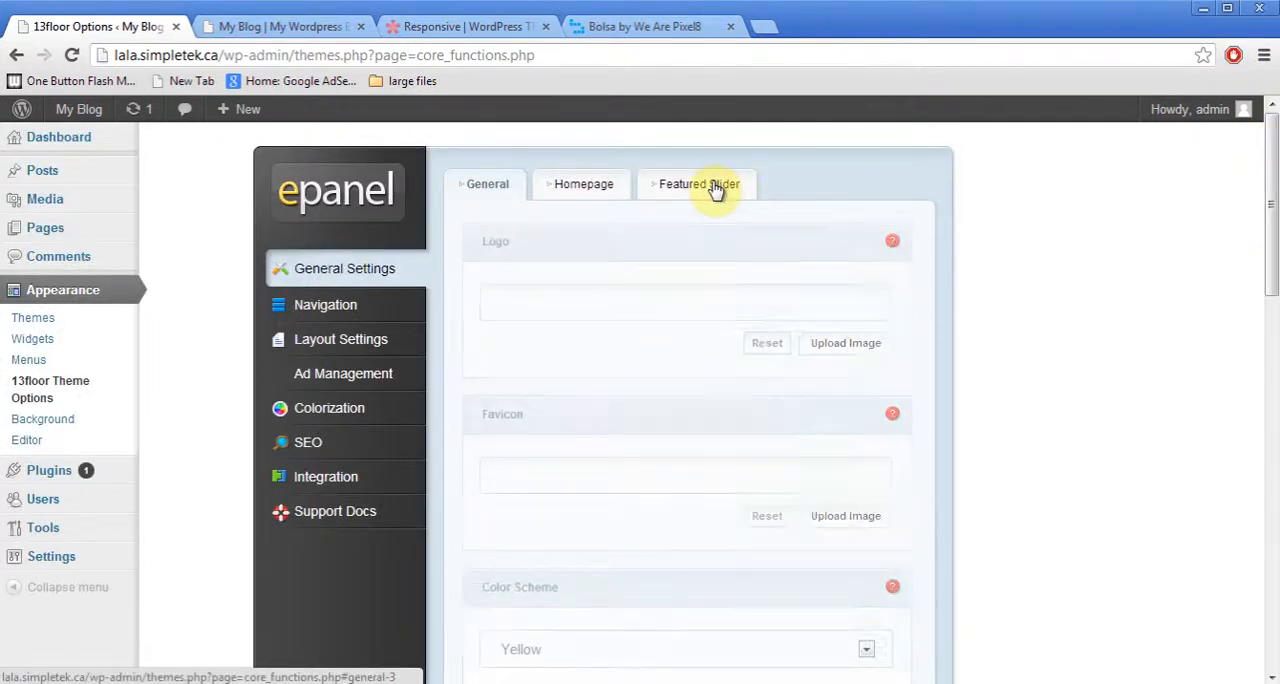
In Featured Slider settings use pages and tick Home, Services and Sample Page.
click(698, 184)
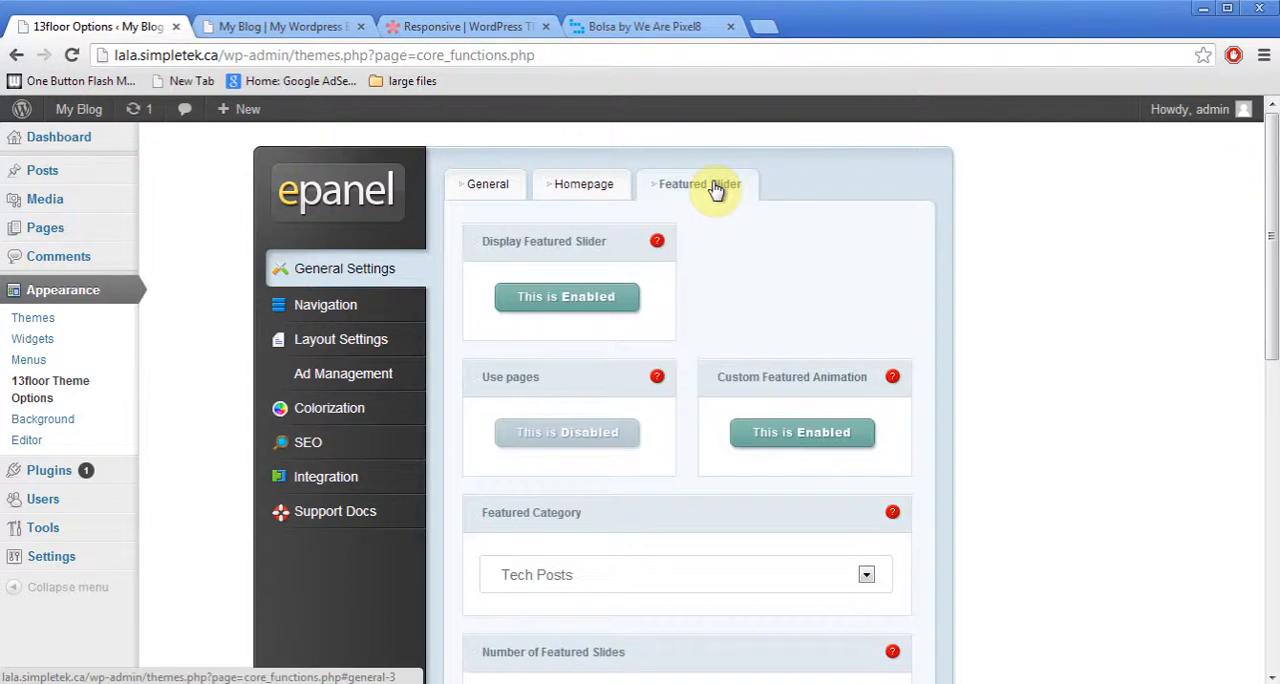
click(568, 432)
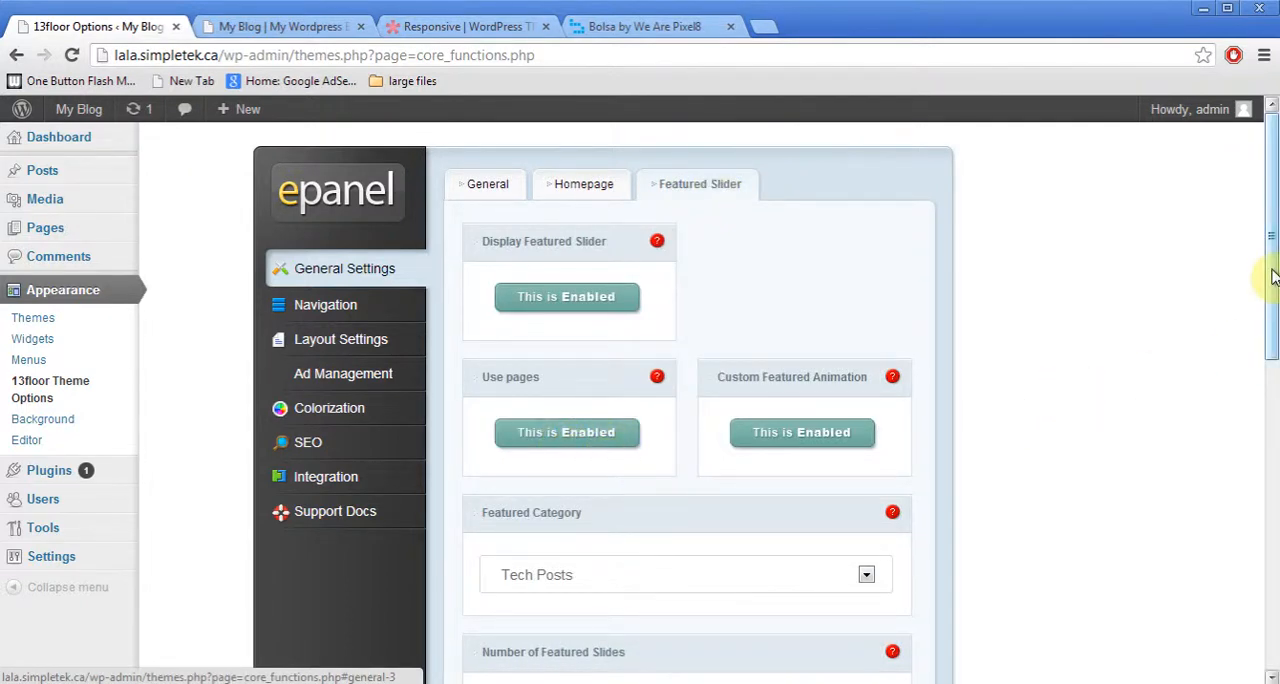
scroll(down, 3)
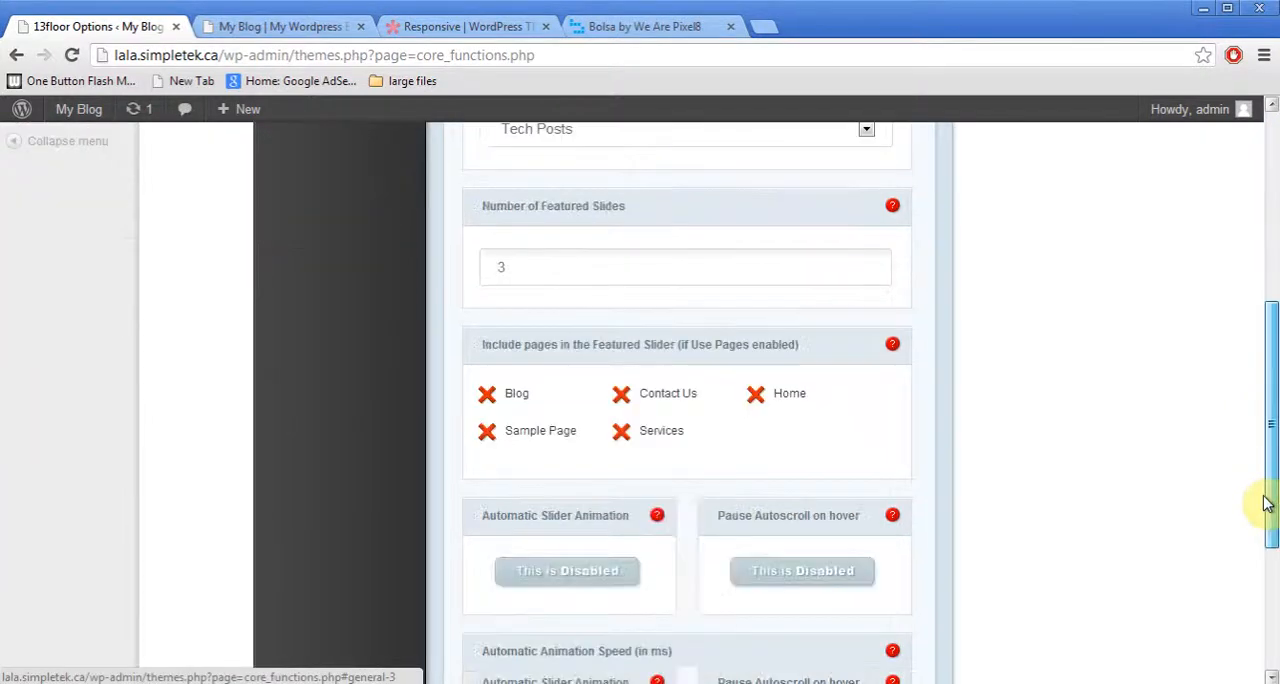
scroll(down, 3)
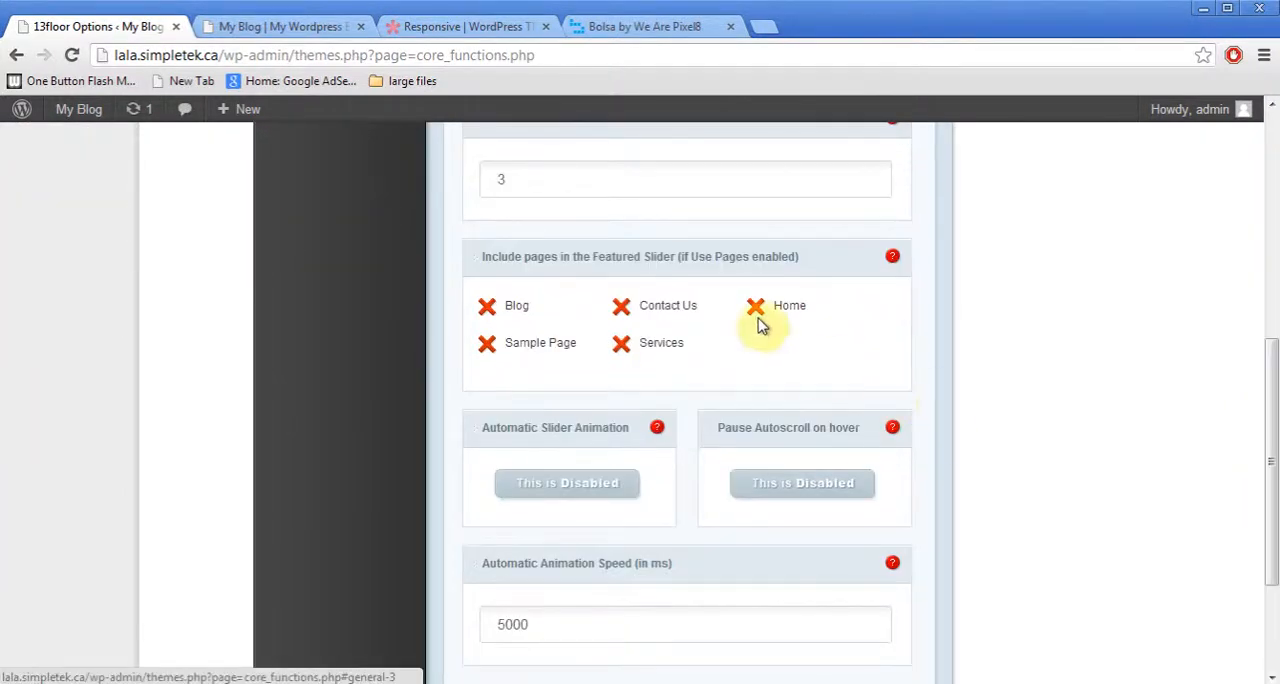
click(756, 304)
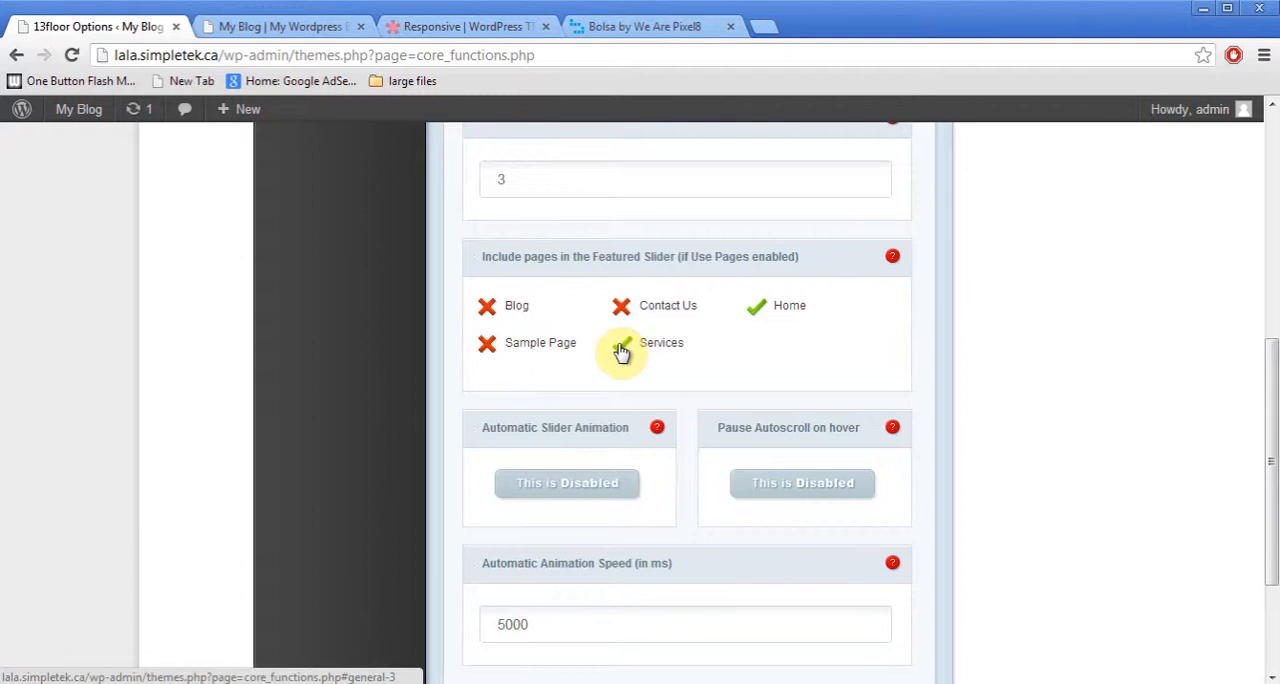
click(620, 342)
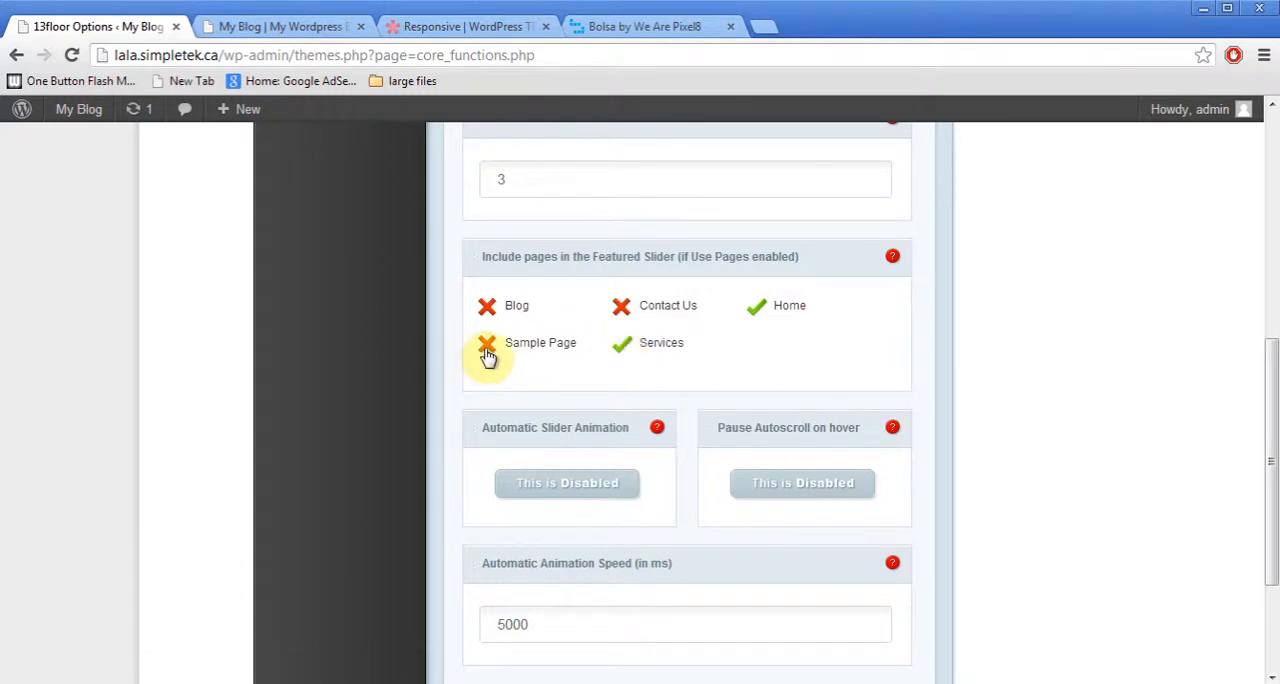
click(488, 344)
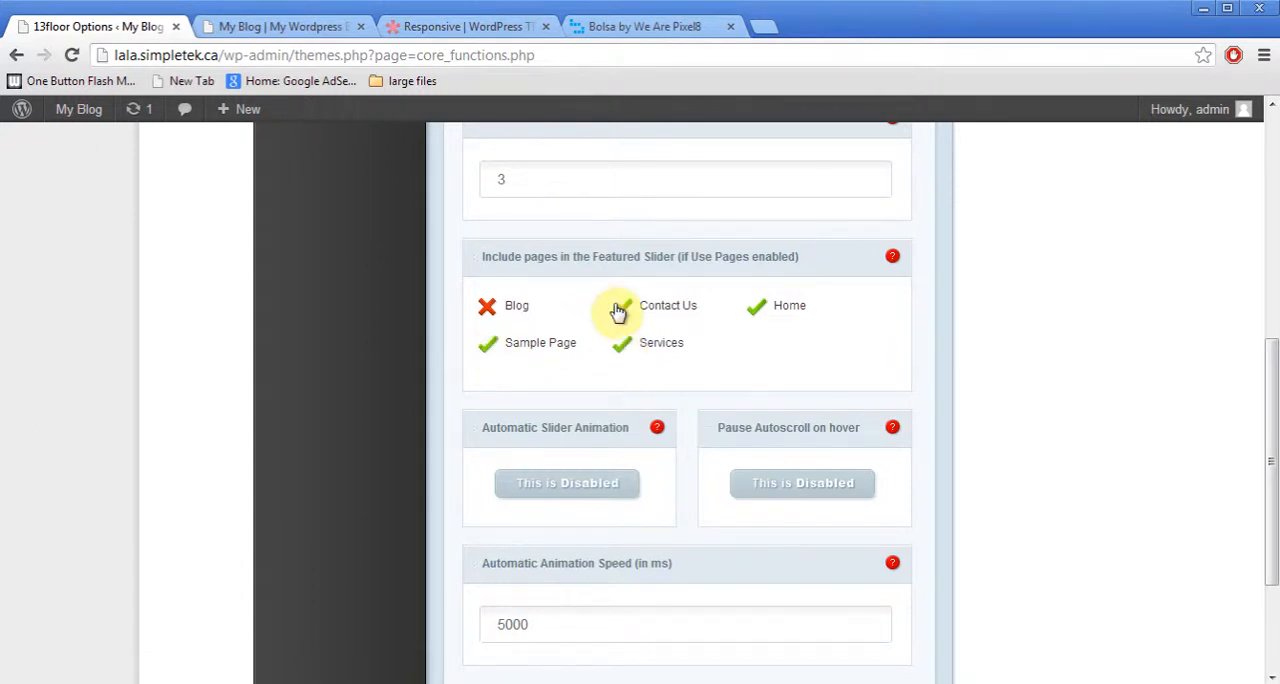
Enable automatic animation and pause on hover, then preview the live site.
click(568, 484)
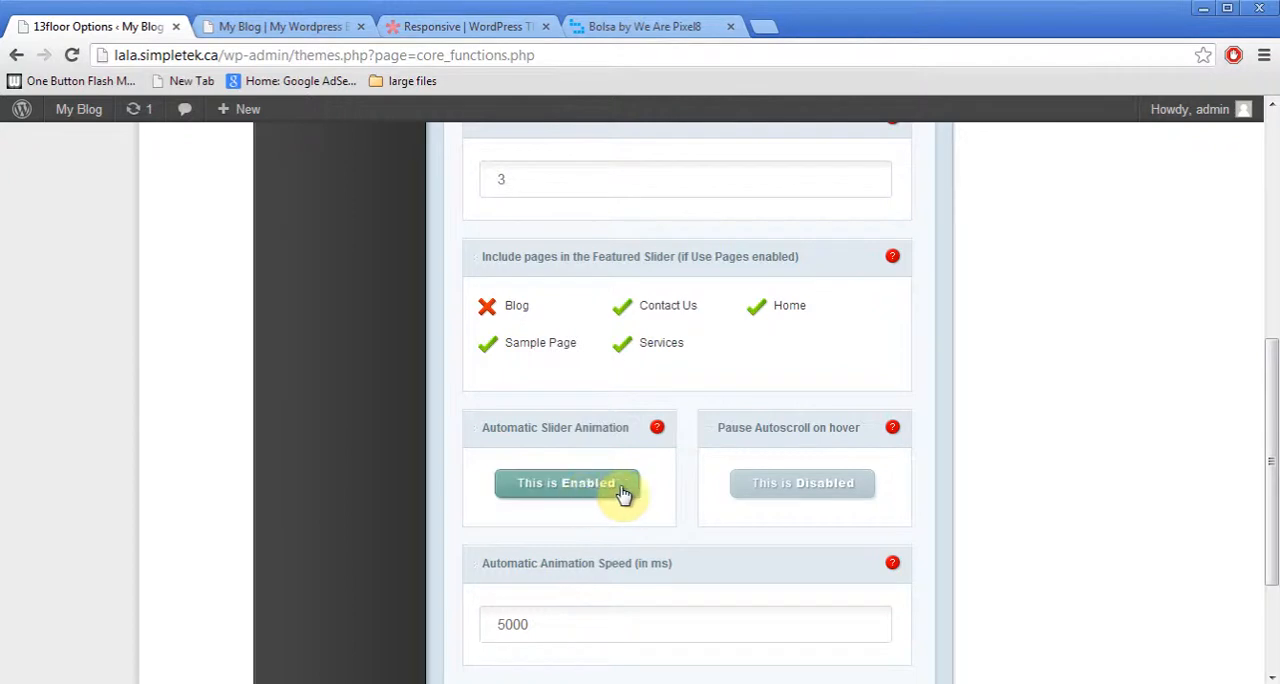
mouse_move(824, 516)
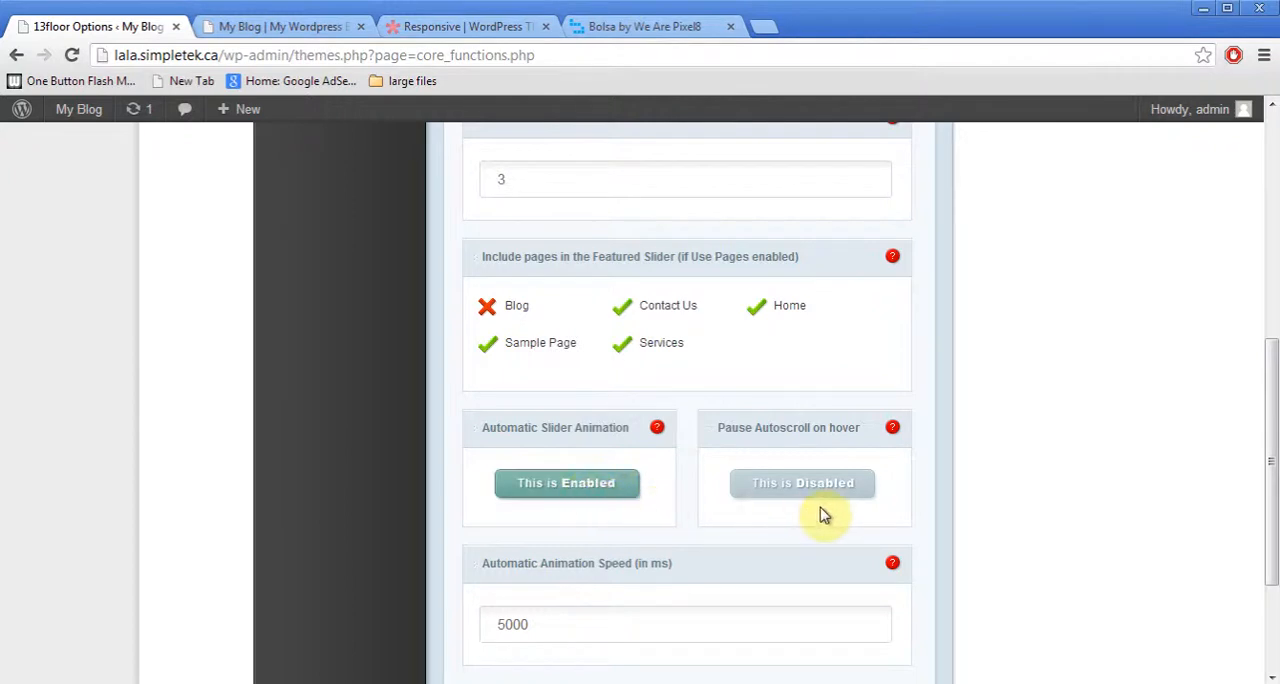
click(802, 484)
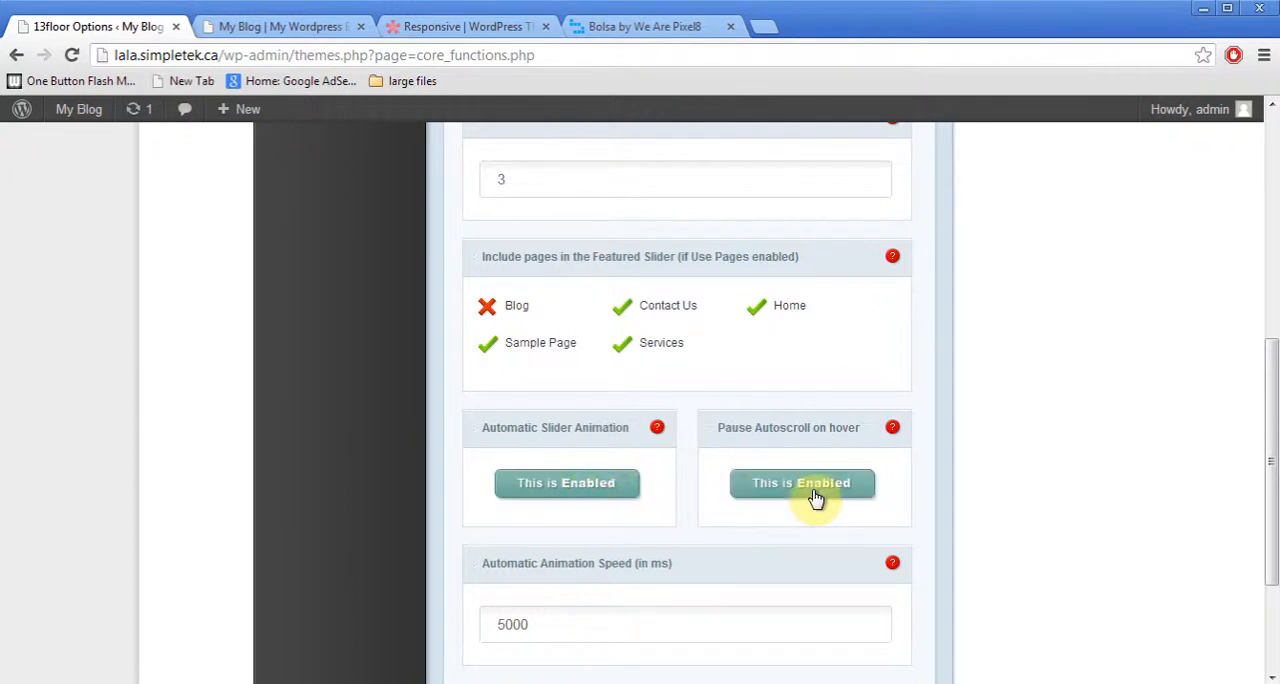
mouse_move(560, 624)
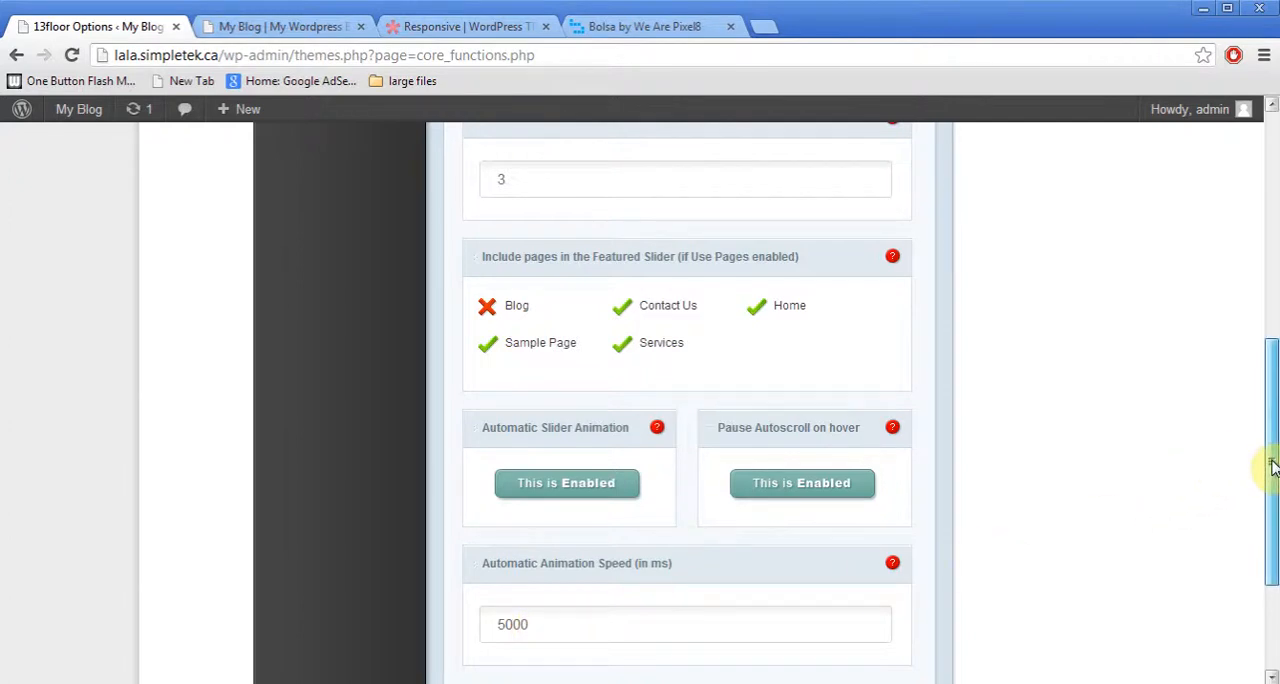
scroll(down, 3)
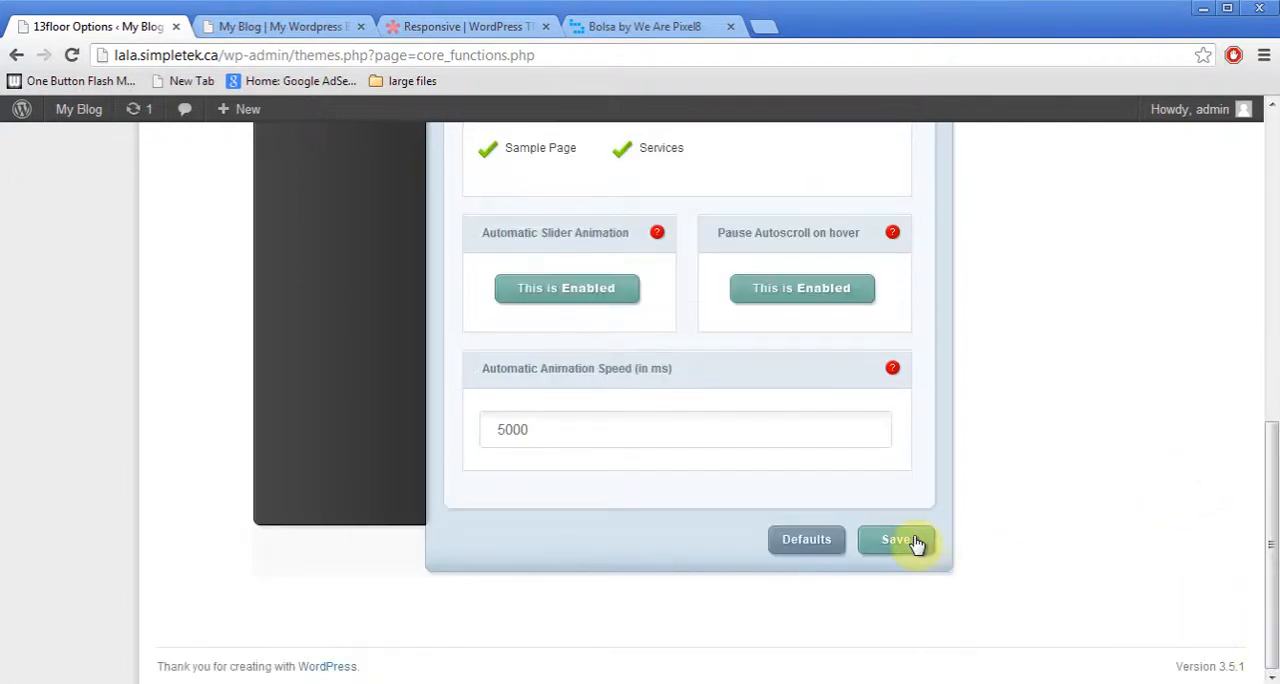
mouse_move(284, 26)
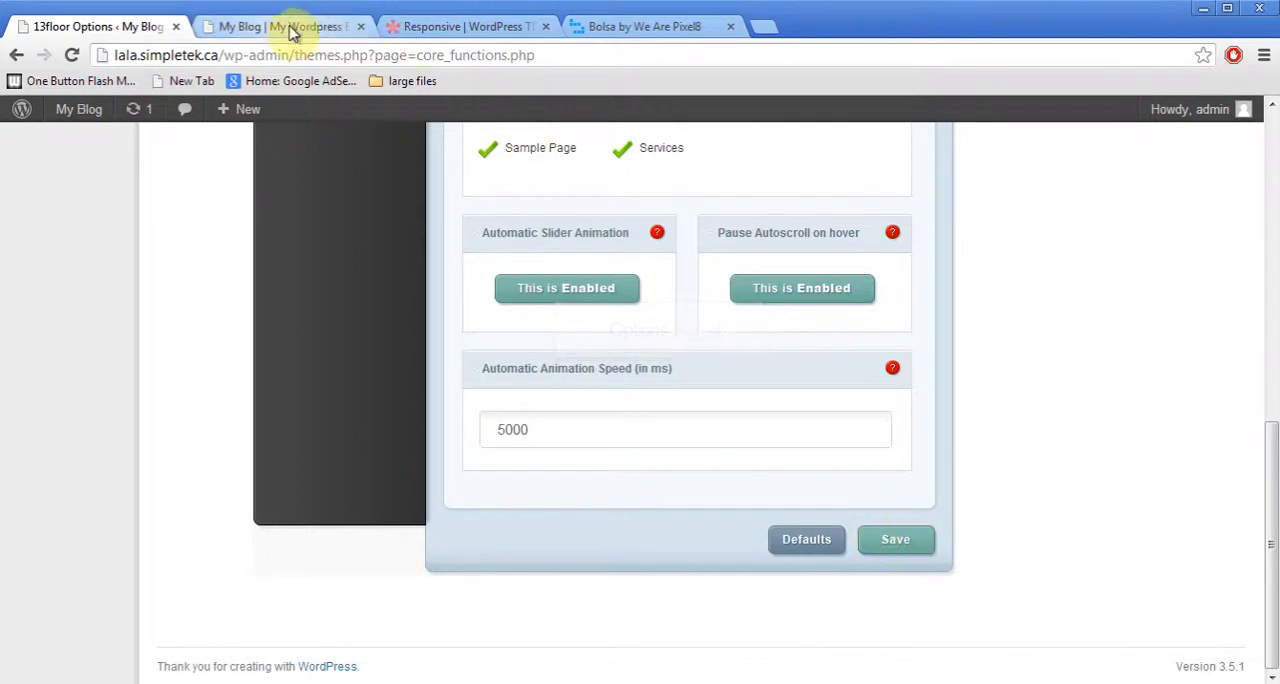
click(284, 26)
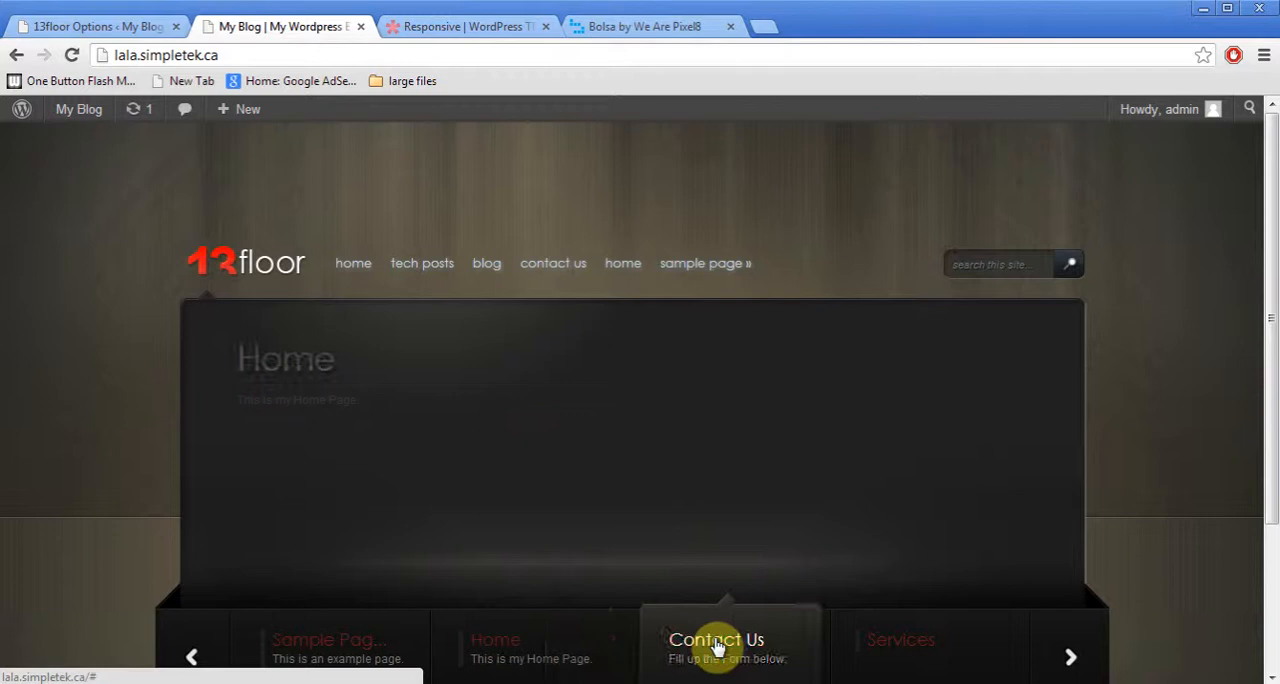
click(716, 644)
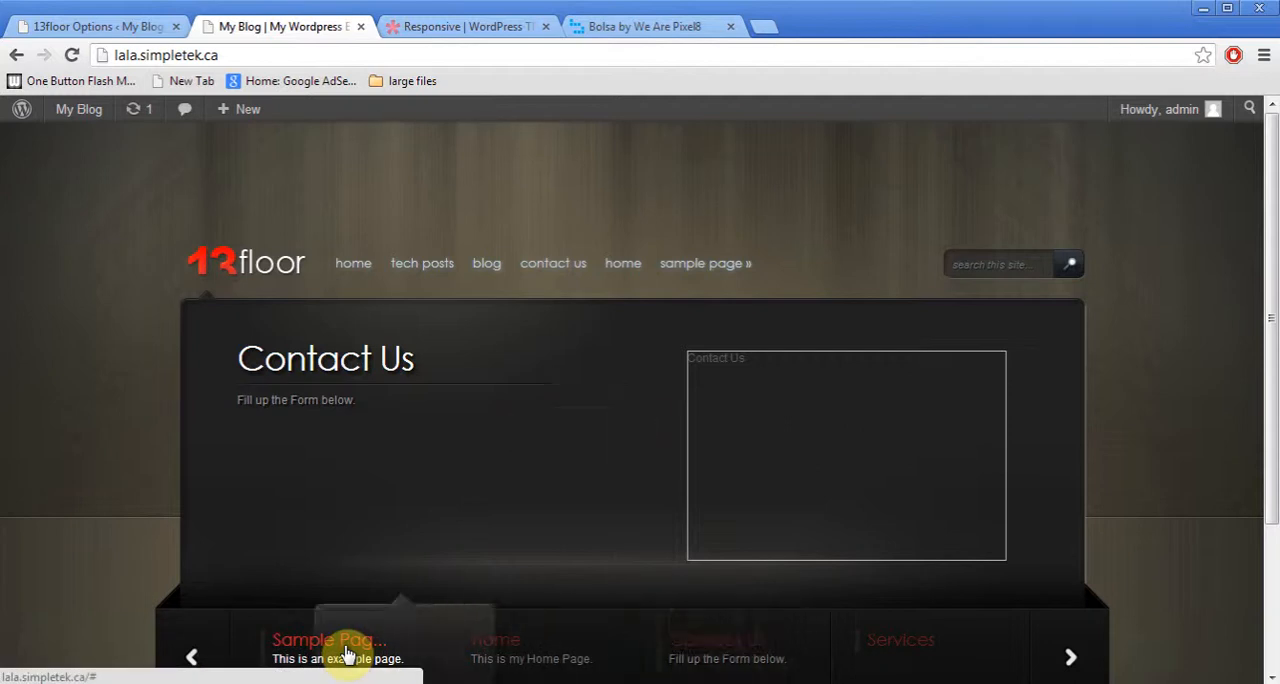
click(328, 640)
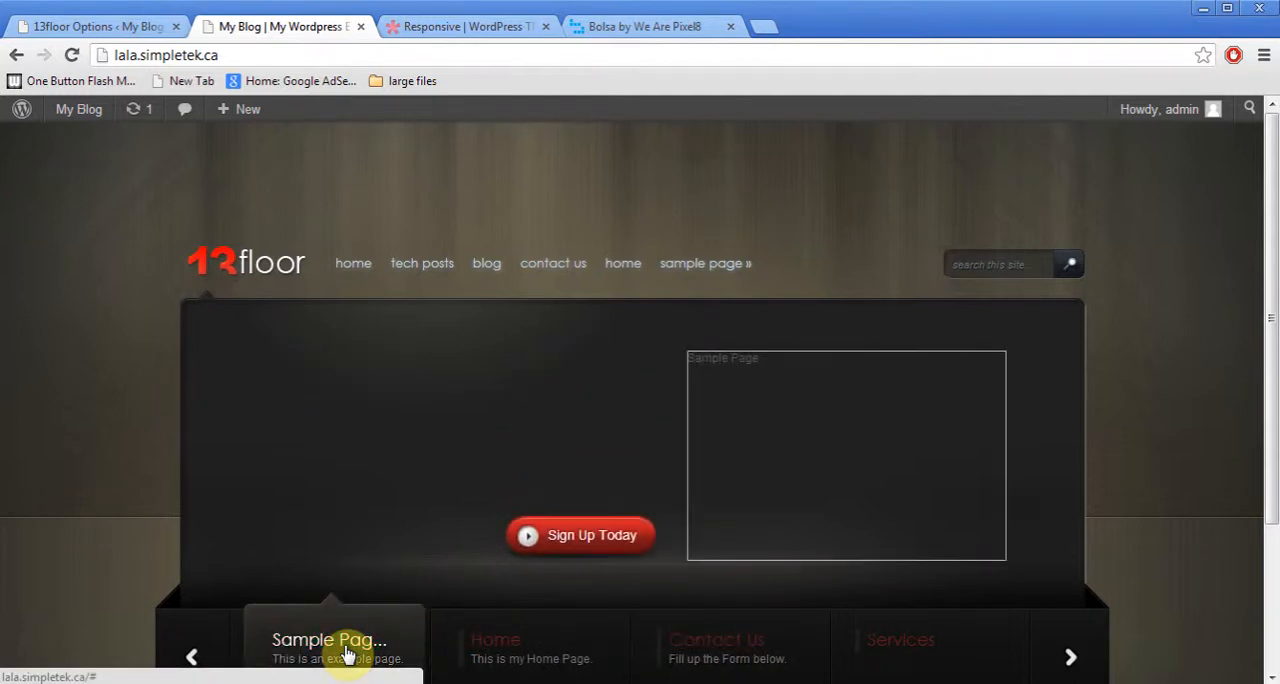
click(332, 644)
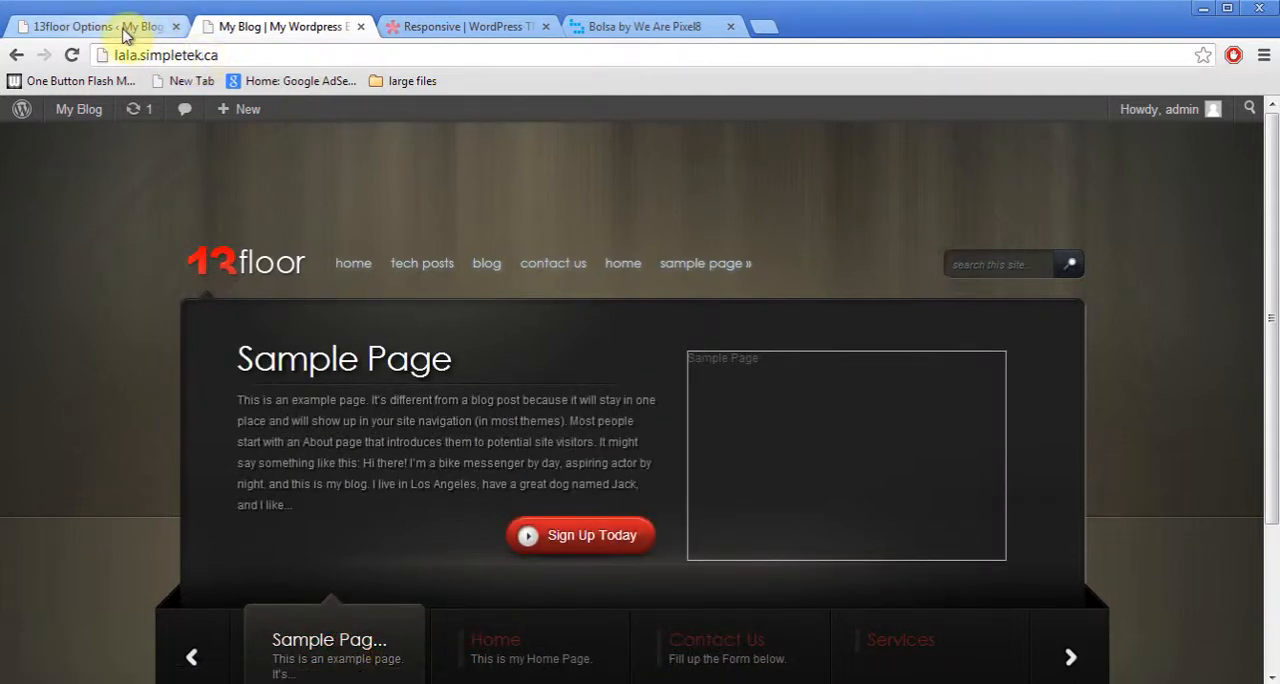
mouse_move(590, 596)
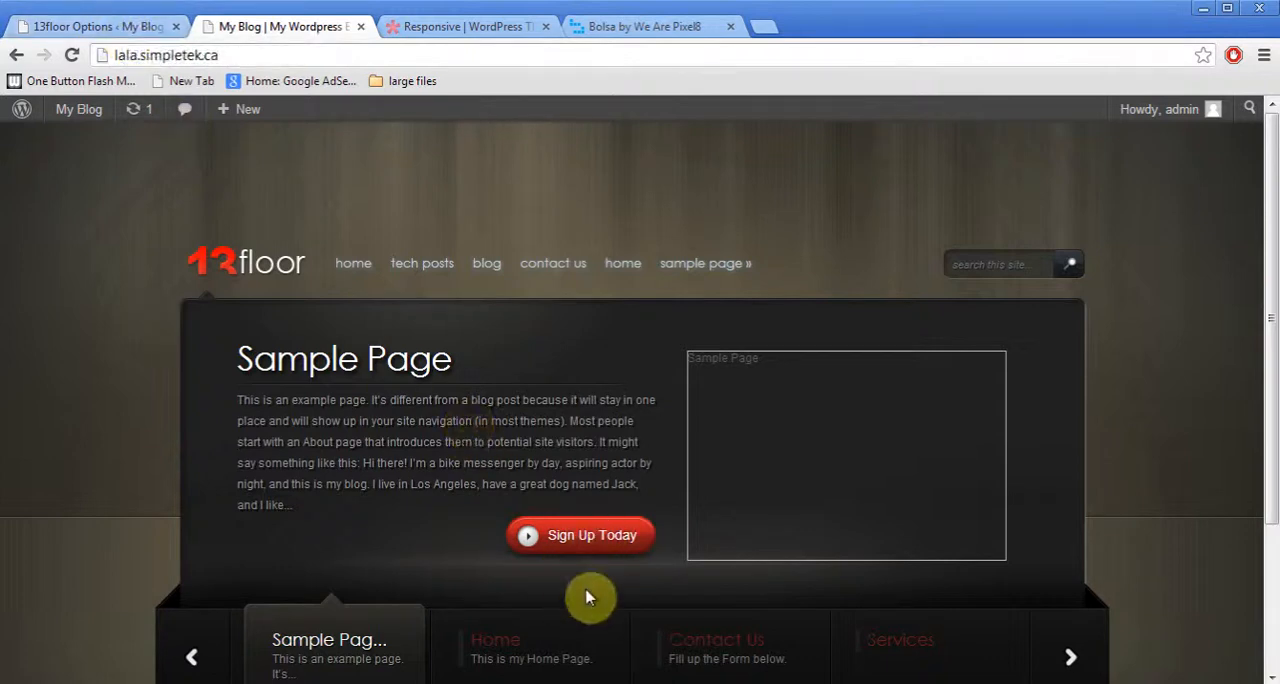
mouse_move(736, 478)
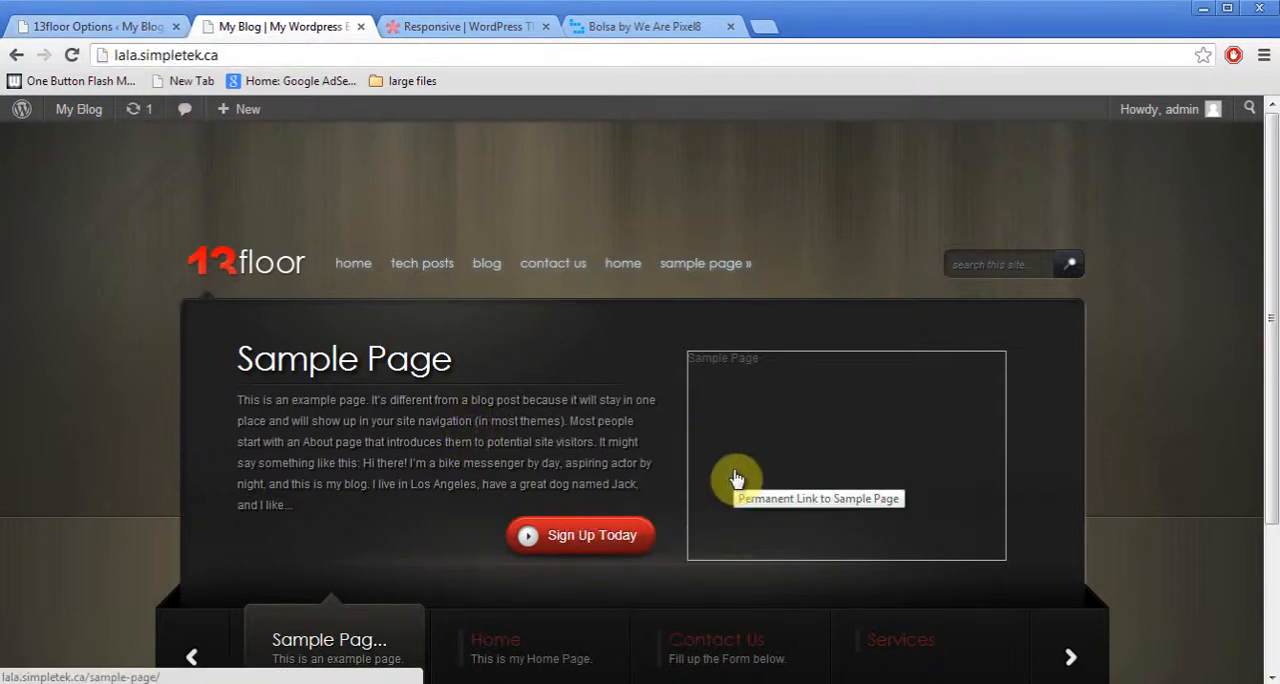
click(96, 26)
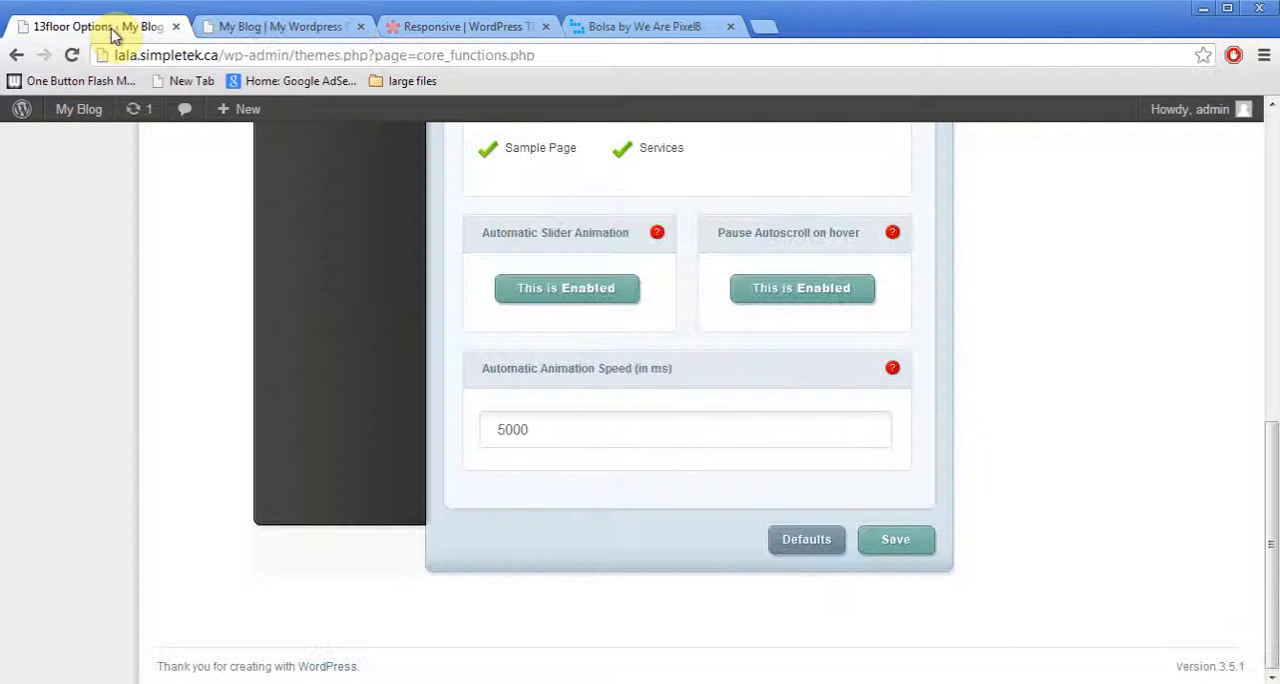
From ePanel's Support Docs, open 'Read 13Floor Documentation' in a new tab.
scroll(up, 3)
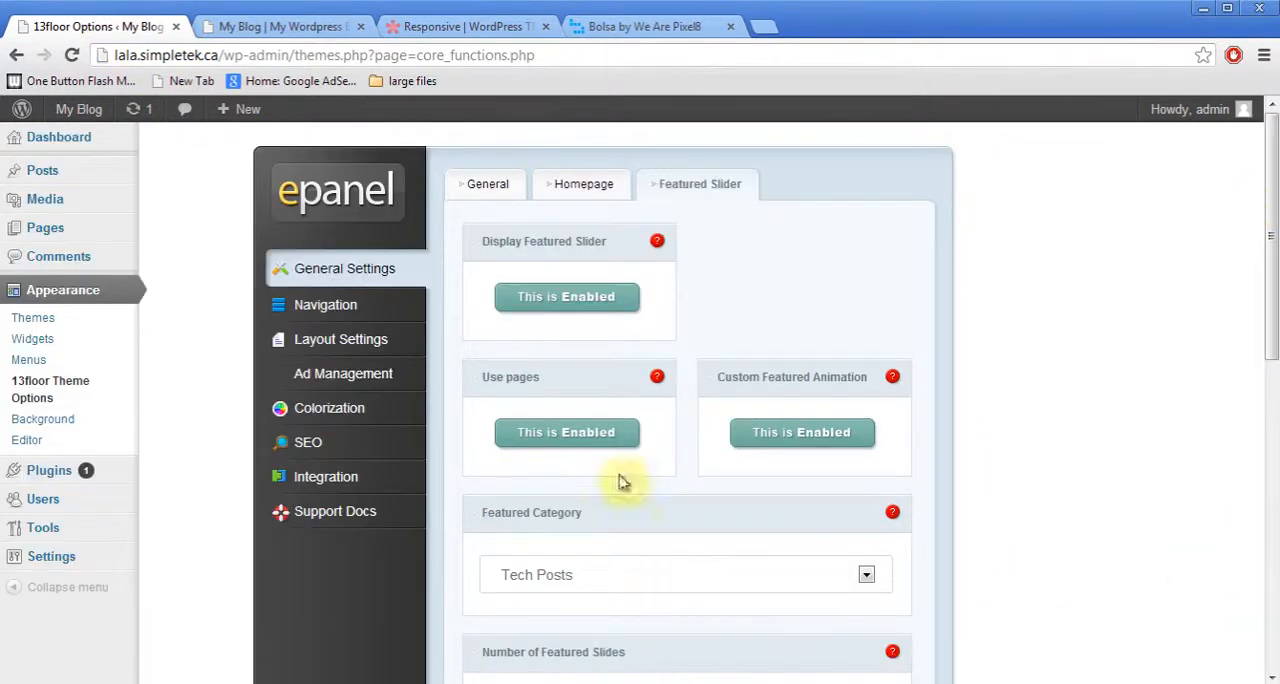
click(336, 512)
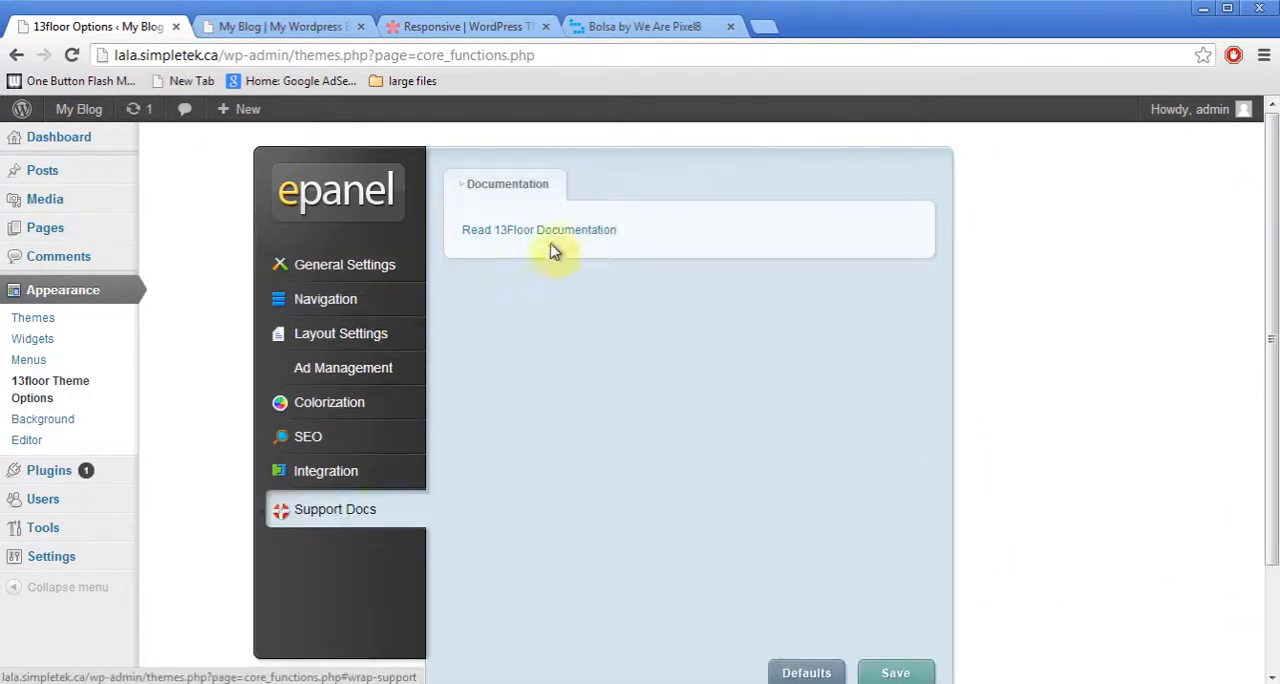
right_click(552, 244)
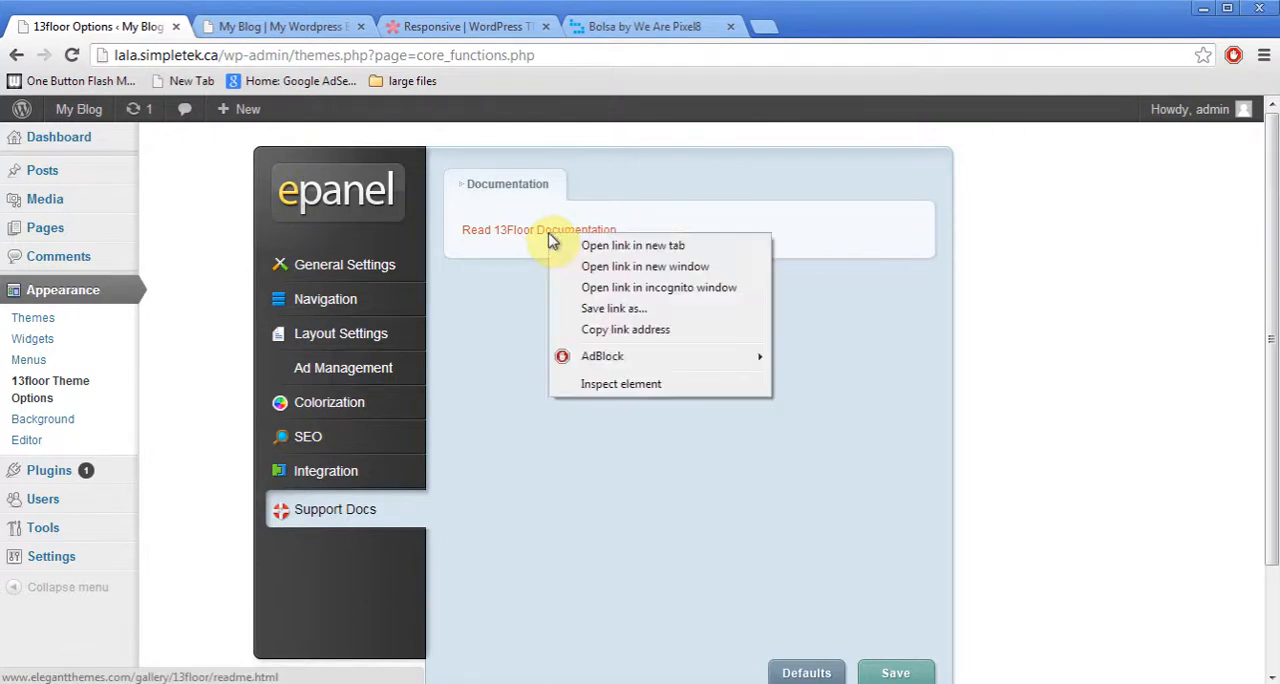
click(632, 246)
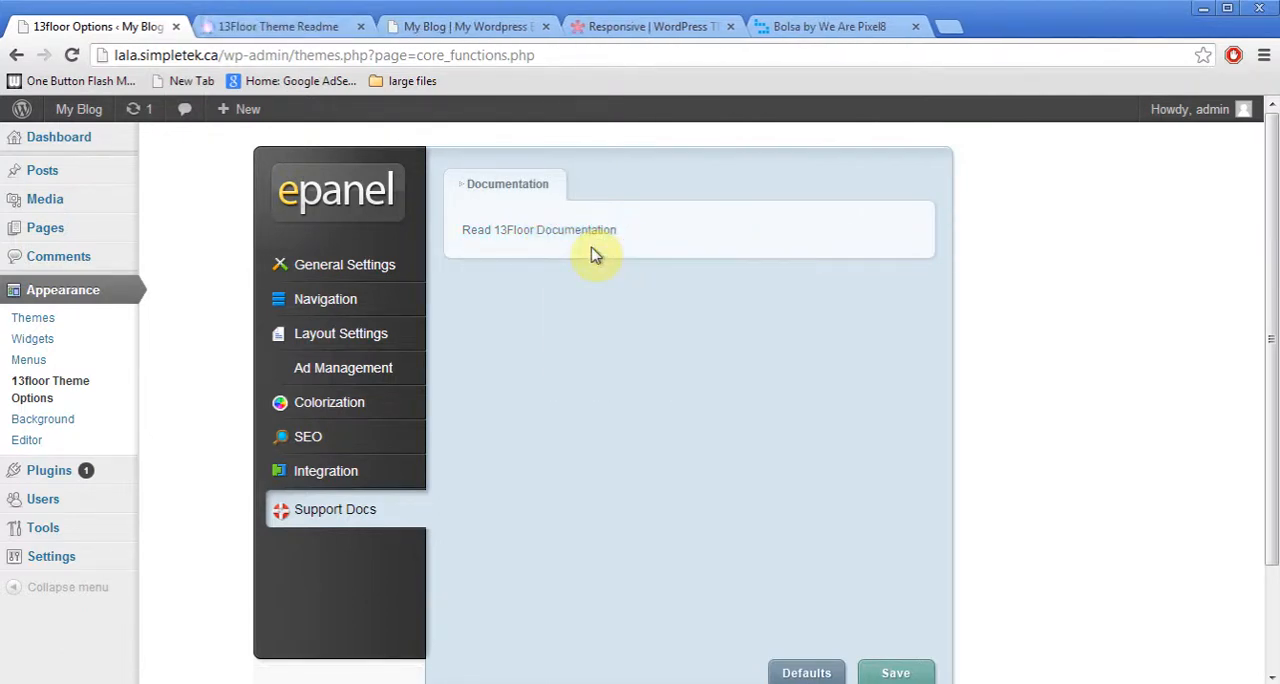
mouse_move(290, 26)
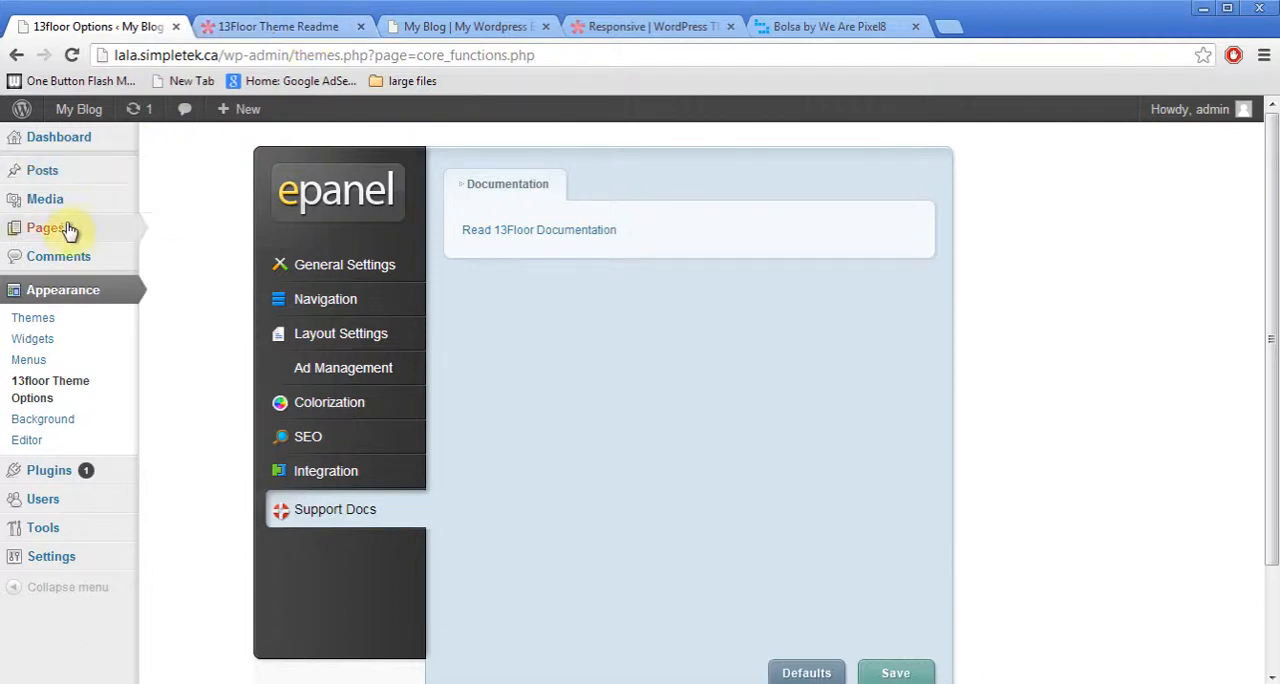
From Pages, open Sample Page for editing and scroll toward Featured Image.
click(44, 228)
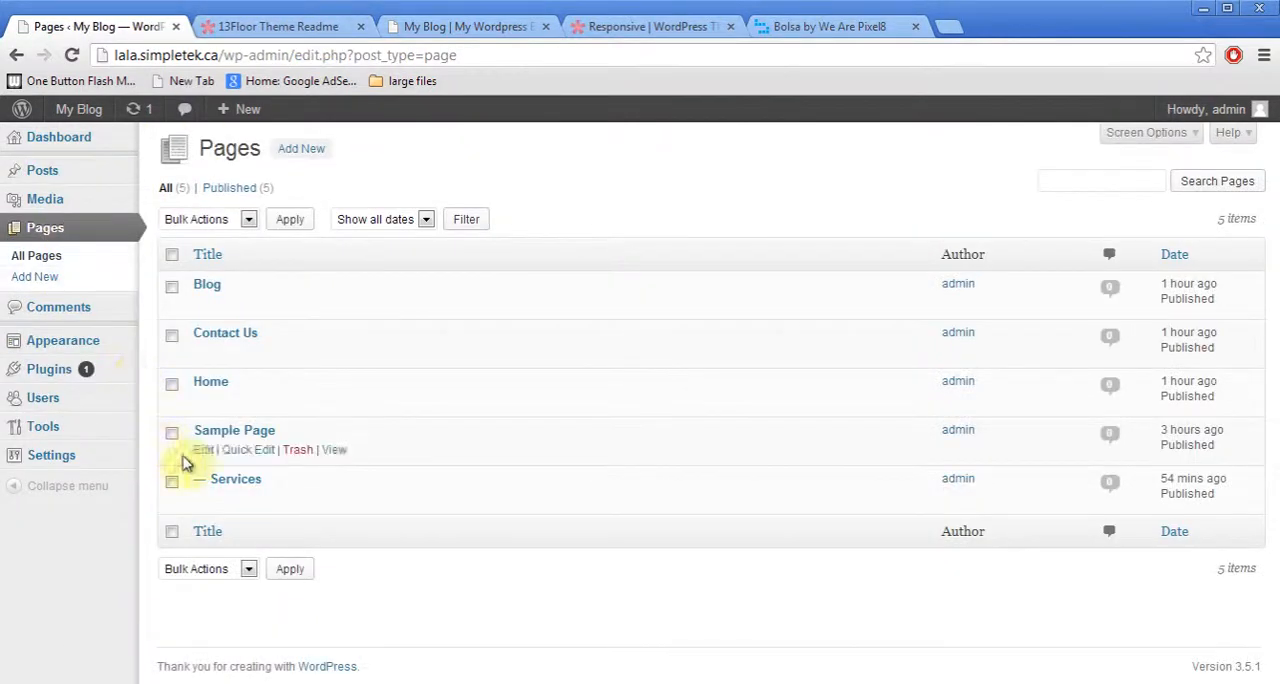
click(204, 448)
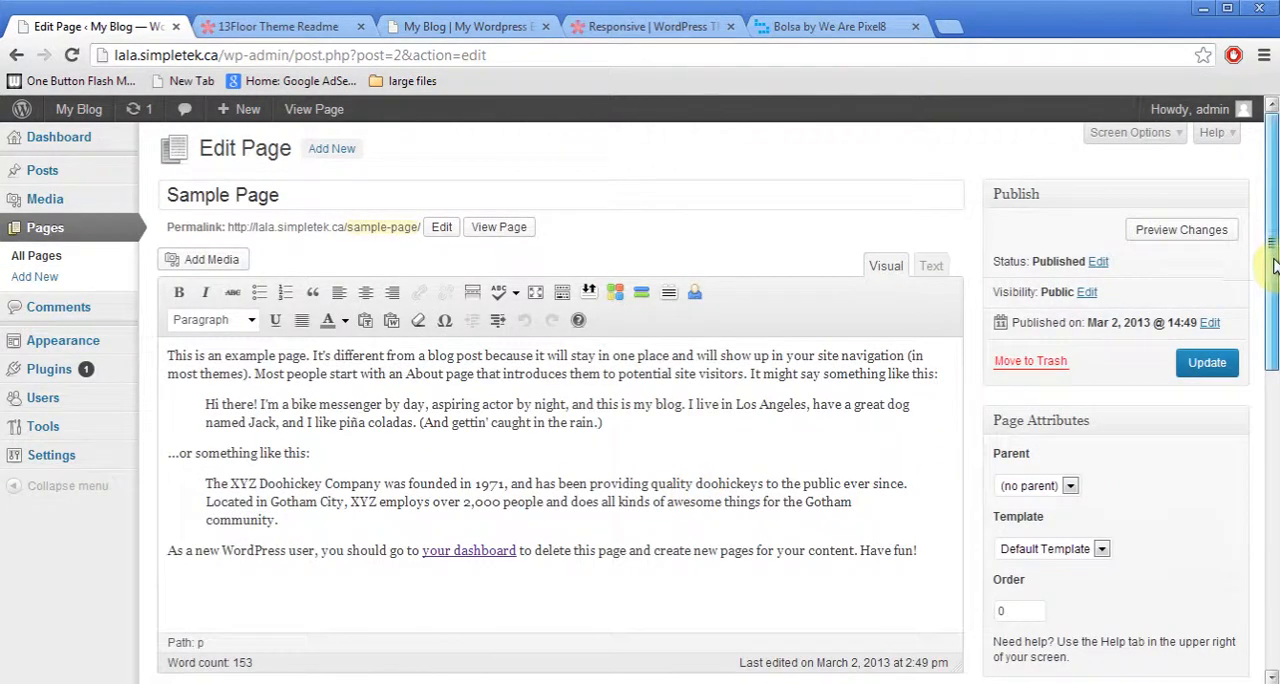
scroll(down, 3)
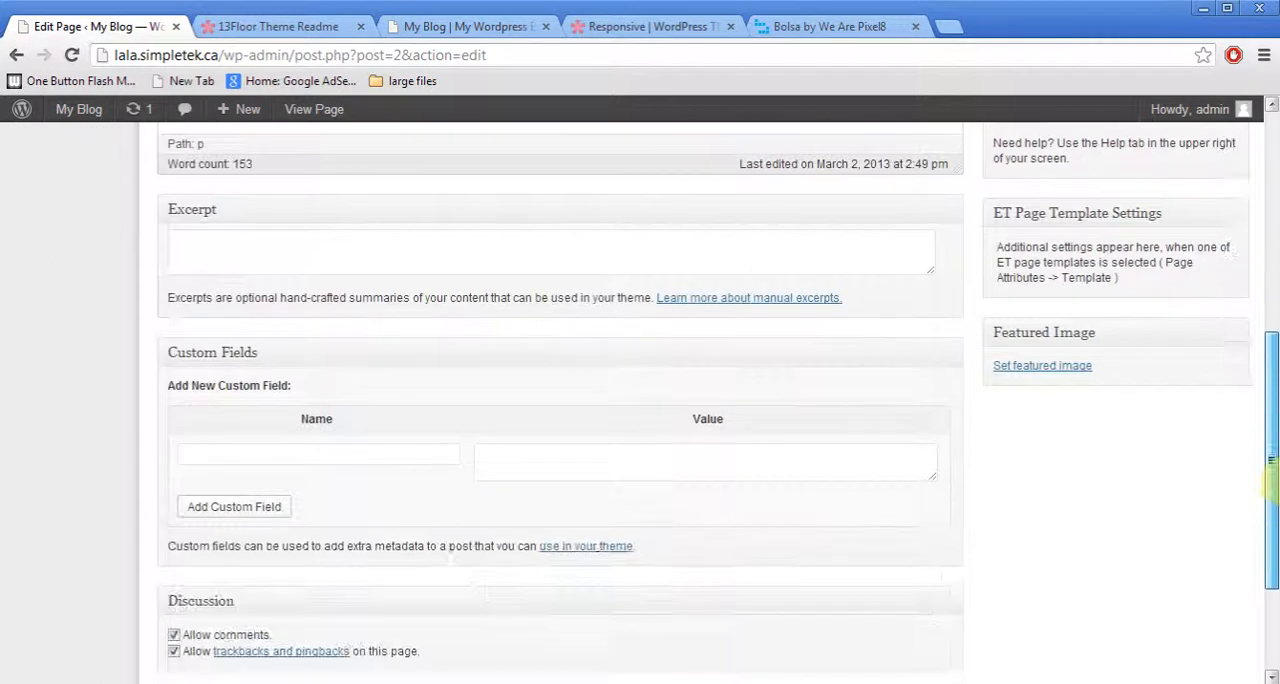
Set Desert.jpg as the Sample Page's featured image.
click(1042, 364)
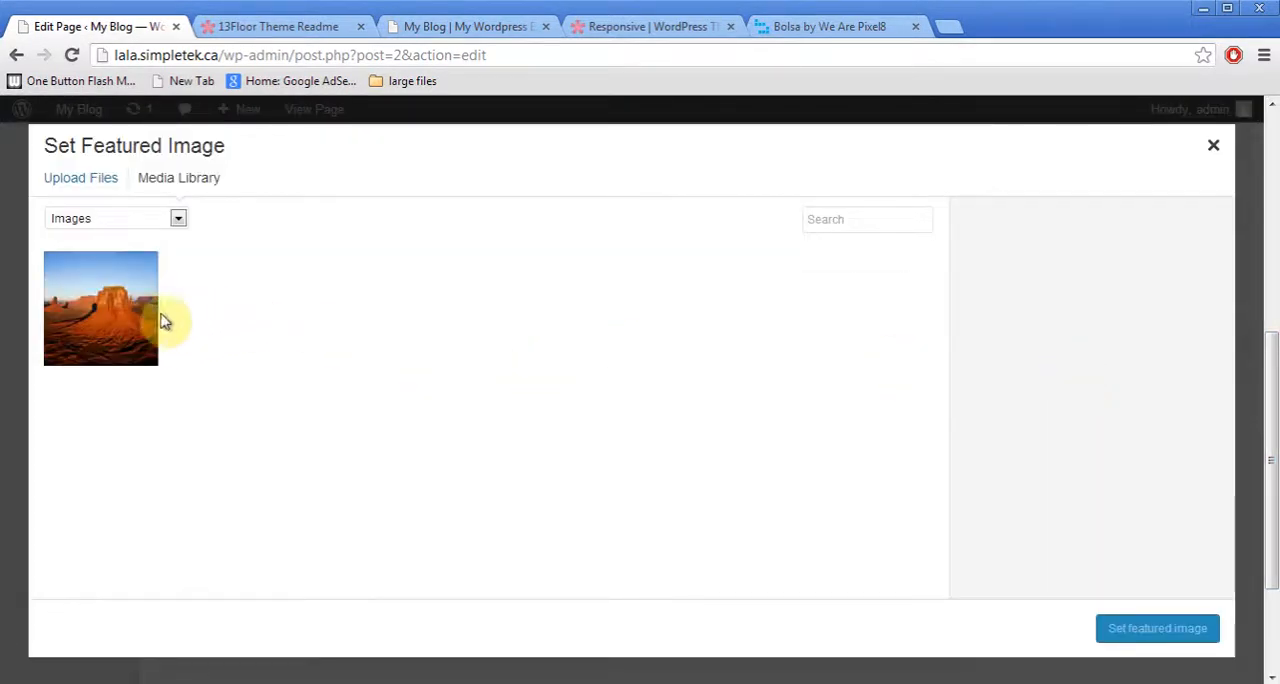
click(100, 308)
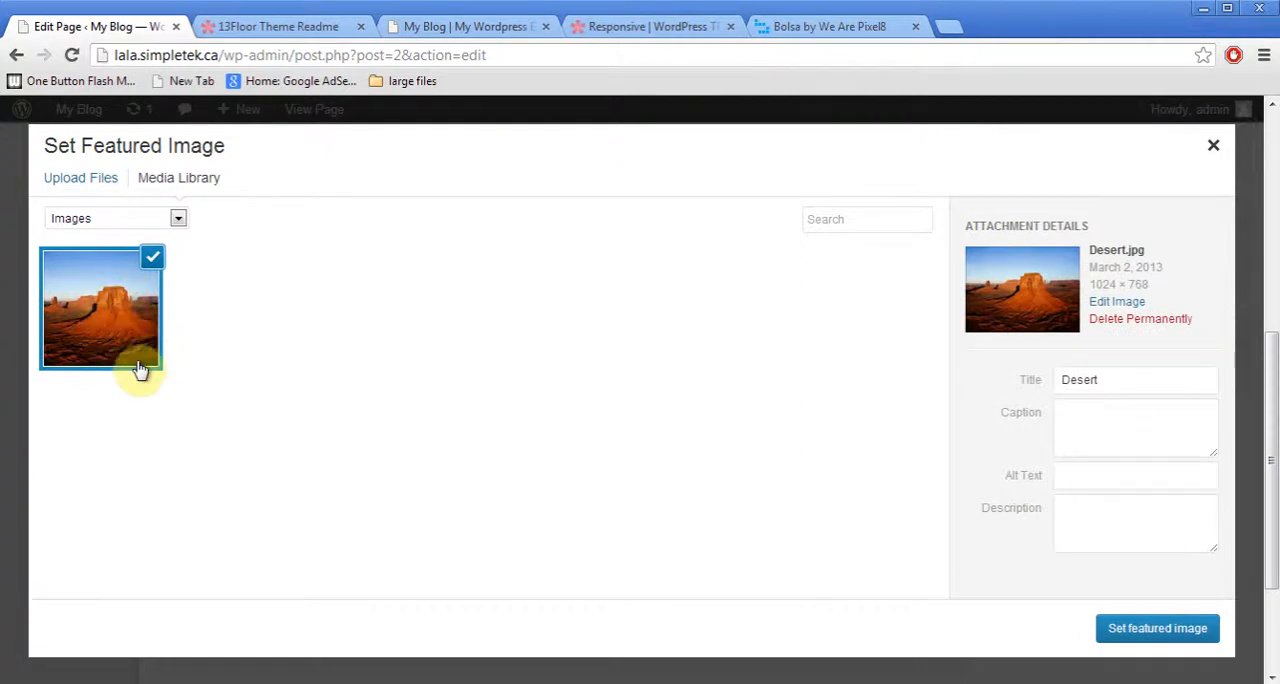
mouse_move(416, 484)
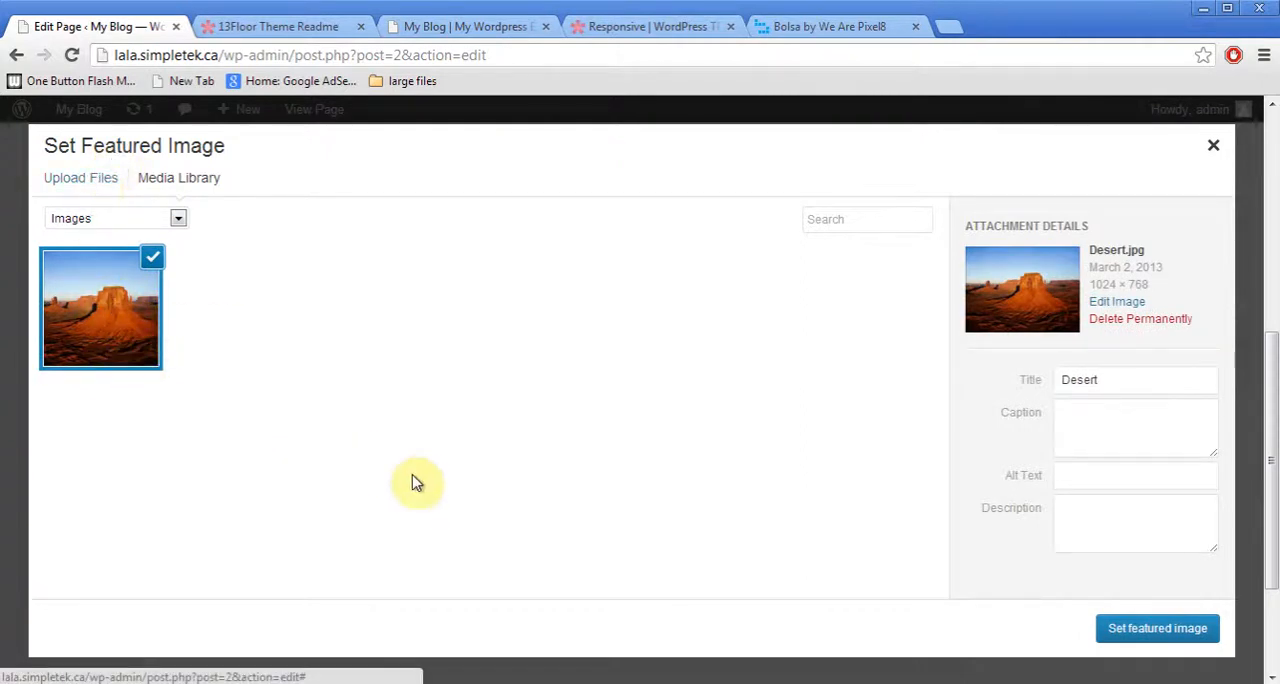
click(1156, 628)
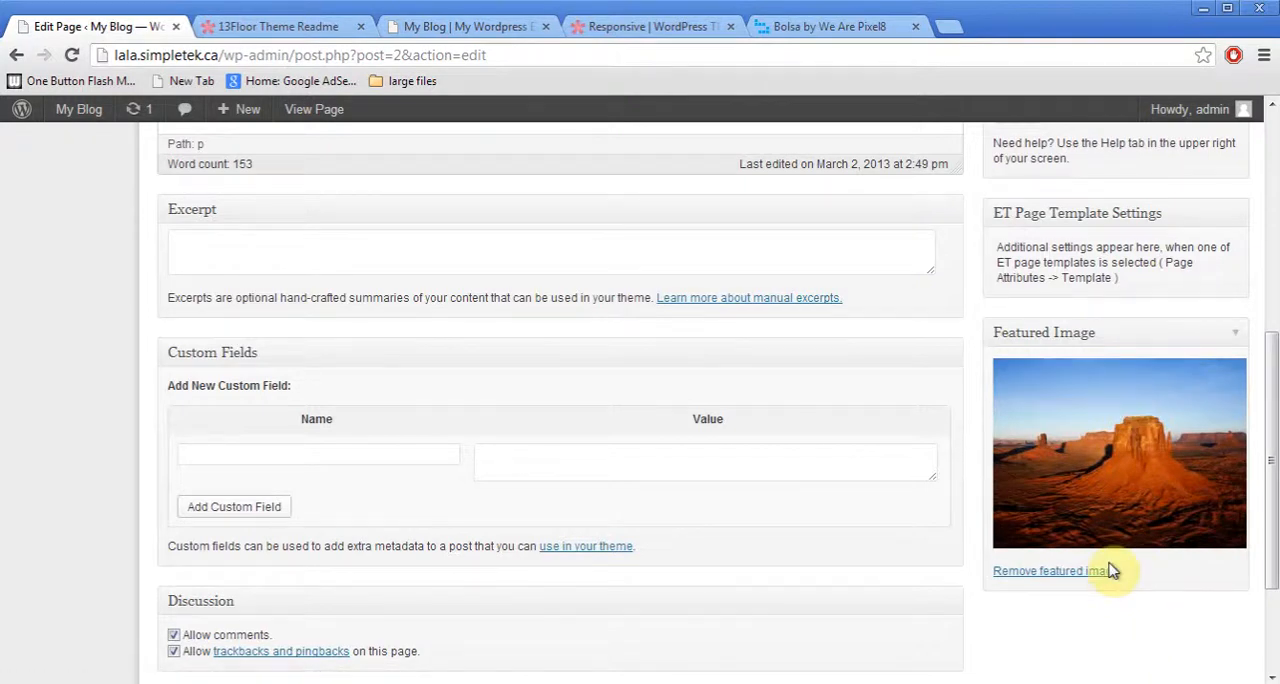
scroll(down, 3)
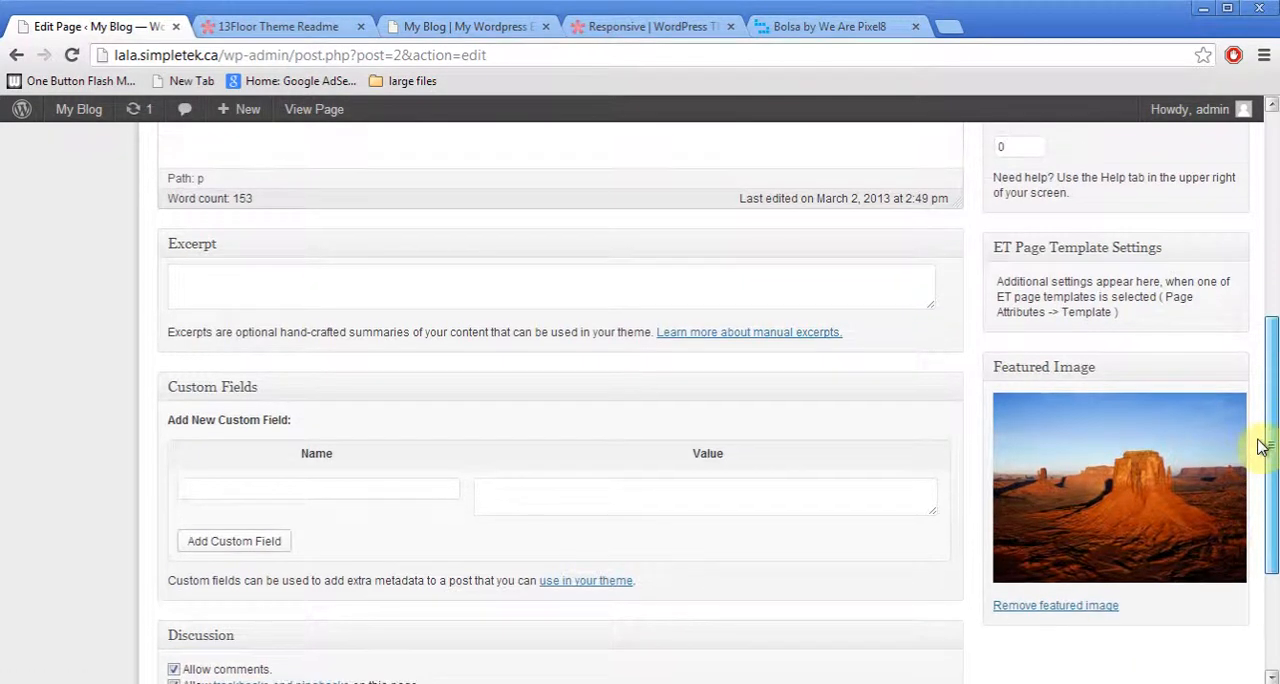
Enter 'This is Sample Page' in the Sample Page's Excerpt box.
scroll(up, 3)
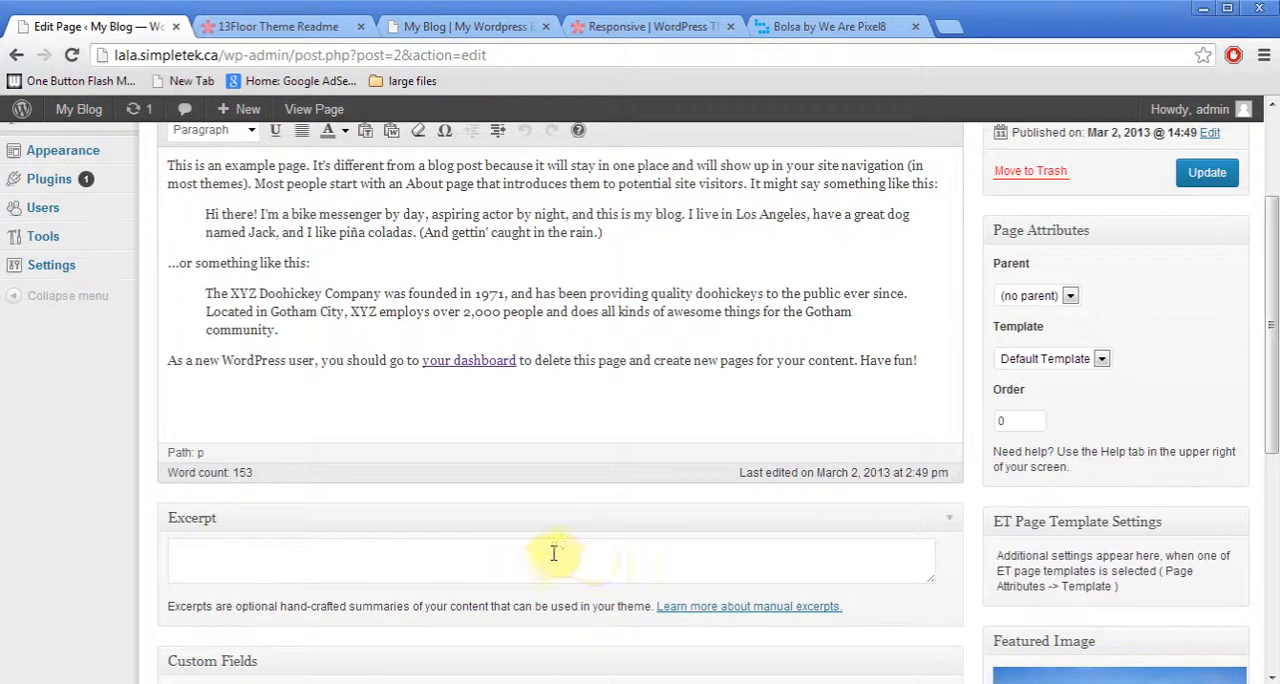
click(552, 560)
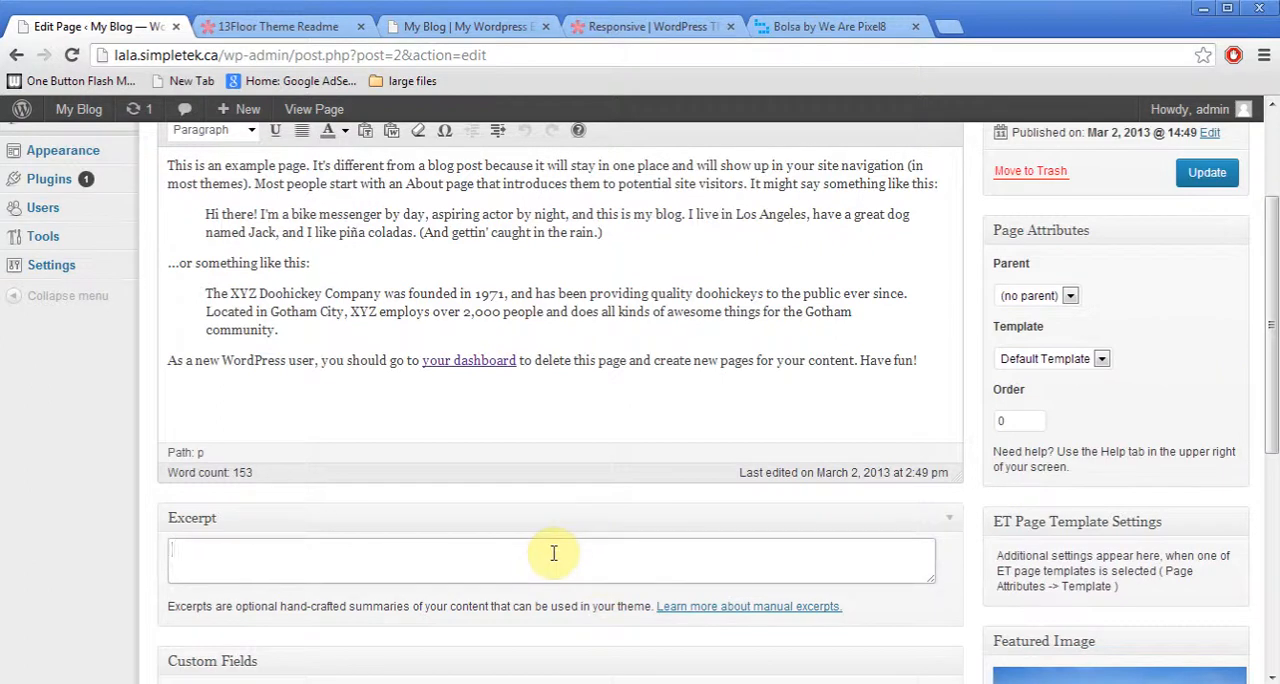
text(This is)
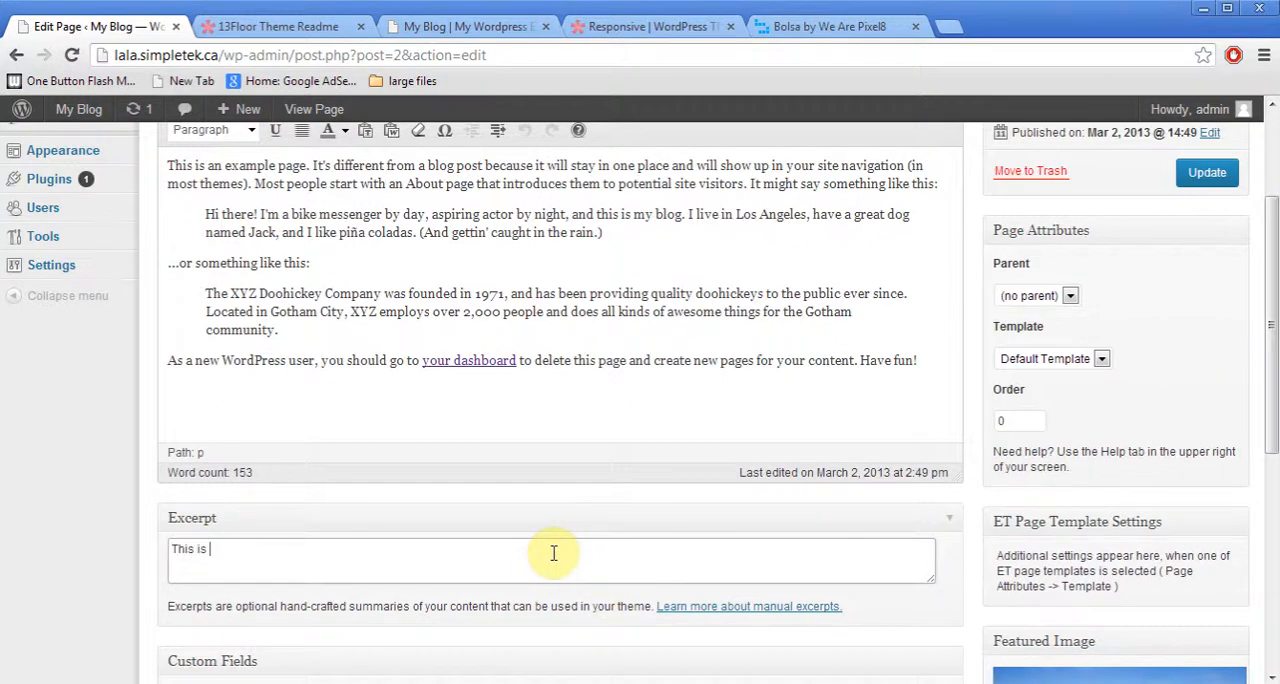
text(Sample Page)
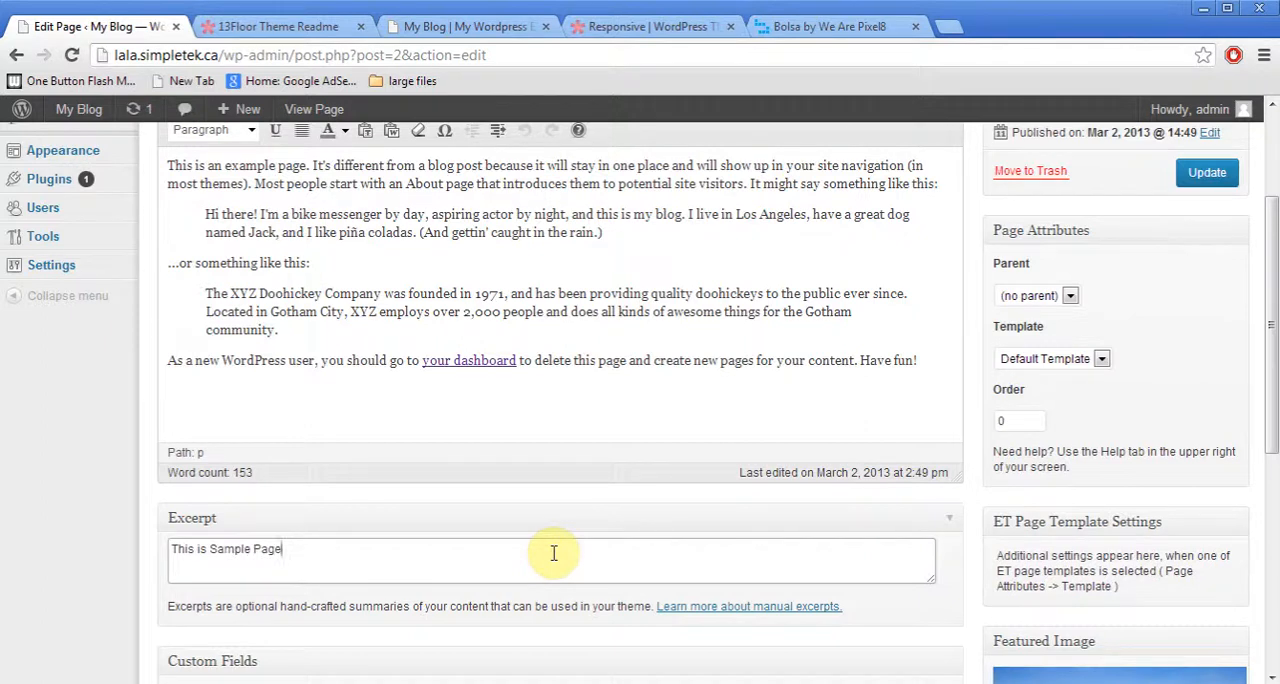
scroll(down, 3)
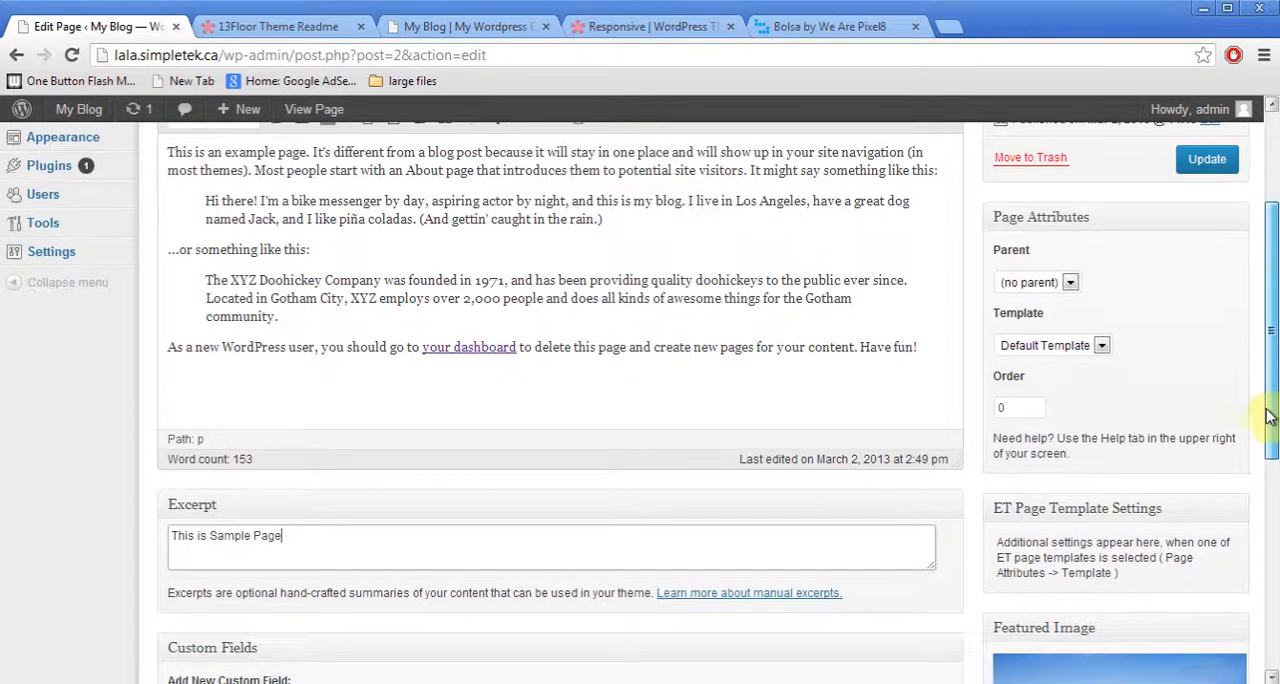
scroll(up, 3)
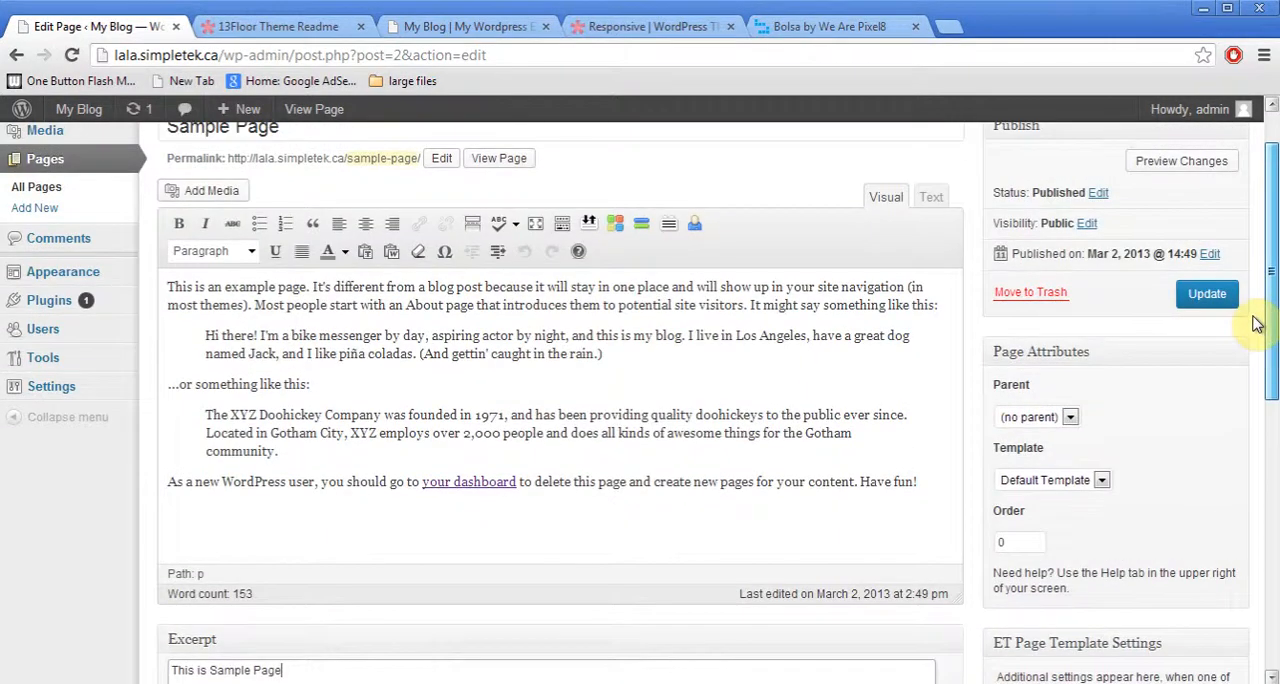
scroll(down, 3)
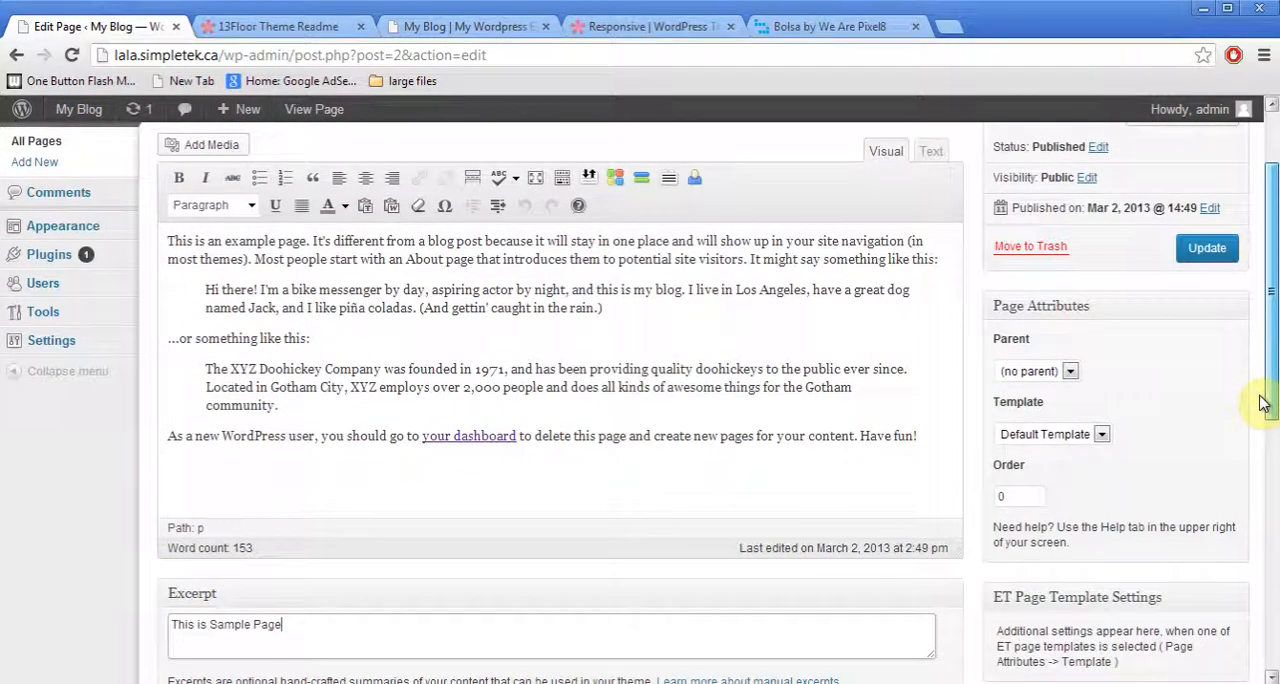
Add a custom field named Button with value Read More to the page.
scroll(down, 3)
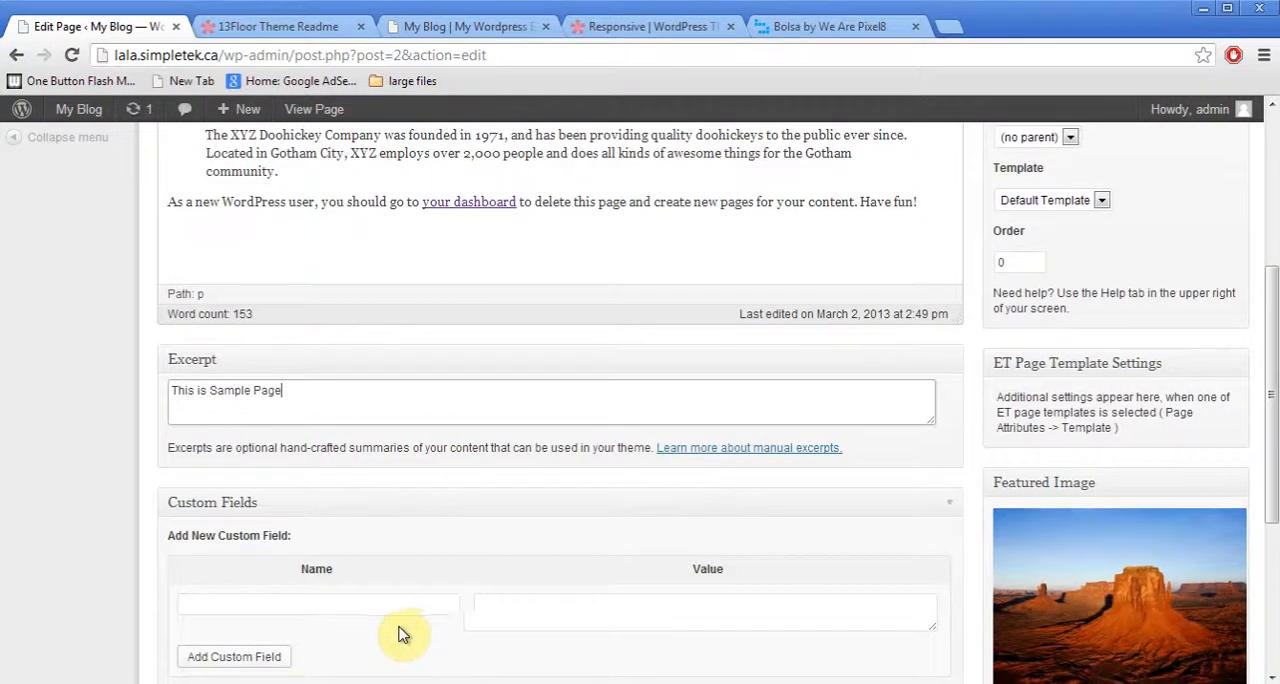
click(300, 608)
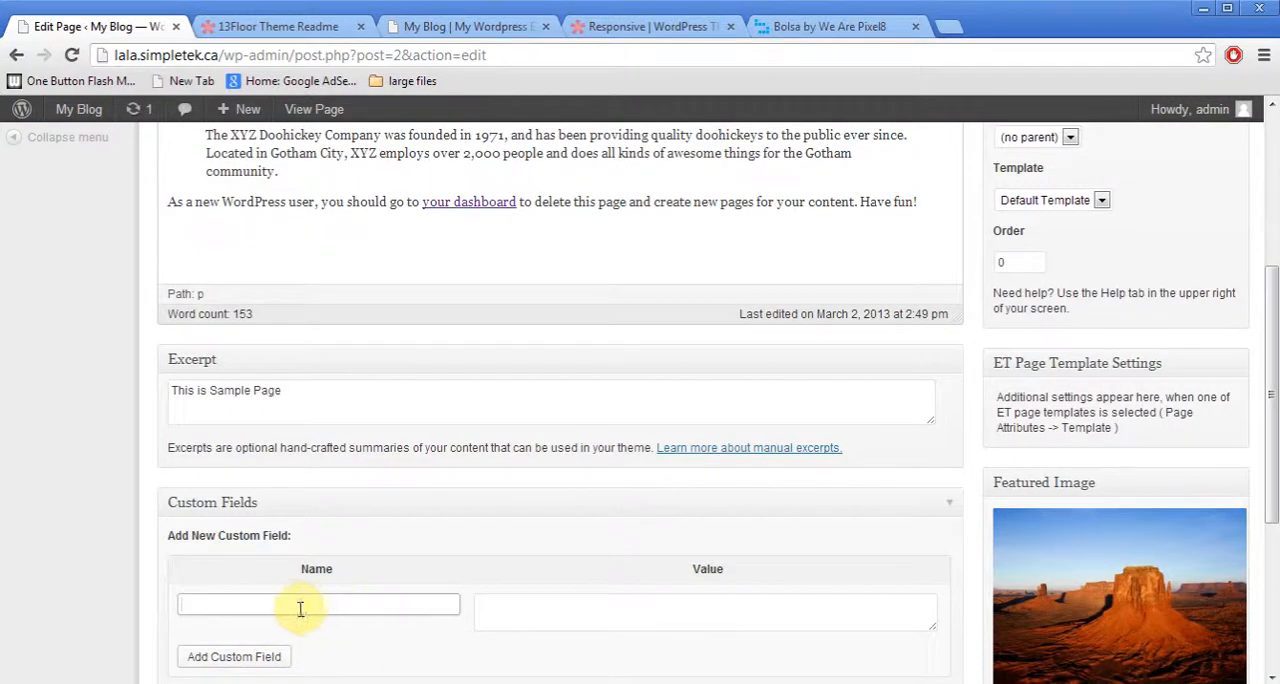
text(Butt)
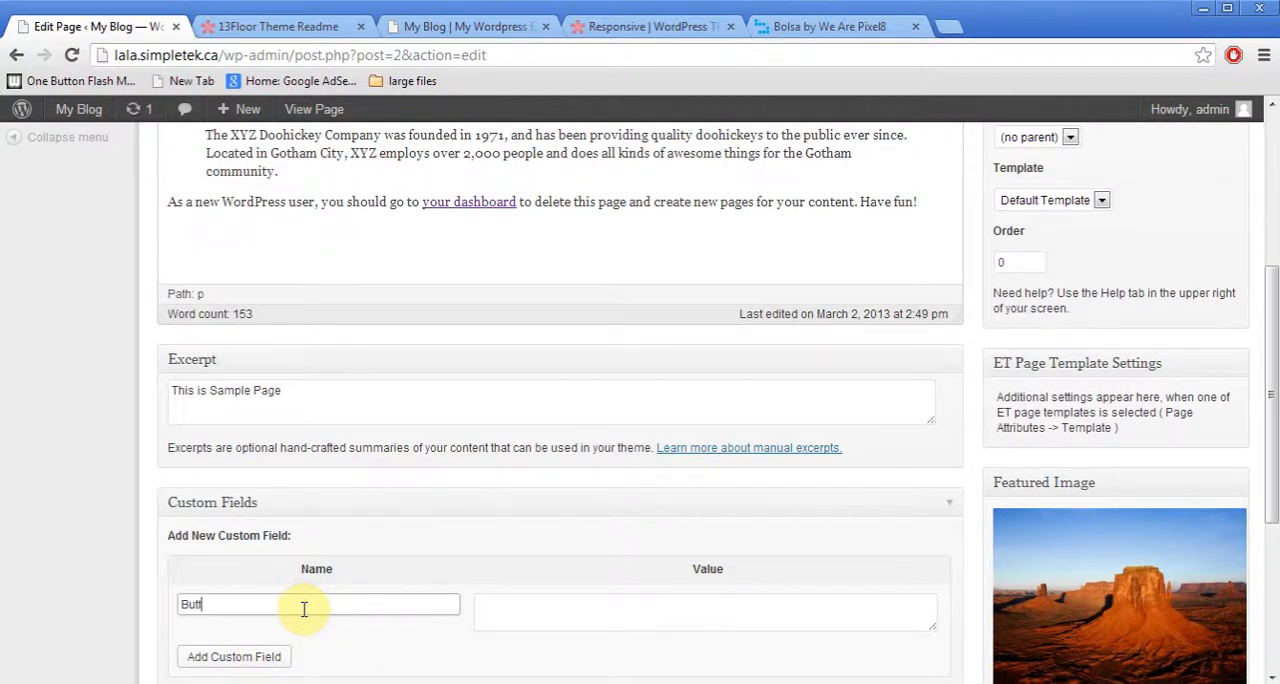
text(Rea)
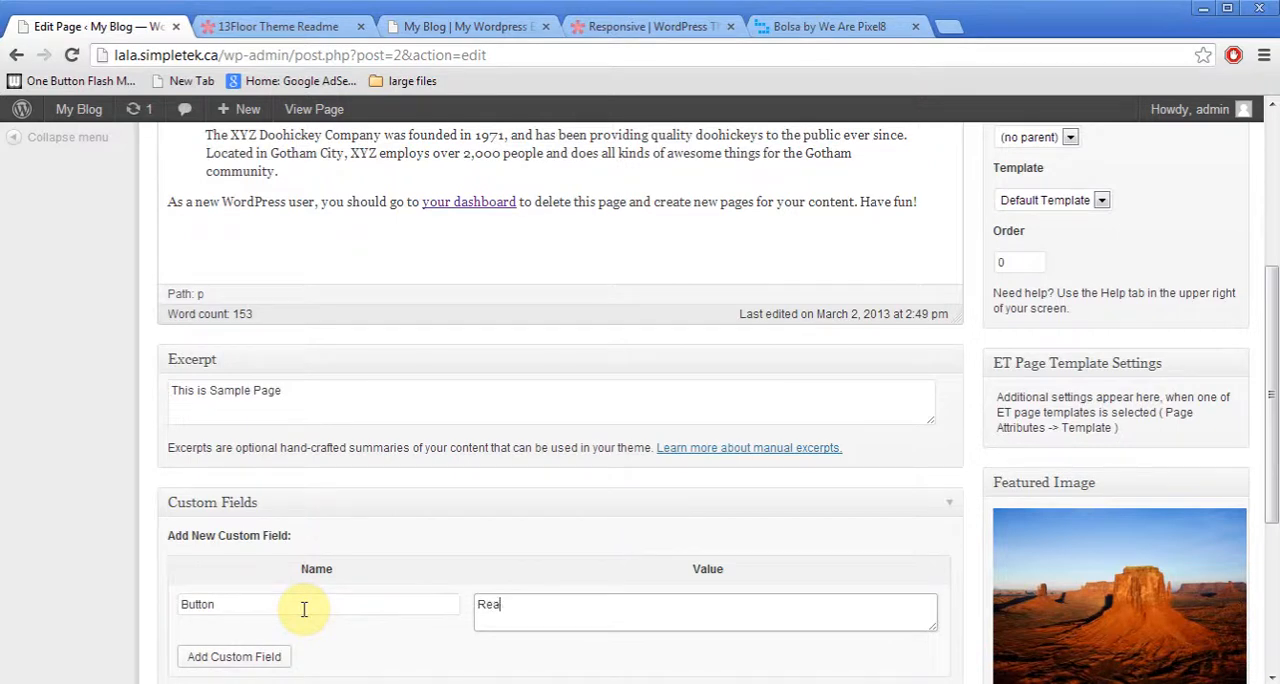
text(d More)
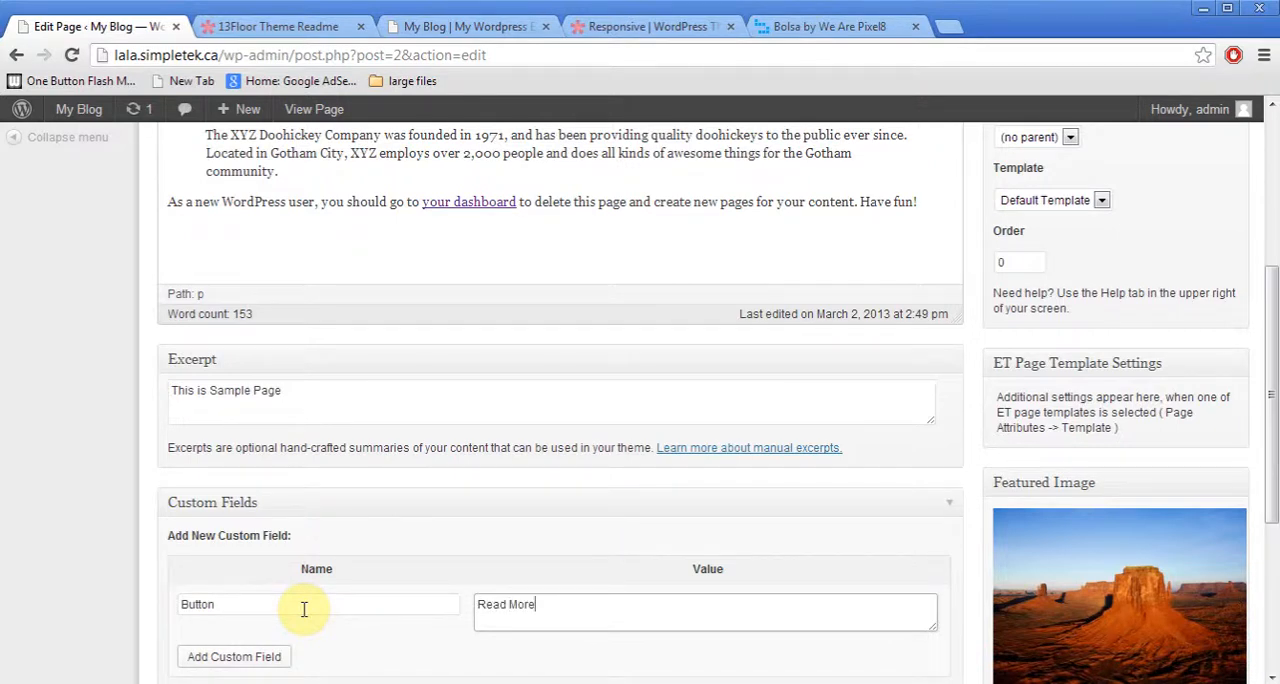
mouse_move(290, 638)
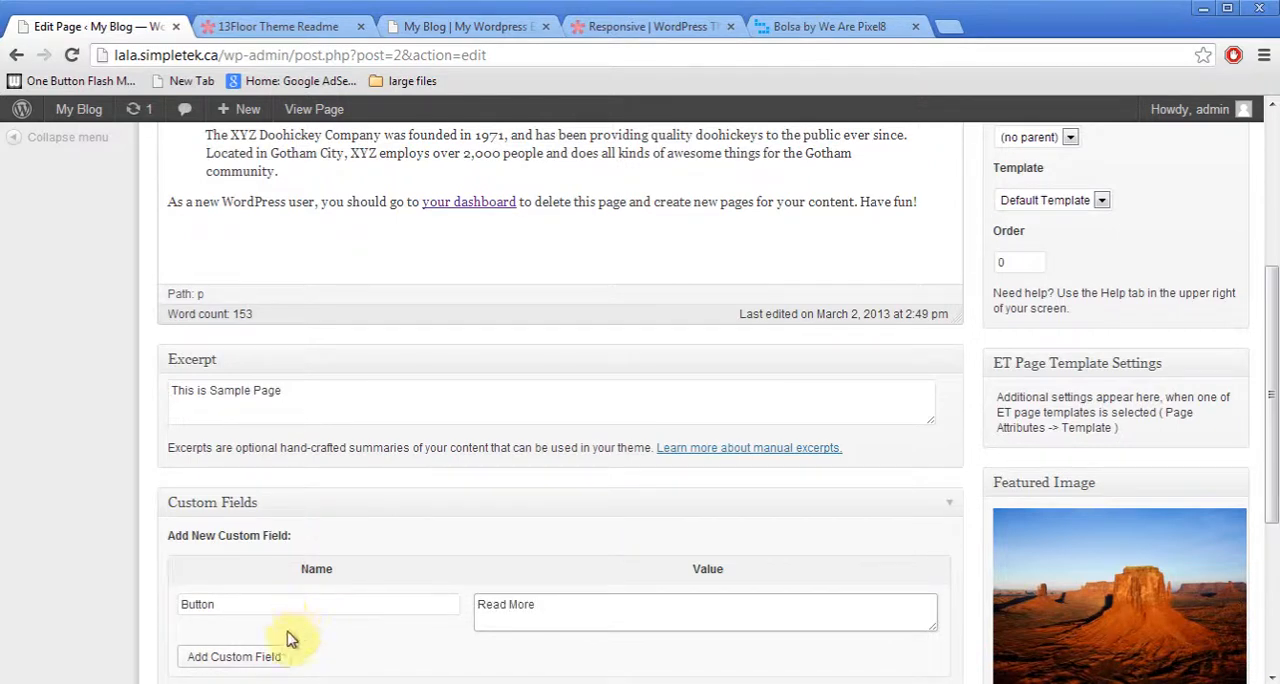
click(234, 656)
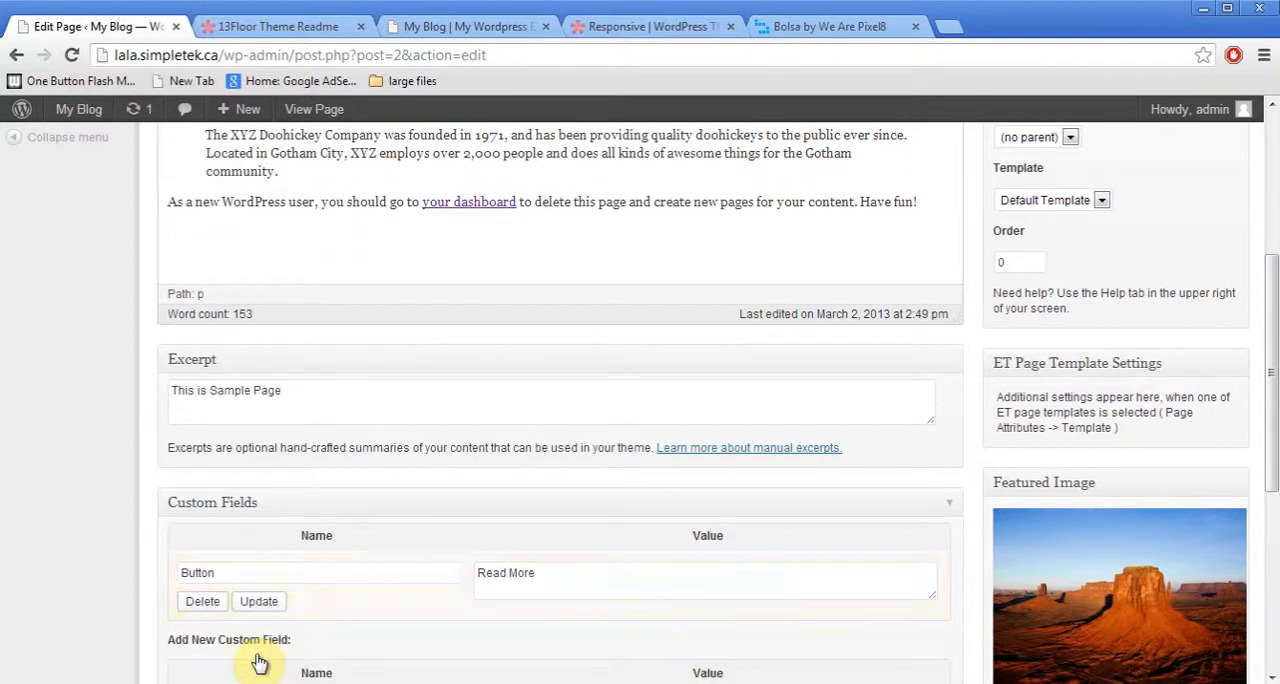
mouse_move(1064, 484)
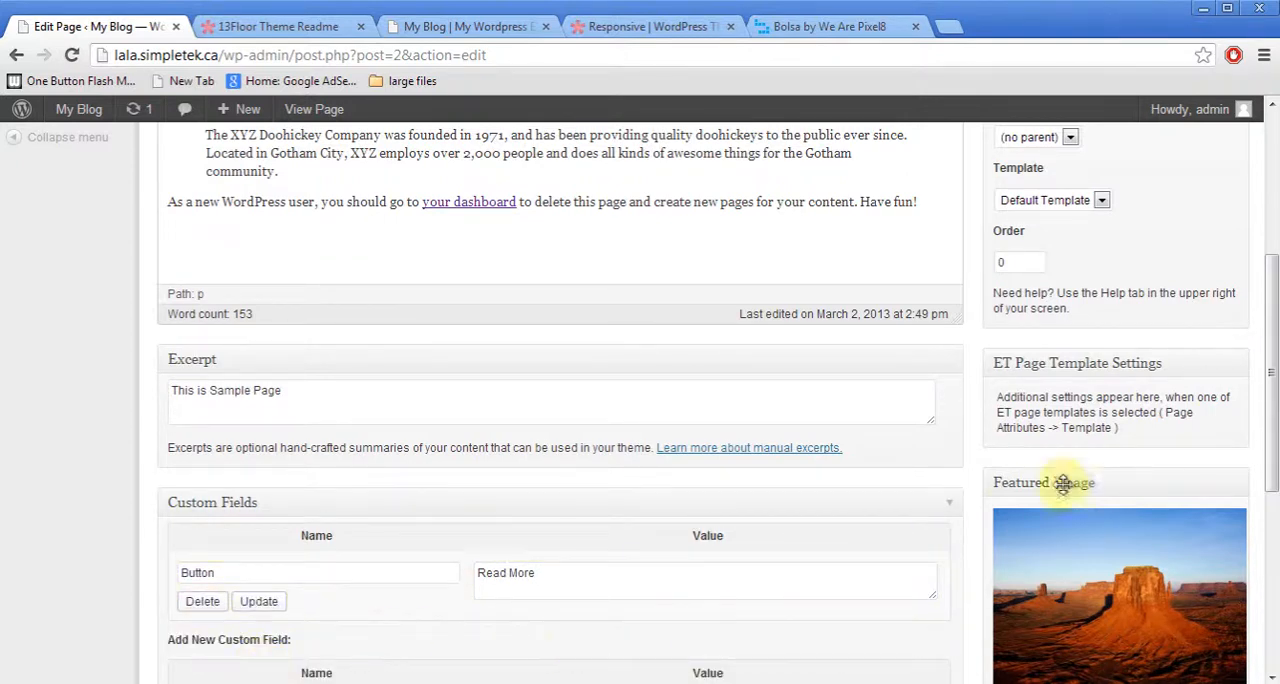
scroll(up, 3)
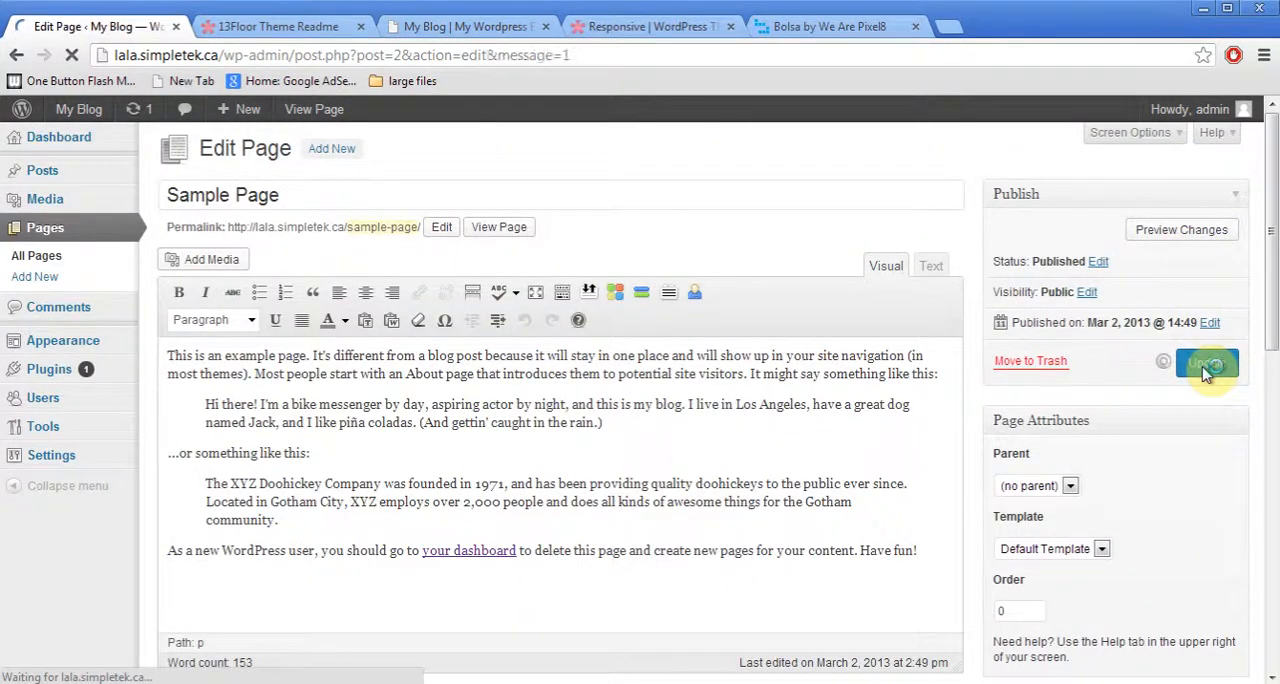
Update the Sample Page and go to the 13floor Theme Options ePanel.
click(1208, 364)
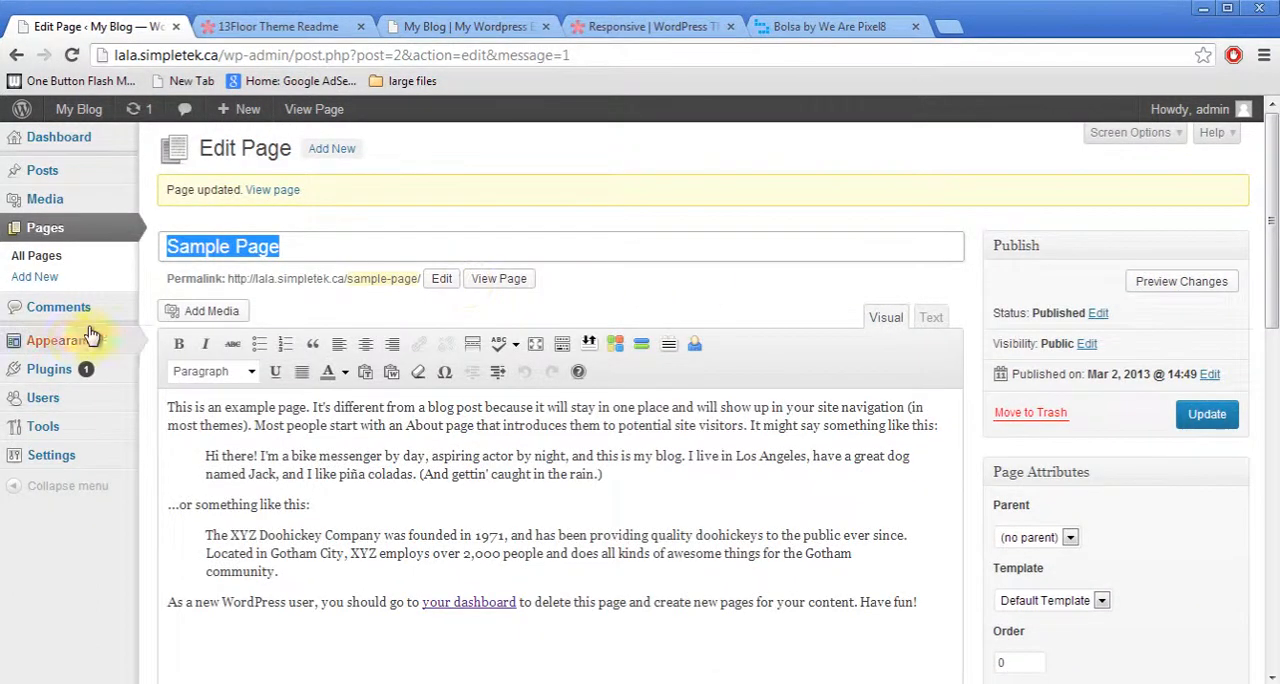
click(62, 340)
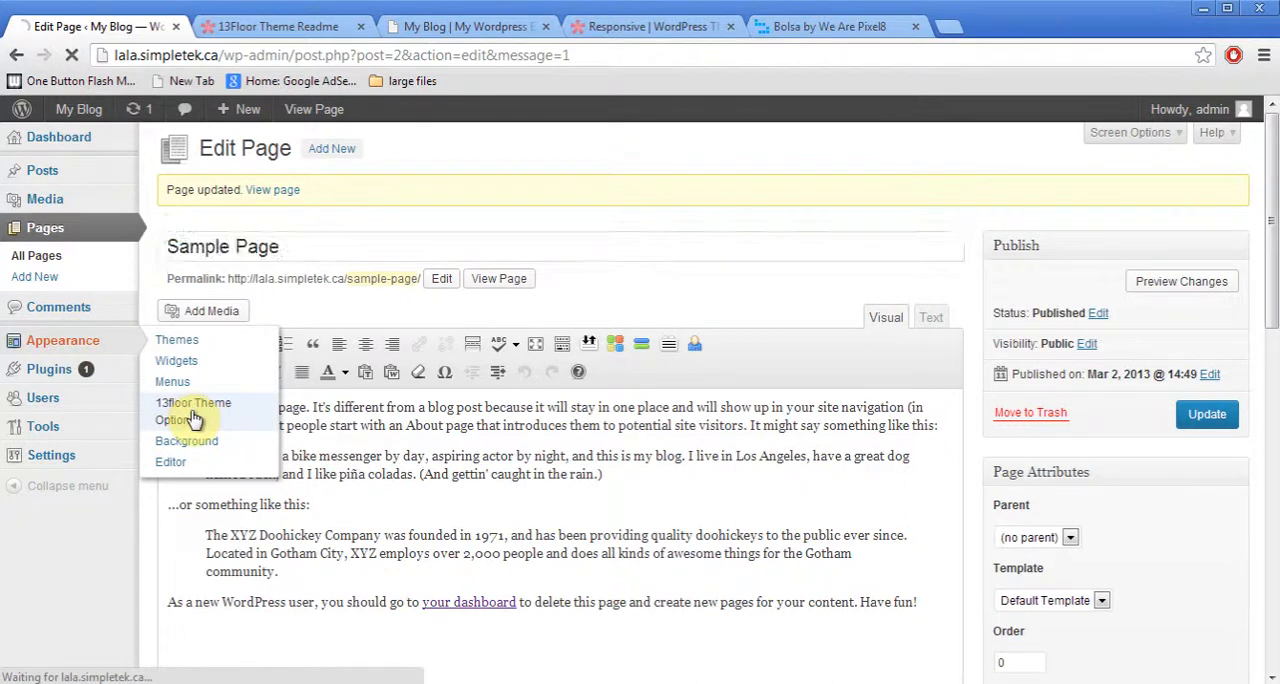
click(192, 404)
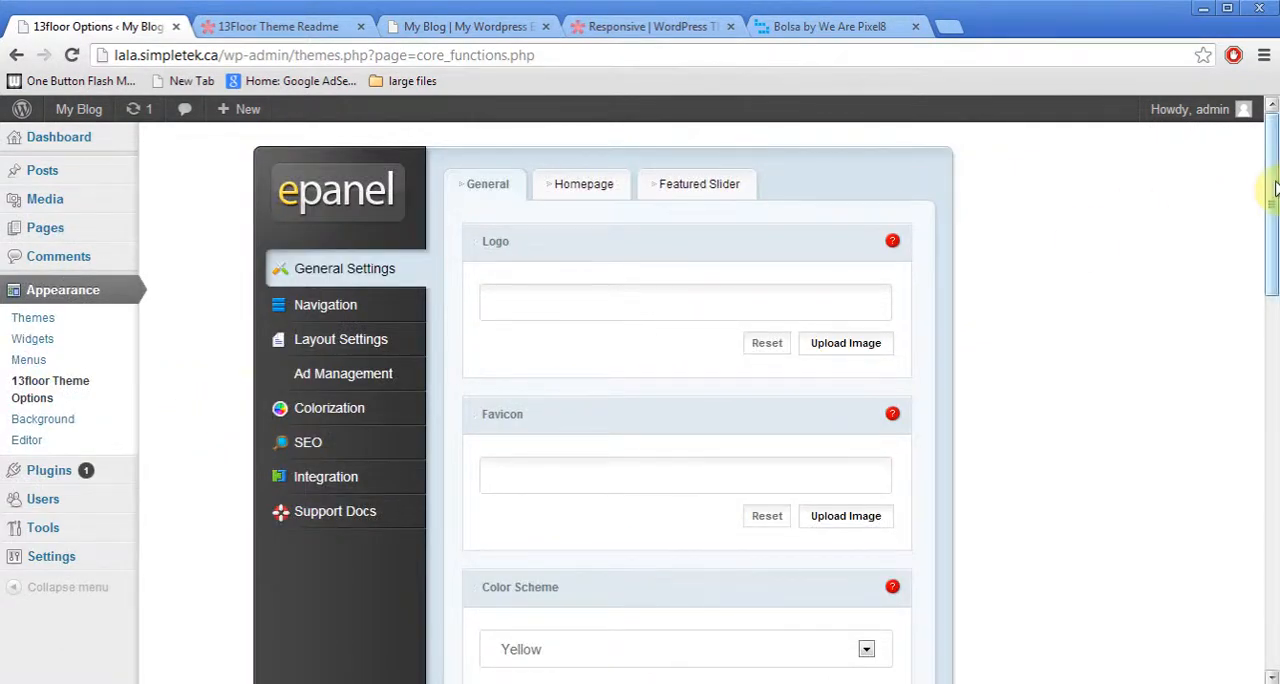
Save the 13floor general options with 'Use excerpts when defined' enabled.
scroll(down, 3)
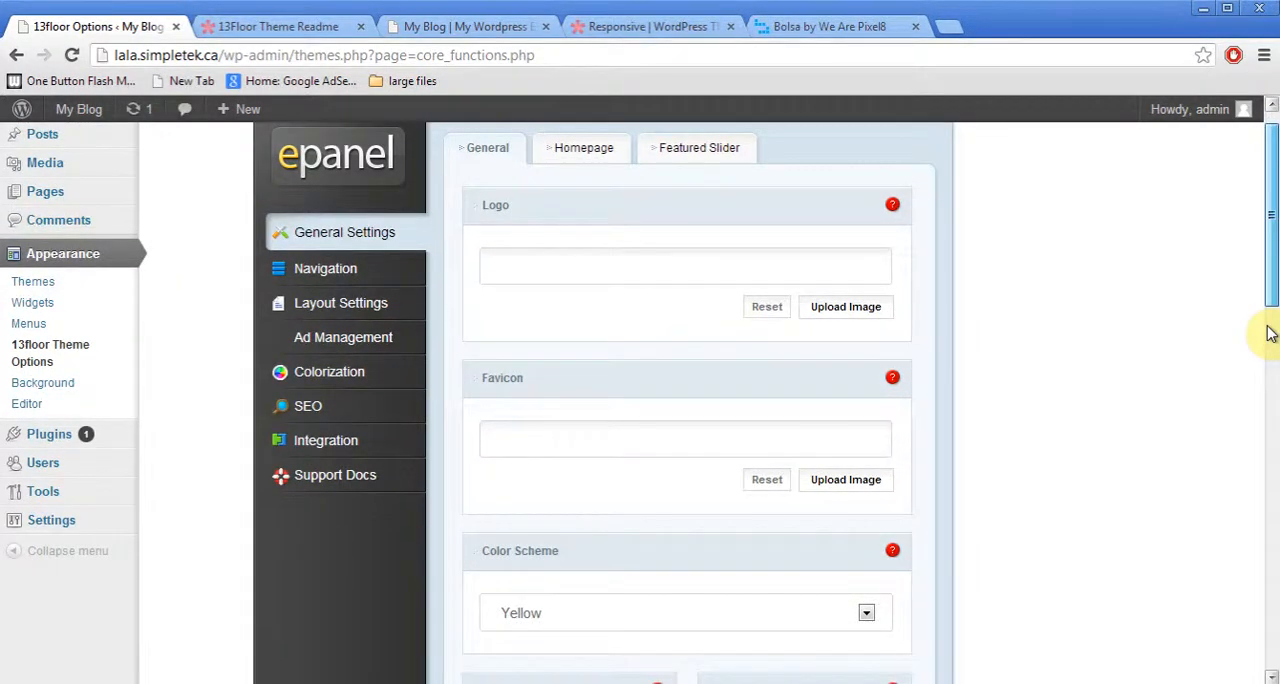
scroll(up, 3)
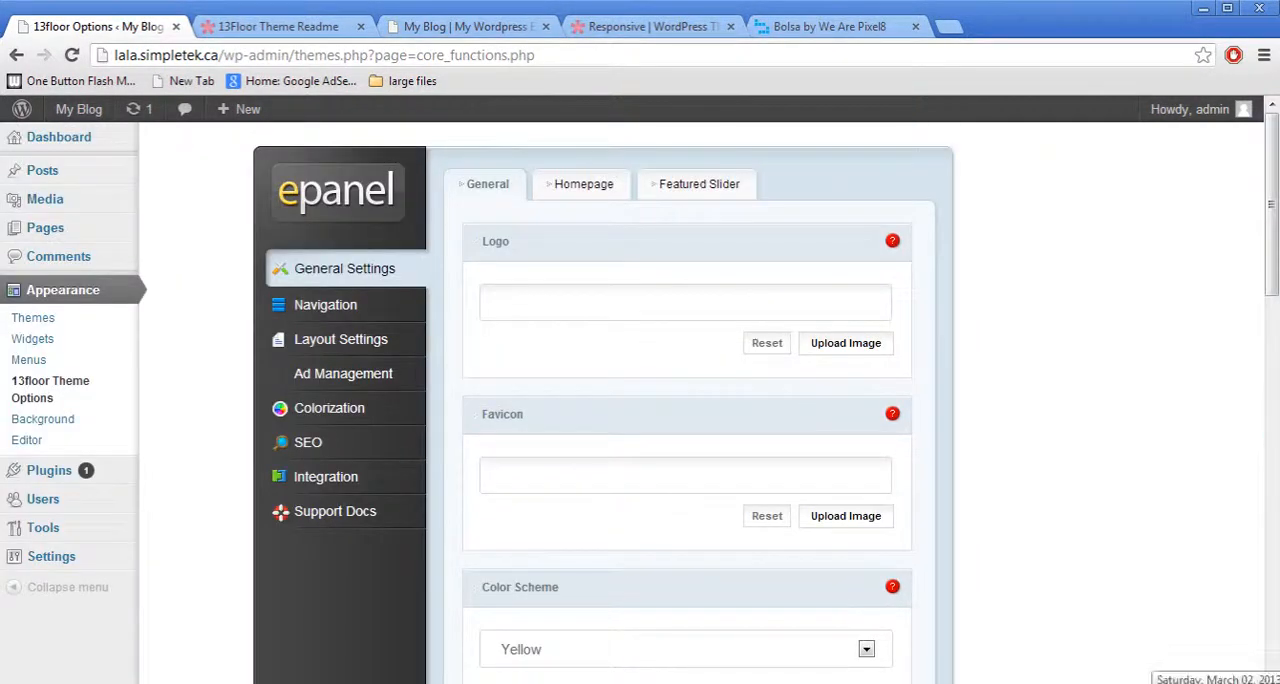
scroll(down, 3)
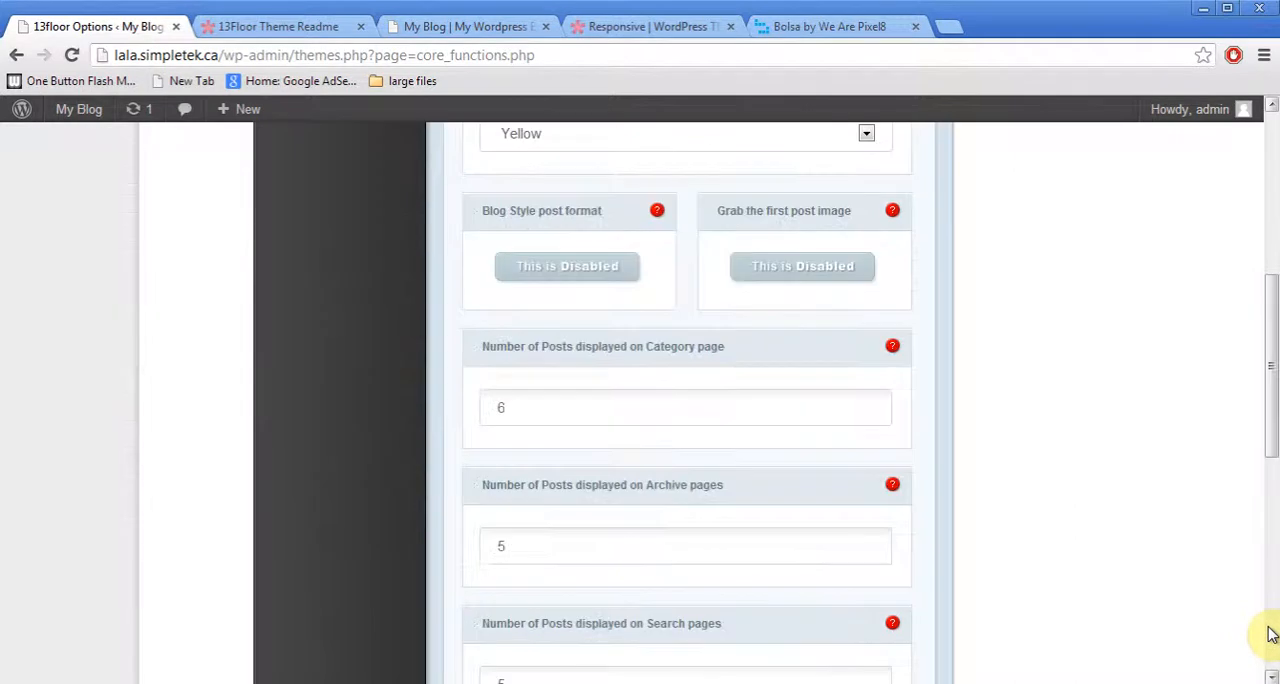
scroll(down, 3)
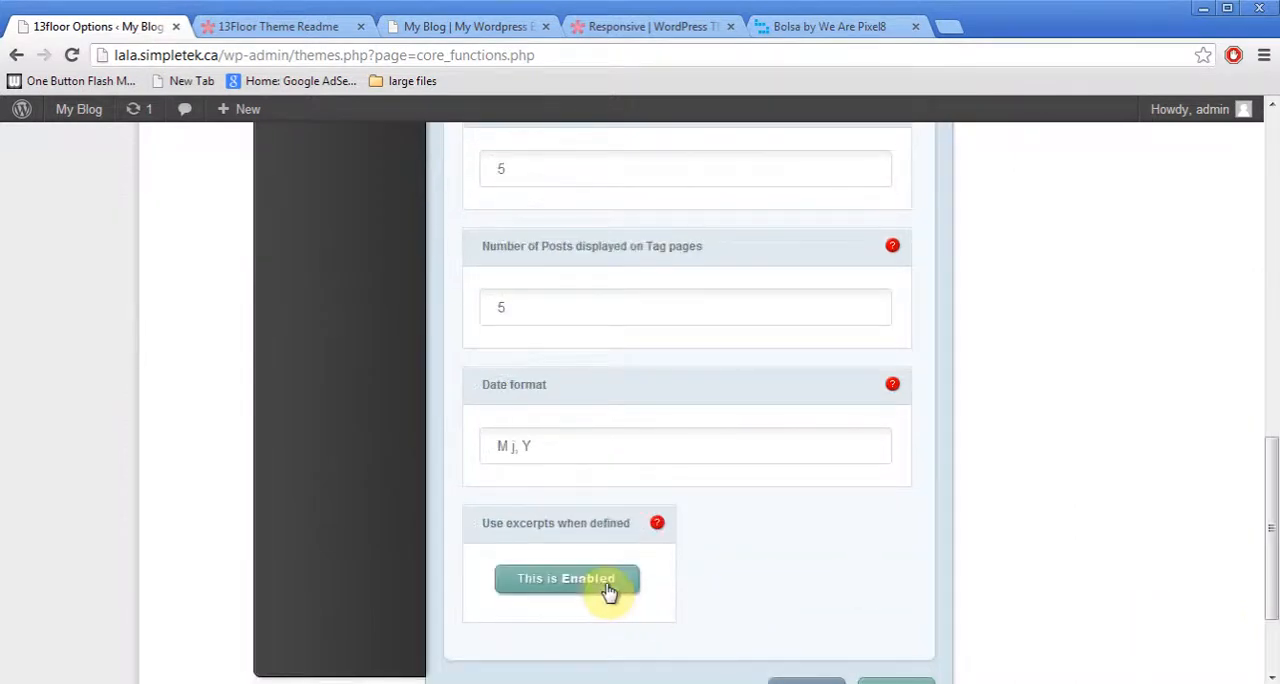
scroll(down, 3)
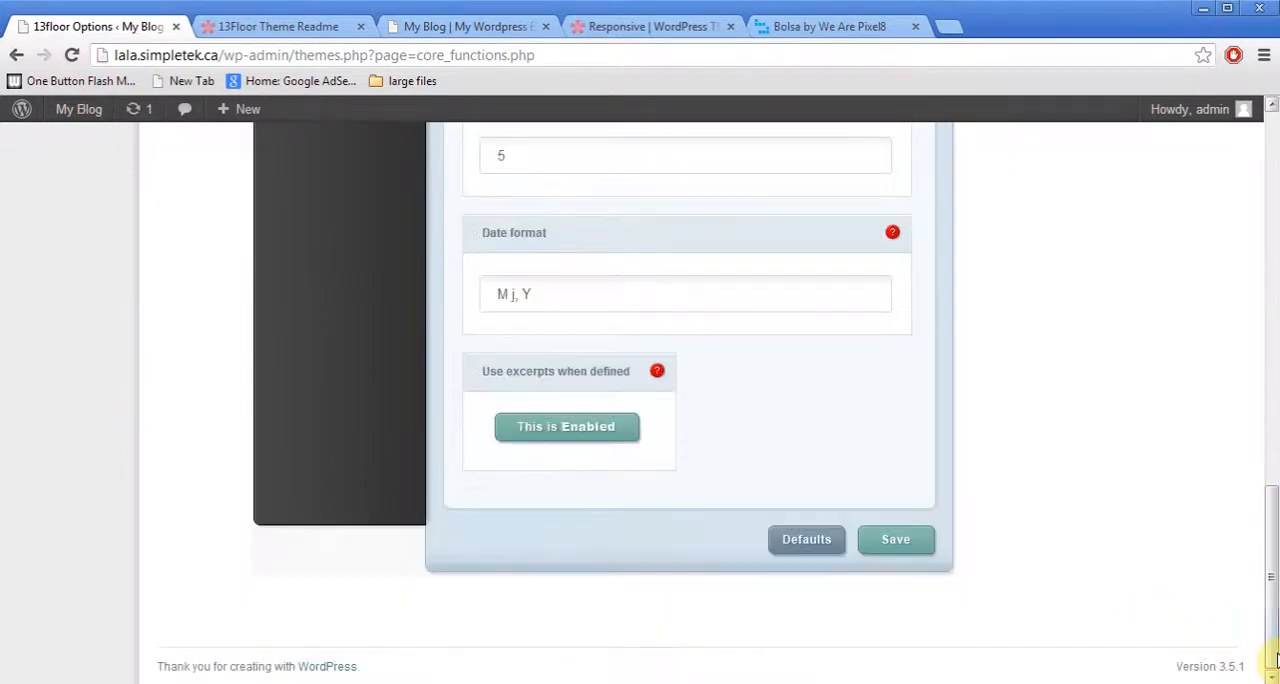
click(896, 540)
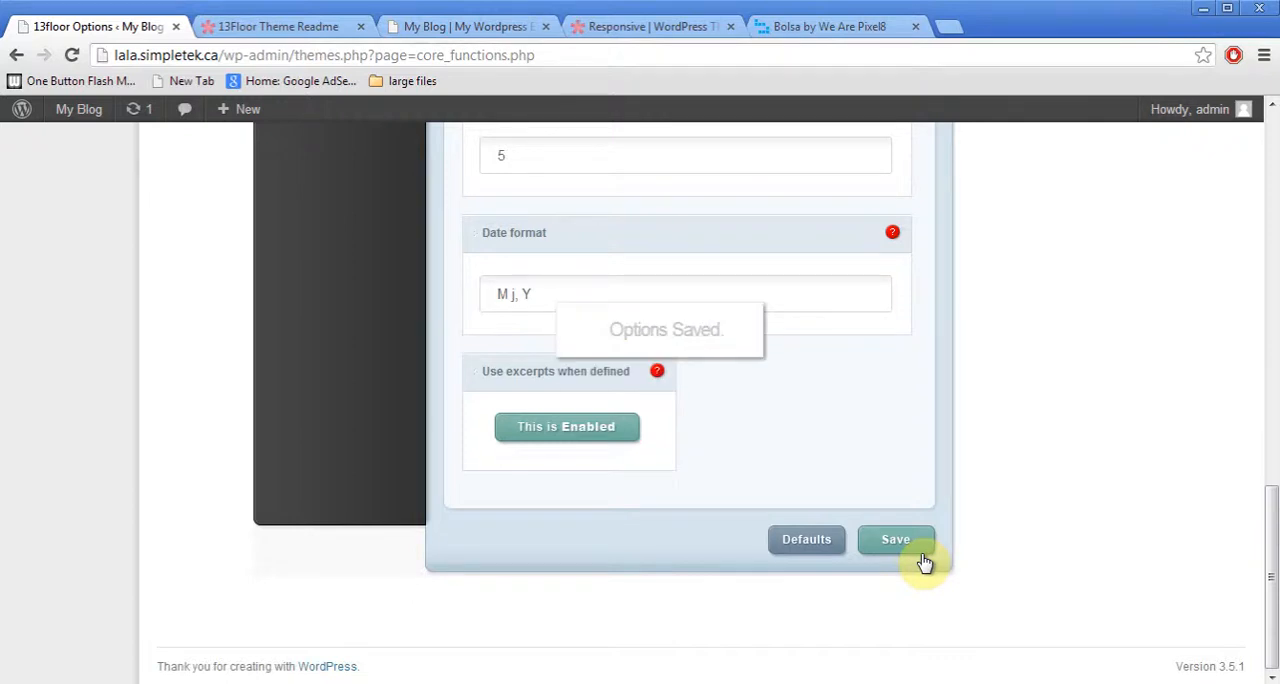
mouse_move(296, 40)
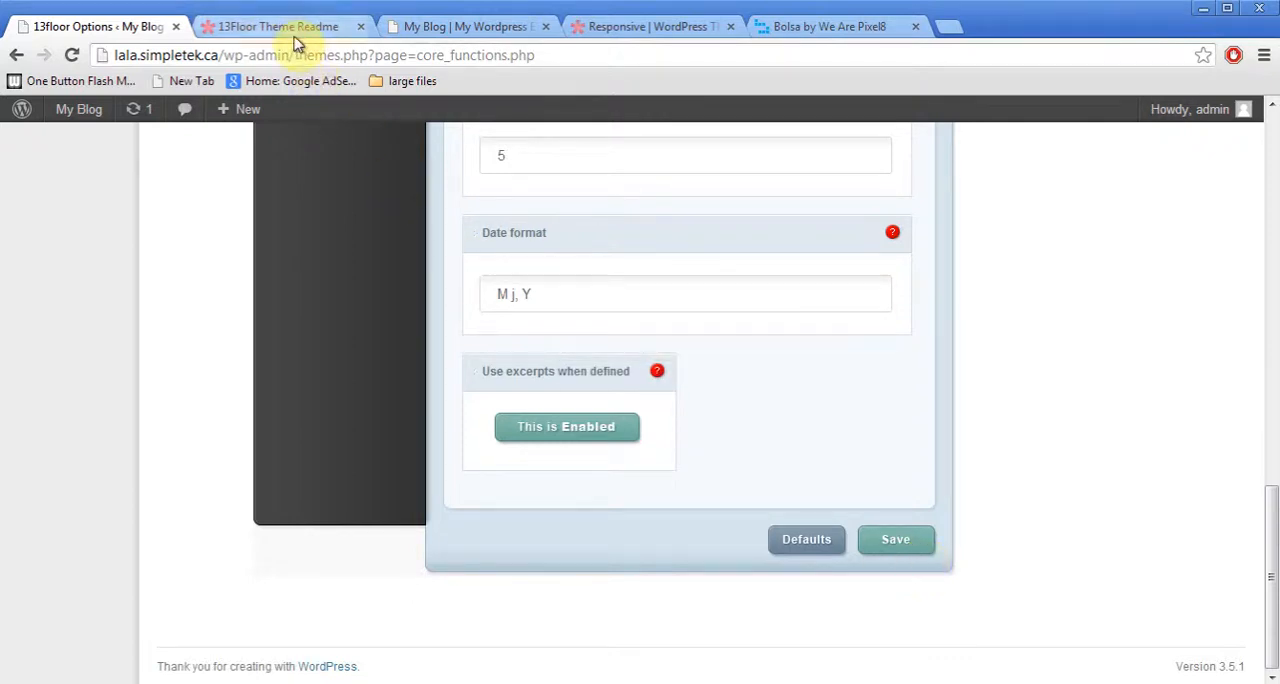
Reload the live site to see the Sample Page slide, view the 13Floor readme, and return to theme options.
click(272, 26)
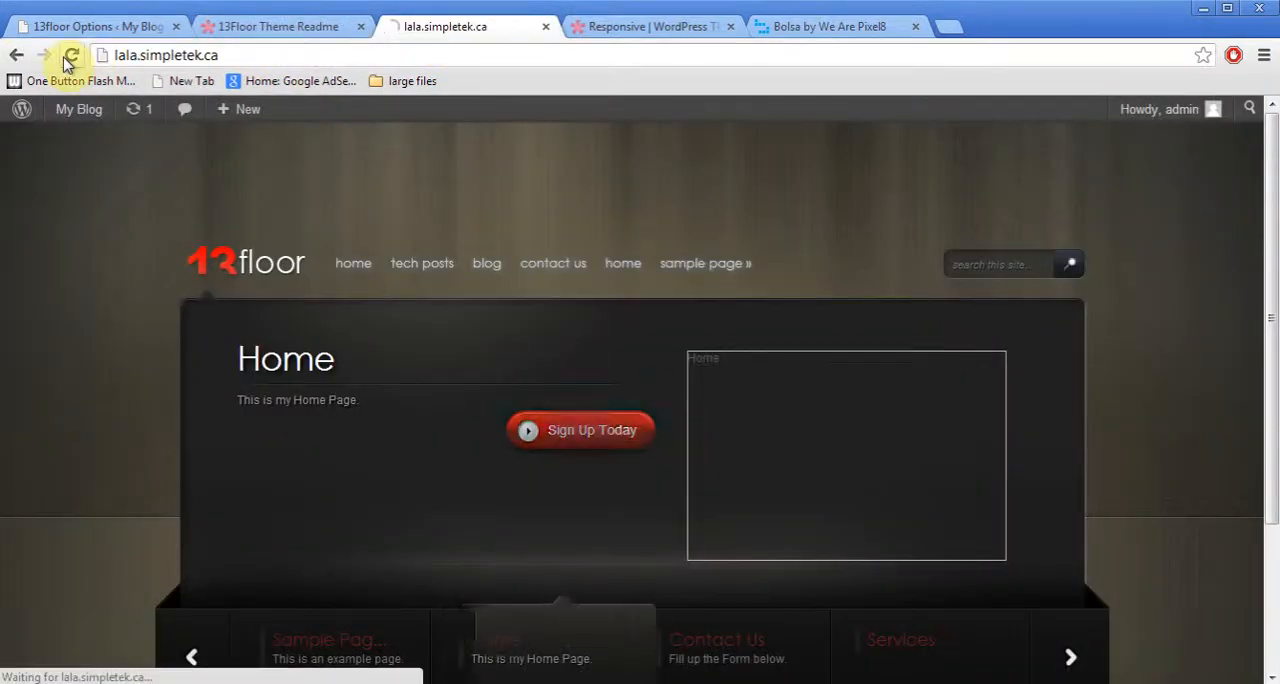
click(72, 56)
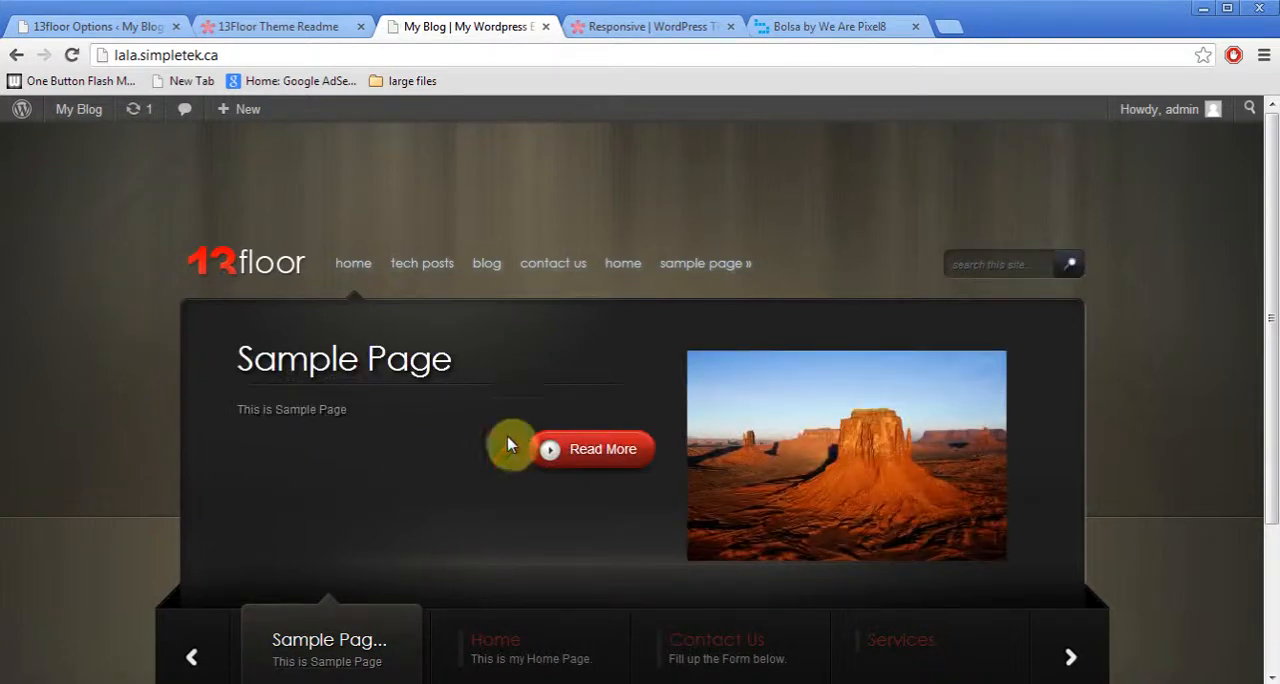
mouse_move(20, 548)
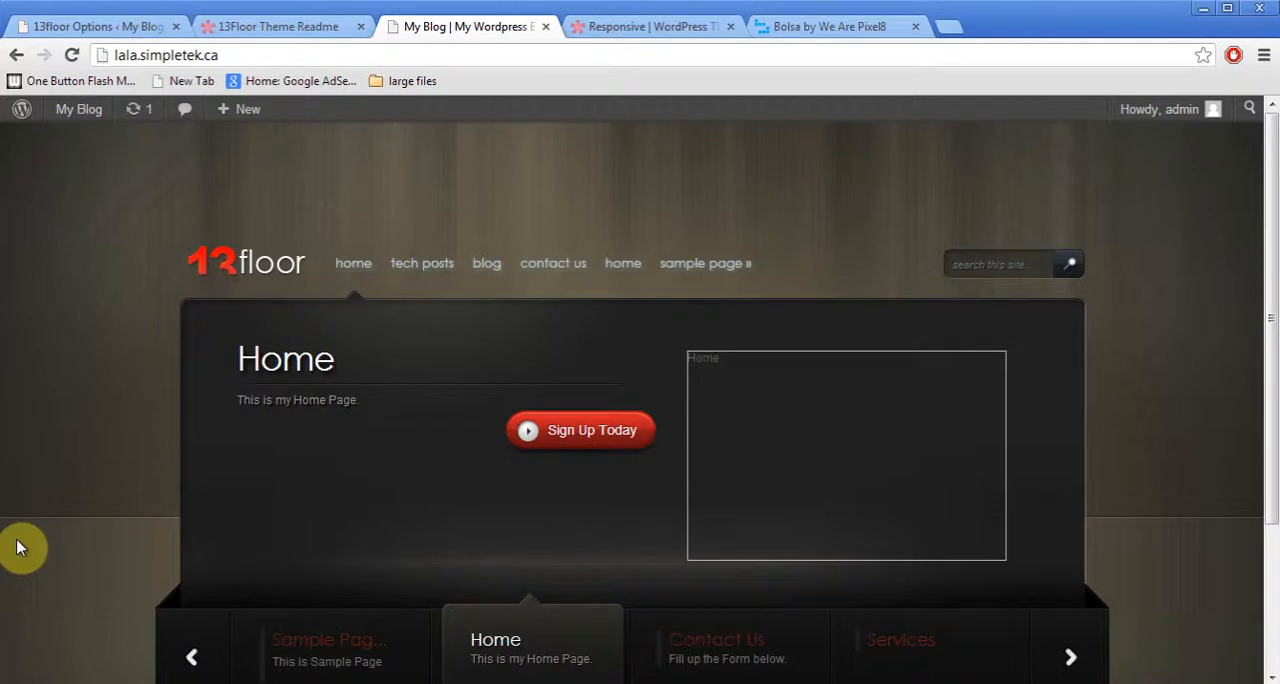
mouse_move(204, 564)
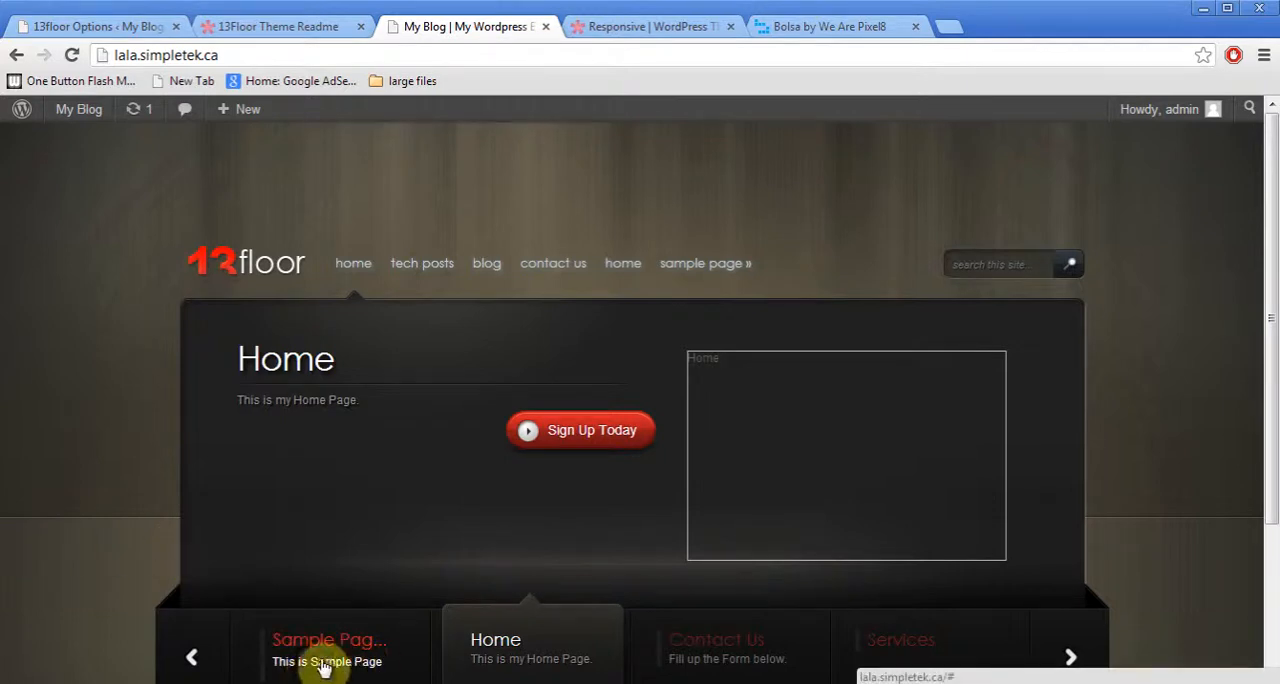
mouse_move(276, 26)
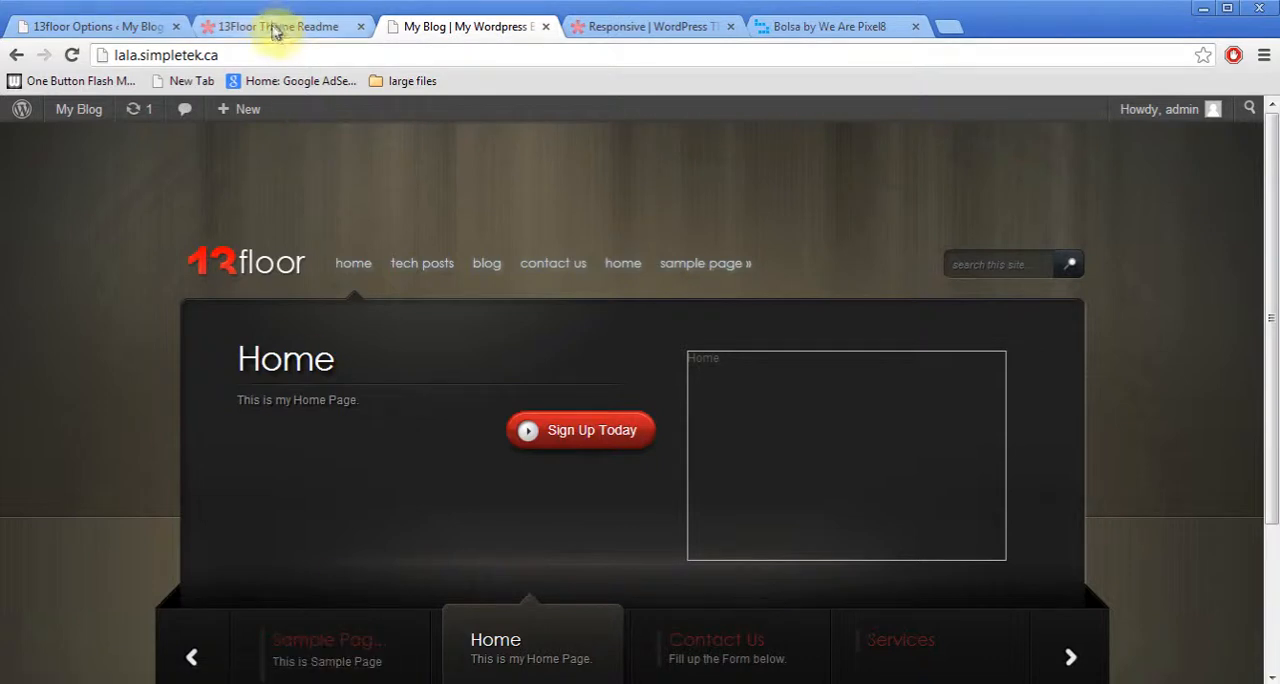
click(280, 26)
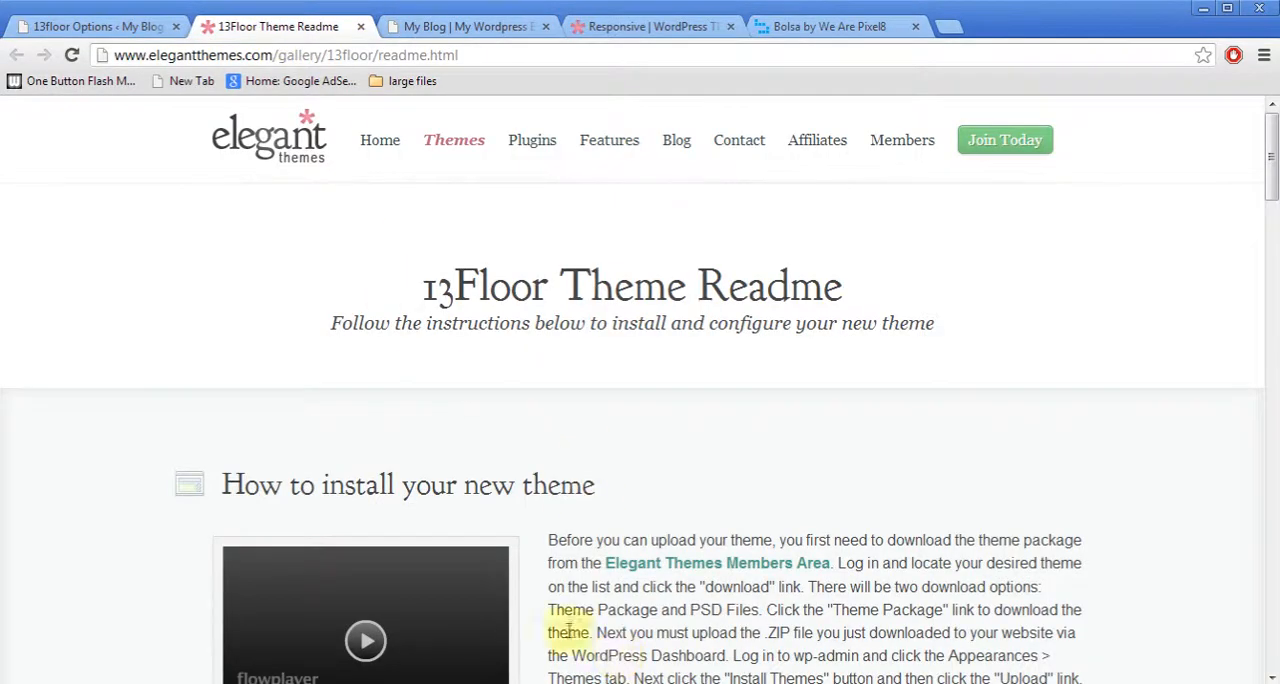
click(284, 56)
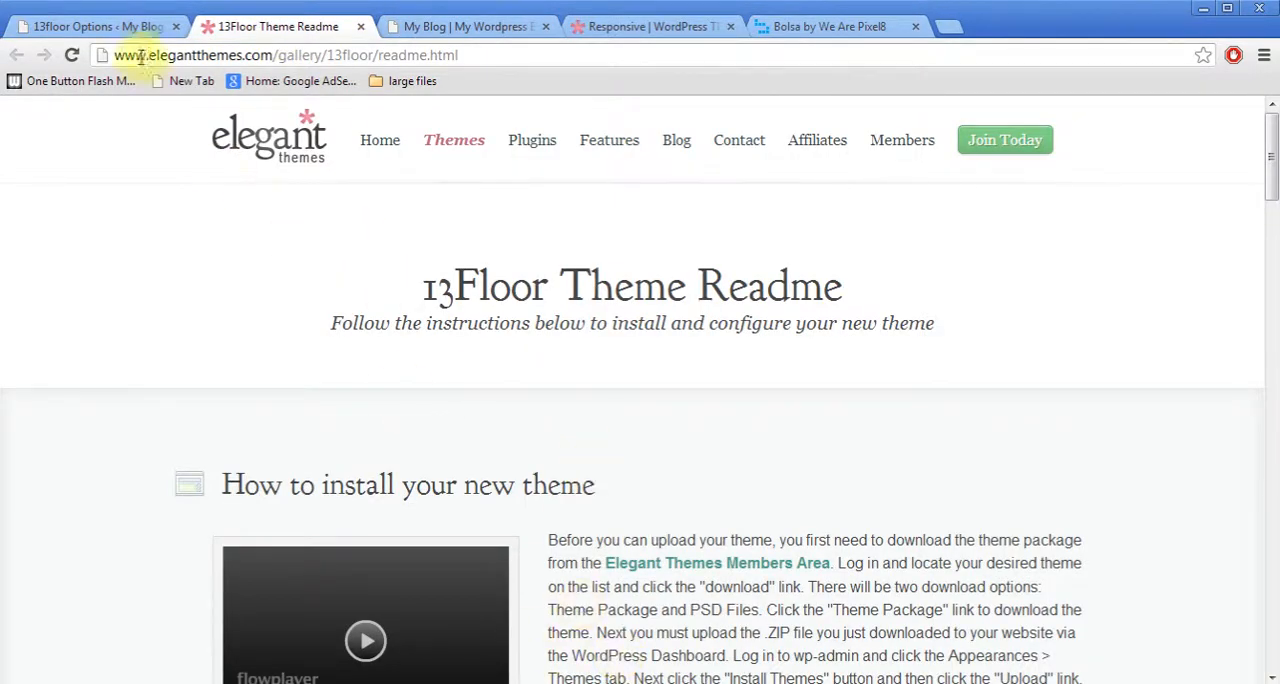
click(96, 26)
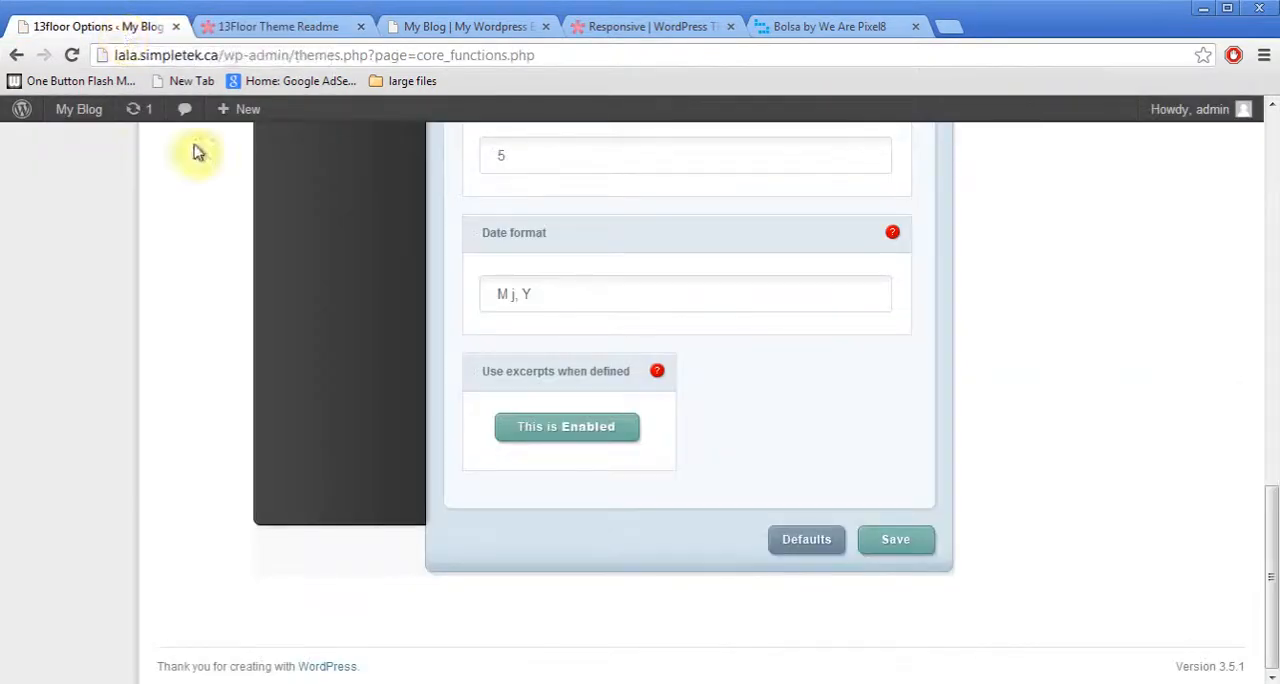
Show the Navigation settings in the 13floor ePanel.
scroll(up, 3)
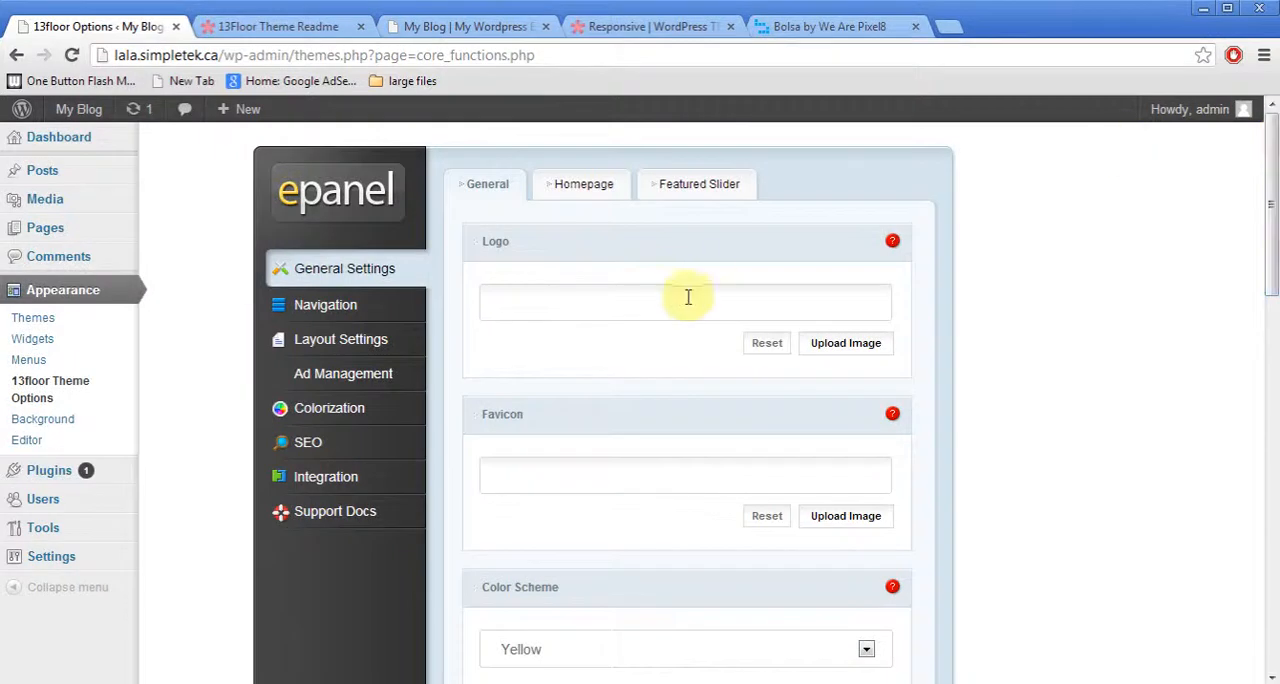
click(324, 304)
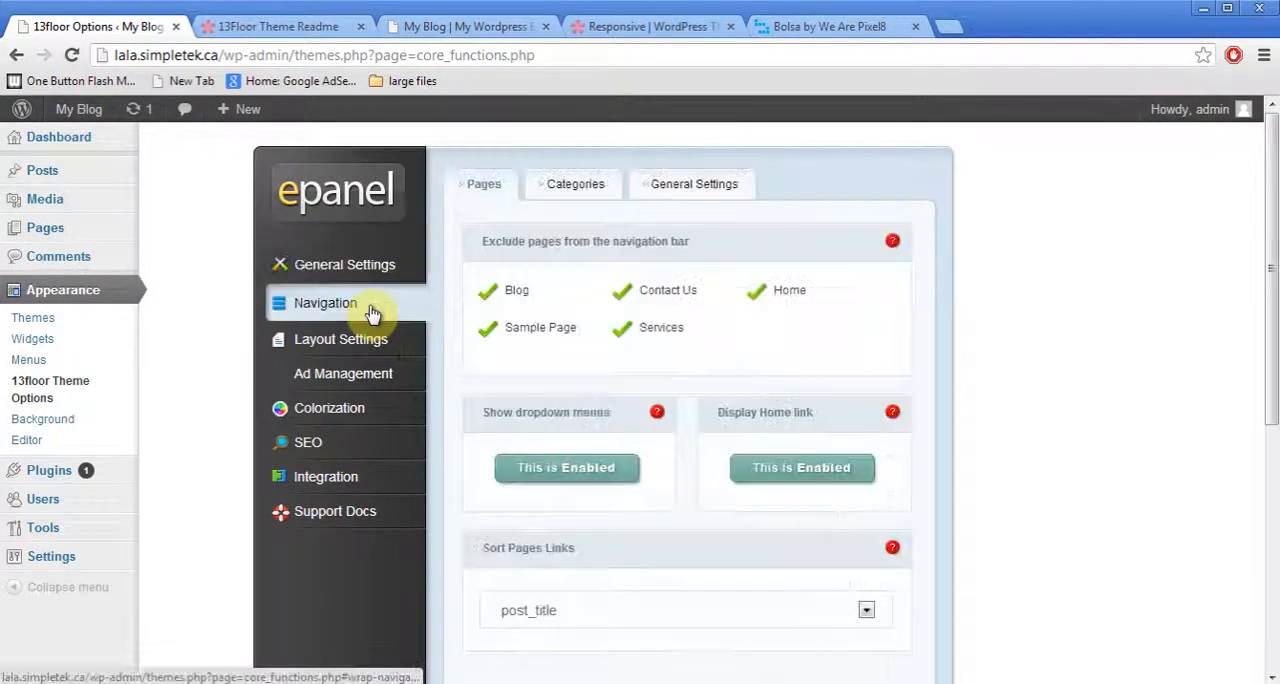
mouse_move(570, 322)
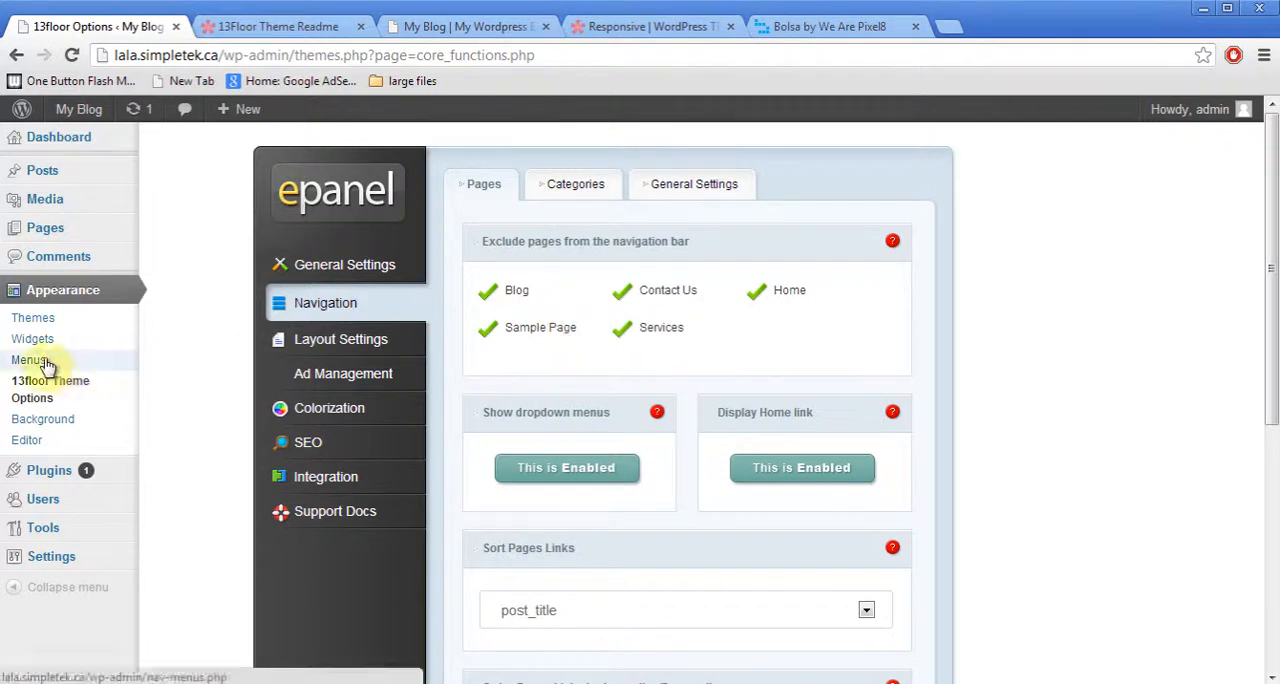
Assign the Default menu to the theme's Primary Menu location and save.
click(30, 360)
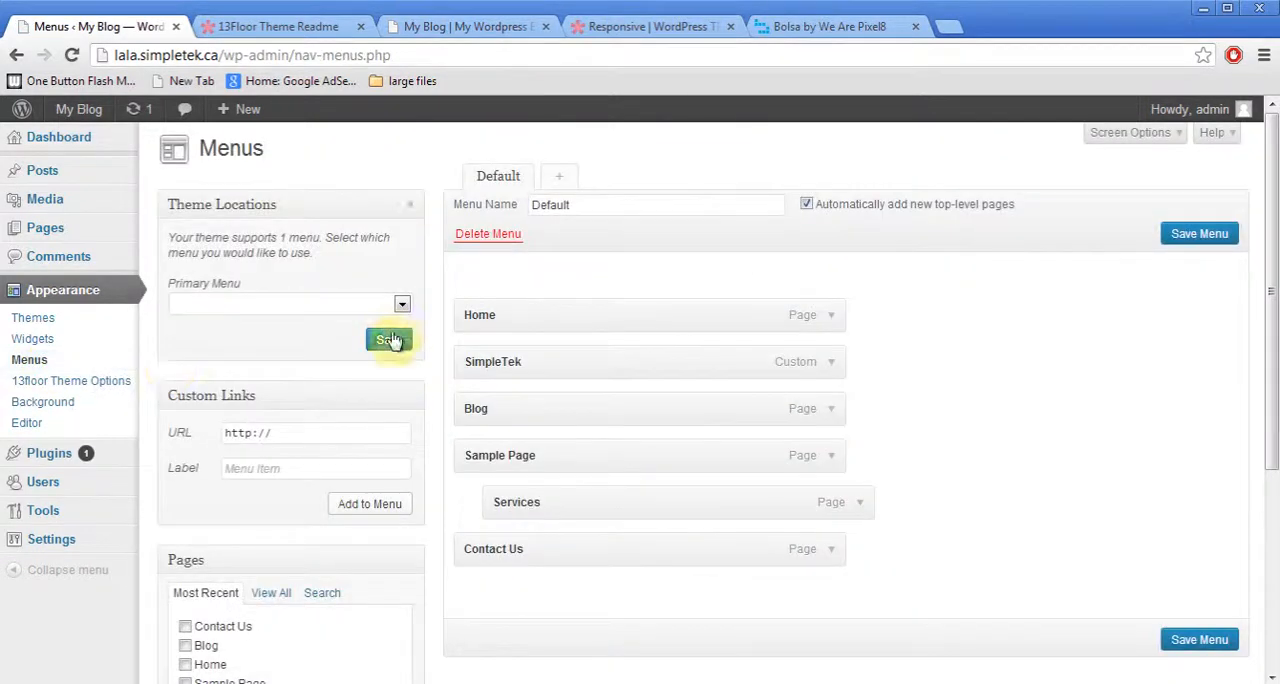
click(400, 304)
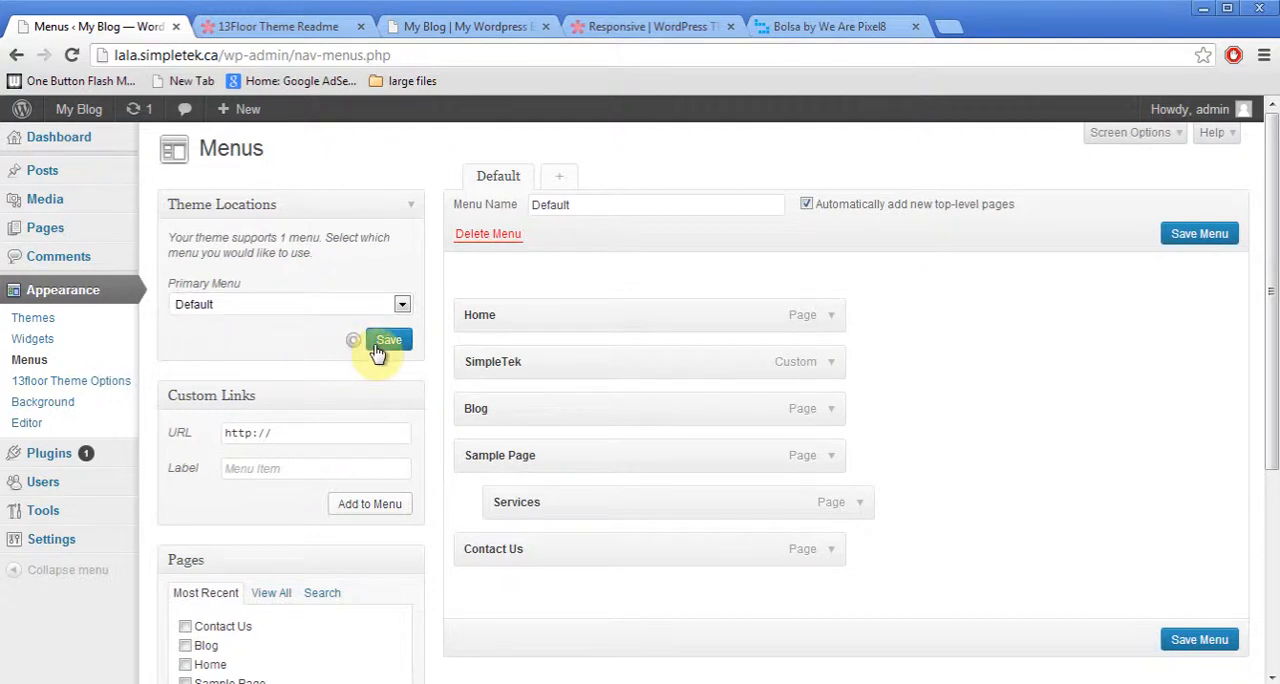
click(388, 340)
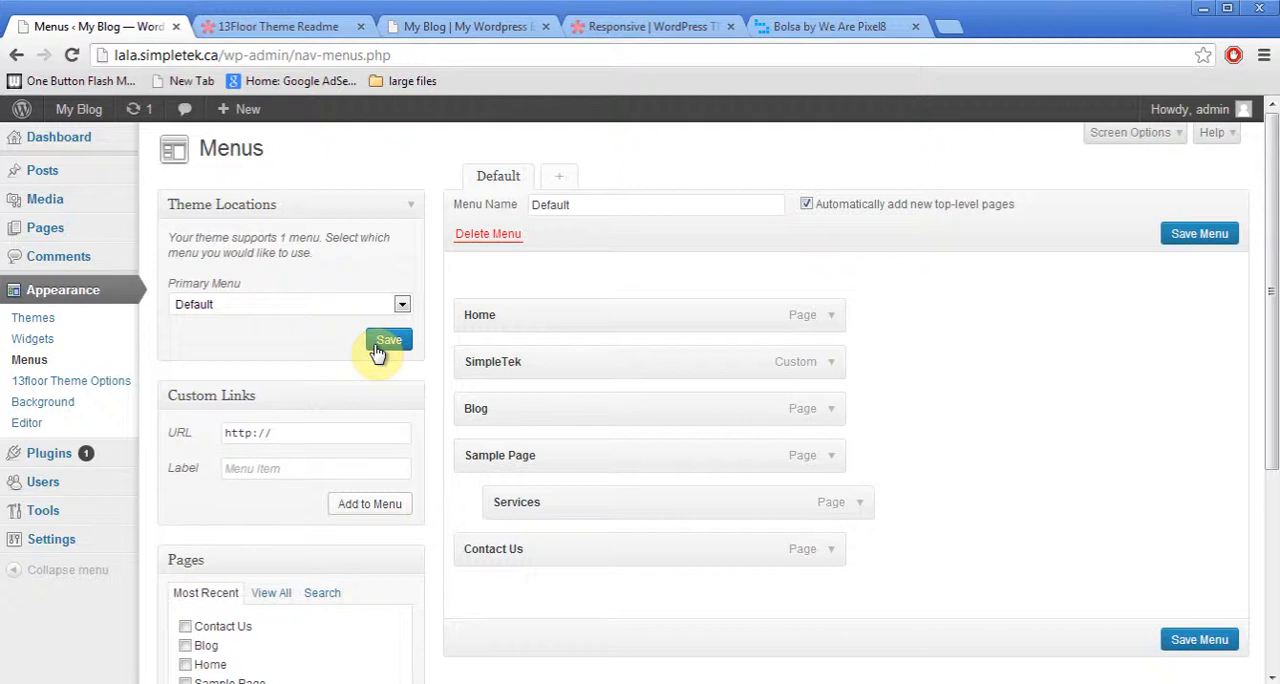
mouse_move(48, 452)
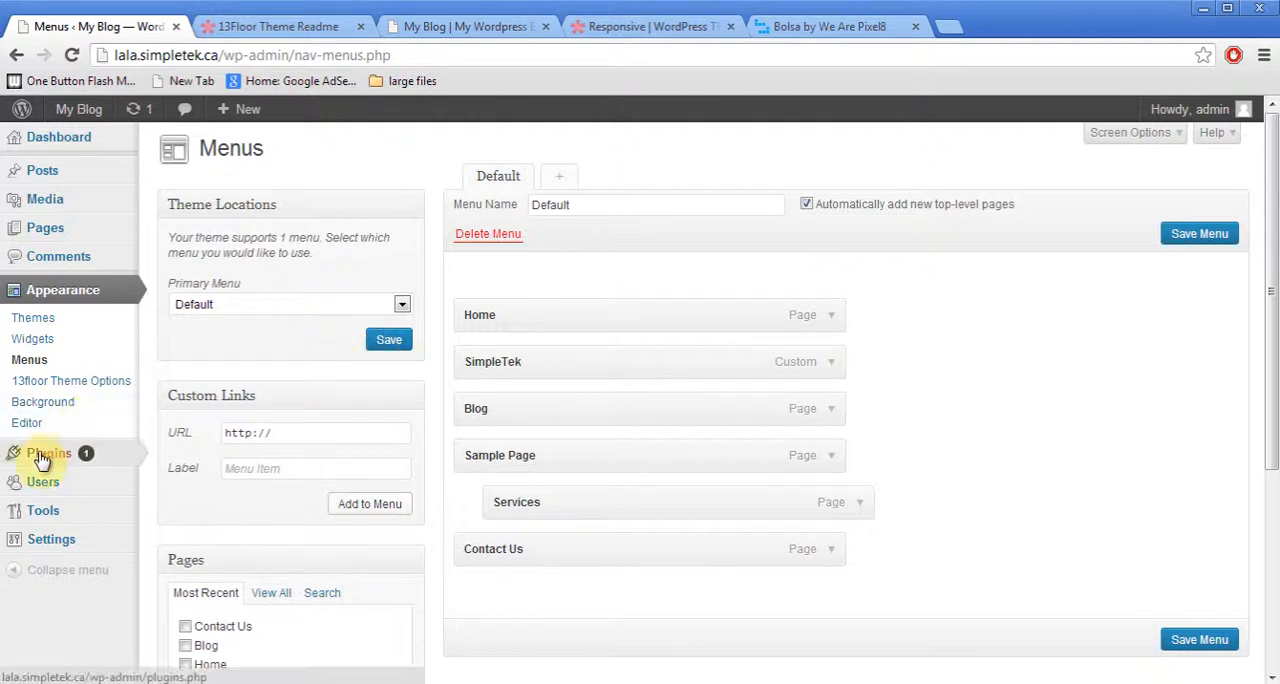
Search the plugin directory for 'social media' from Plugins > Add New.
click(48, 452)
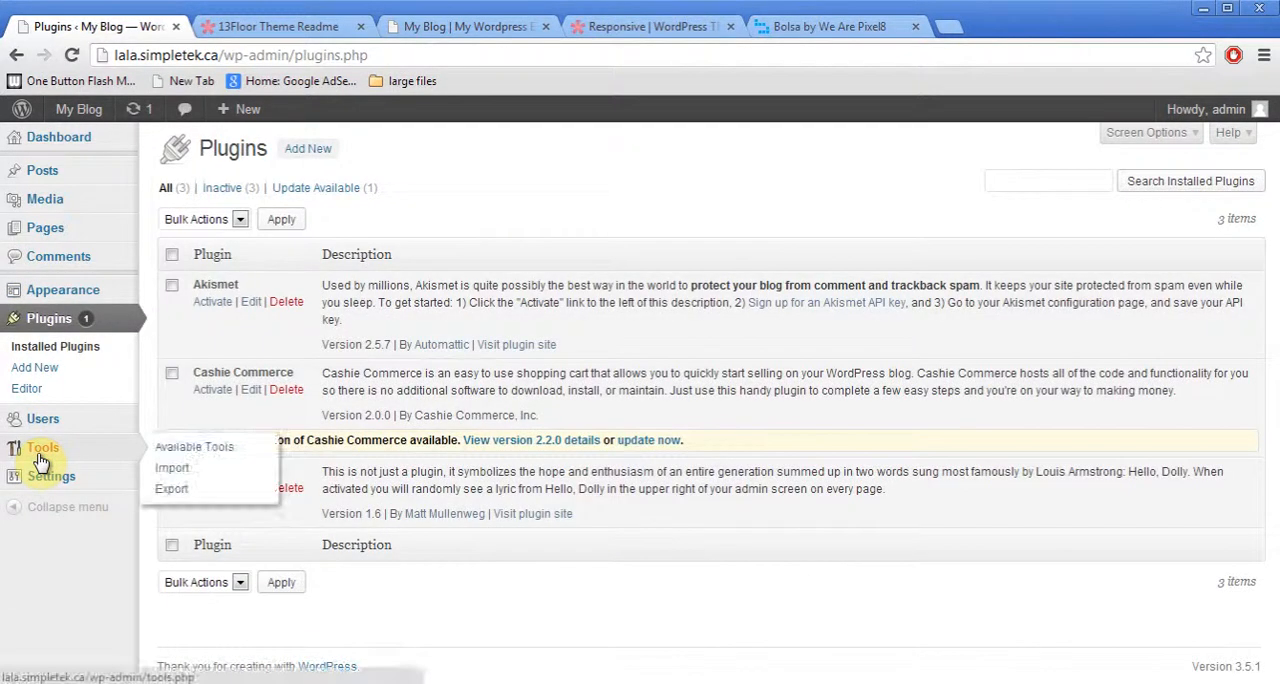
mouse_move(314, 148)
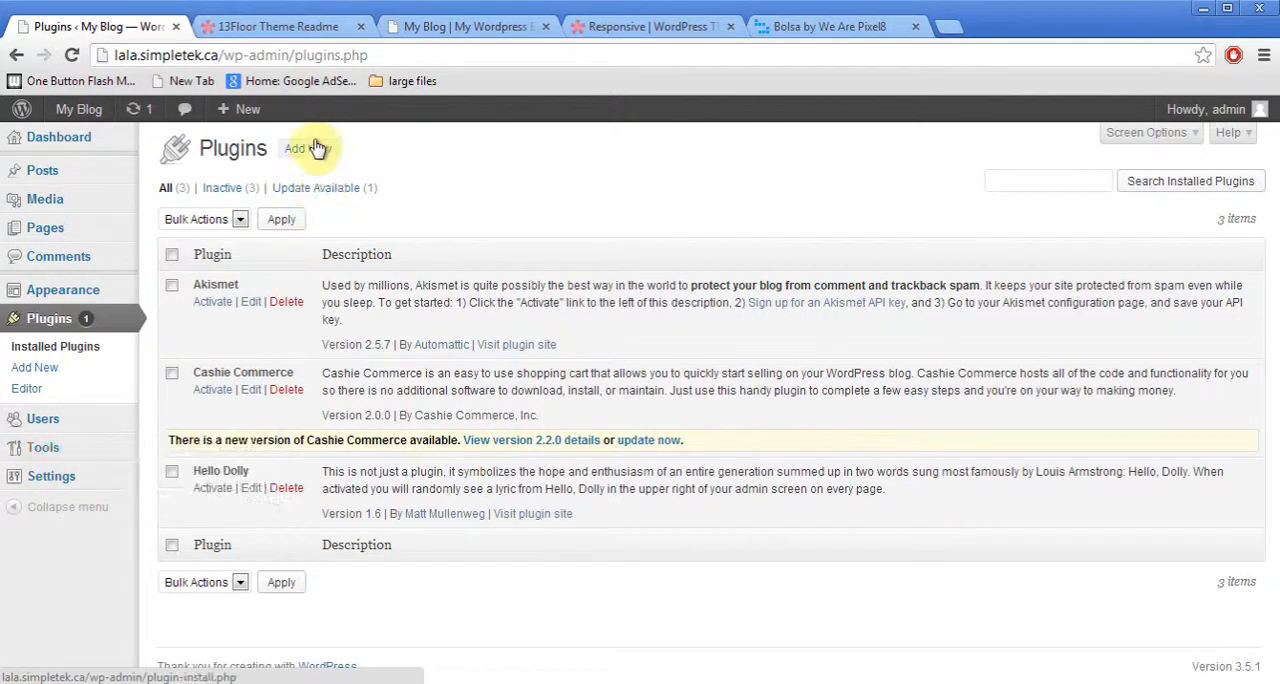
click(296, 148)
text(social me)
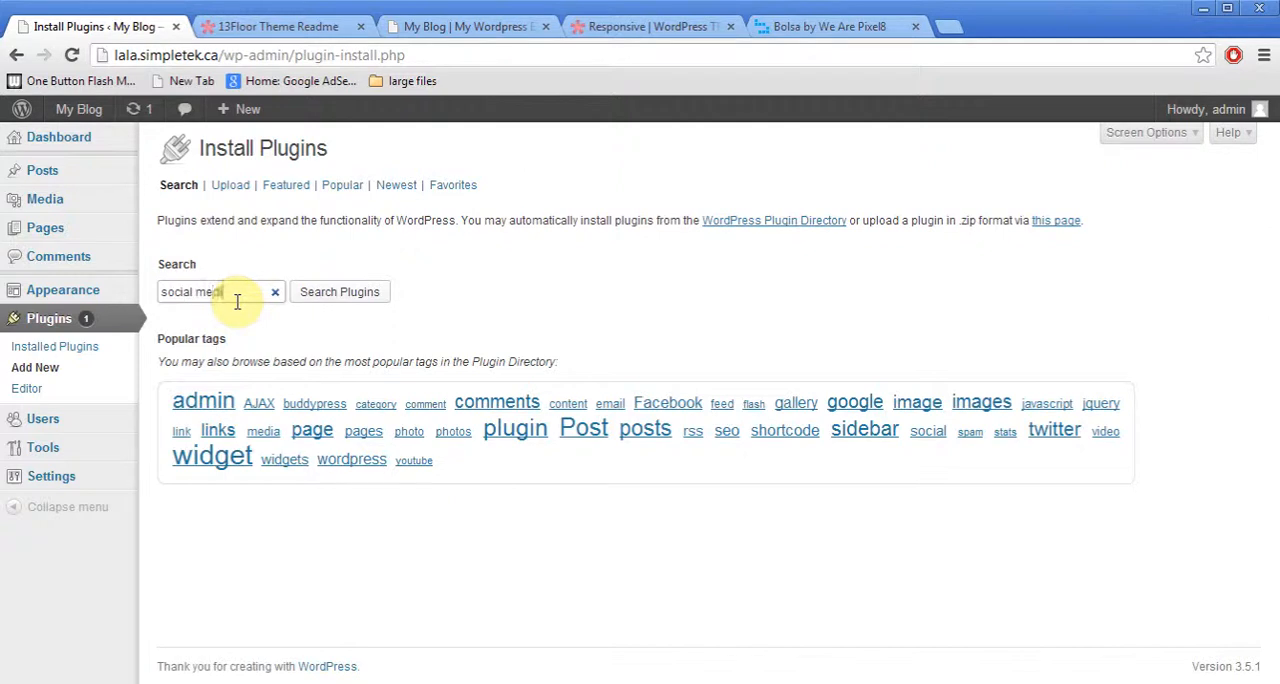
click(340, 292)
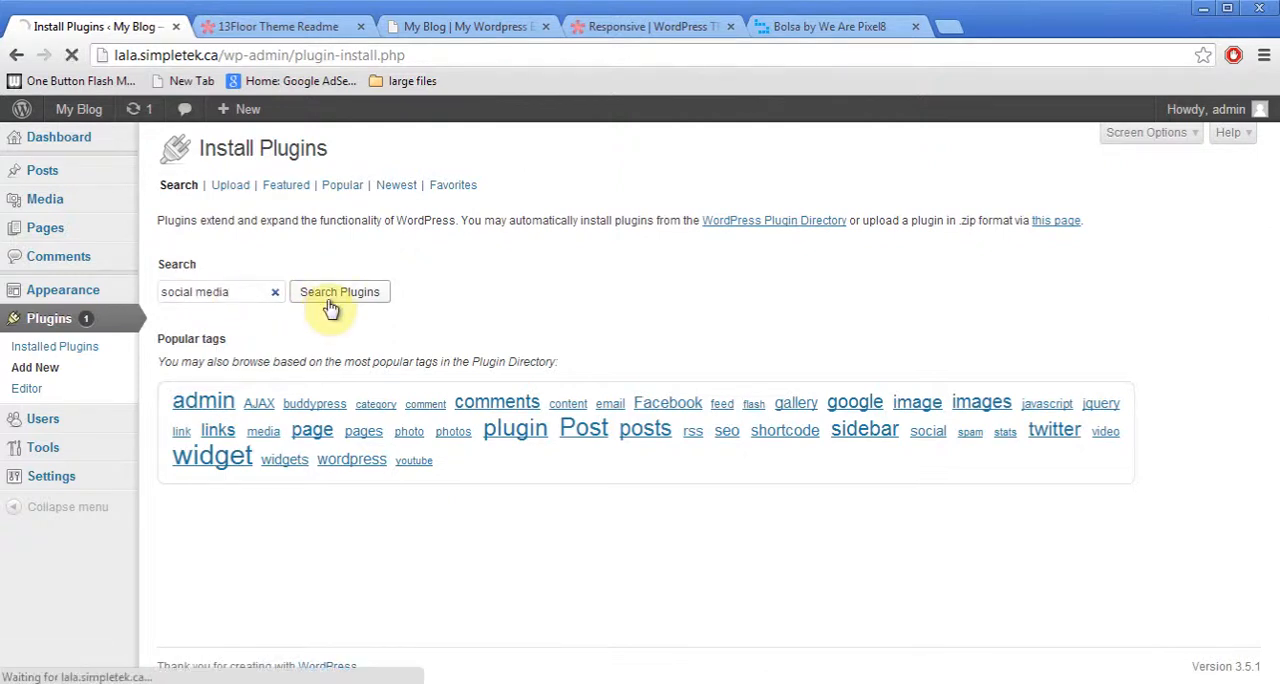
click(340, 292)
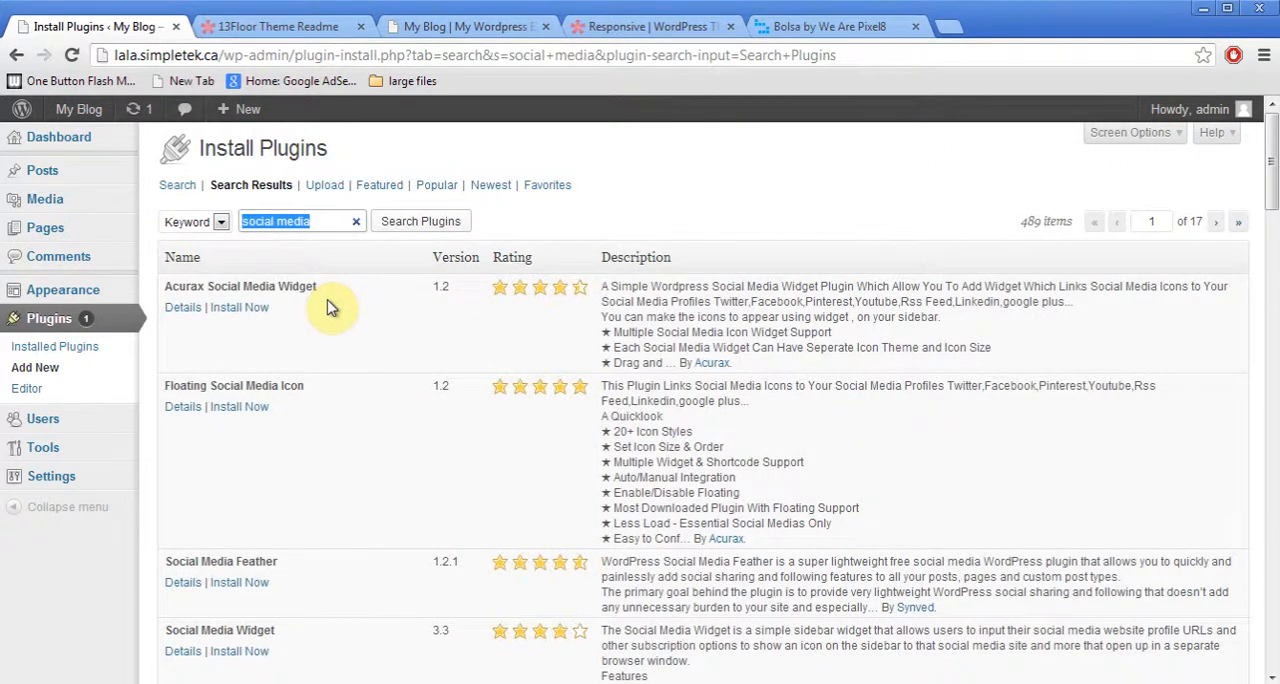
mouse_move(272, 488)
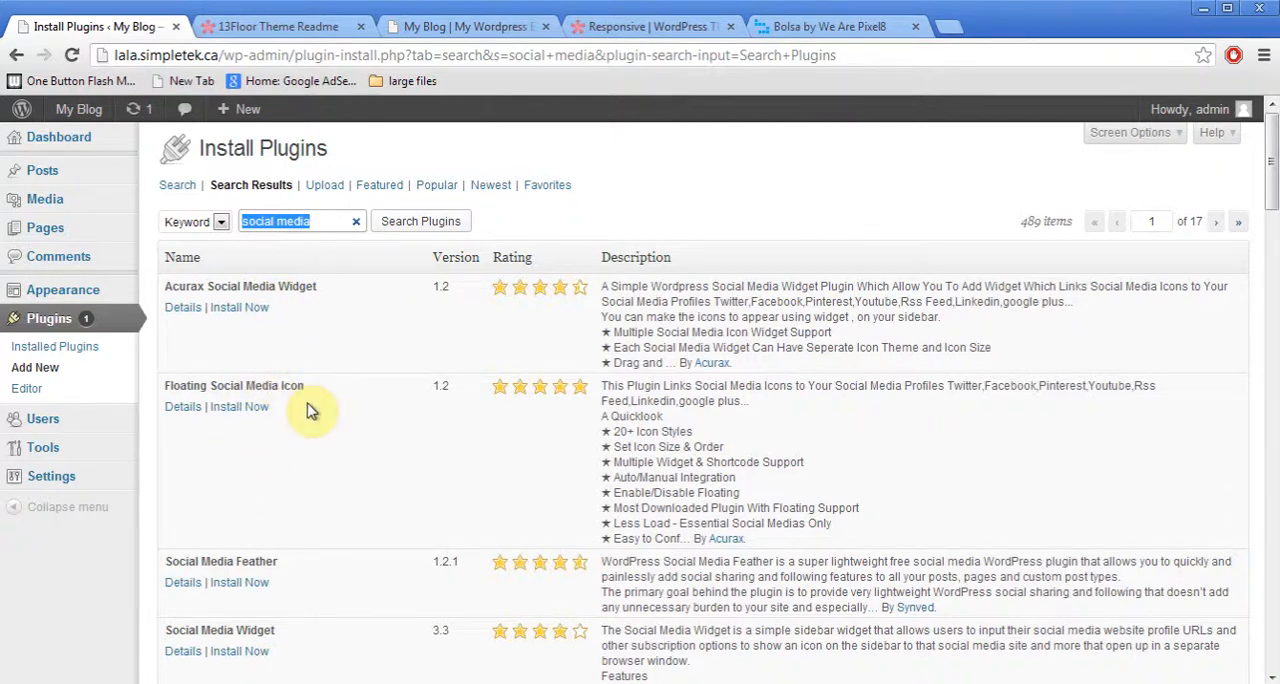
mouse_move(240, 406)
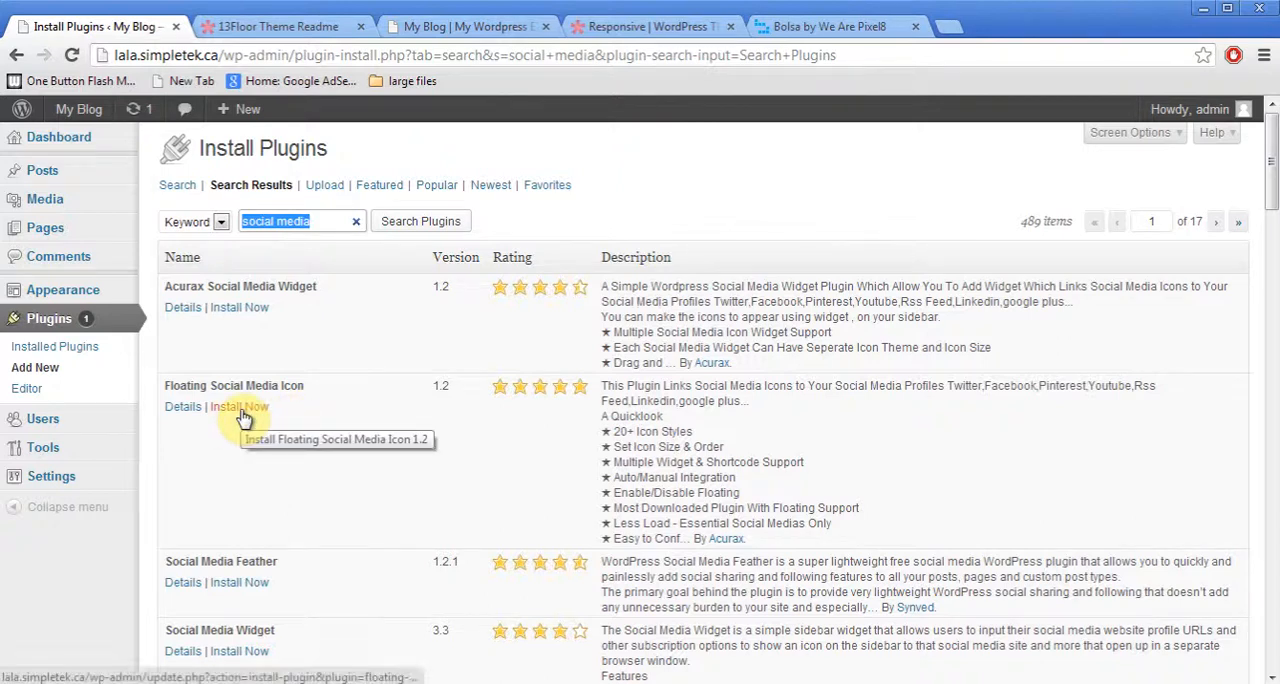
Install the Floating Social Media Icon plugin, confirming the prompt.
click(240, 406)
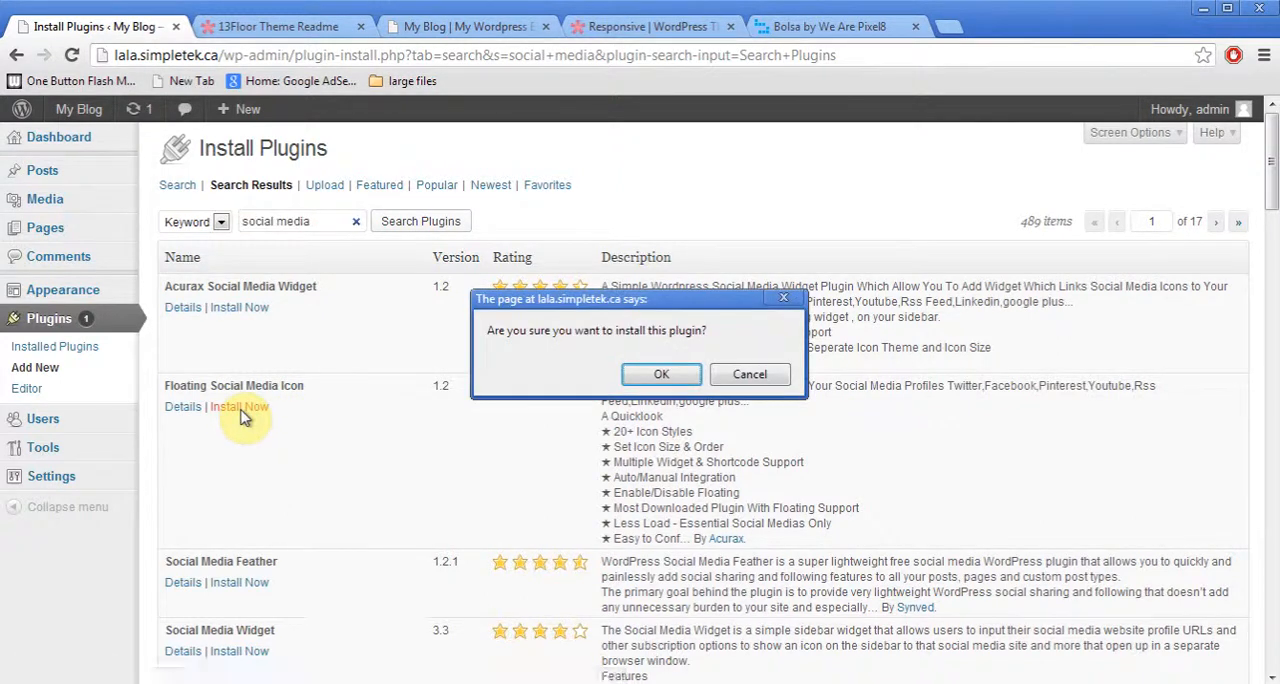
click(660, 372)
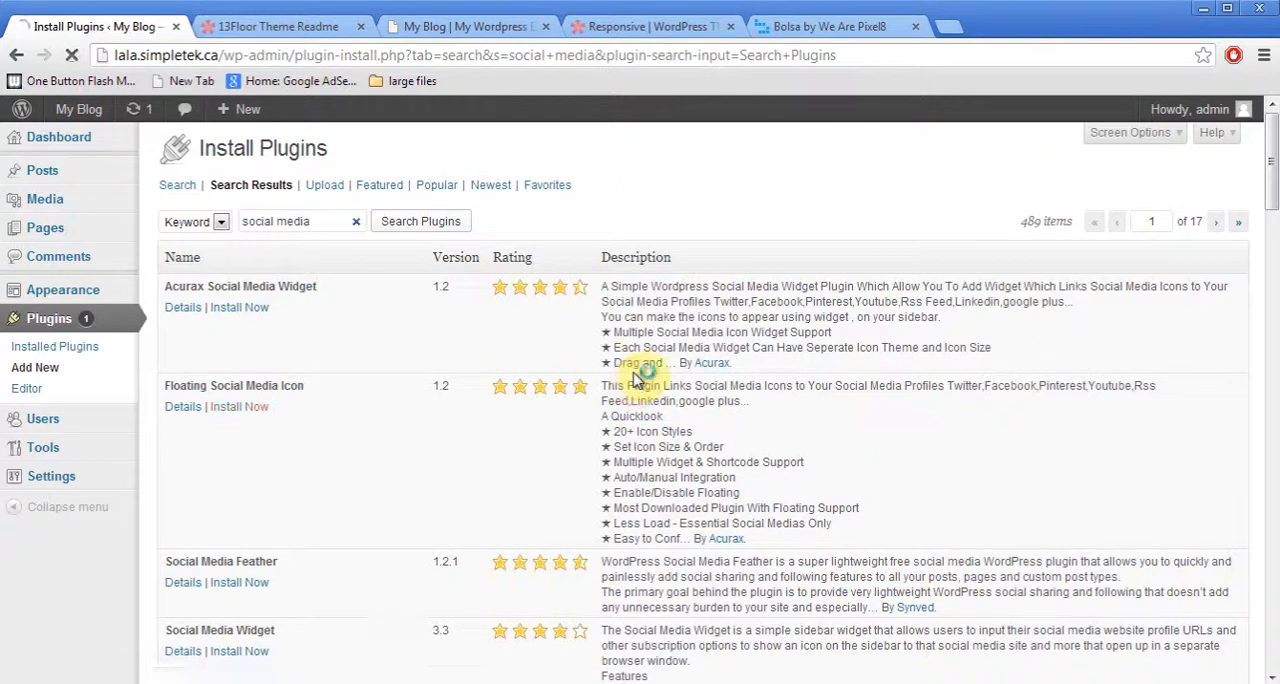
click(240, 406)
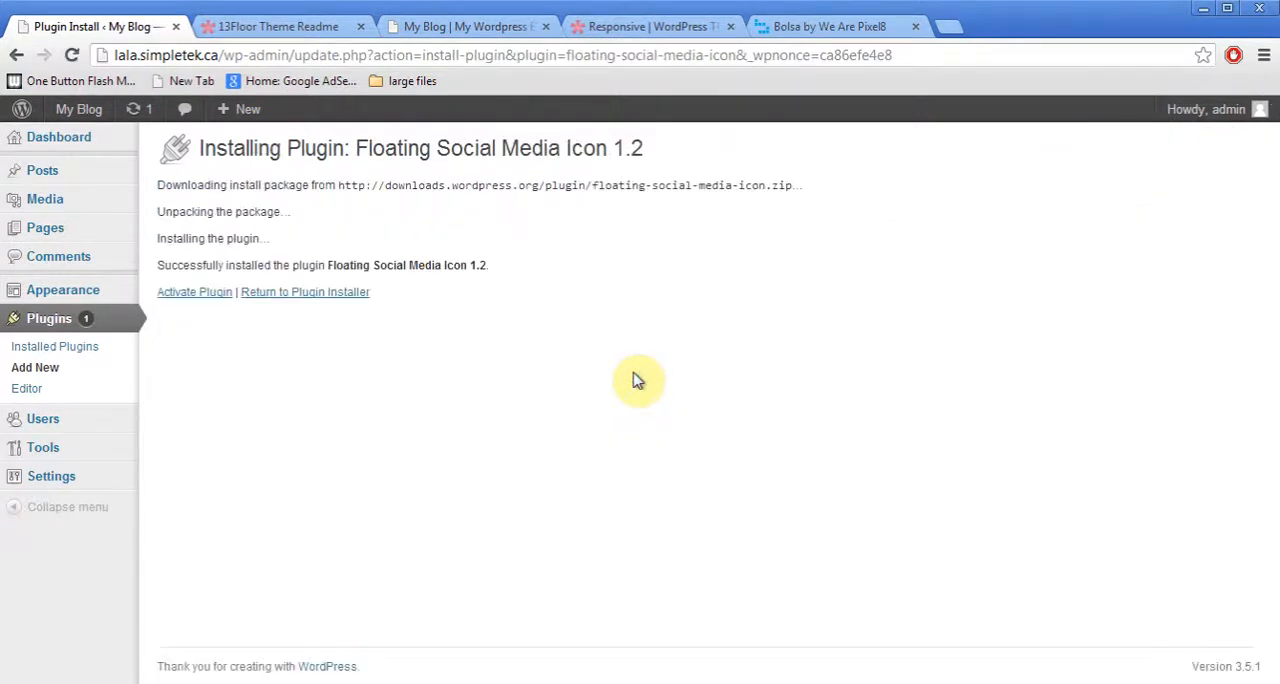
Activate the Floating Social Media Icon plugin and go to its settings menu.
click(194, 292)
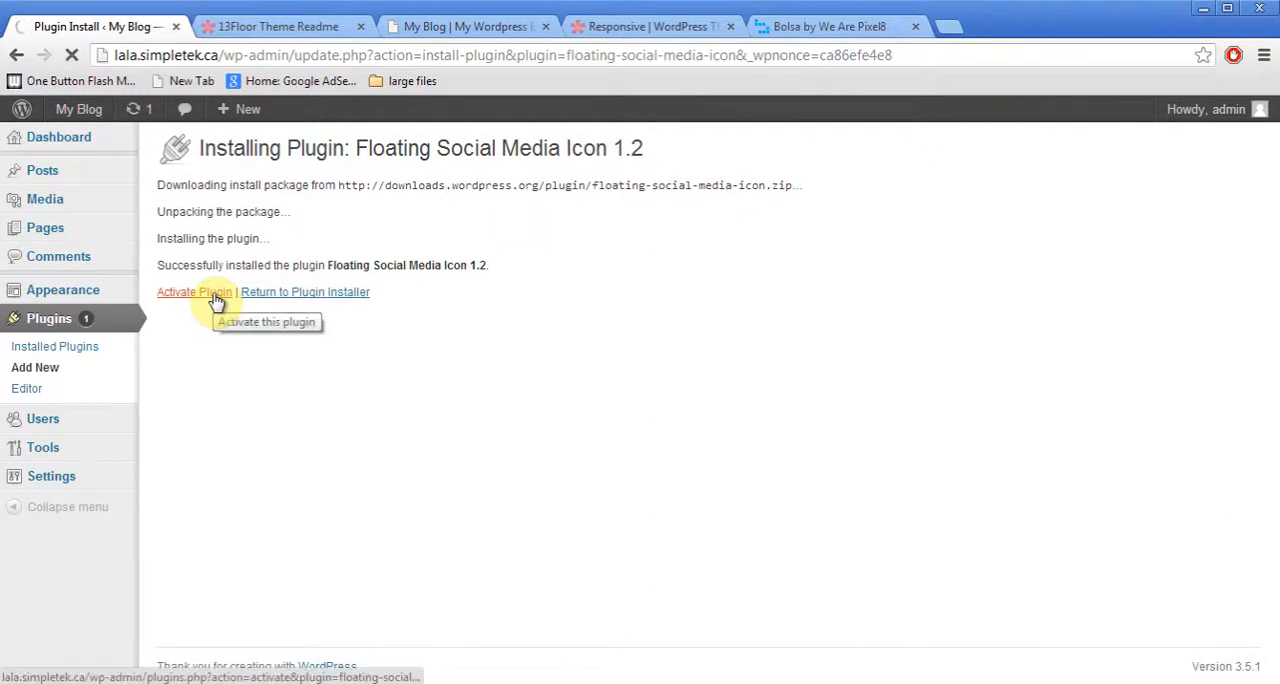
click(194, 292)
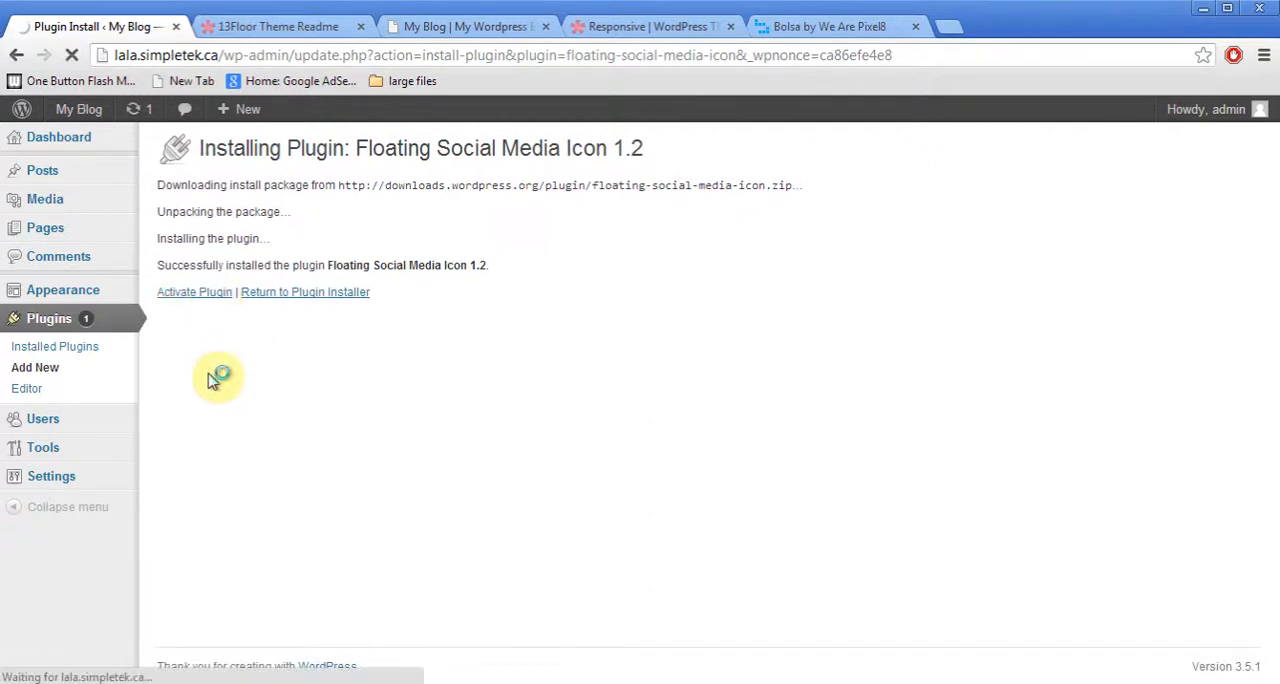
click(194, 292)
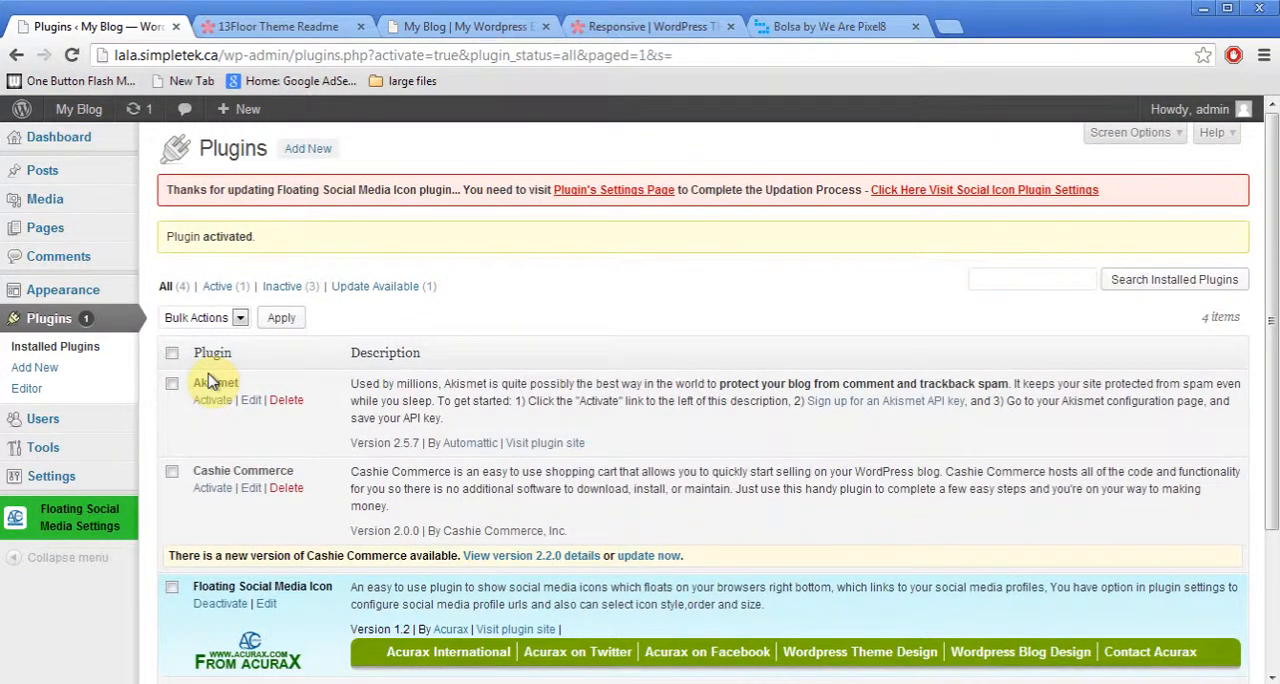
click(80, 516)
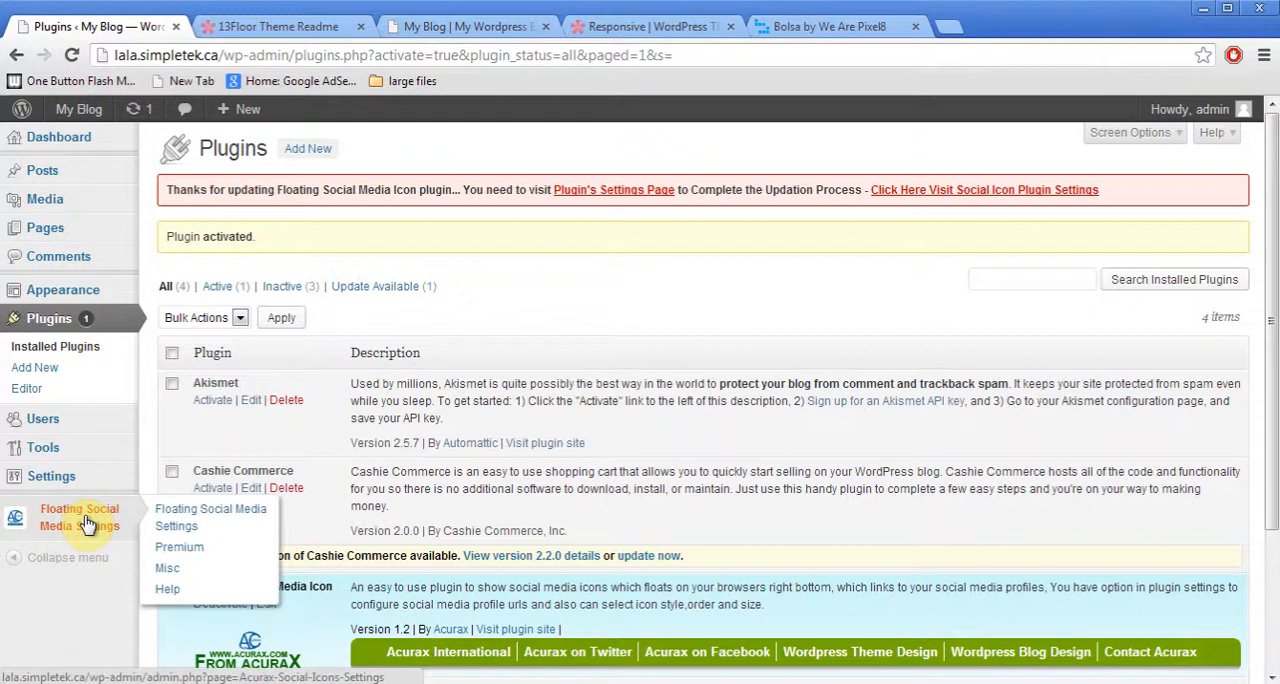
Complete the plugin's update notice and reach the Acurax Social Icons Options page to configure profiles.
click(176, 526)
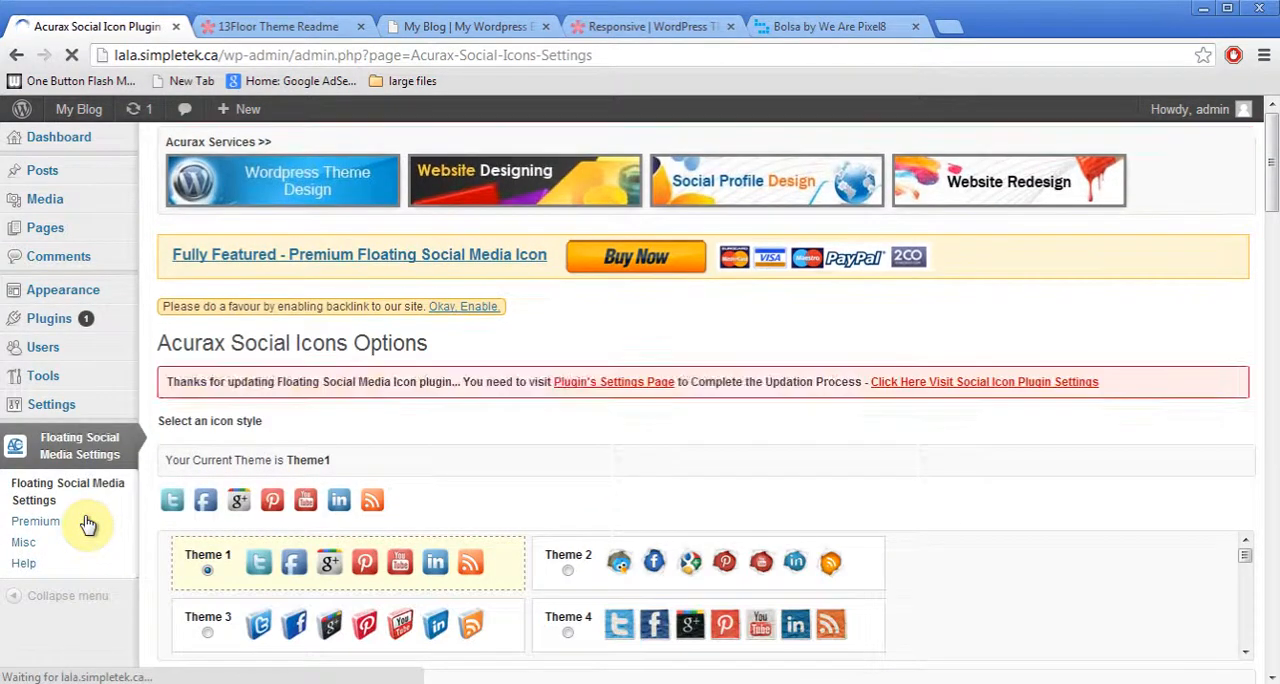
mouse_move(292, 592)
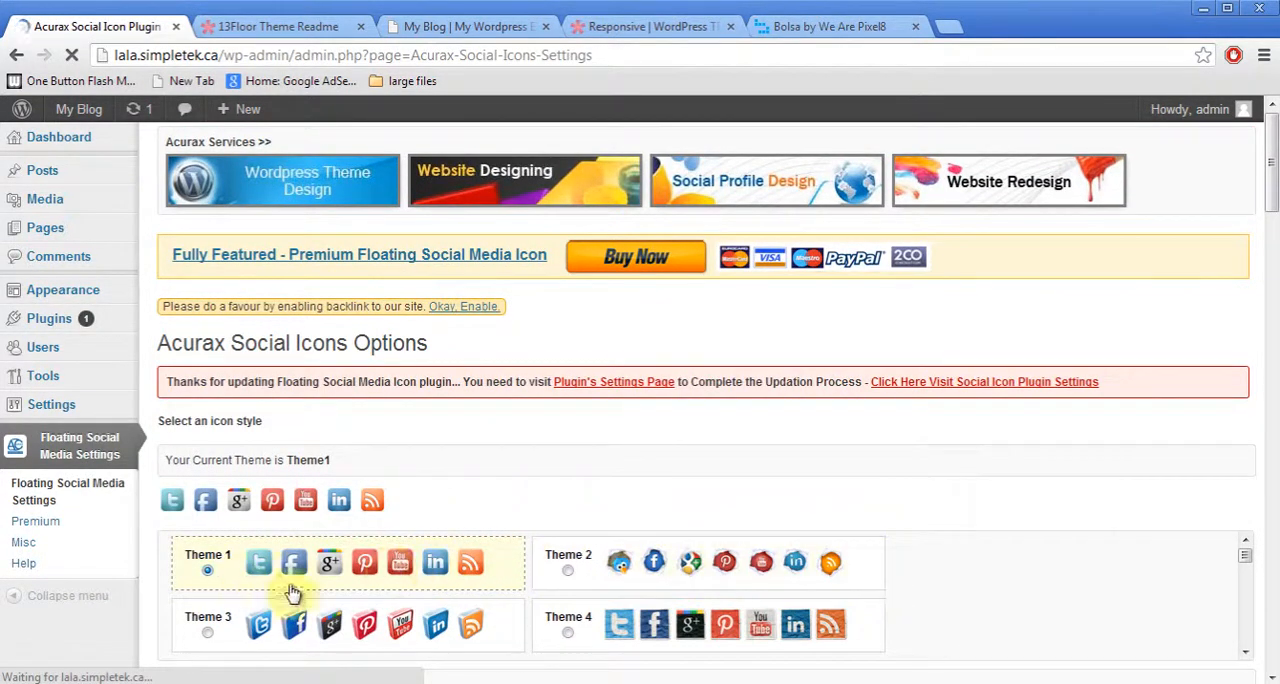
mouse_move(372, 590)
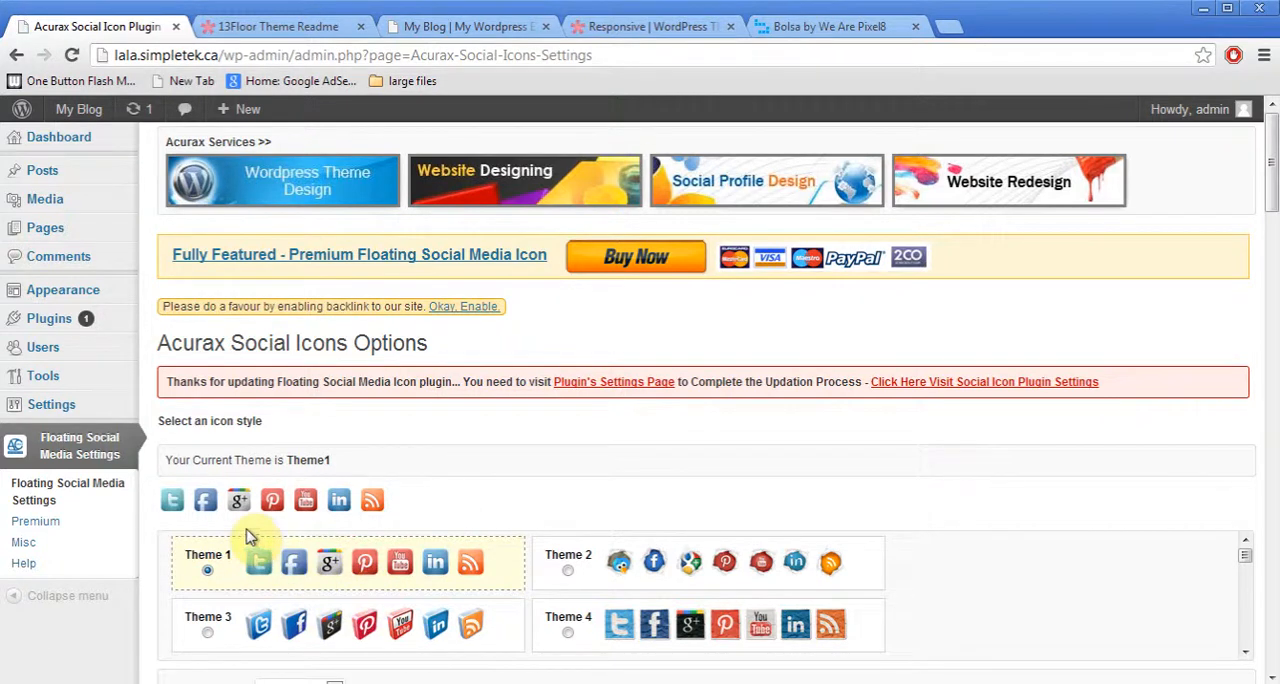
mouse_move(316, 484)
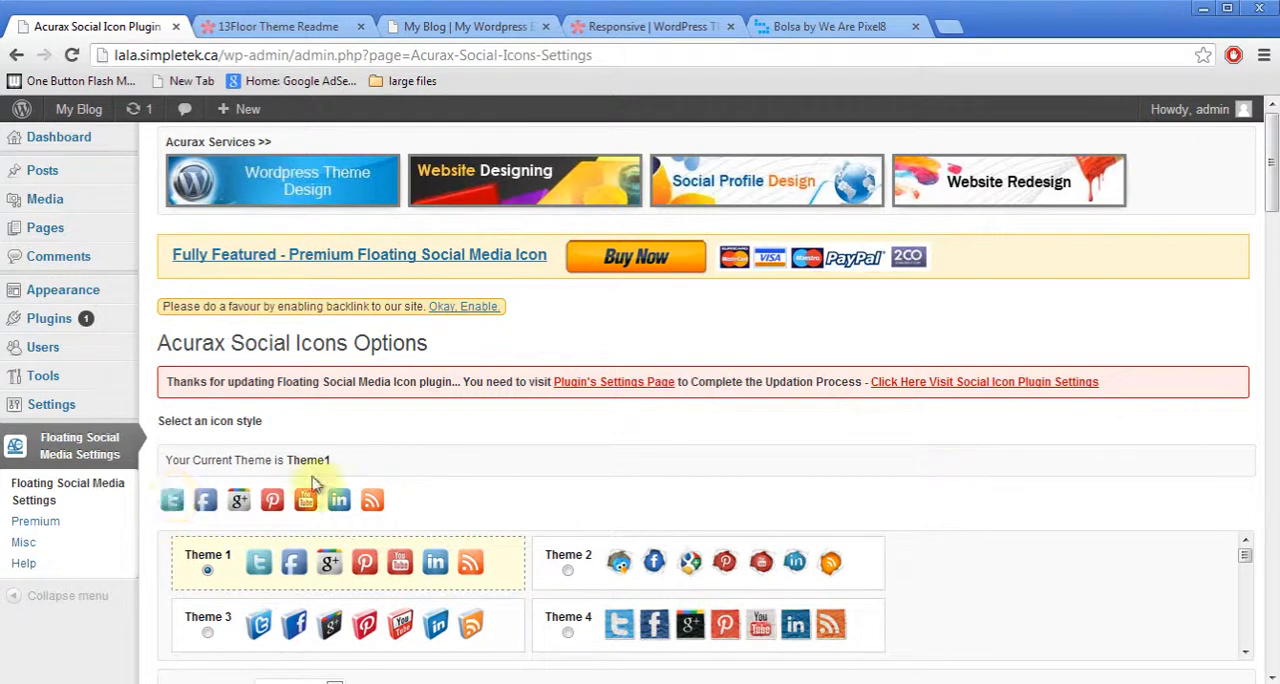
click(984, 380)
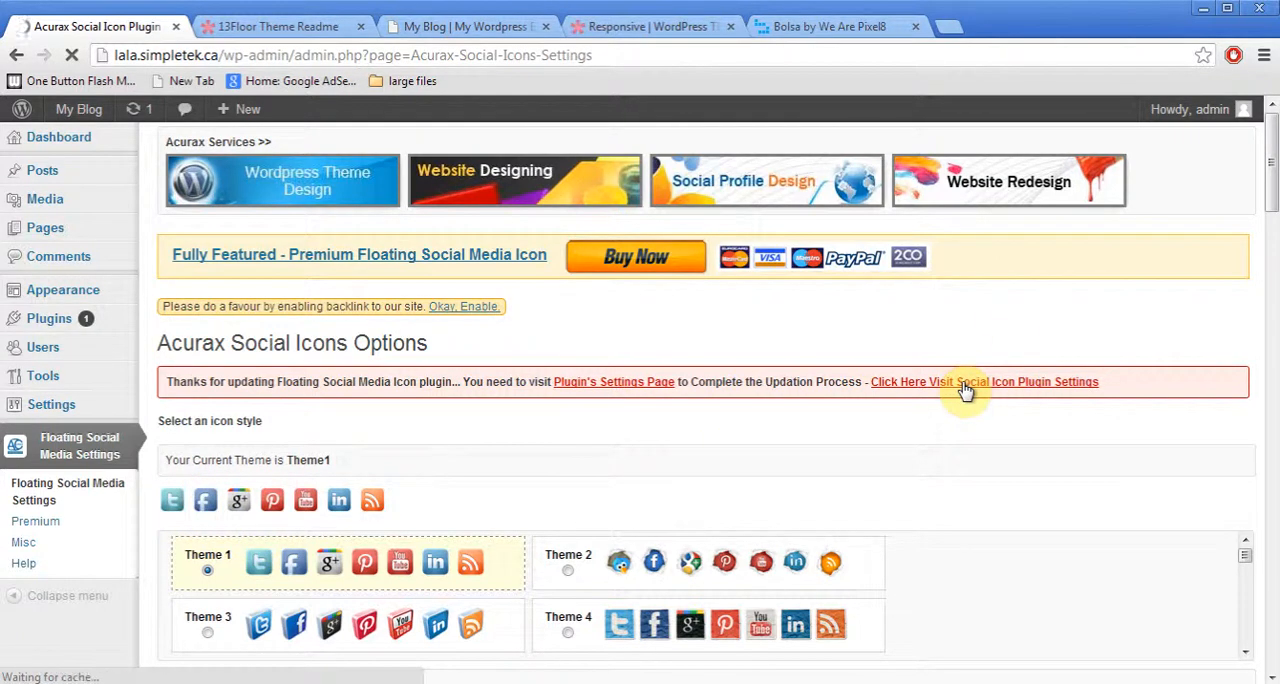
click(984, 380)
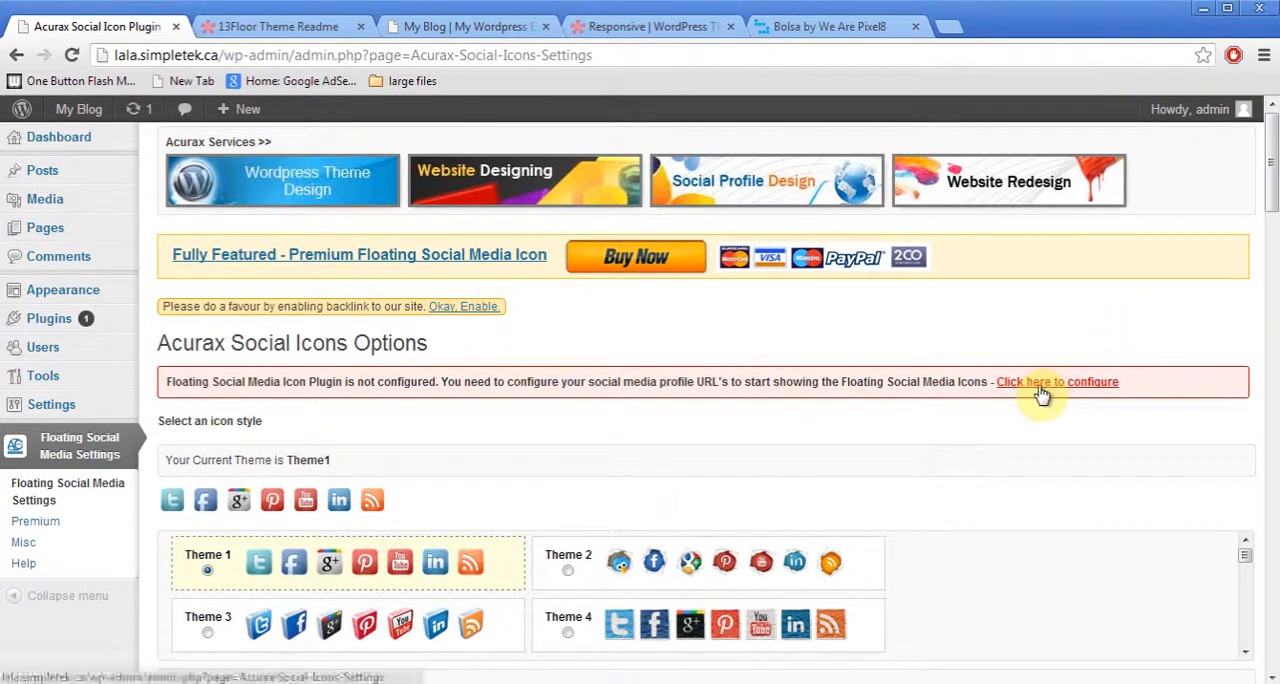
click(1056, 382)
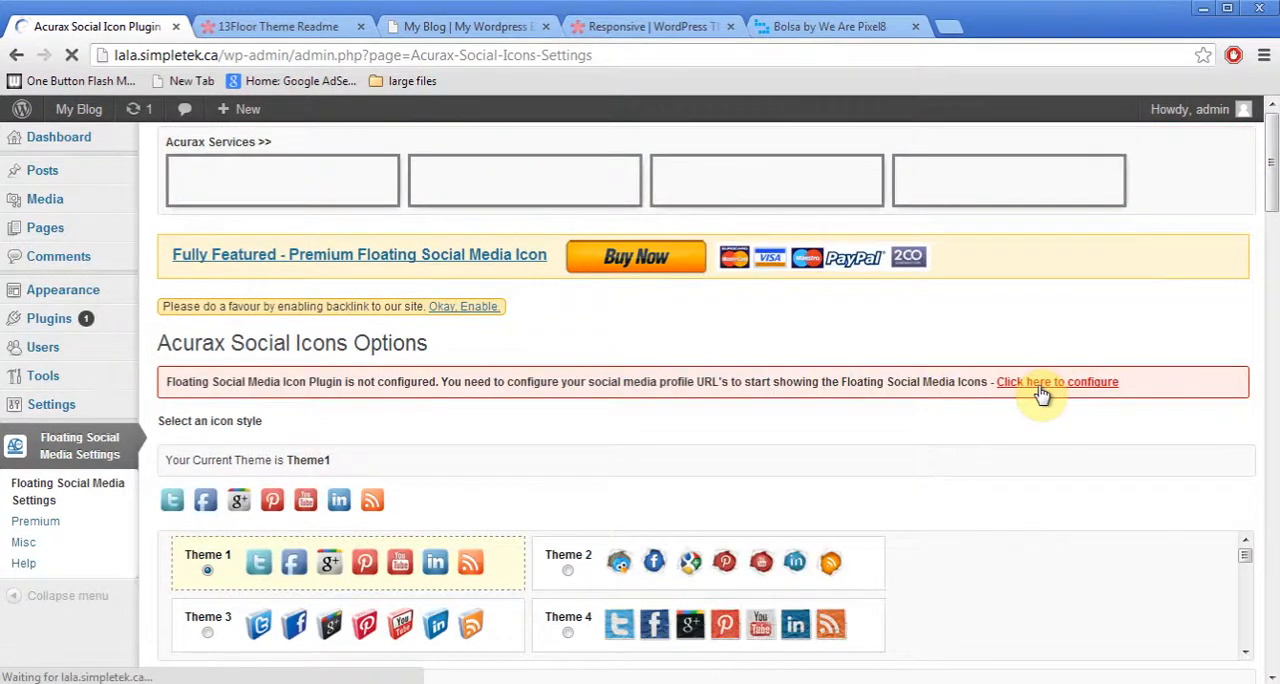
mouse_move(1056, 388)
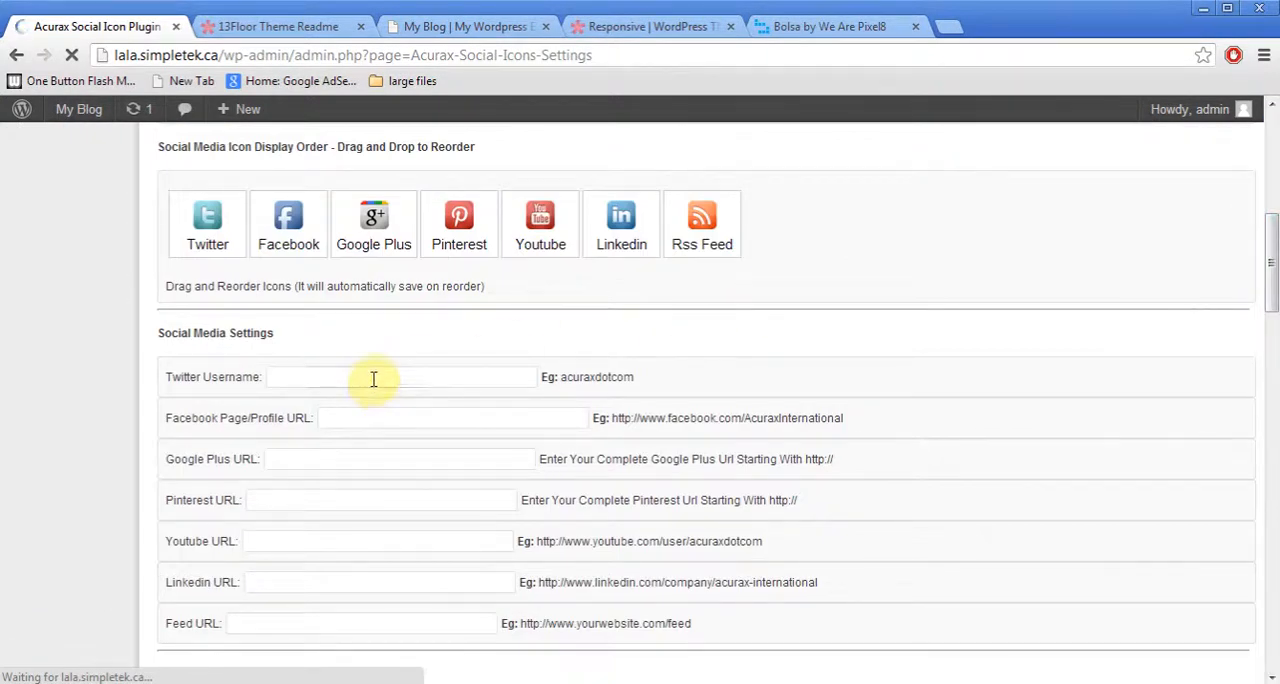
Enter Twitter username simpletoronto and YouTube URL youtube.com/user/simpletoronto in Social Media Settings.
text(simpletekto)
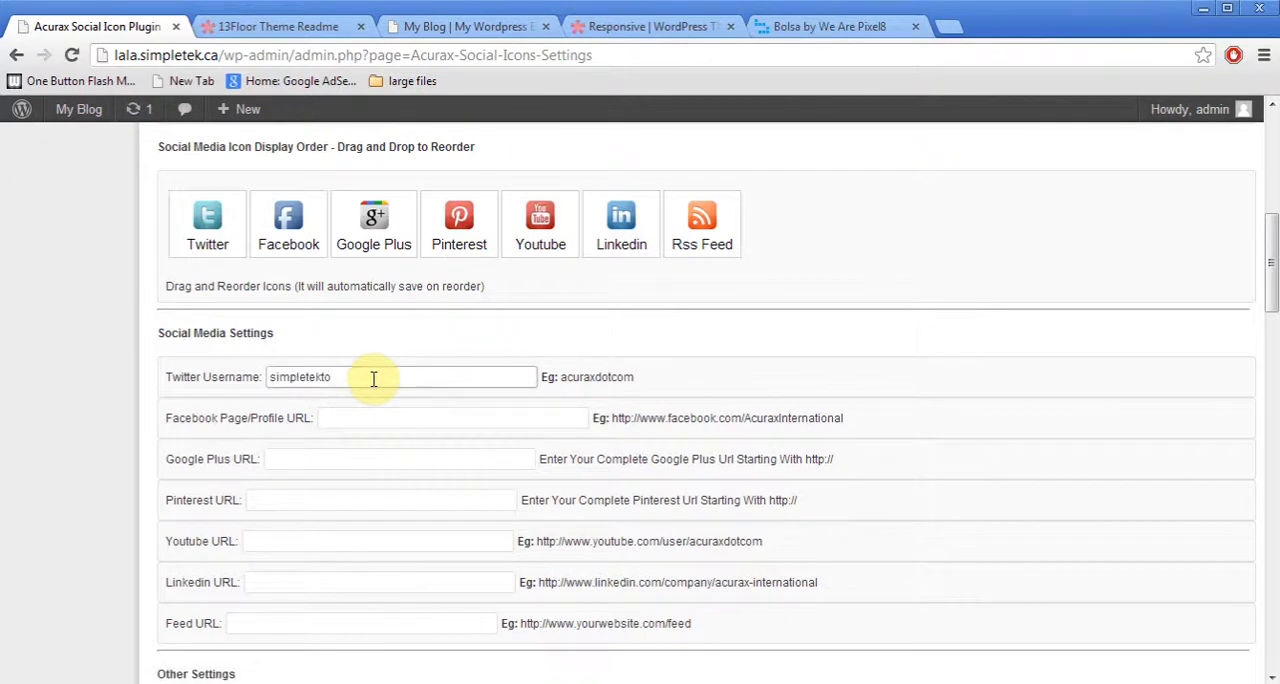
click(452, 416)
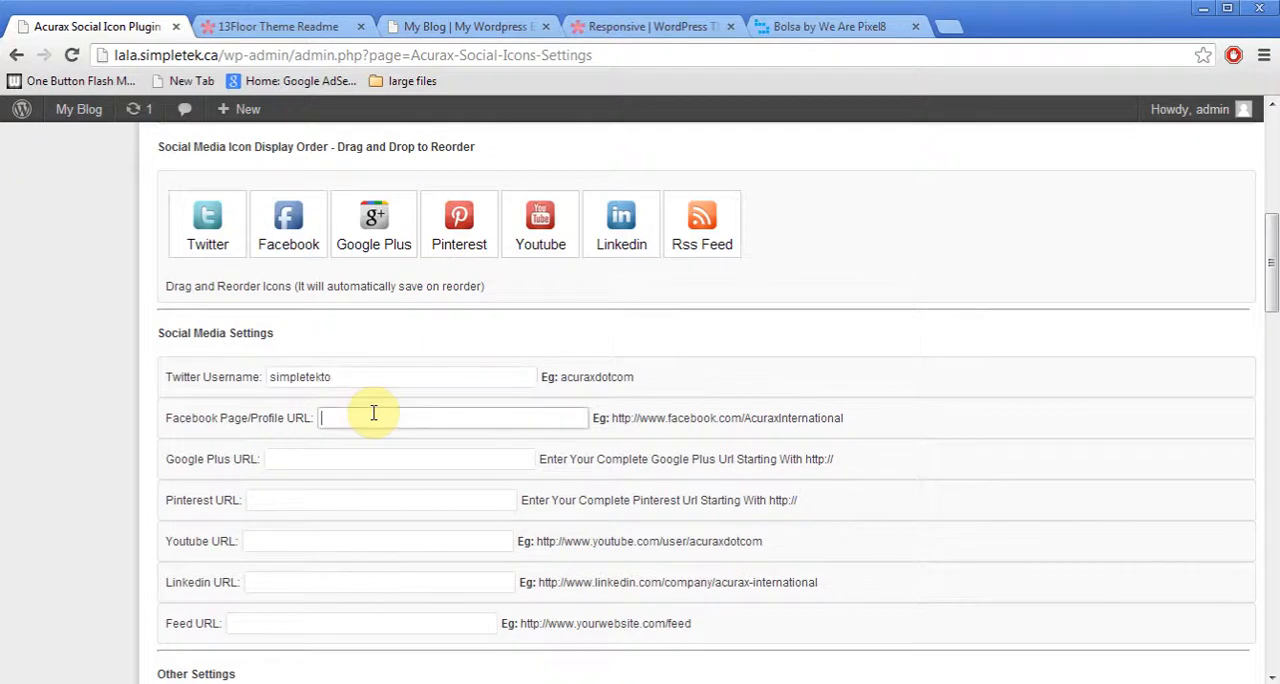
mouse_move(388, 548)
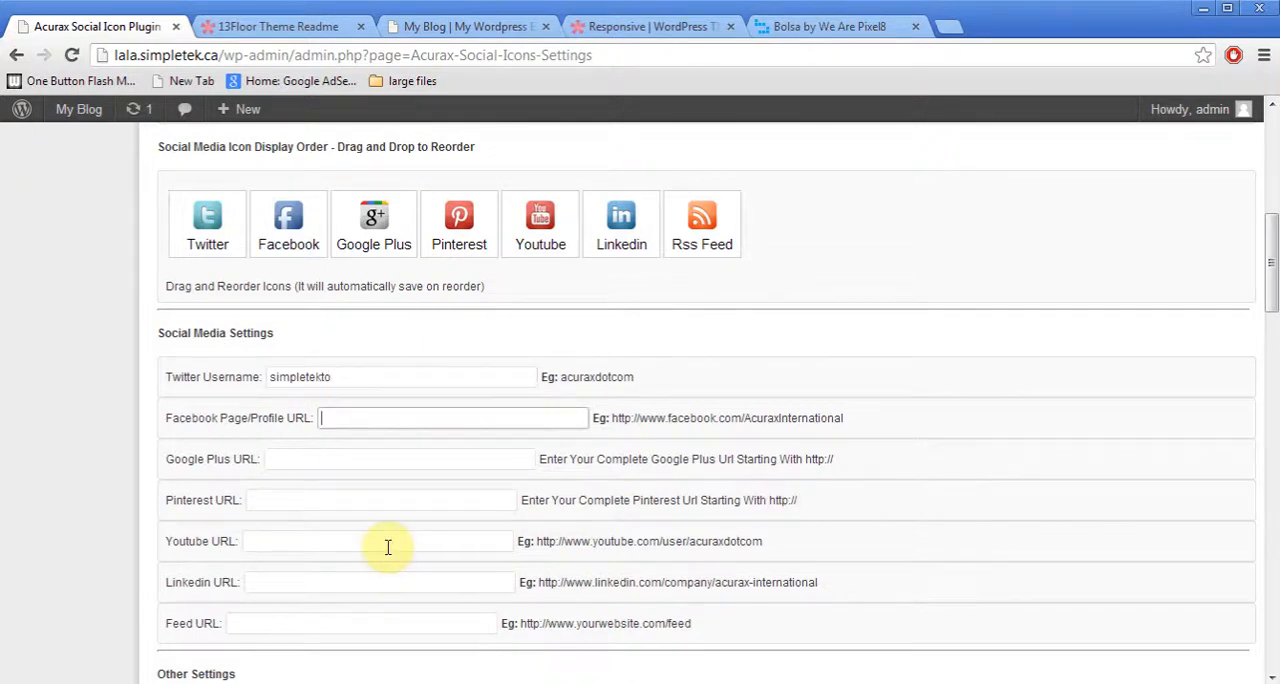
text(youtube.com/user)
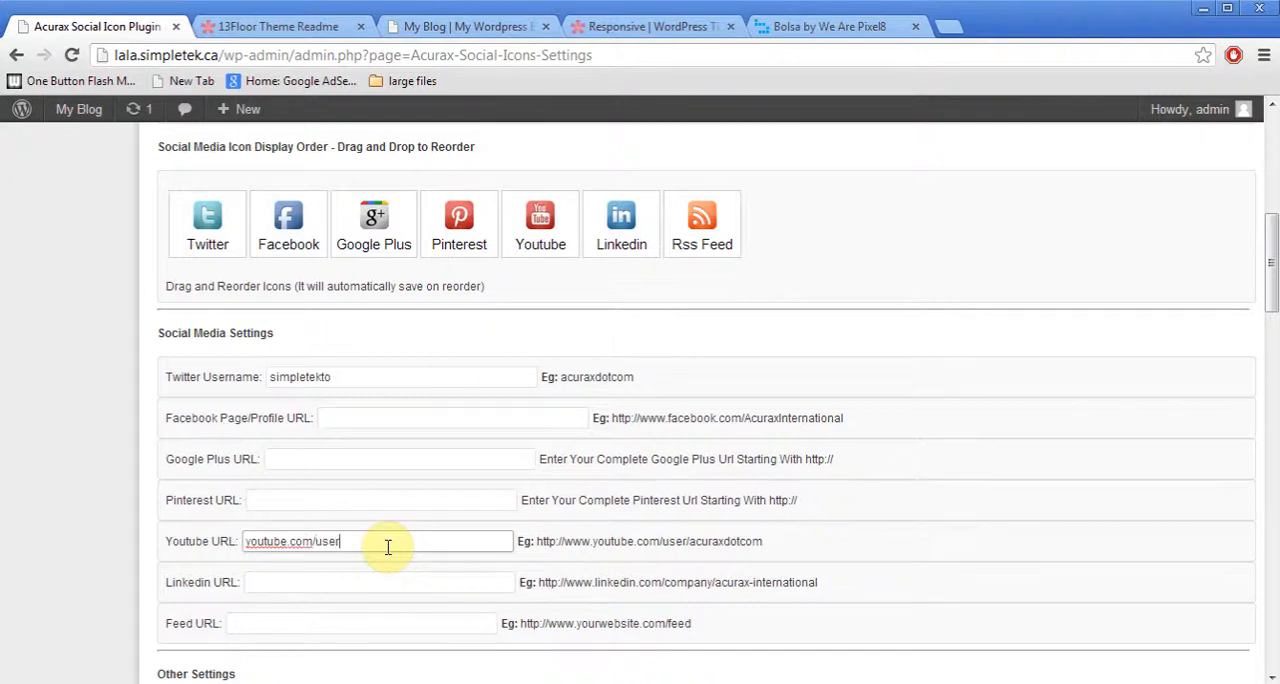
text(simpletekto)
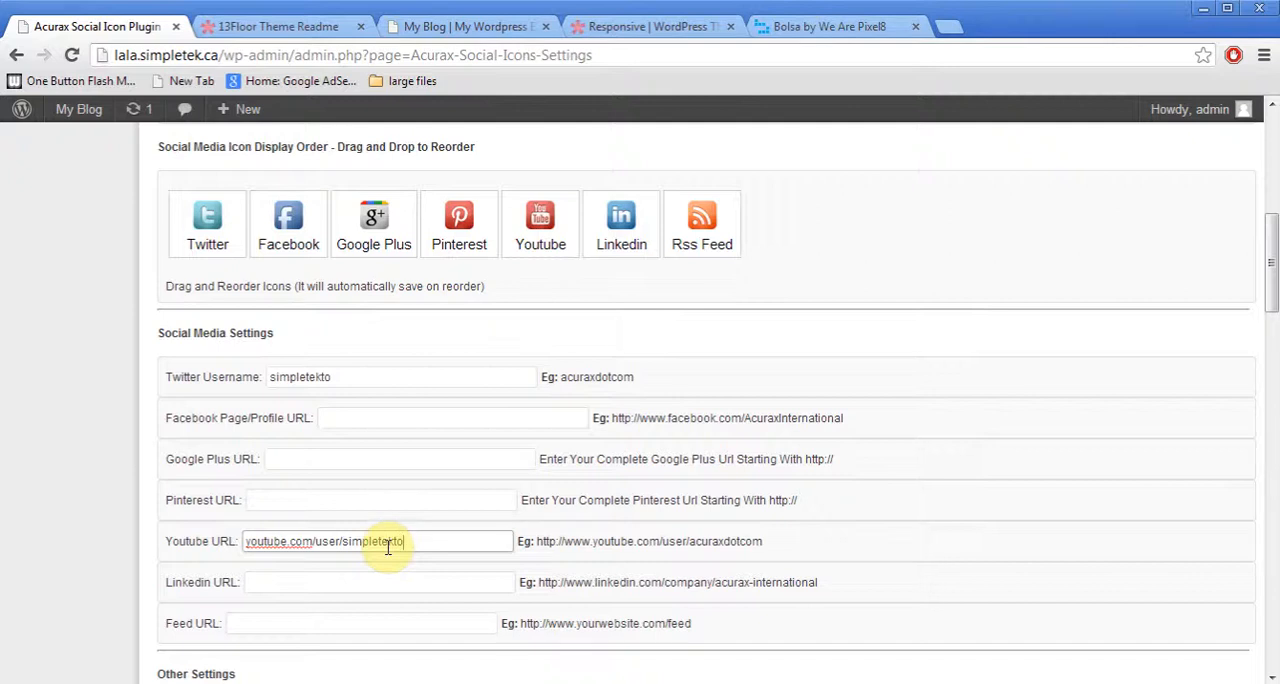
text(ronto)
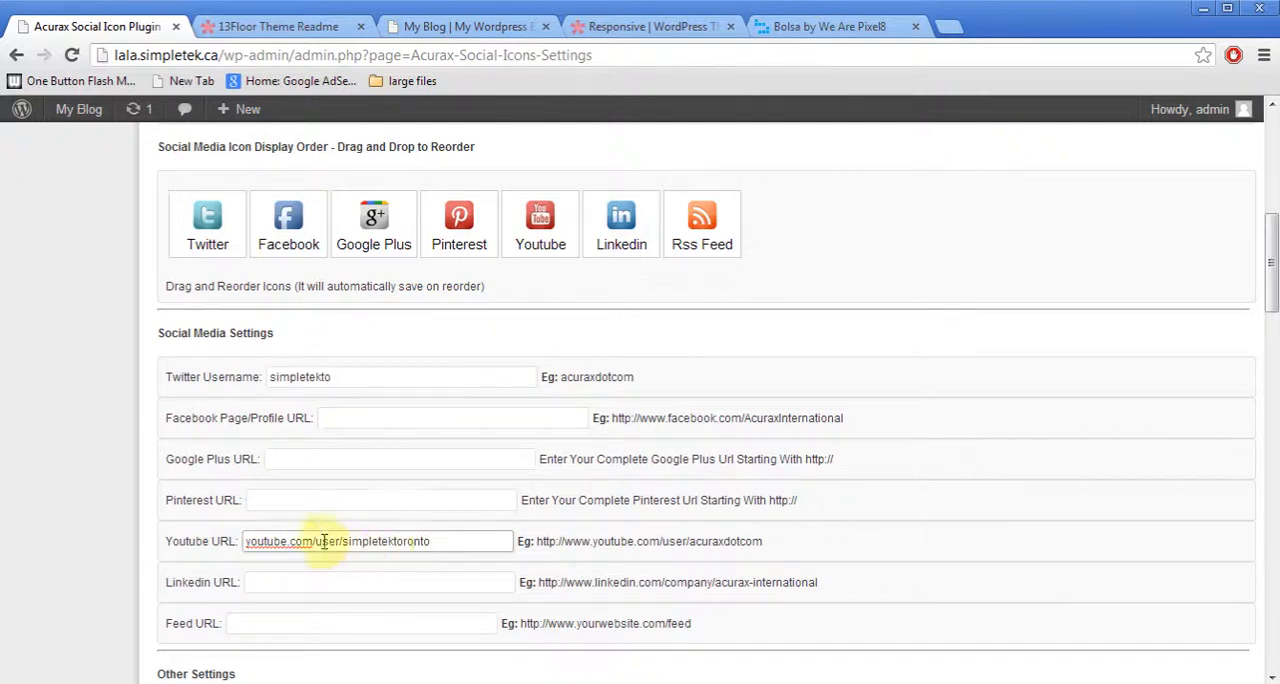
Save the social icon plugin configuration.
scroll(down, 3)
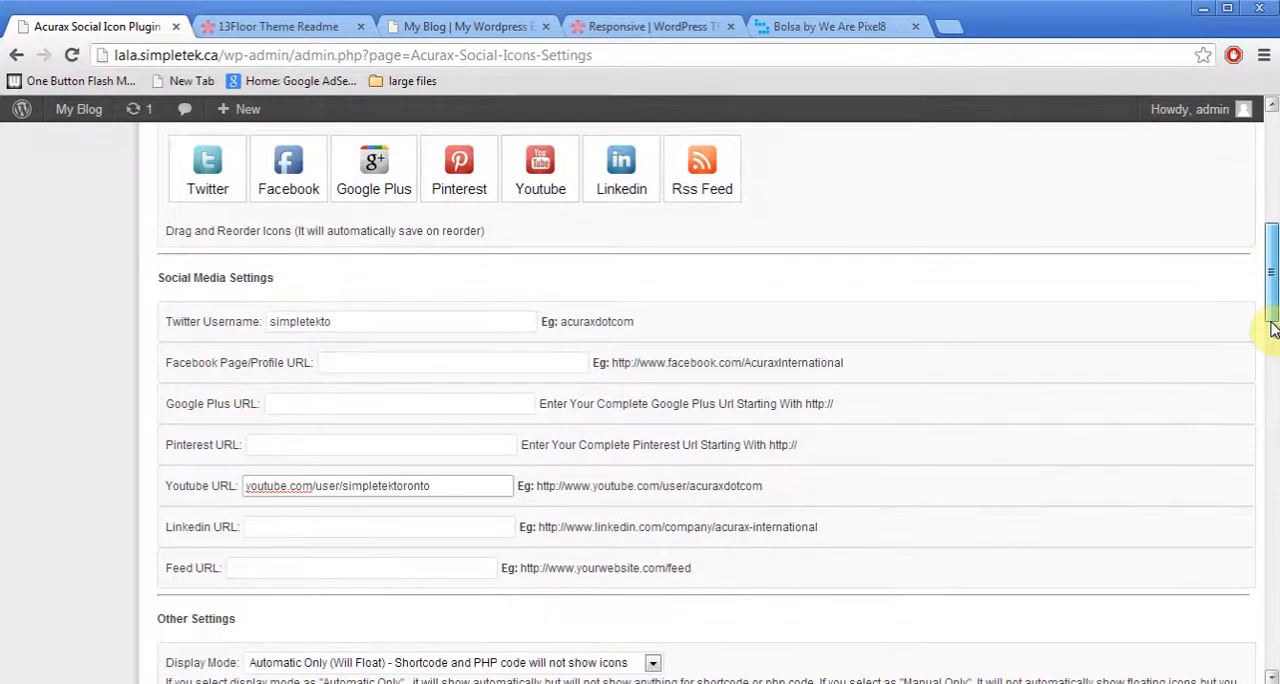
scroll(down, 3)
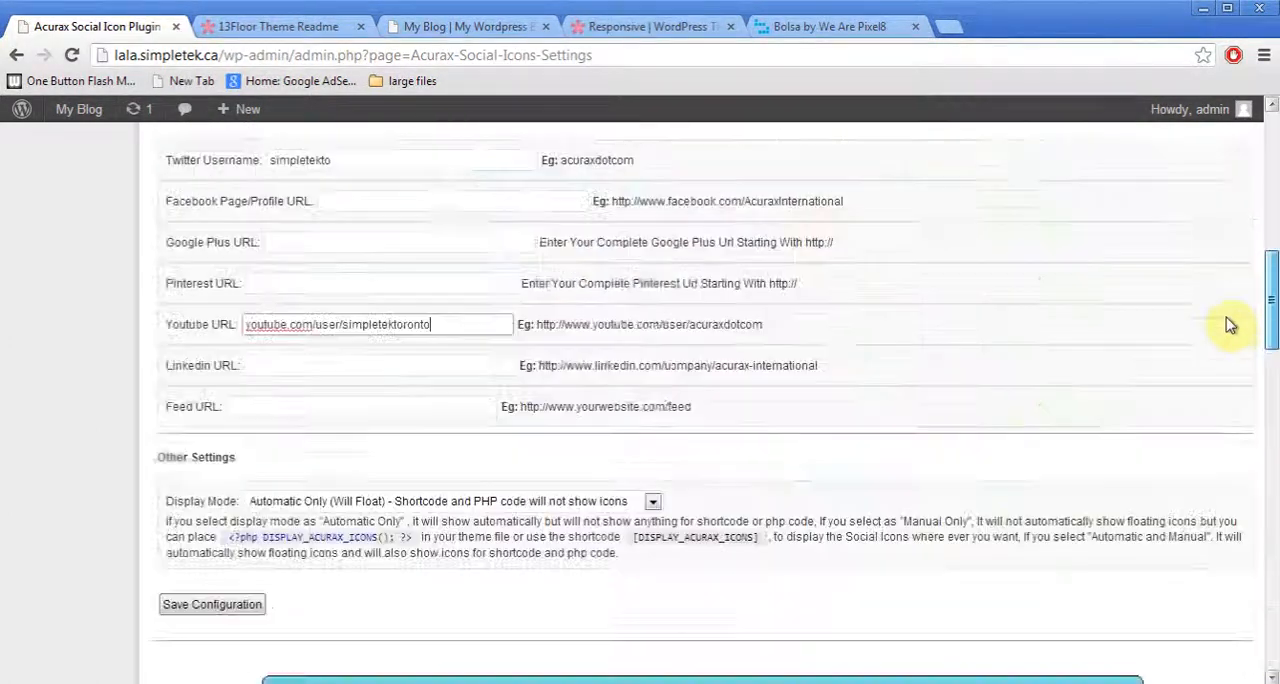
scroll(up, 3)
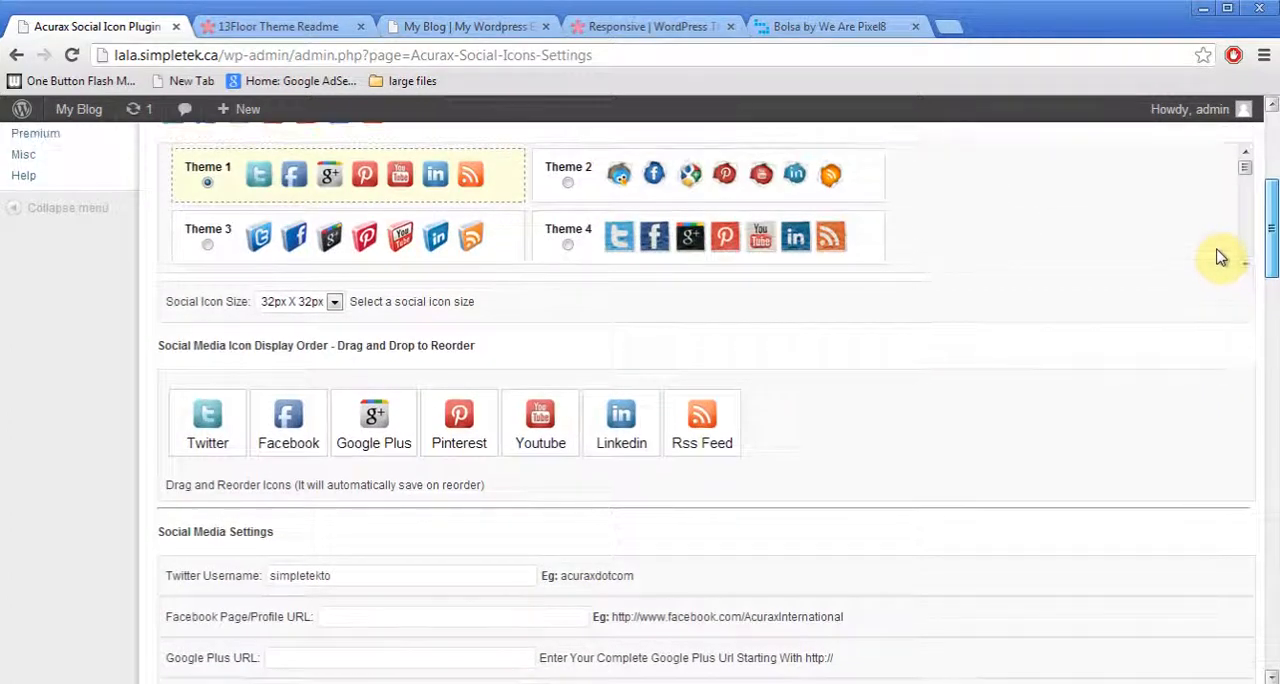
scroll(up, 3)
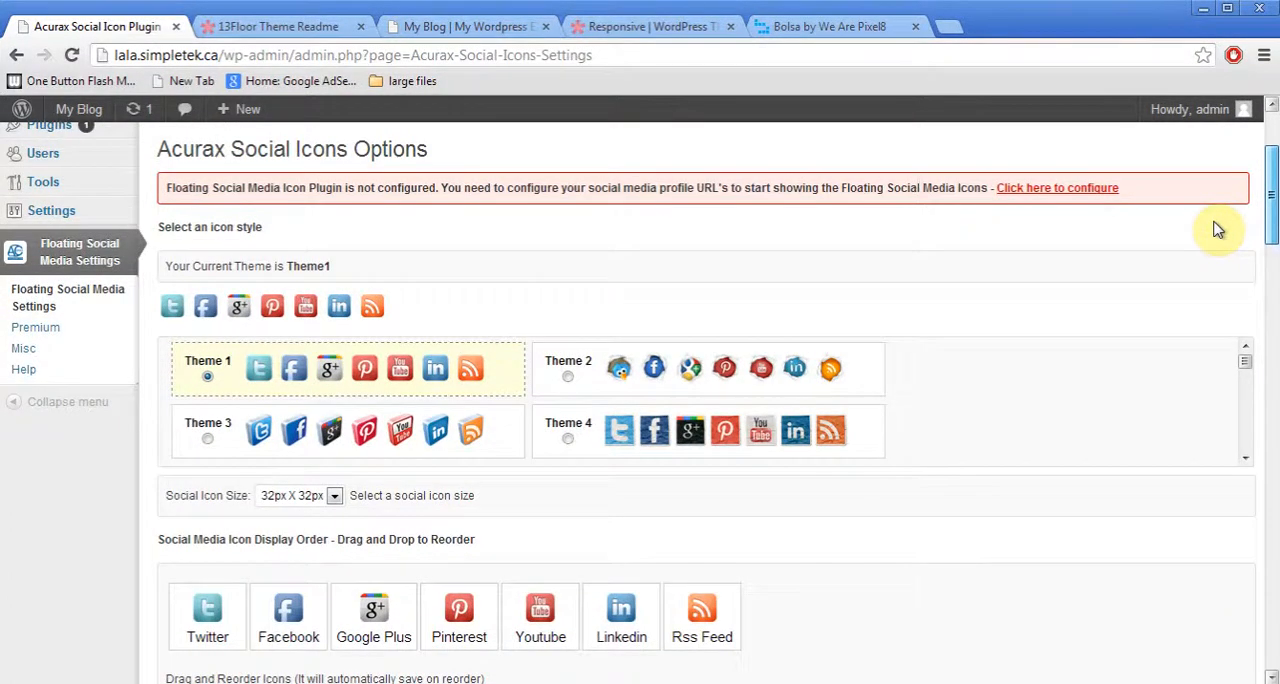
scroll(down, 3)
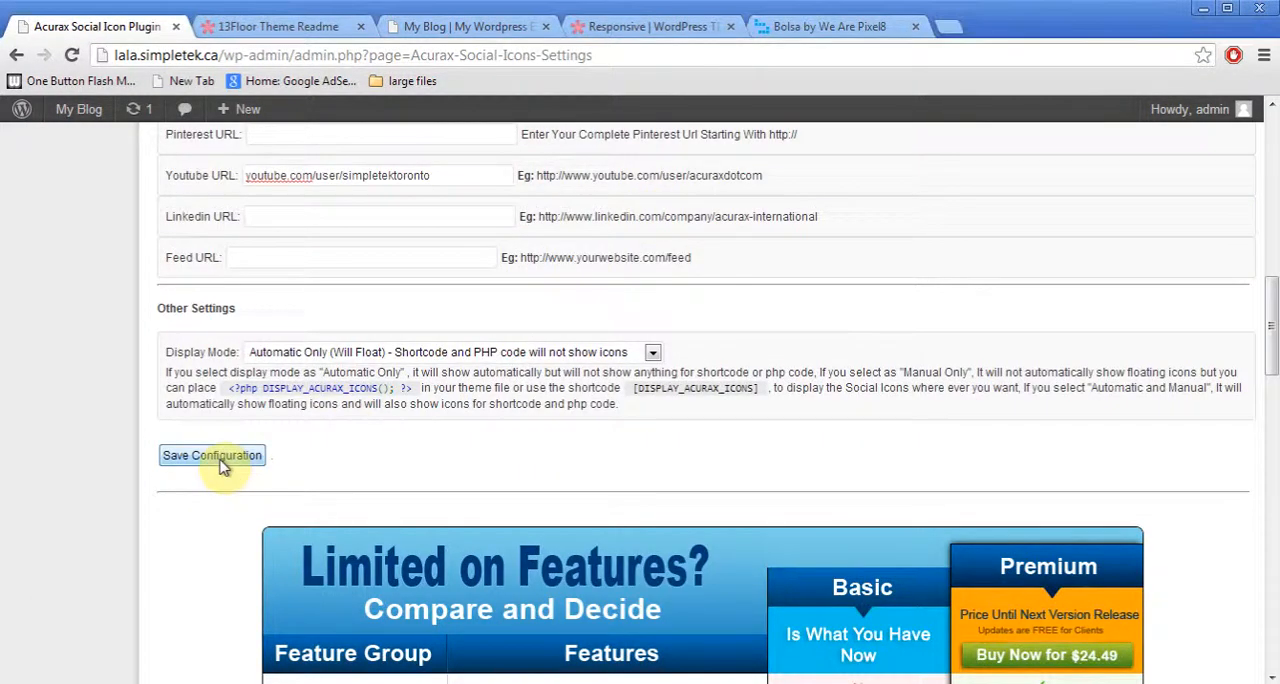
click(212, 456)
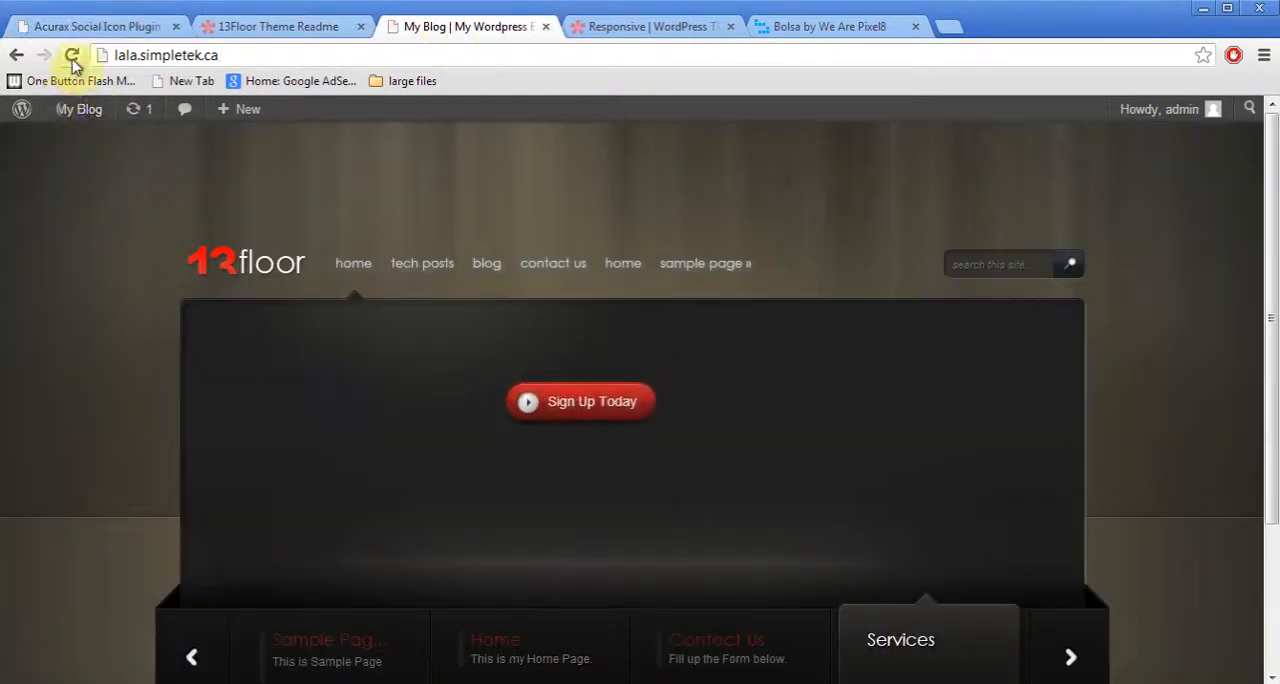
Reload the live 13floor site so the floating Twitter and YouTube icons appear.
click(72, 56)
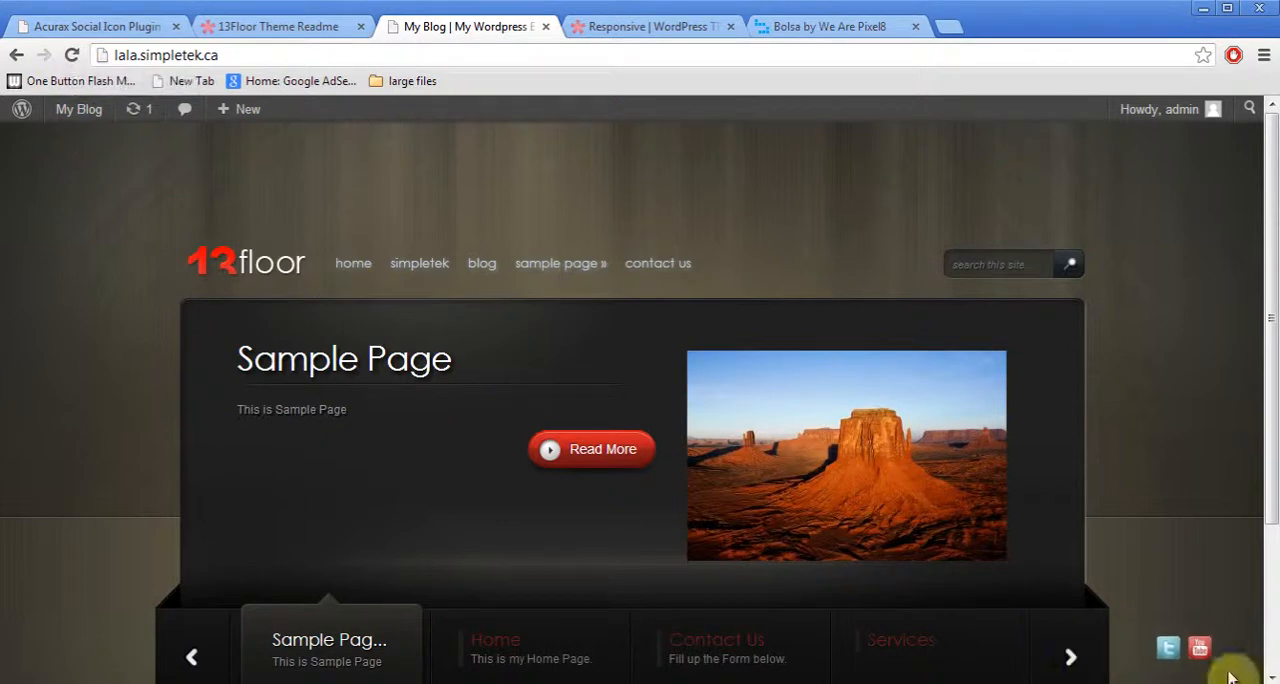
mouse_move(1198, 670)
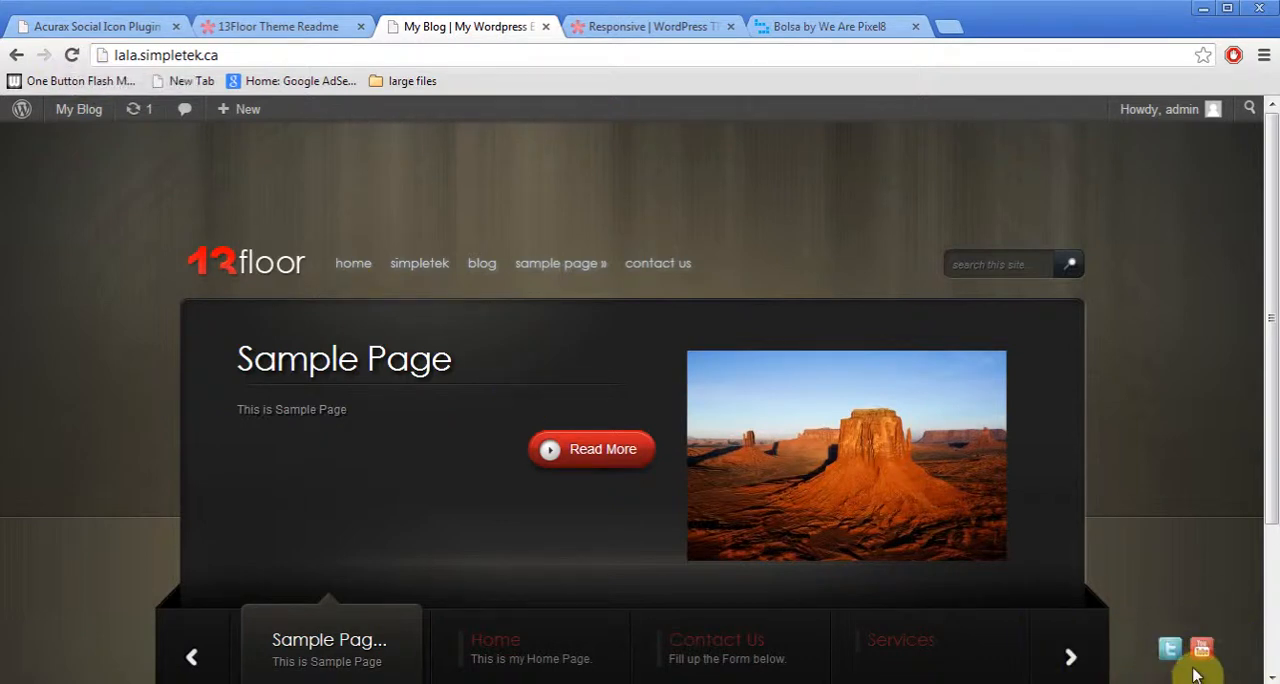
mouse_move(62, 152)
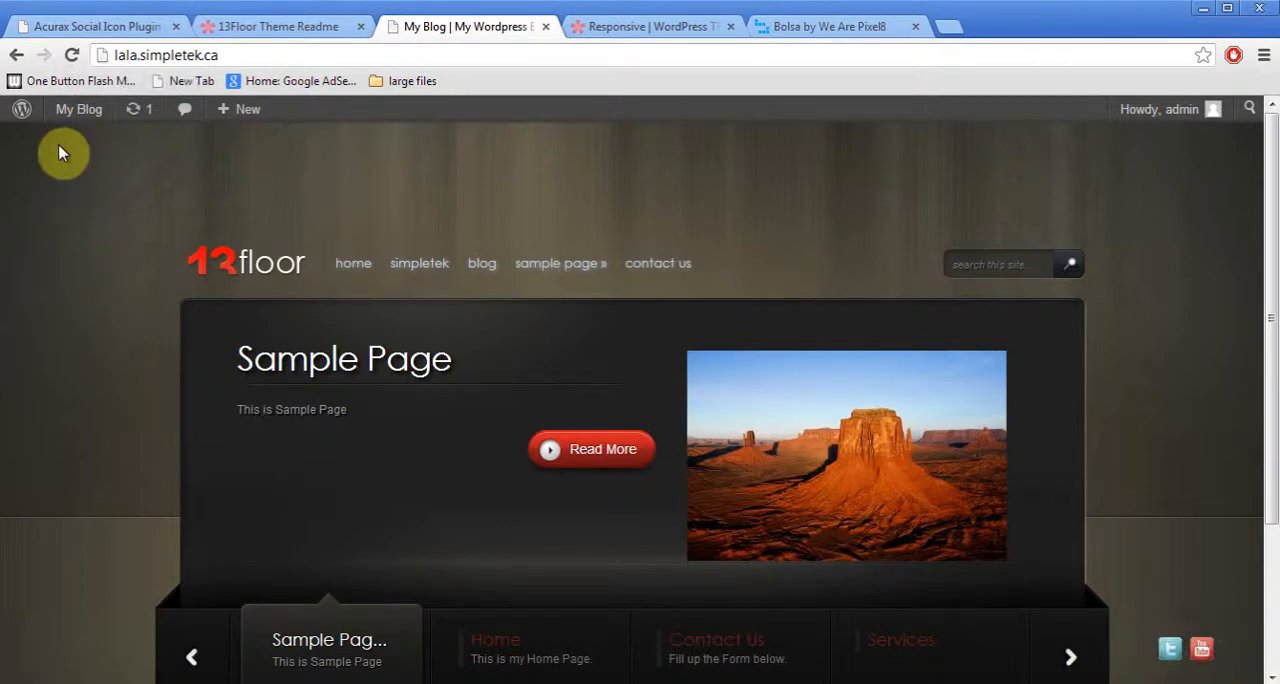
mouse_move(116, 252)
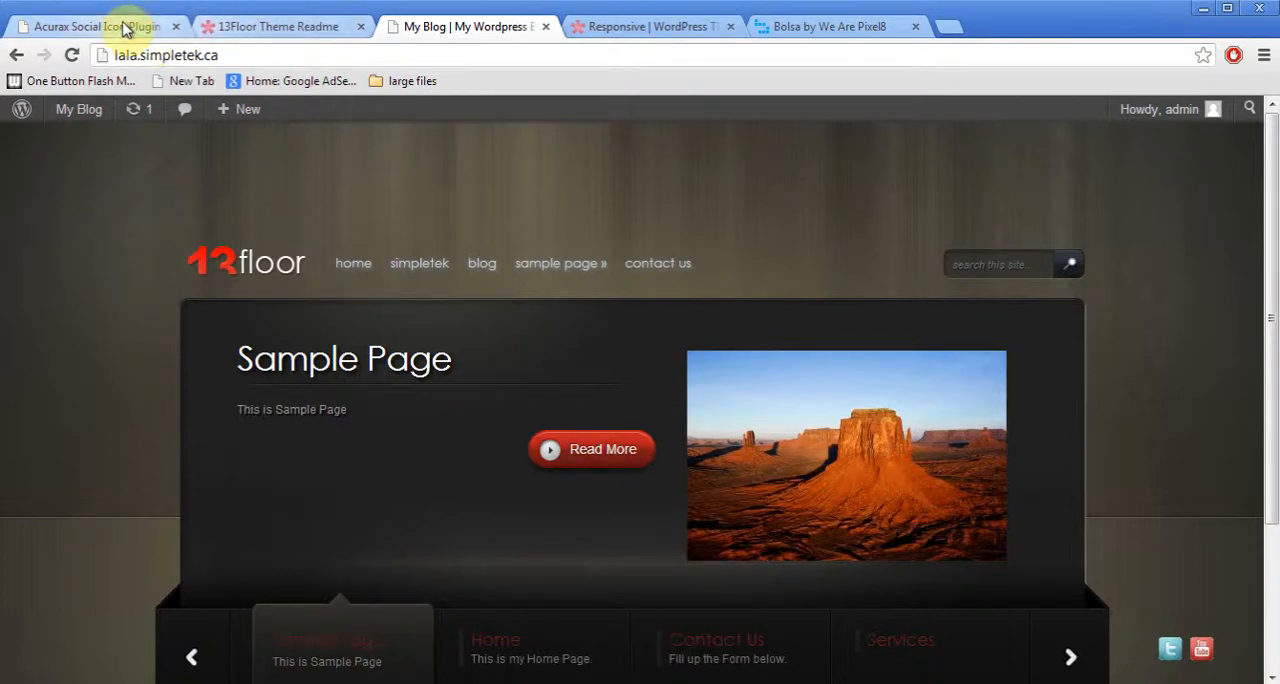
Search the plugin directory for 'eshop' from Plugins > Add New, listing eShop first.
click(96, 26)
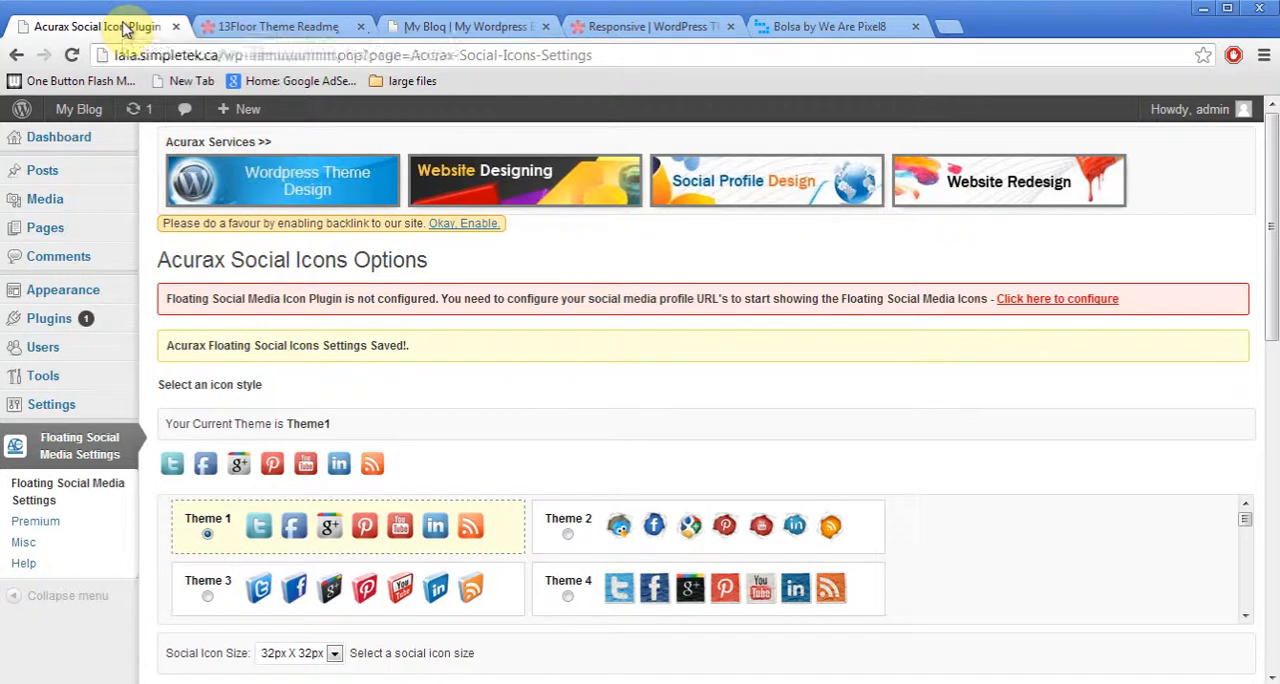
click(48, 318)
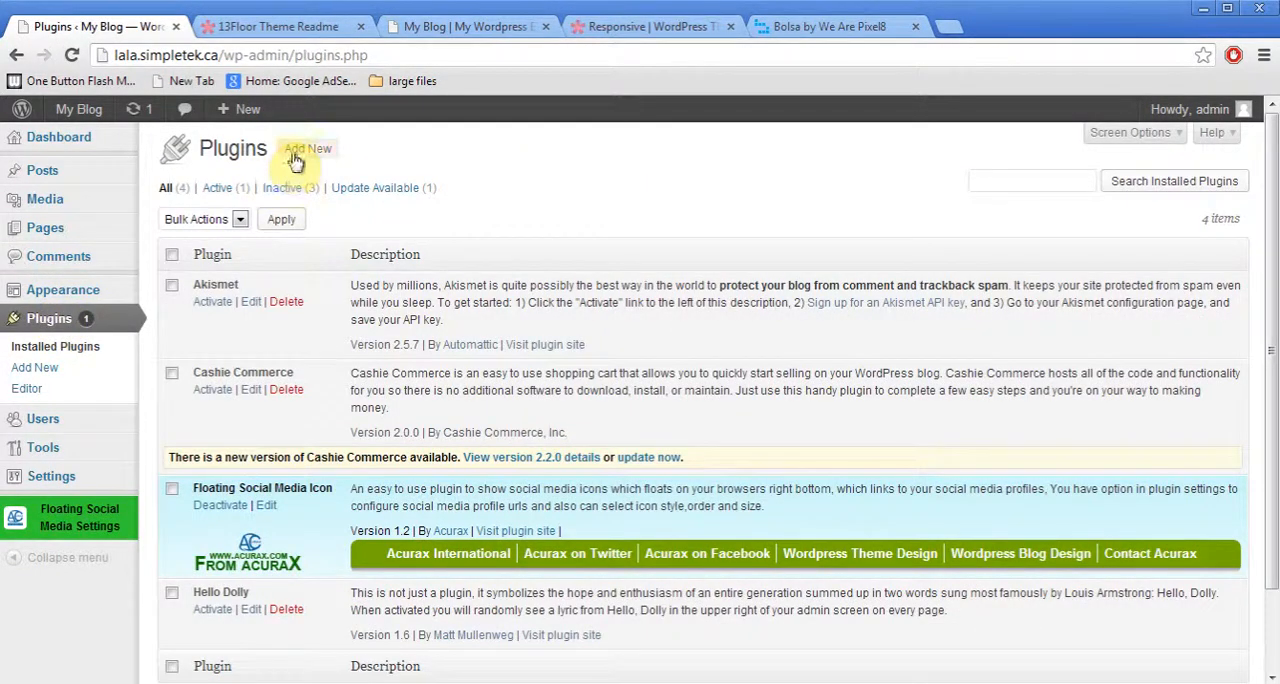
click(308, 148)
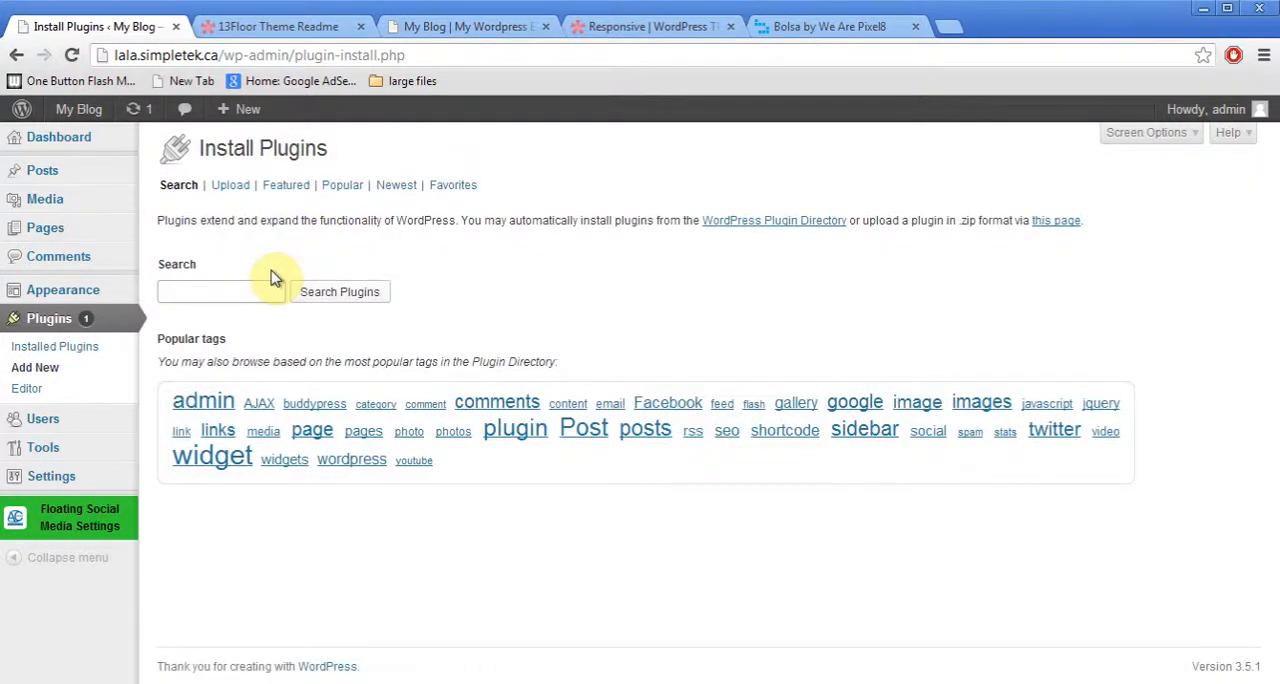
text(eshop)
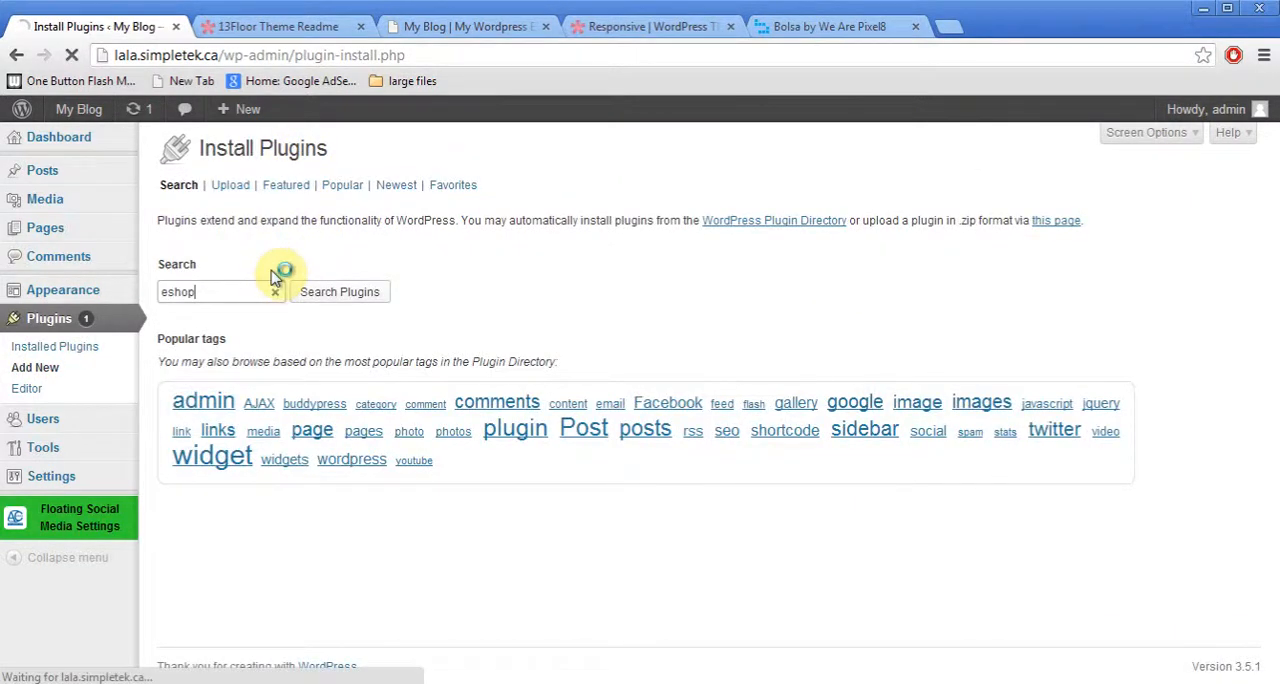
click(340, 292)
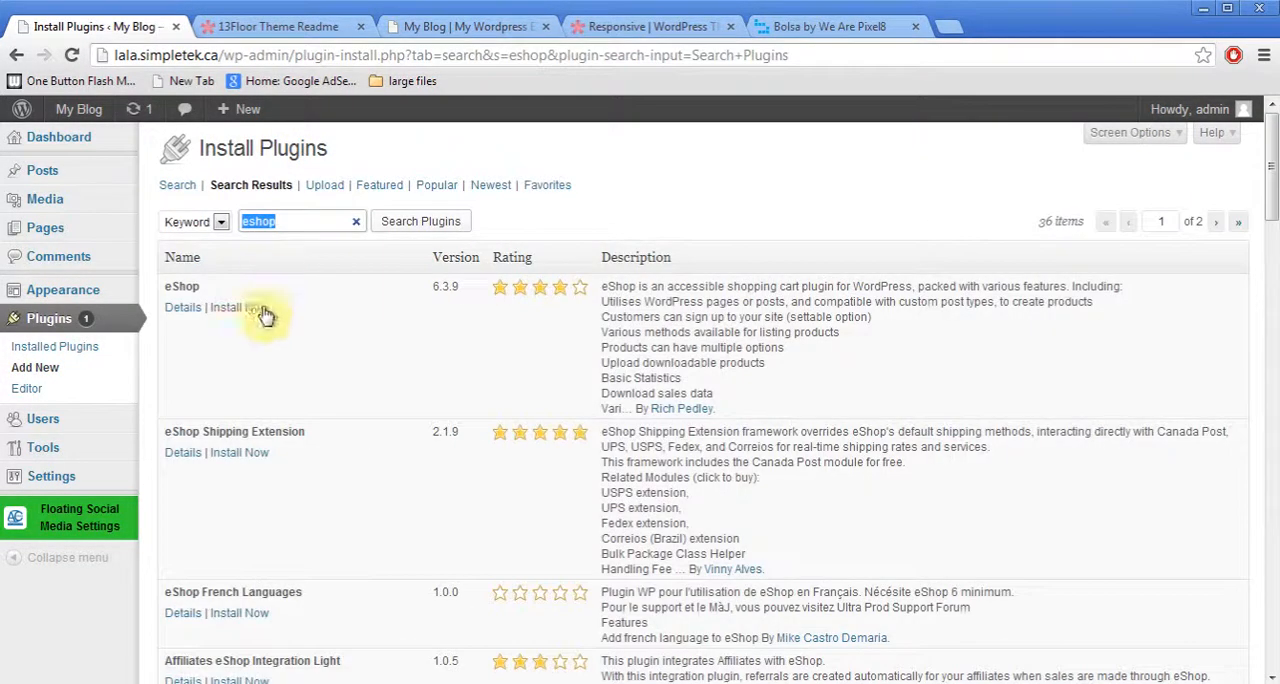